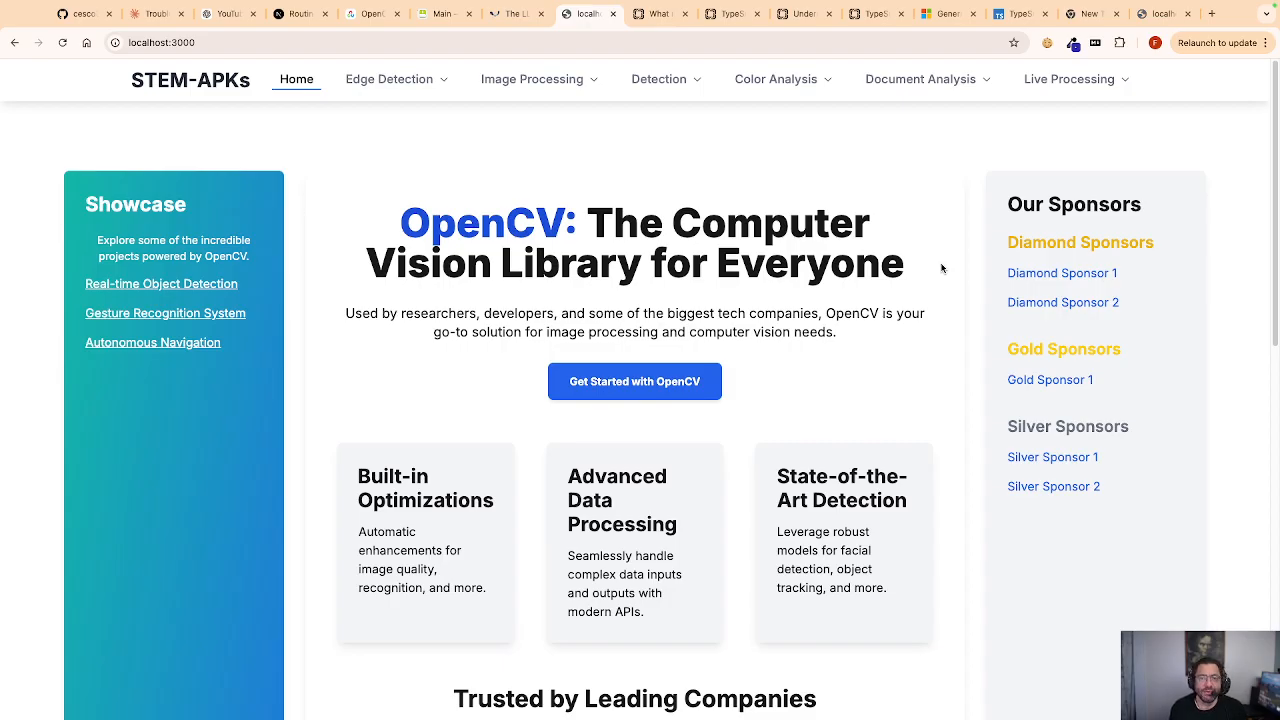
pyautogui.moveTo(568, 282)
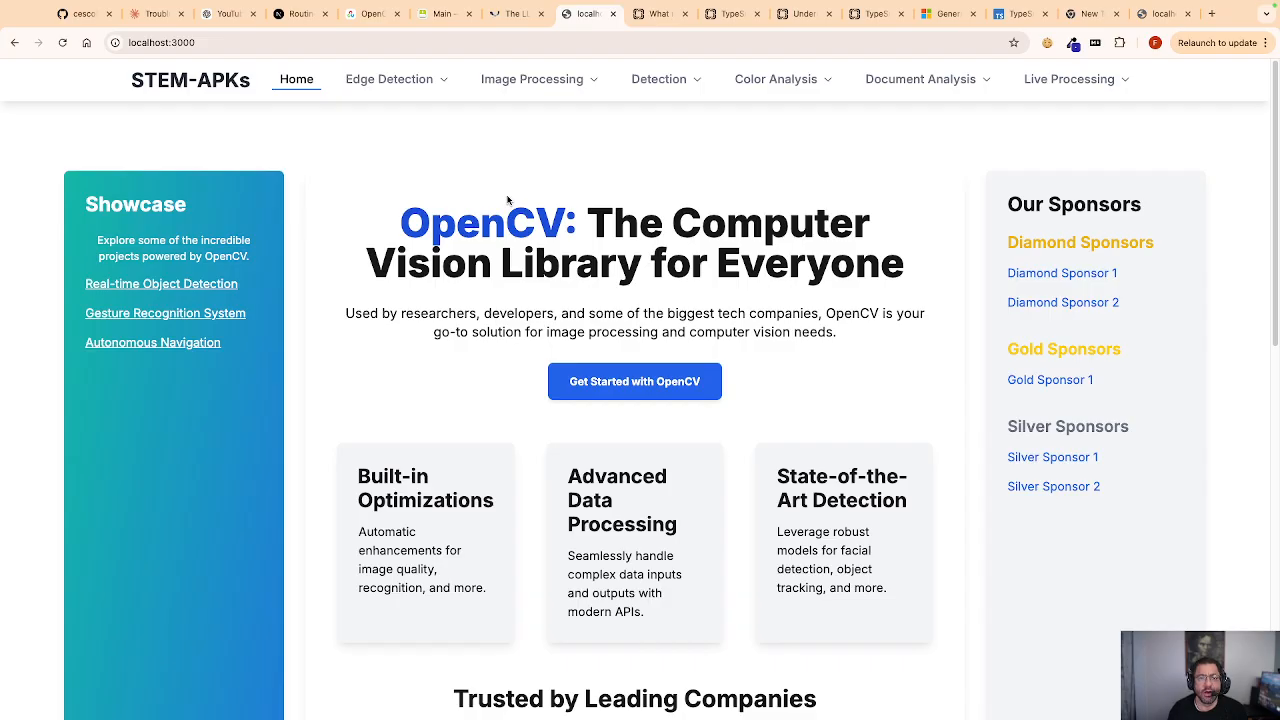
pyautogui.moveTo(460, 140)
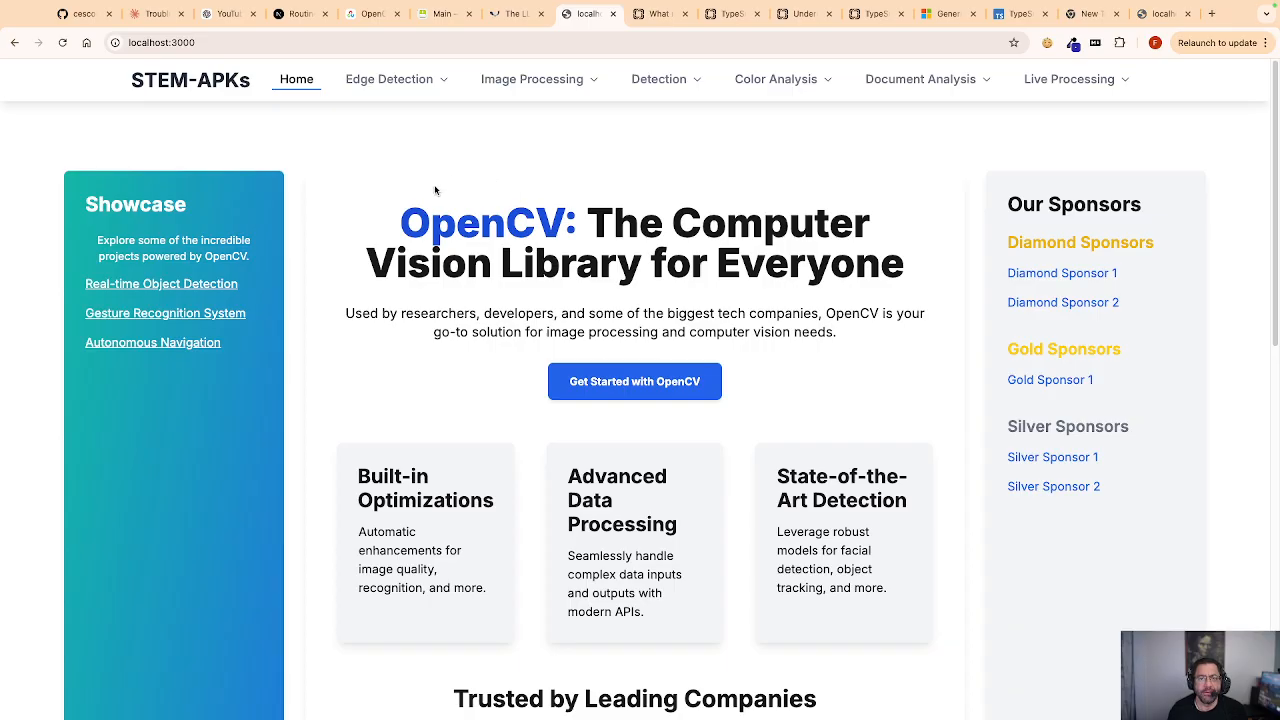
pyautogui.moveTo(110, 108)
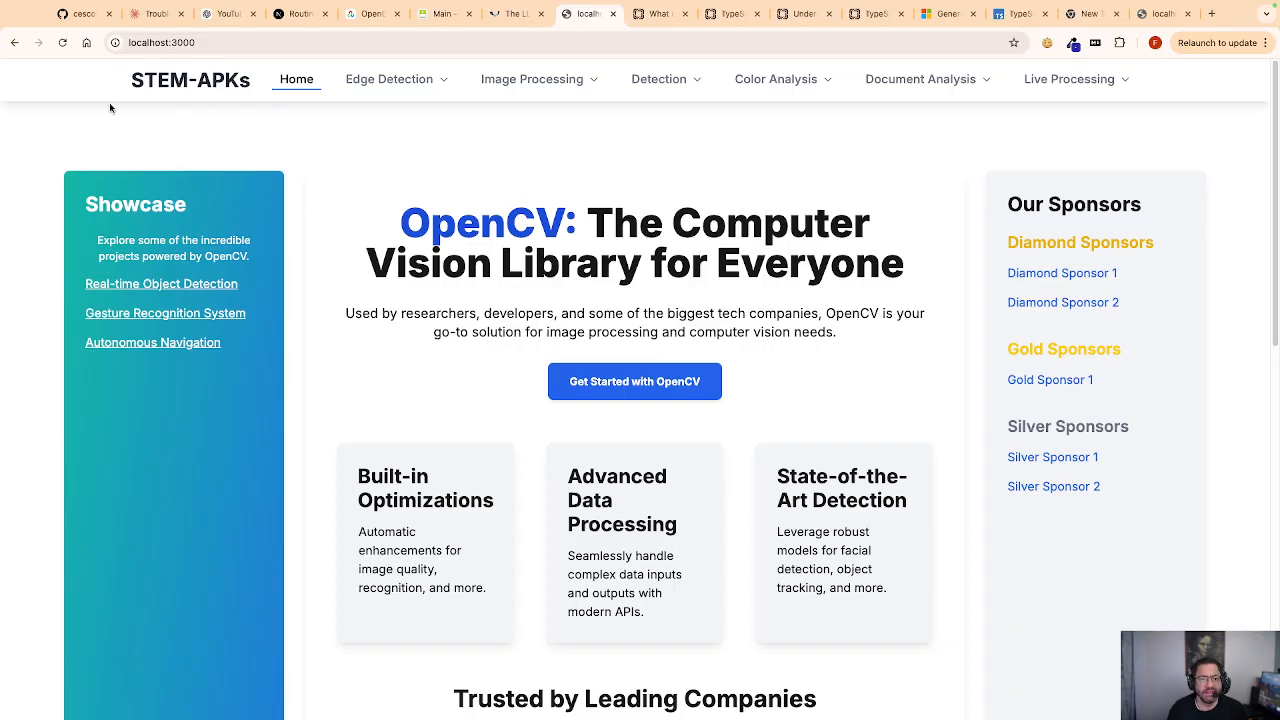
# Browse the Edge Detection and Live Processing menus, then open the Canny Edge Detection demo.
pyautogui.scroll(-3)
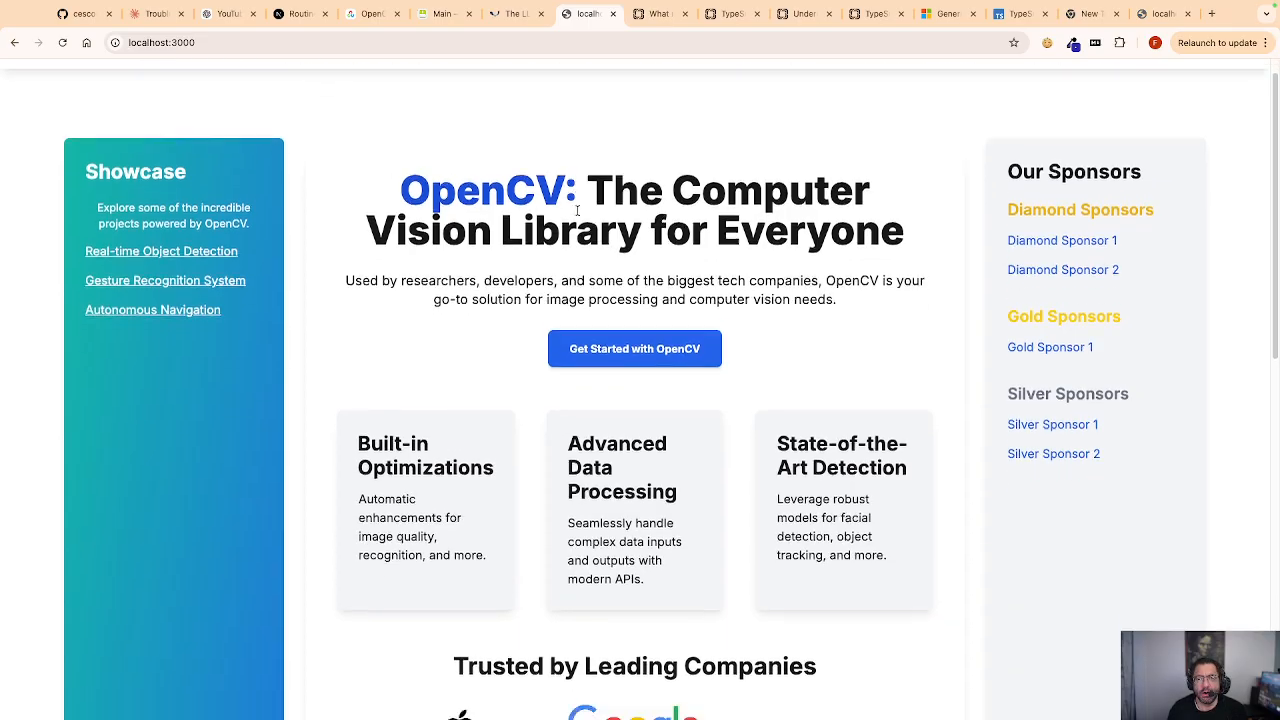
pyautogui.scroll(-3)
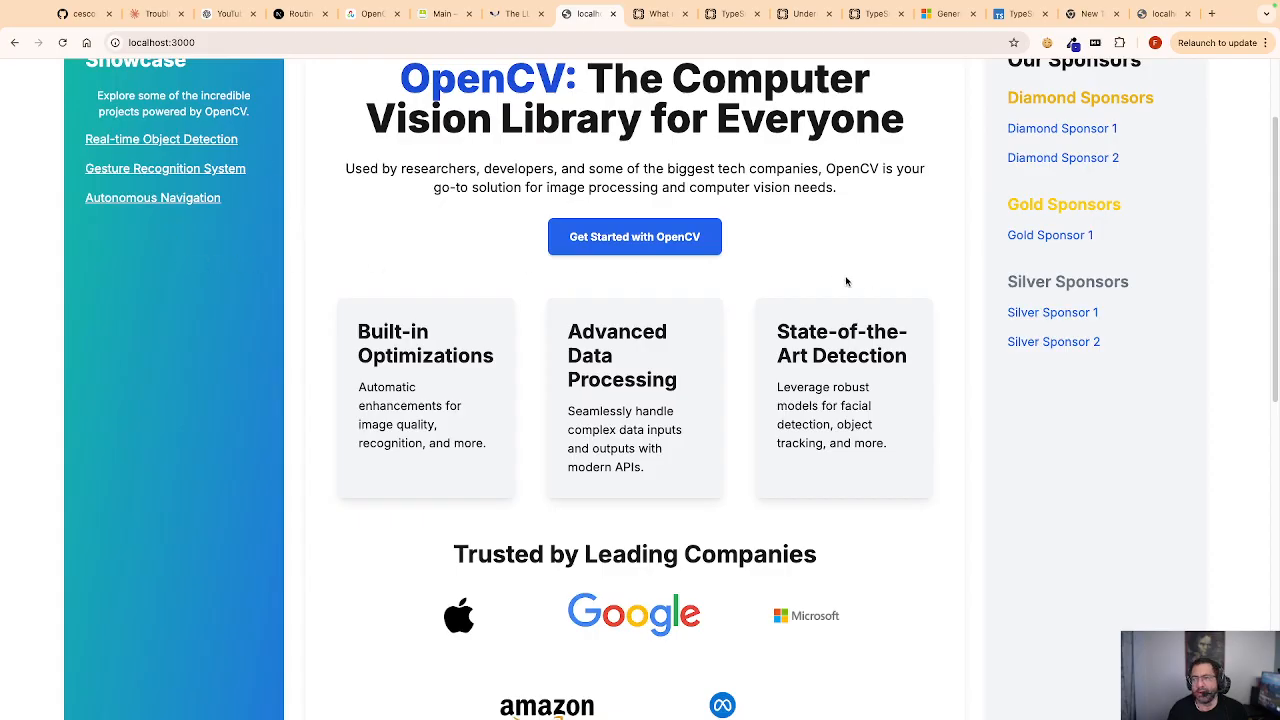
pyautogui.scroll(-3)
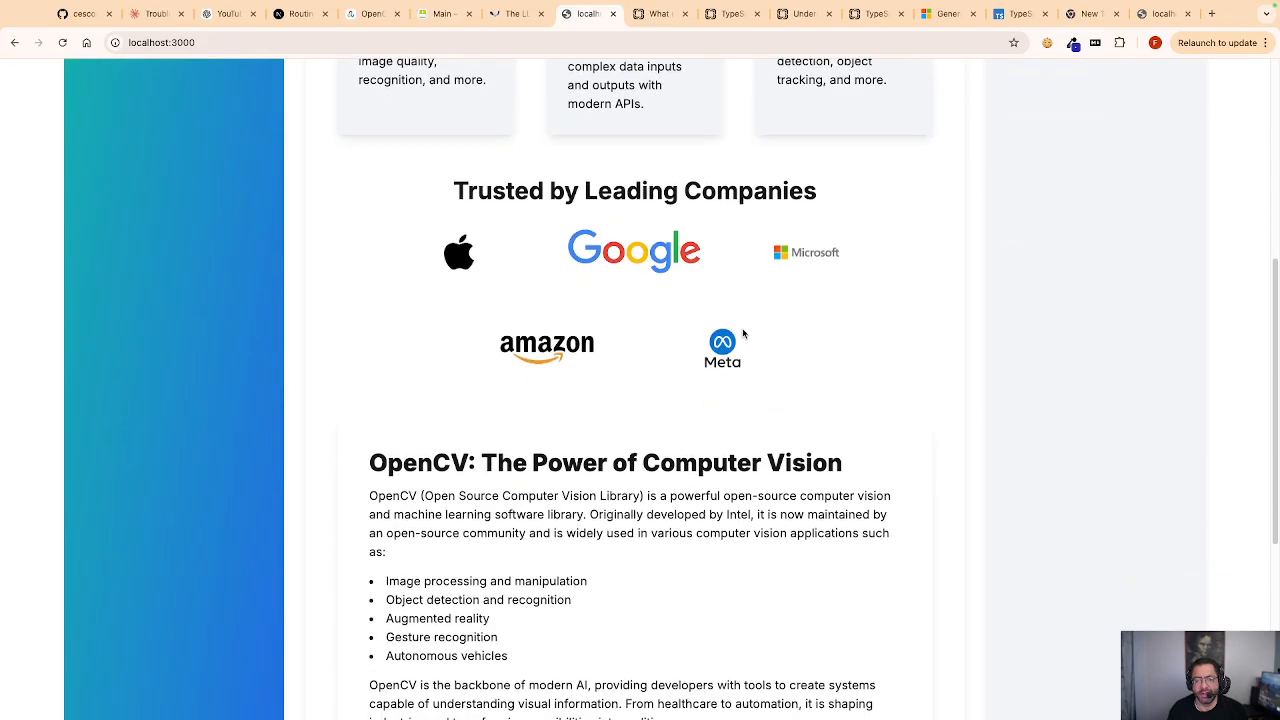
pyautogui.scroll(-3)
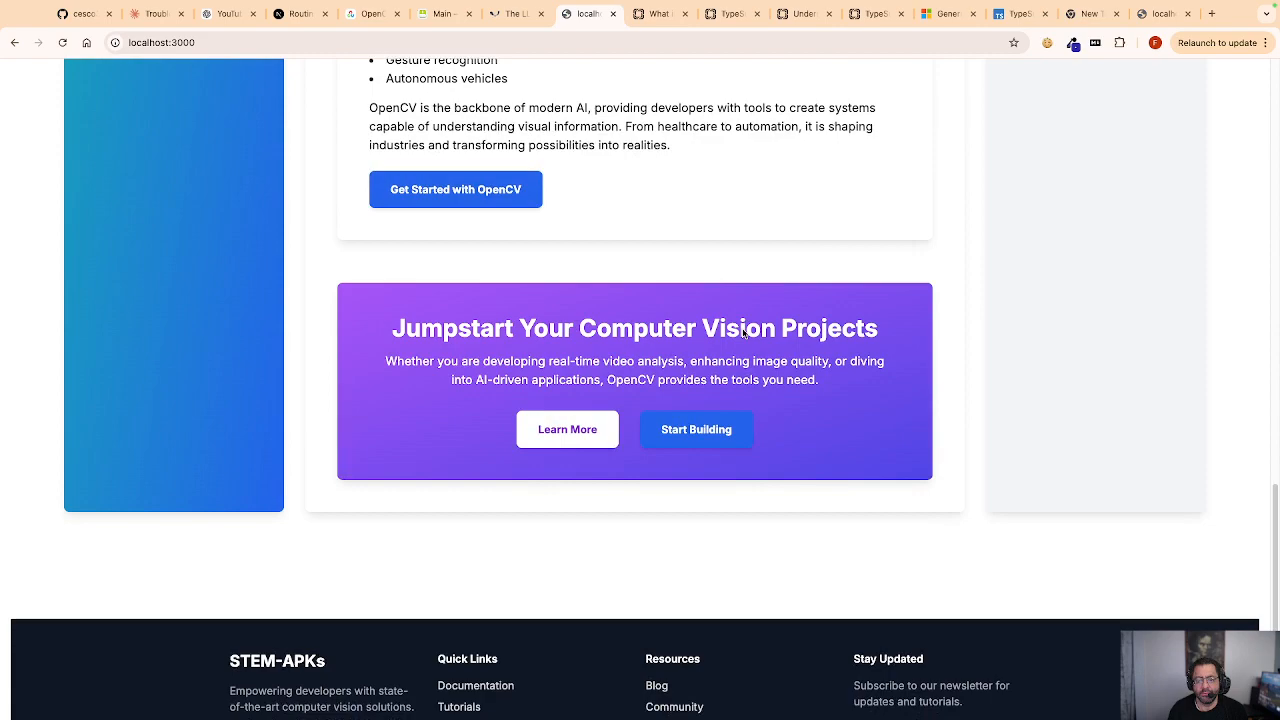
pyautogui.scroll(3)
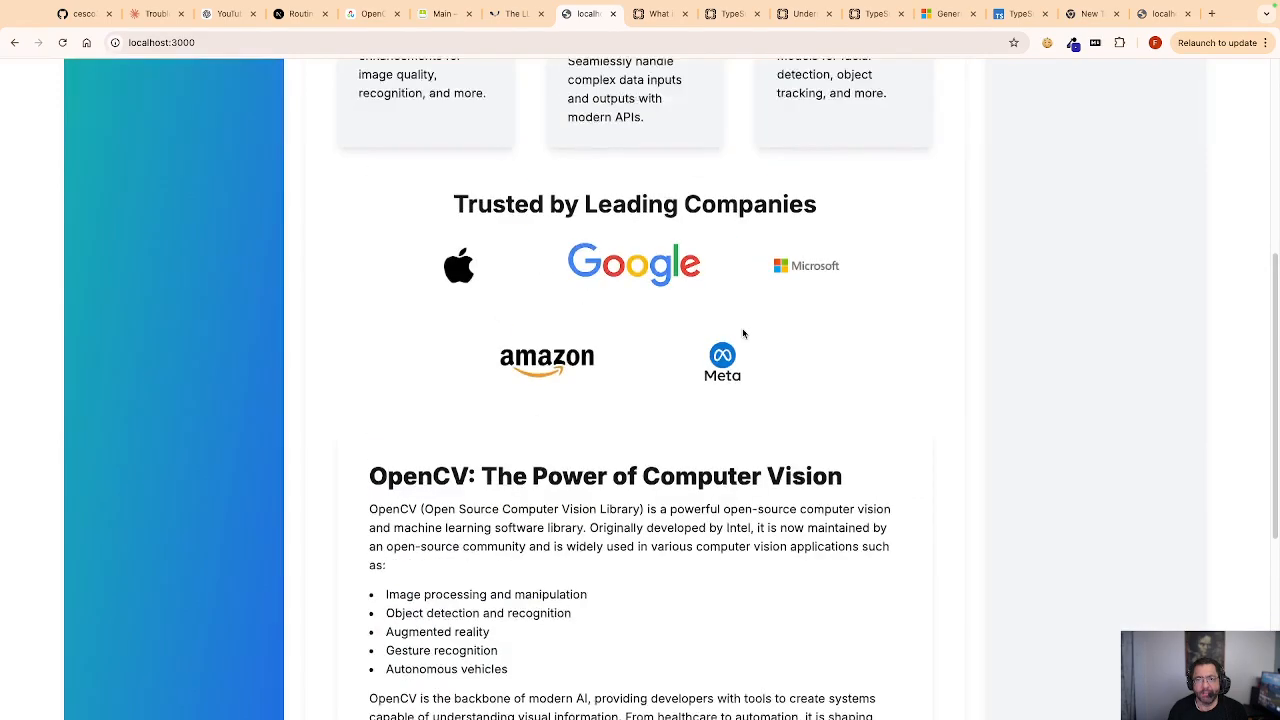
pyautogui.scroll(3)
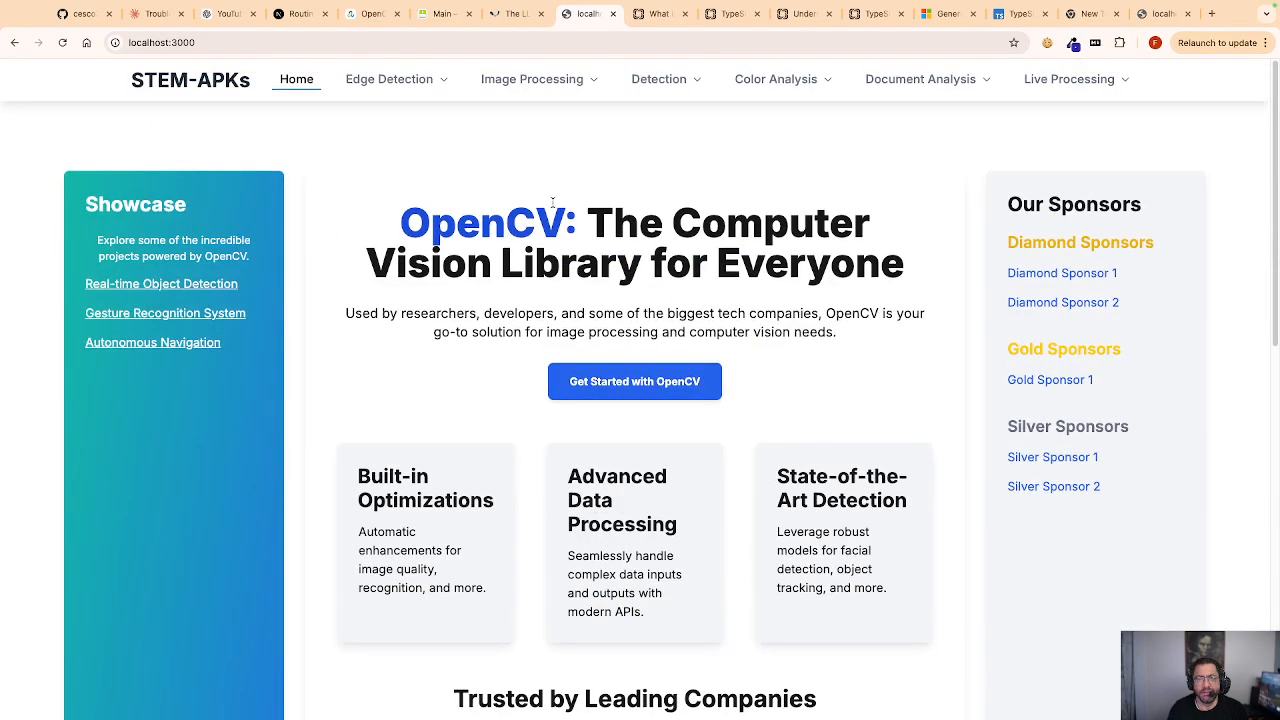
pyautogui.moveTo(422, 134)
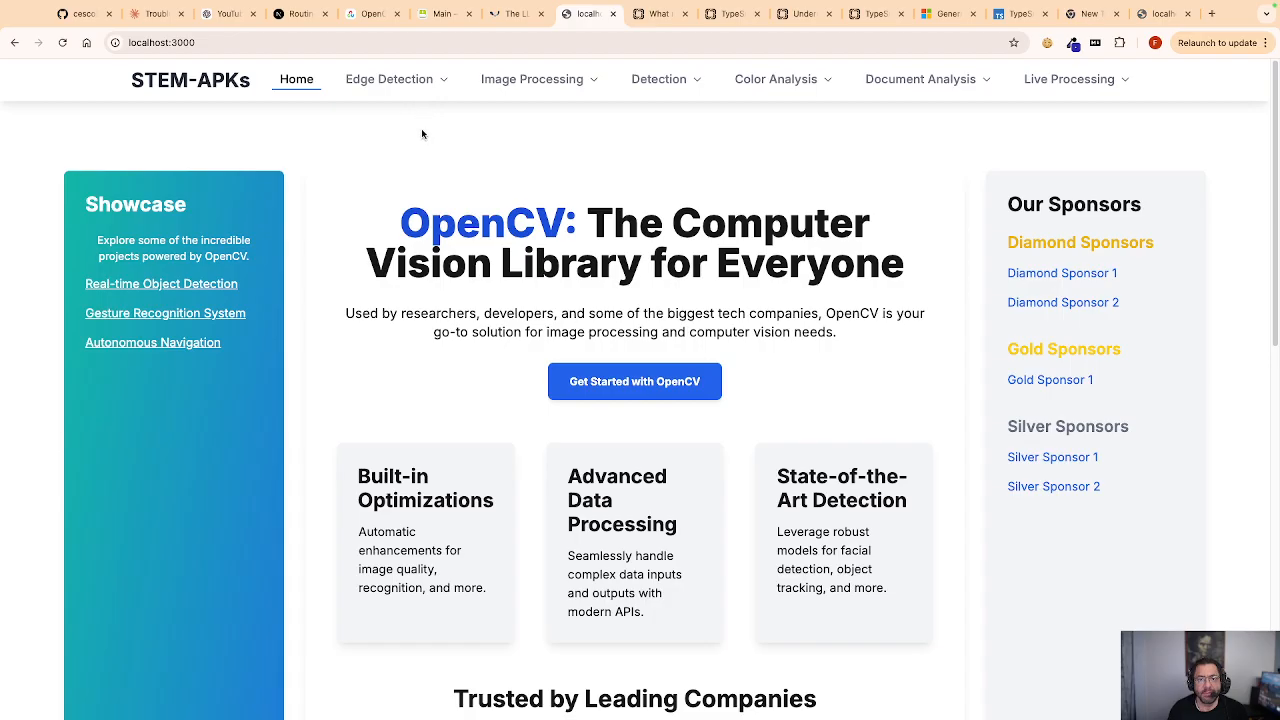
pyautogui.click(389, 79)
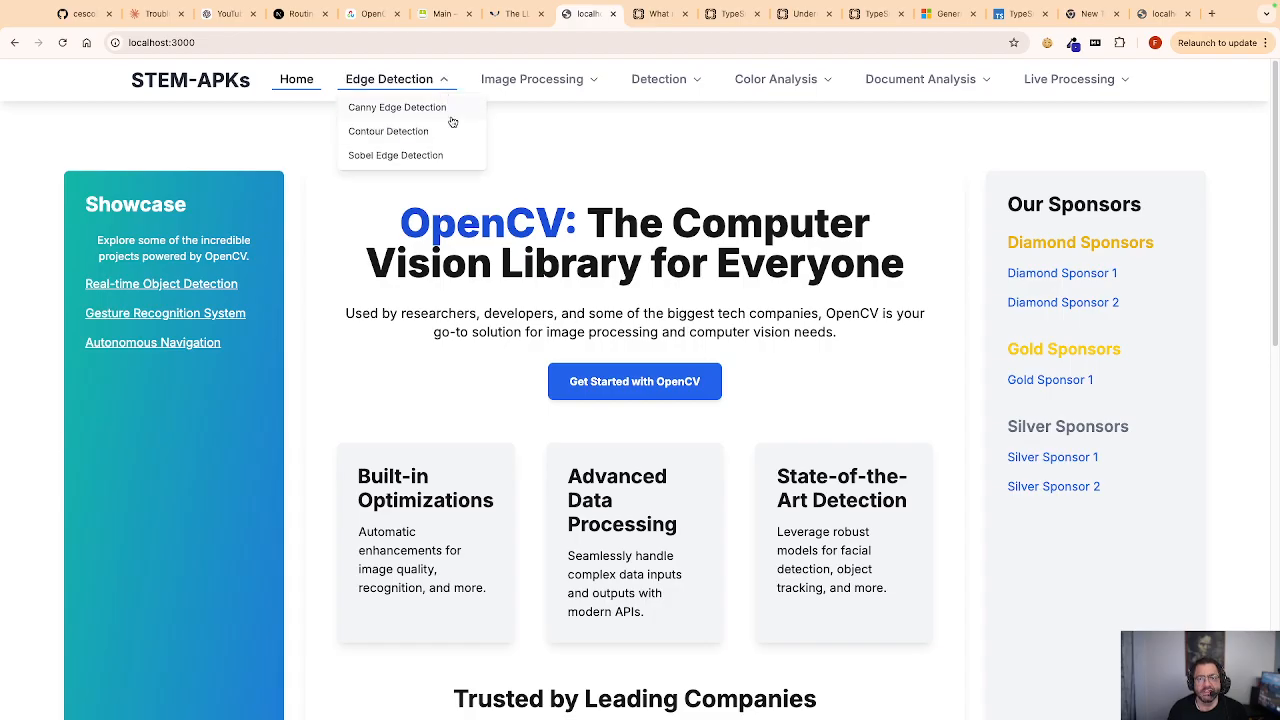
pyautogui.moveTo(520, 160)
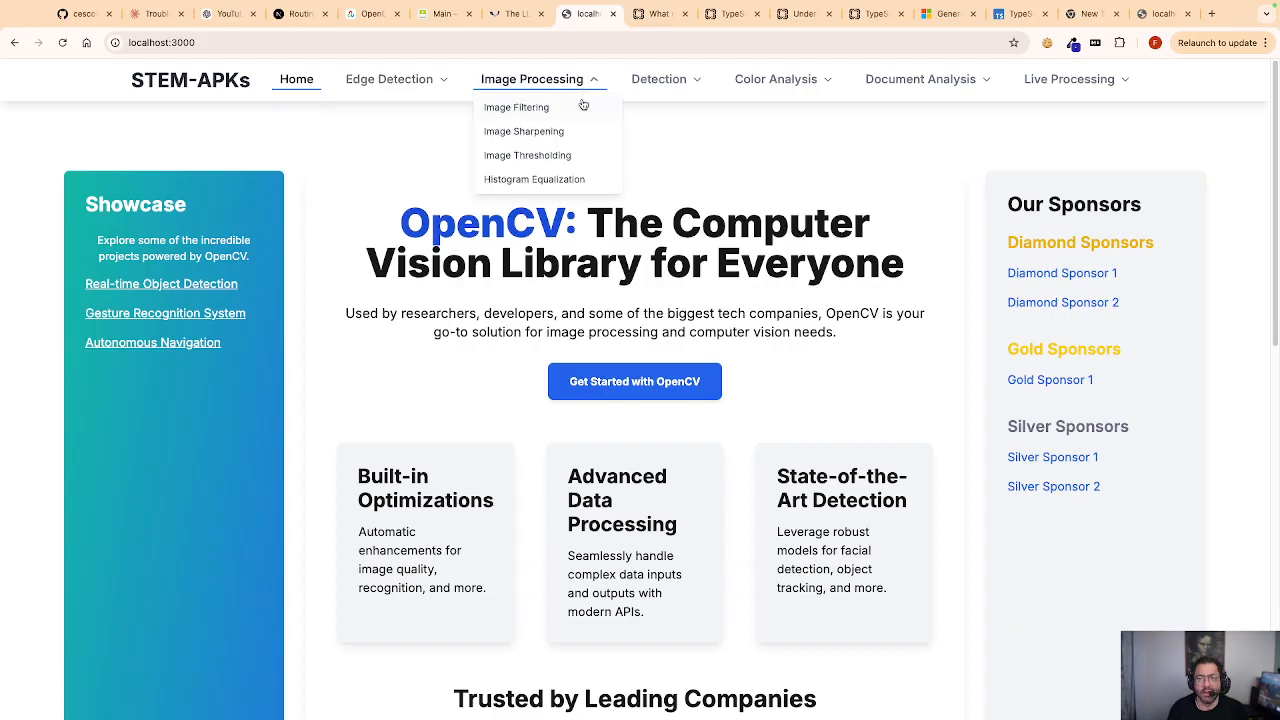
pyautogui.moveTo(797, 172)
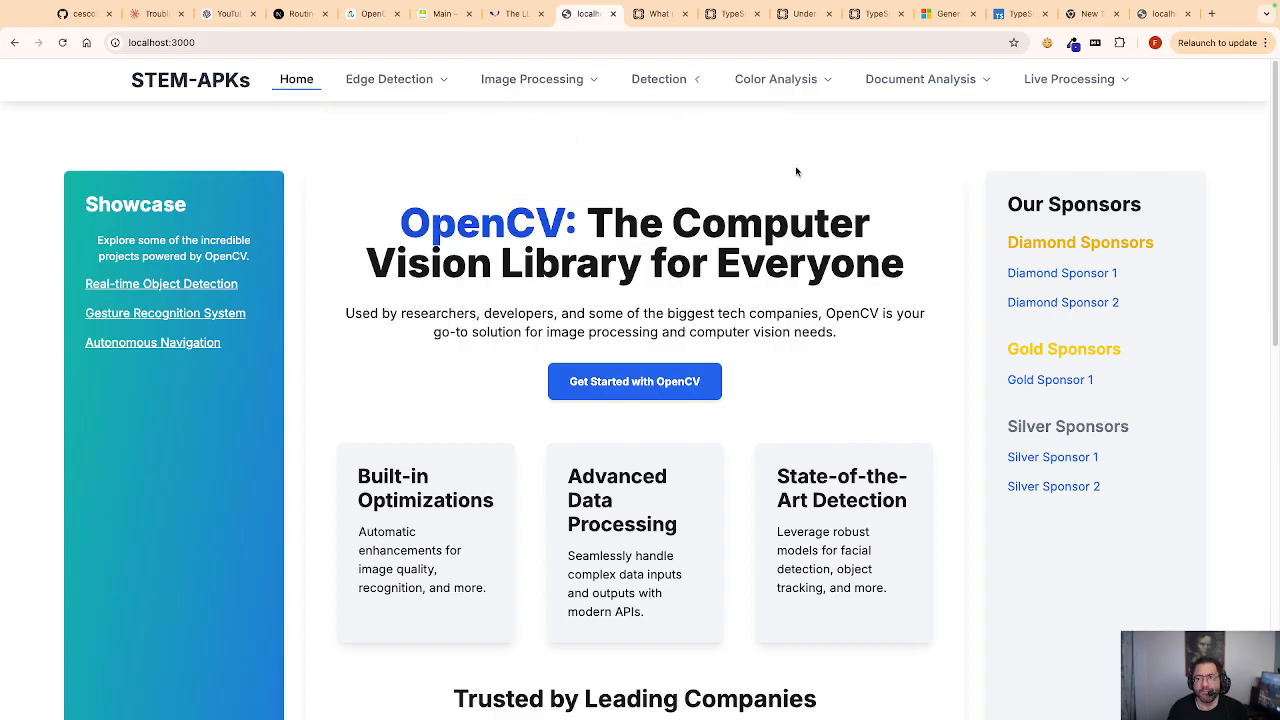
pyautogui.moveTo(920, 128)
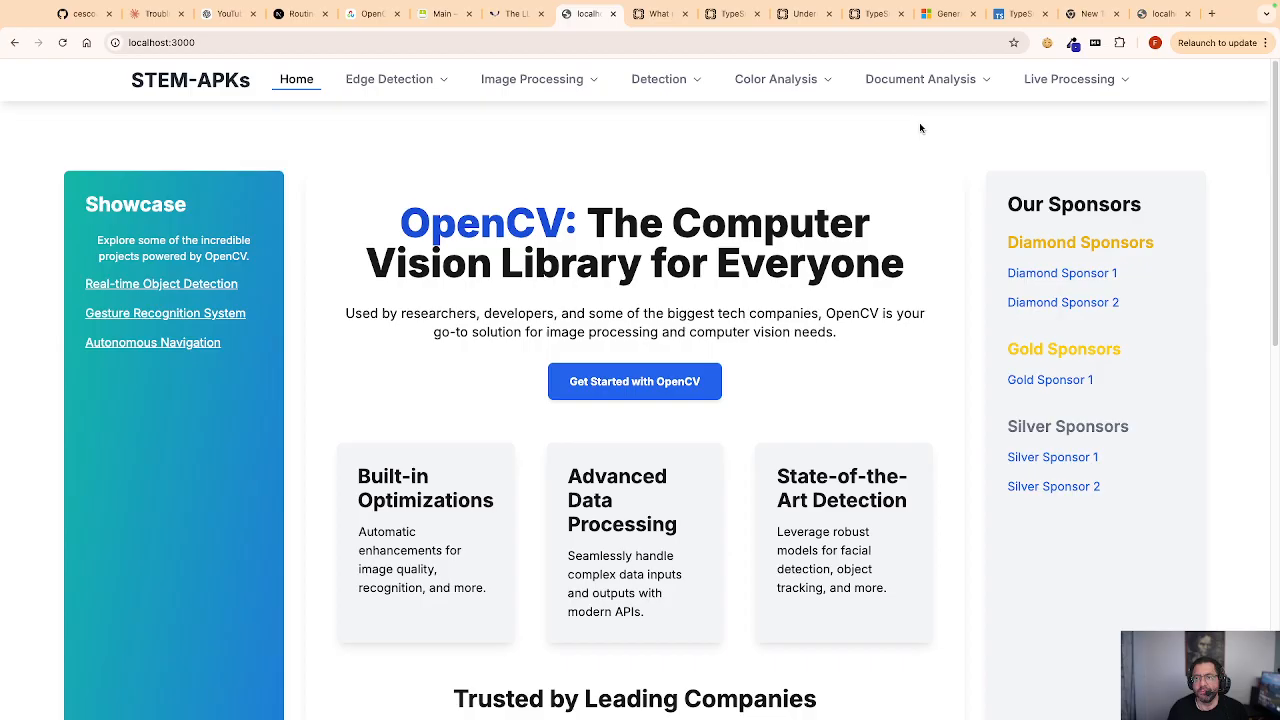
pyautogui.click(920, 79)
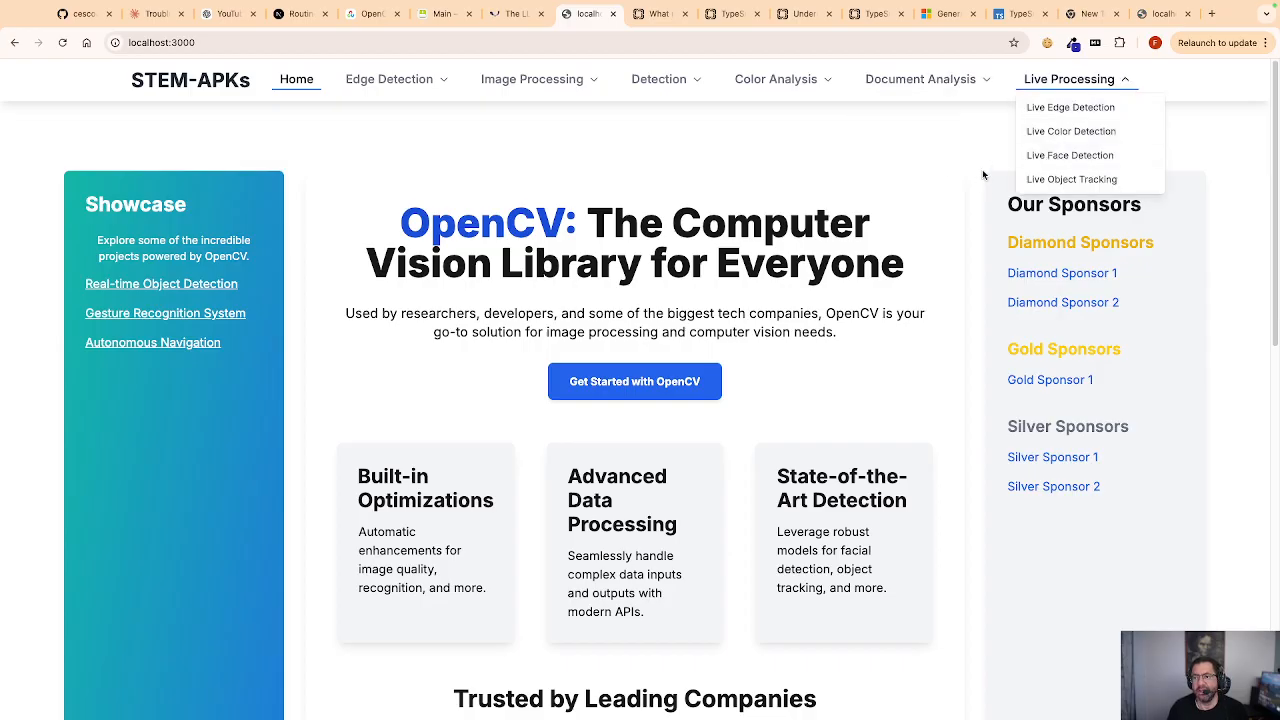
pyautogui.moveTo(647, 146)
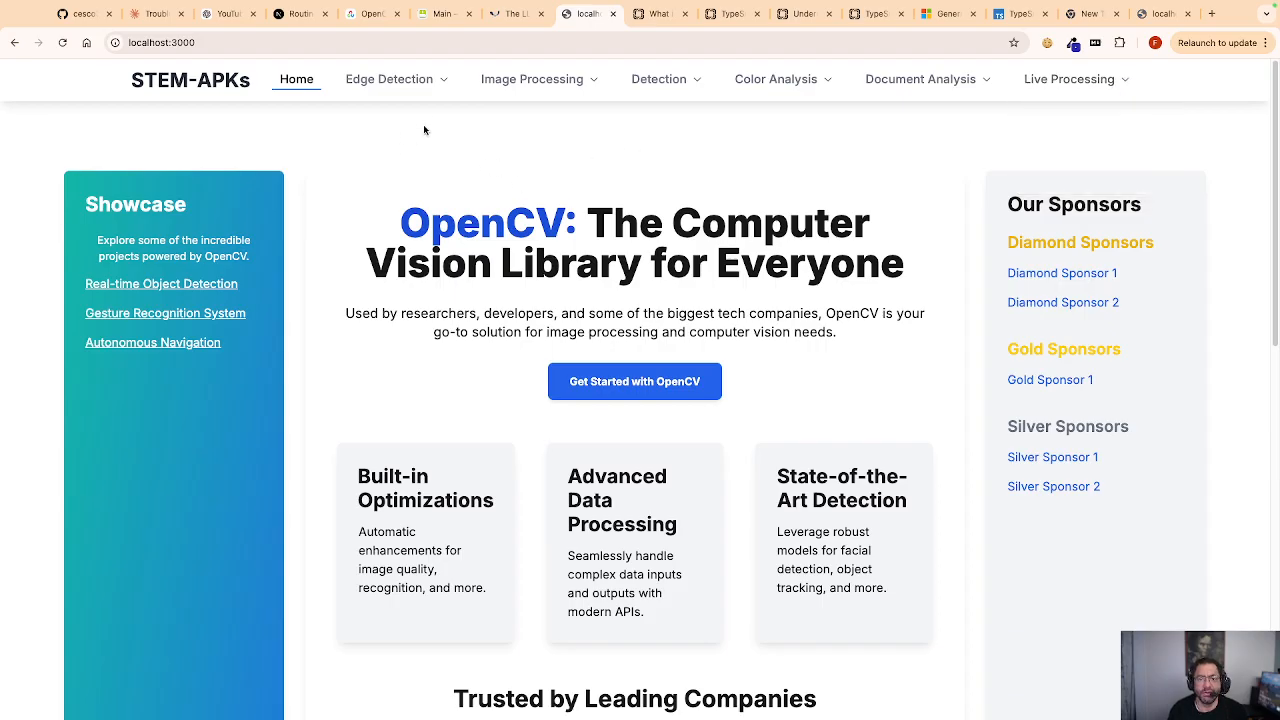
pyautogui.moveTo(536, 147)
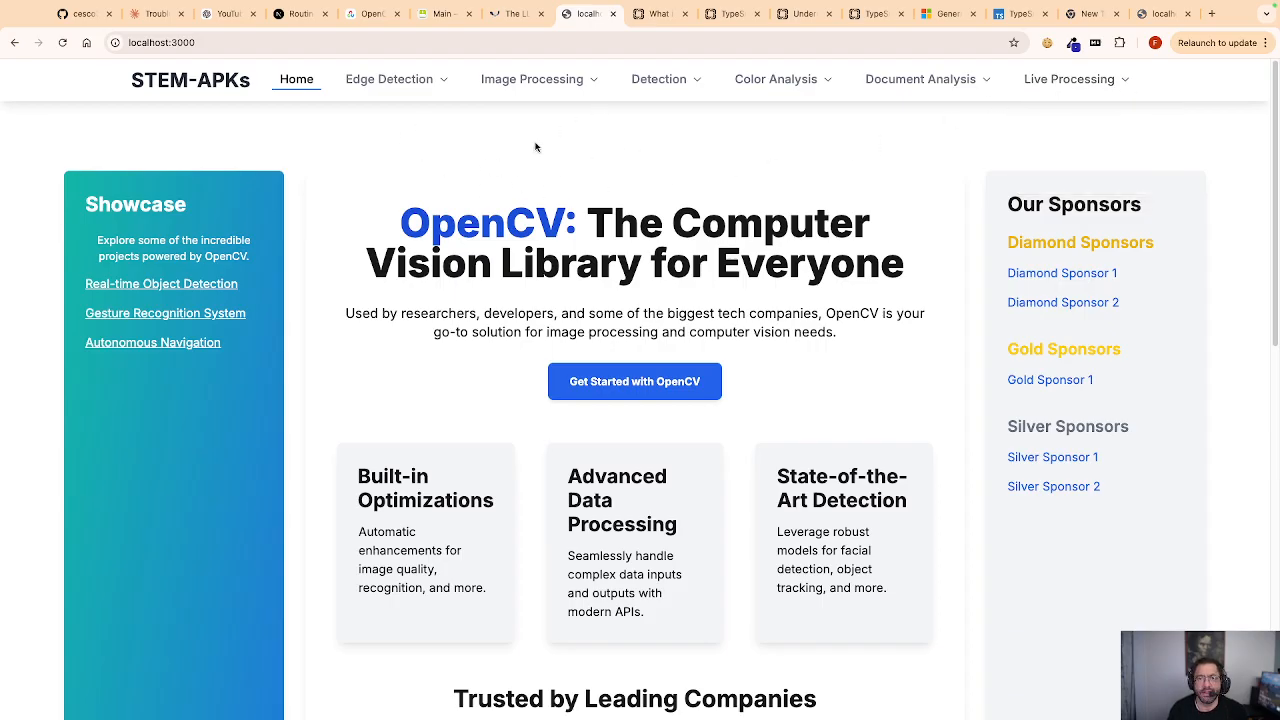
pyautogui.moveTo(422, 175)
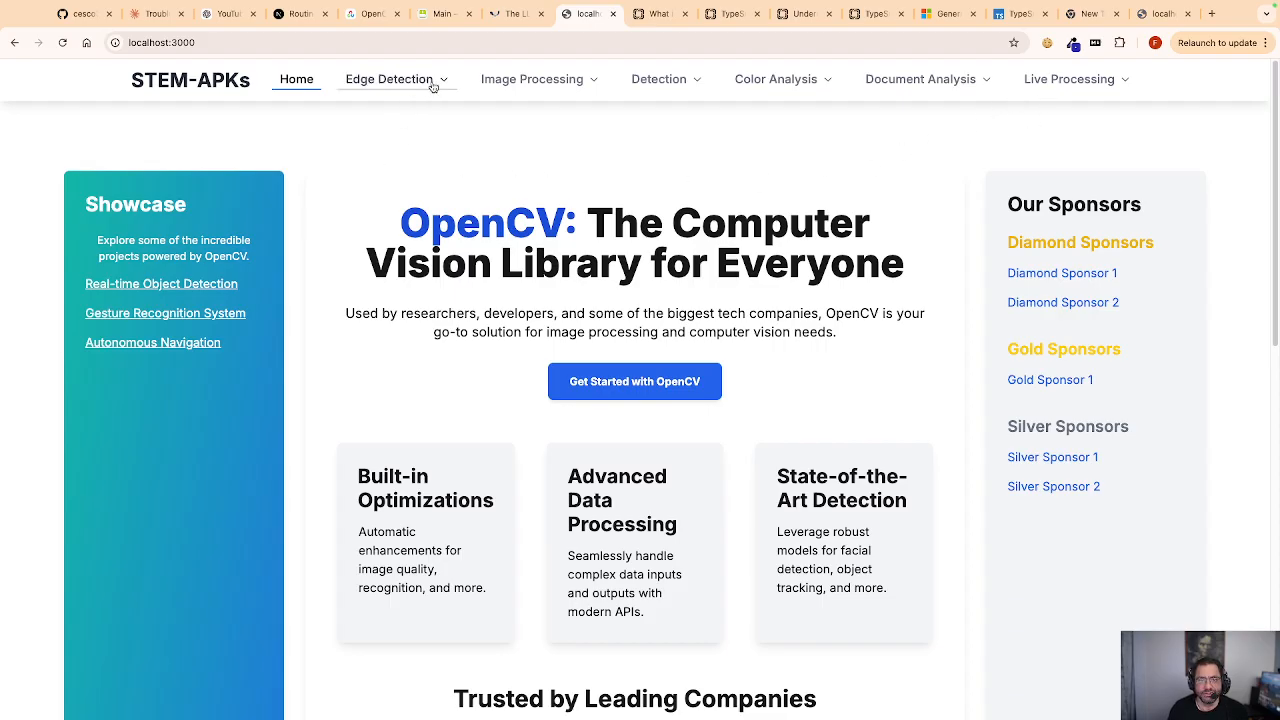
pyautogui.click(389, 79)
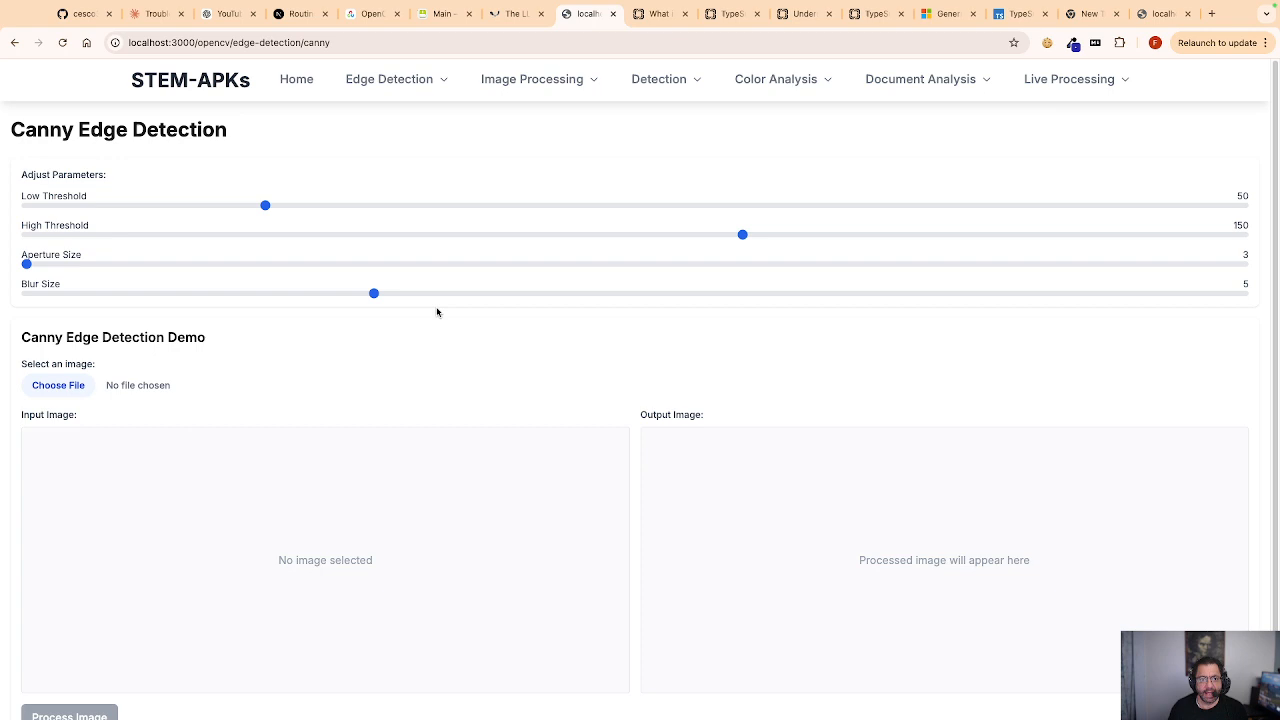
pyautogui.moveTo(179, 402)
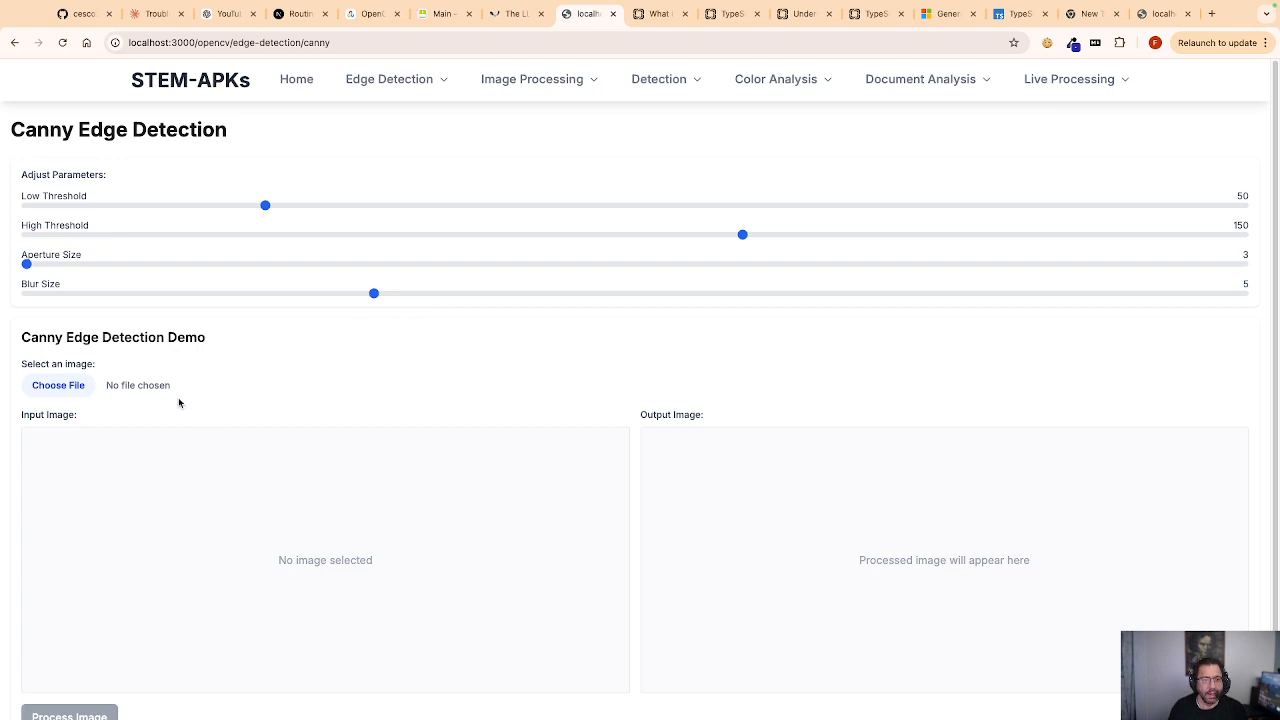
pyautogui.moveTo(229, 384)
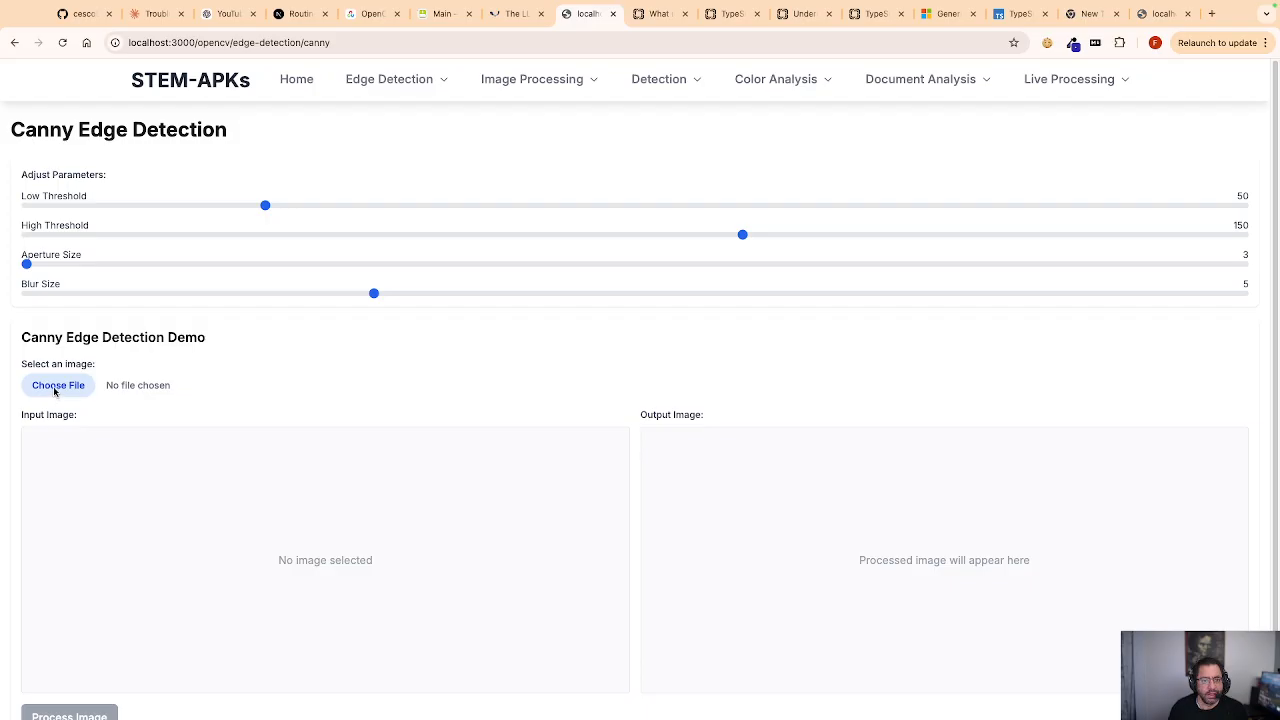
pyautogui.moveTo(1006, 235)
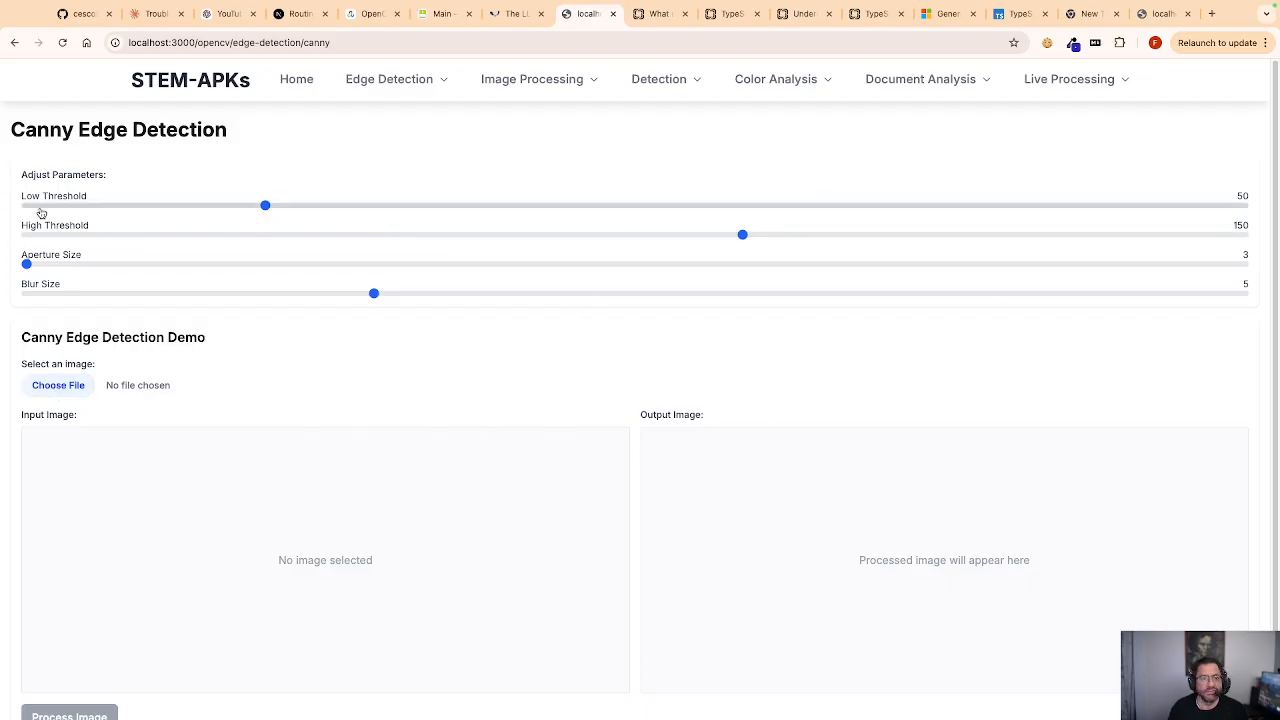
# Drag the Canny low and high threshold sliders down to 0.
pyautogui.moveTo(265, 205); pyautogui.dragTo(35, 205)
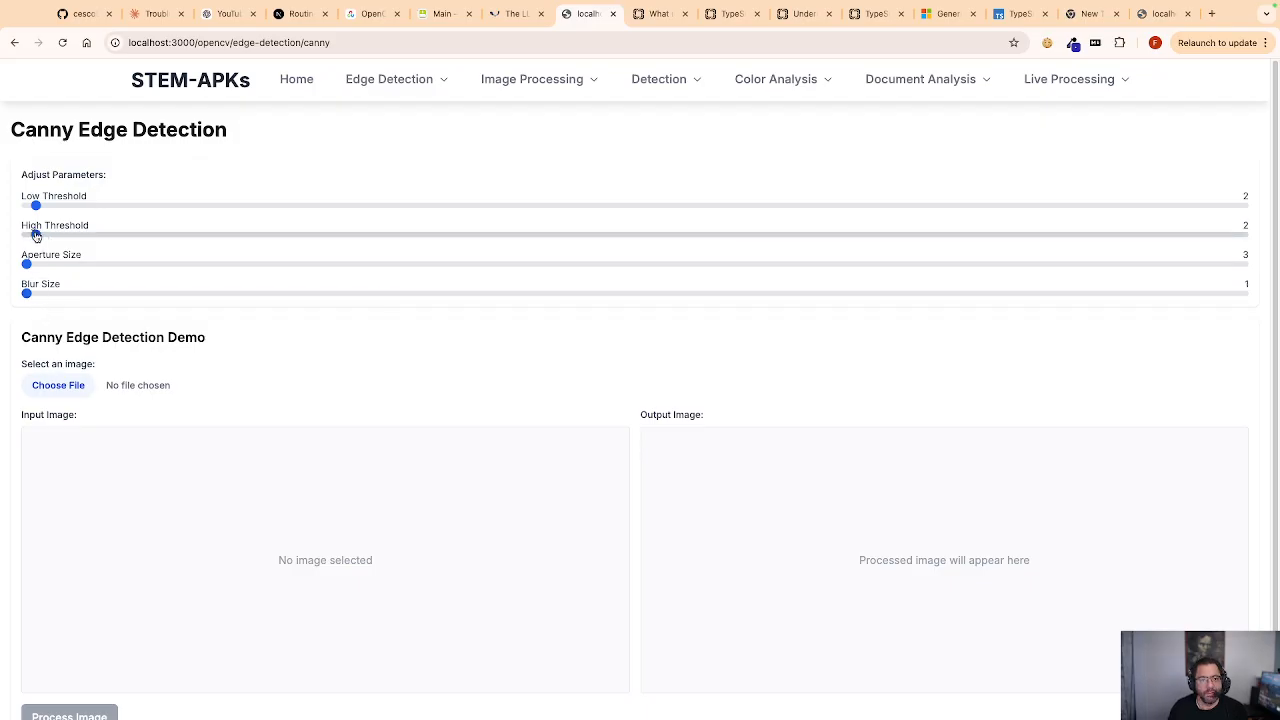
pyautogui.moveTo(35, 205); pyautogui.dragTo(27, 205)
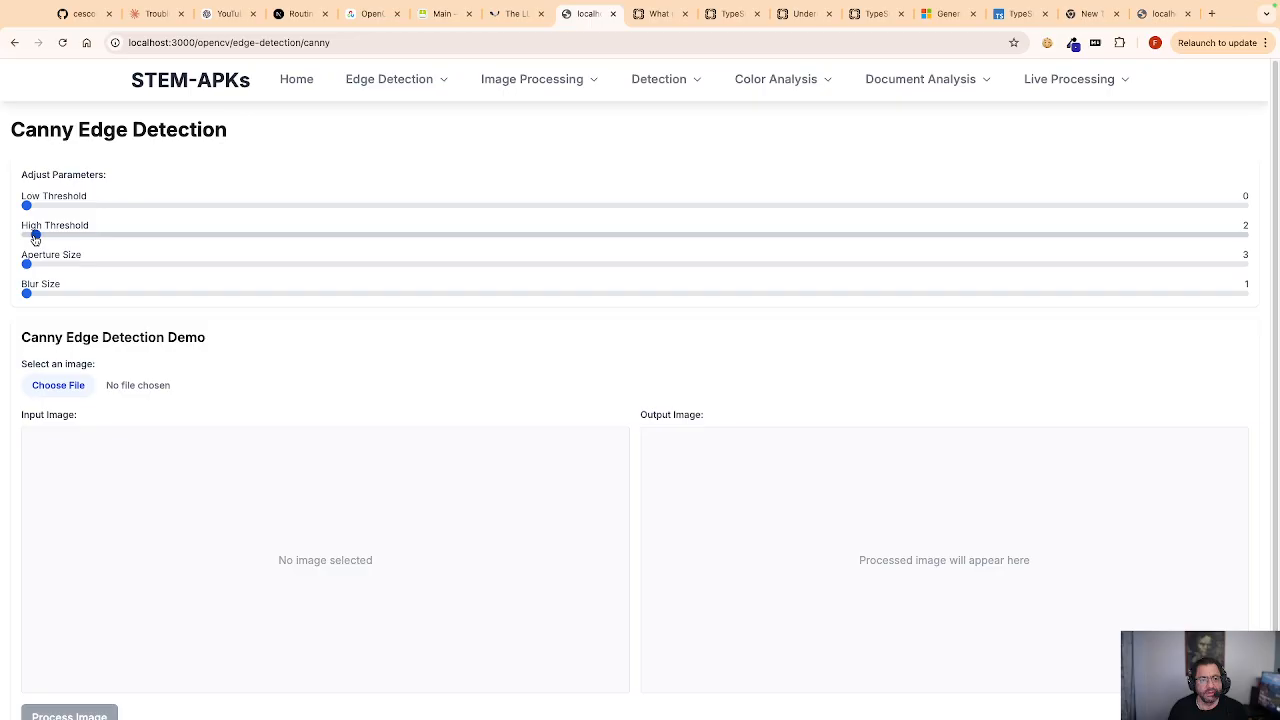
pyautogui.moveTo(35, 234); pyautogui.dragTo(27, 234)
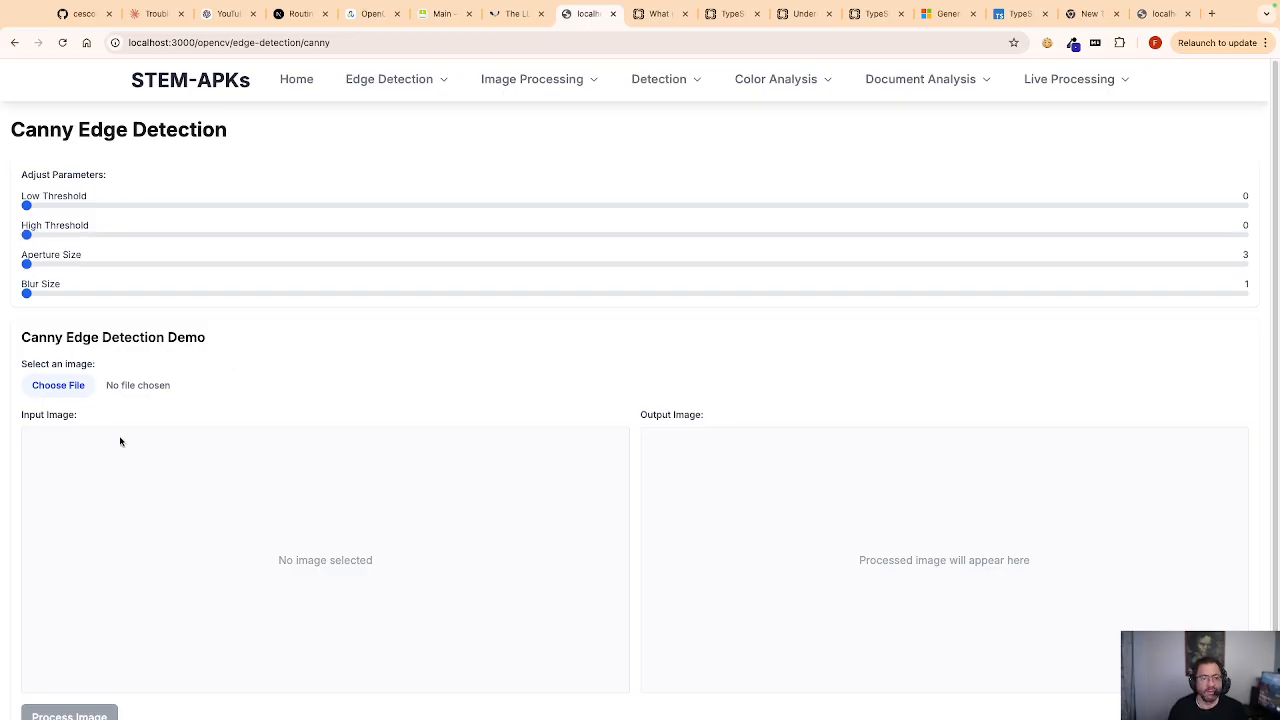
# Load cell9.jpeg from the biology folder as the Canny demo's input image.
pyautogui.click(58, 385)
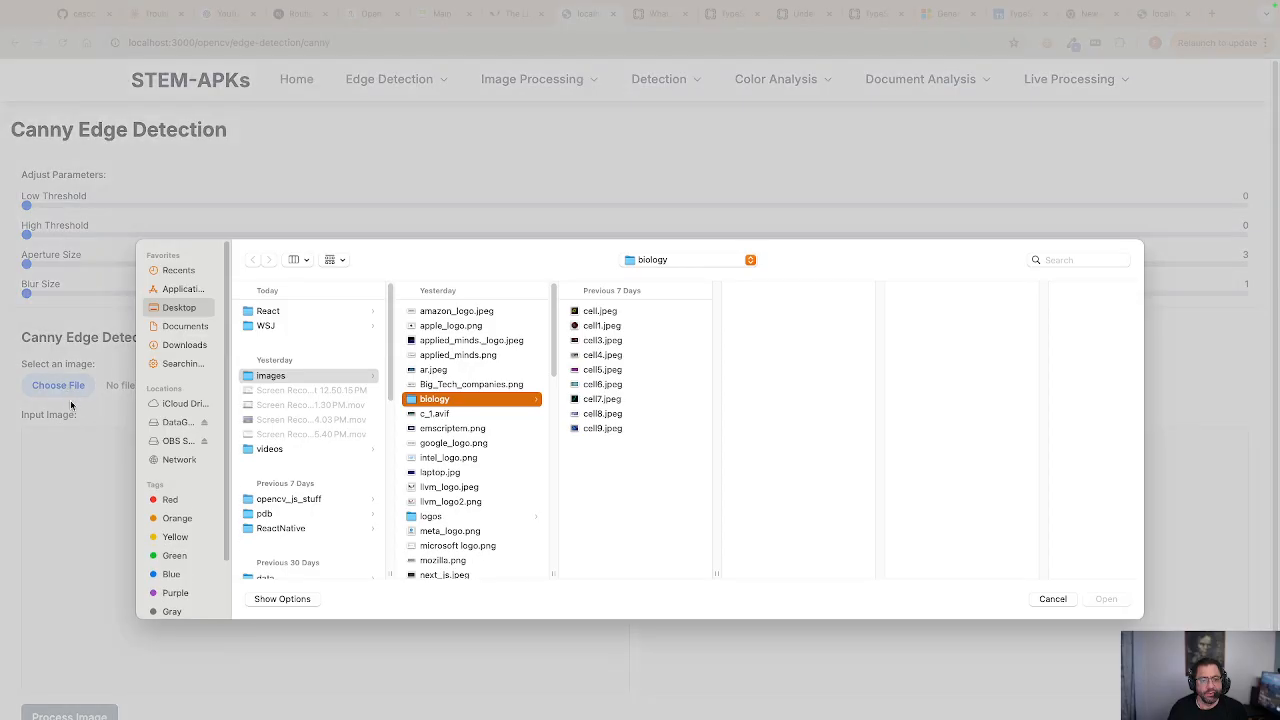
pyautogui.moveTo(600, 423)
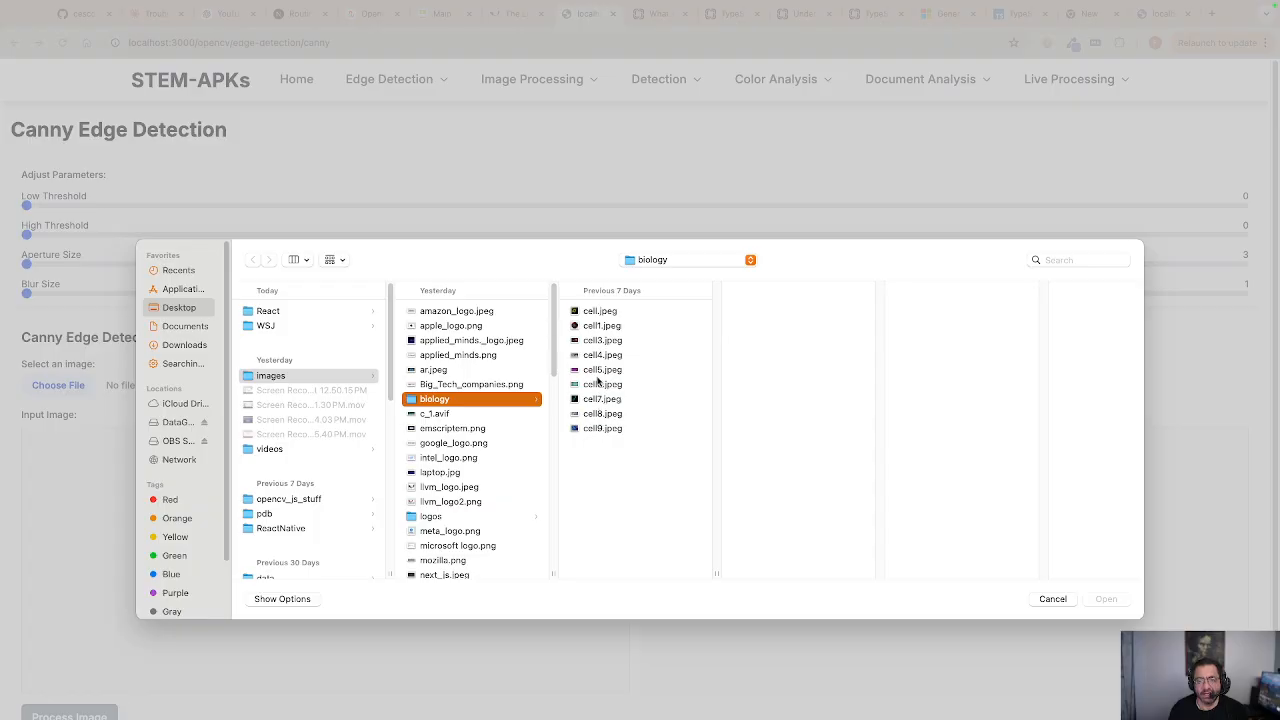
pyautogui.click(602, 428)
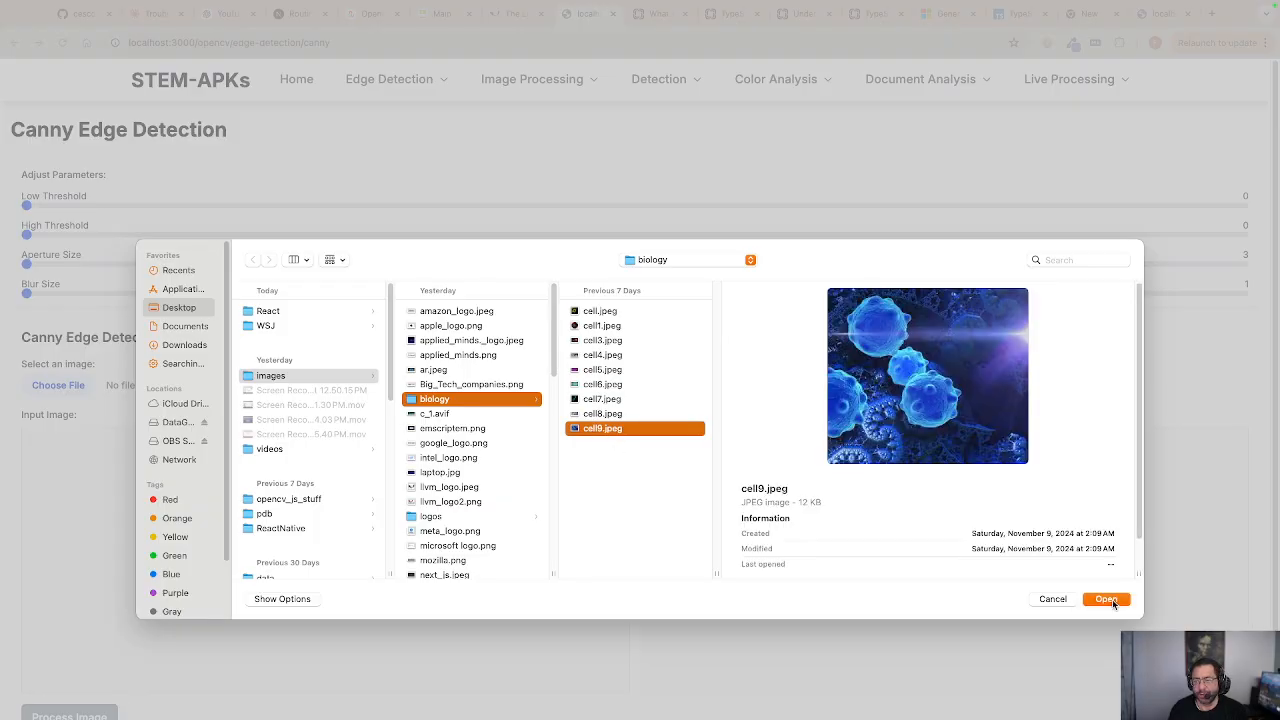
pyautogui.click(1105, 599)
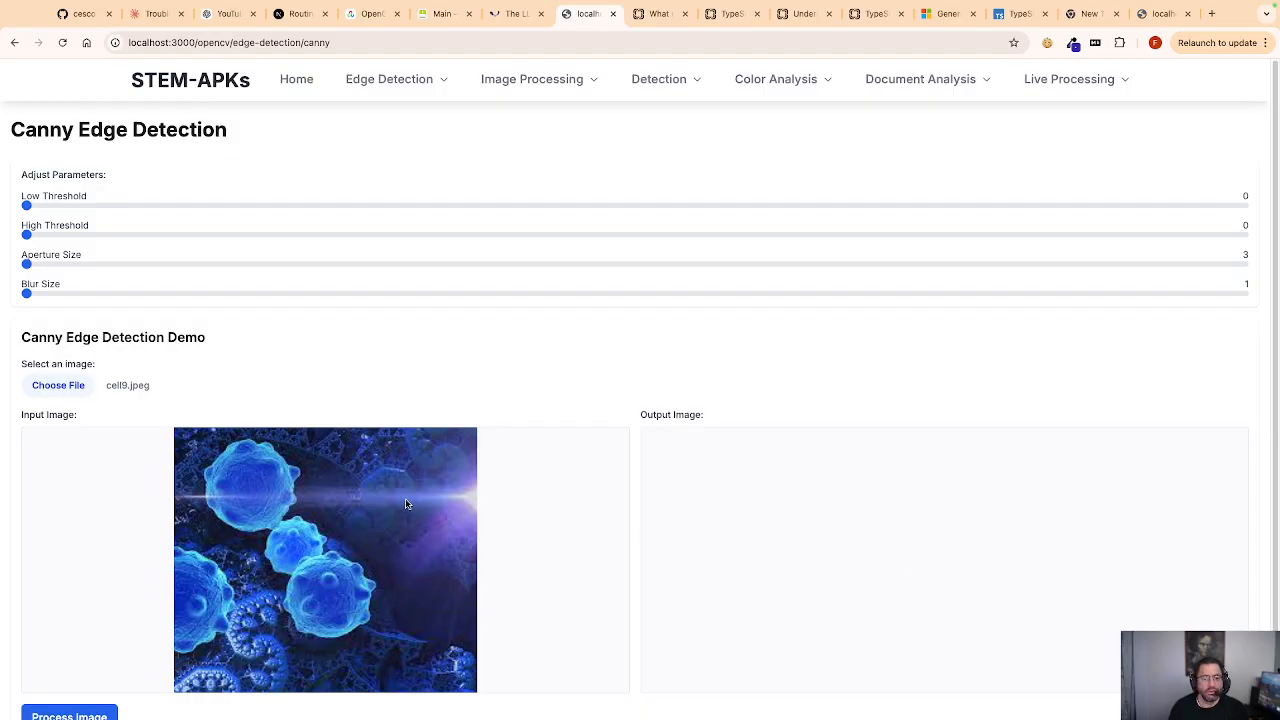
pyautogui.moveTo(340, 547)
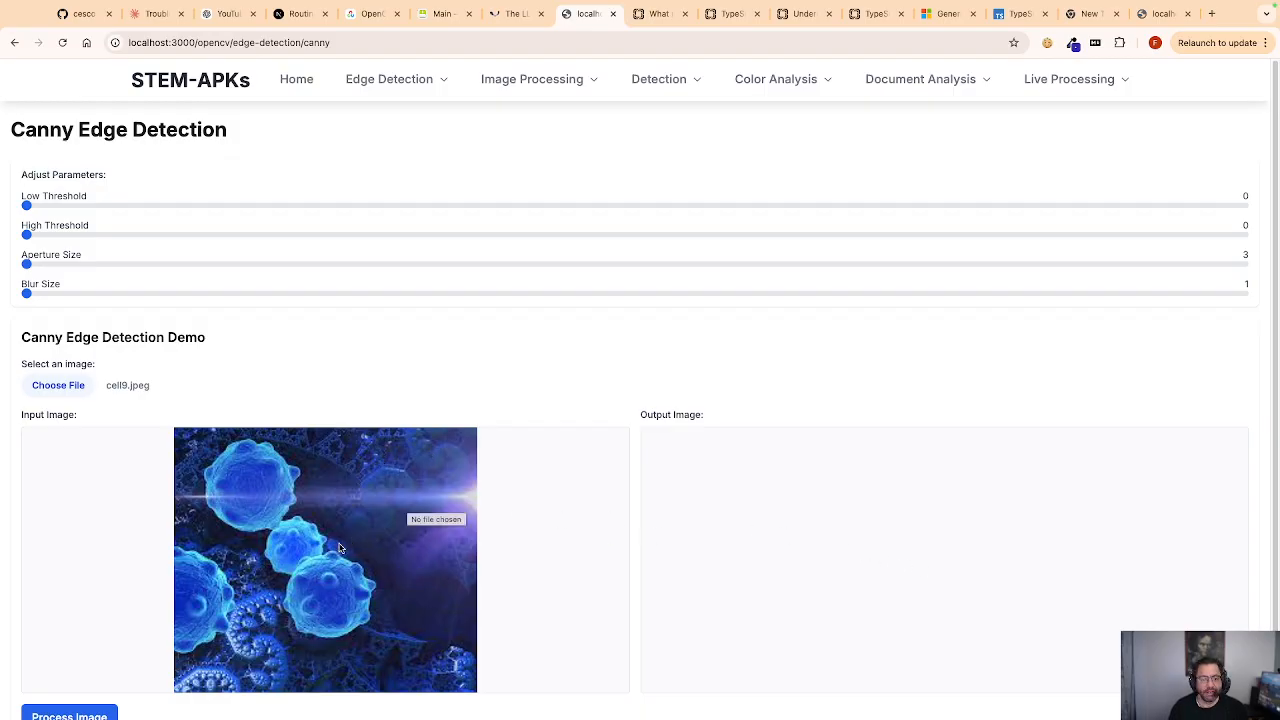
pyautogui.moveTo(59, 688)
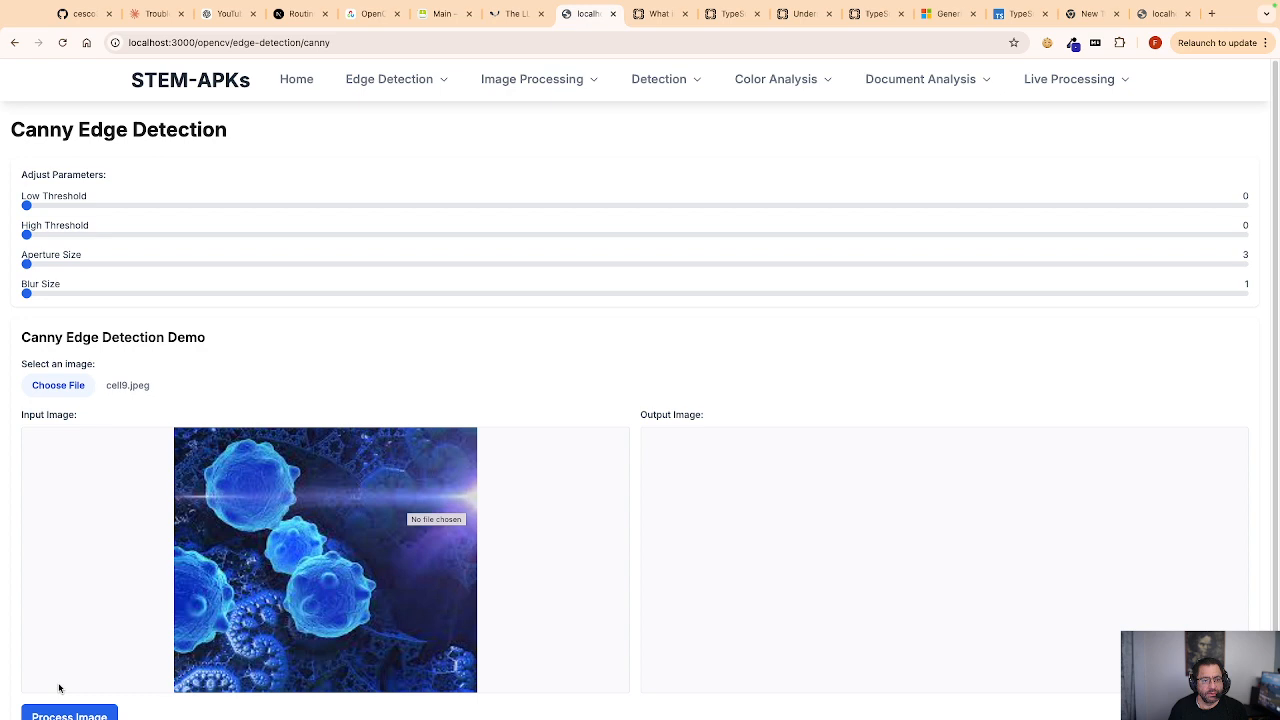
# Process the cell image, then raise the high threshold to 108 and low threshold to 106.
pyautogui.click(69, 714)
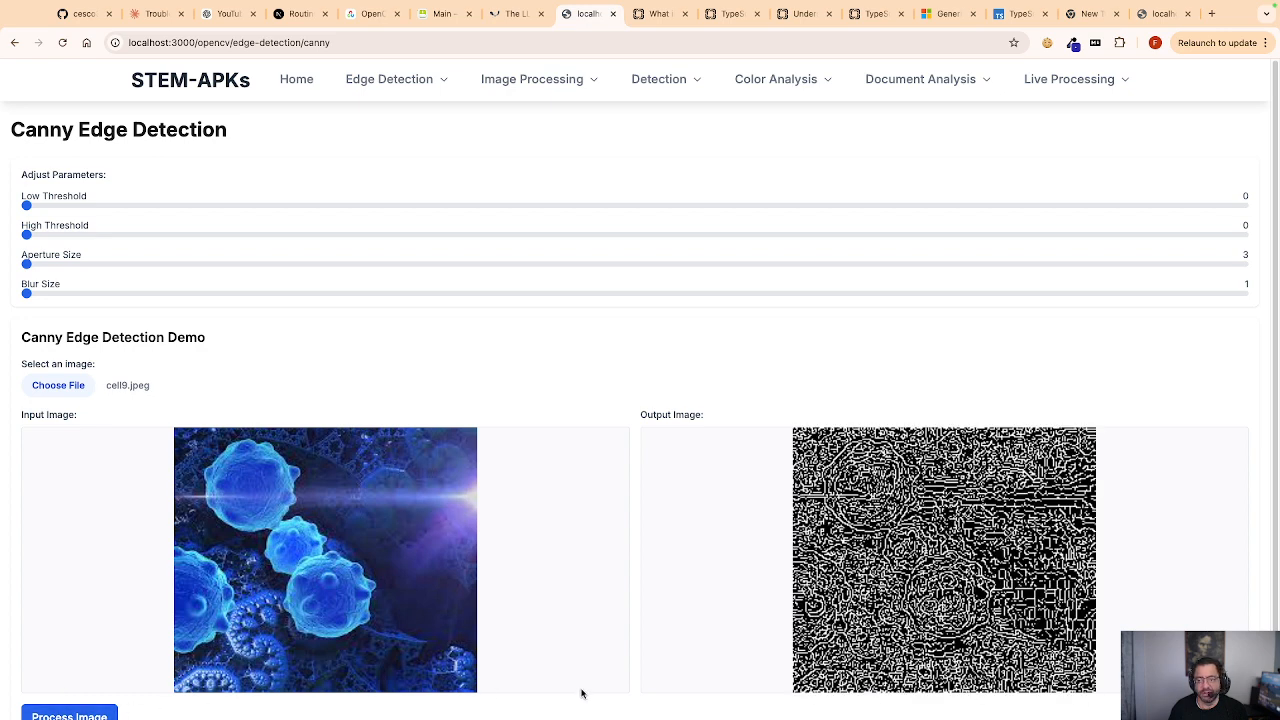
pyautogui.moveTo(454, 420)
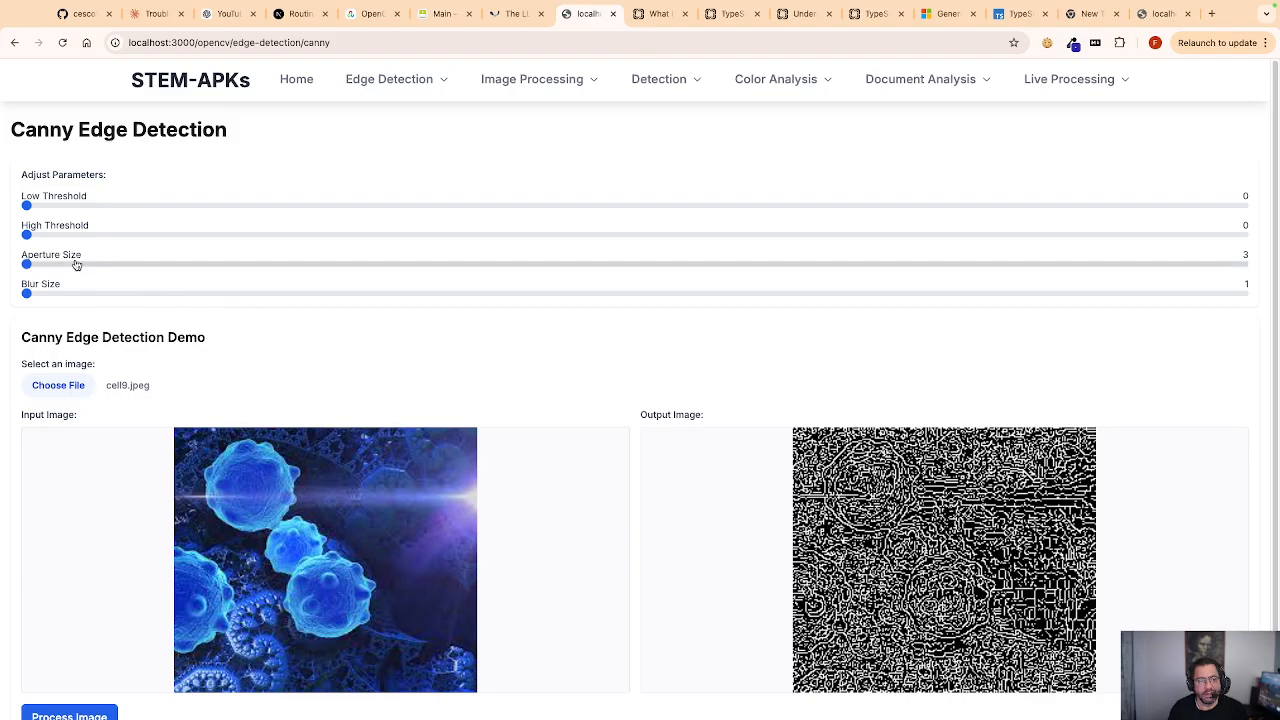
pyautogui.moveTo(27, 234); pyautogui.dragTo(143, 234)
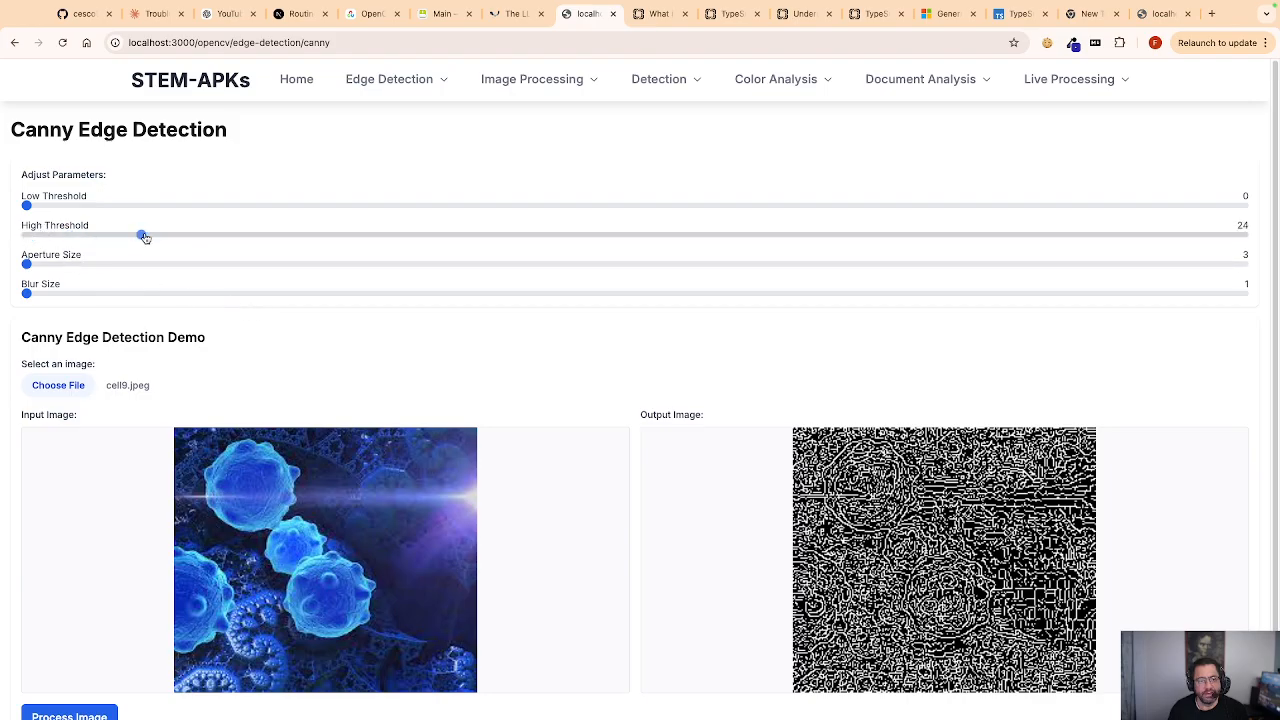
pyautogui.moveTo(140, 235); pyautogui.dragTo(145, 235)
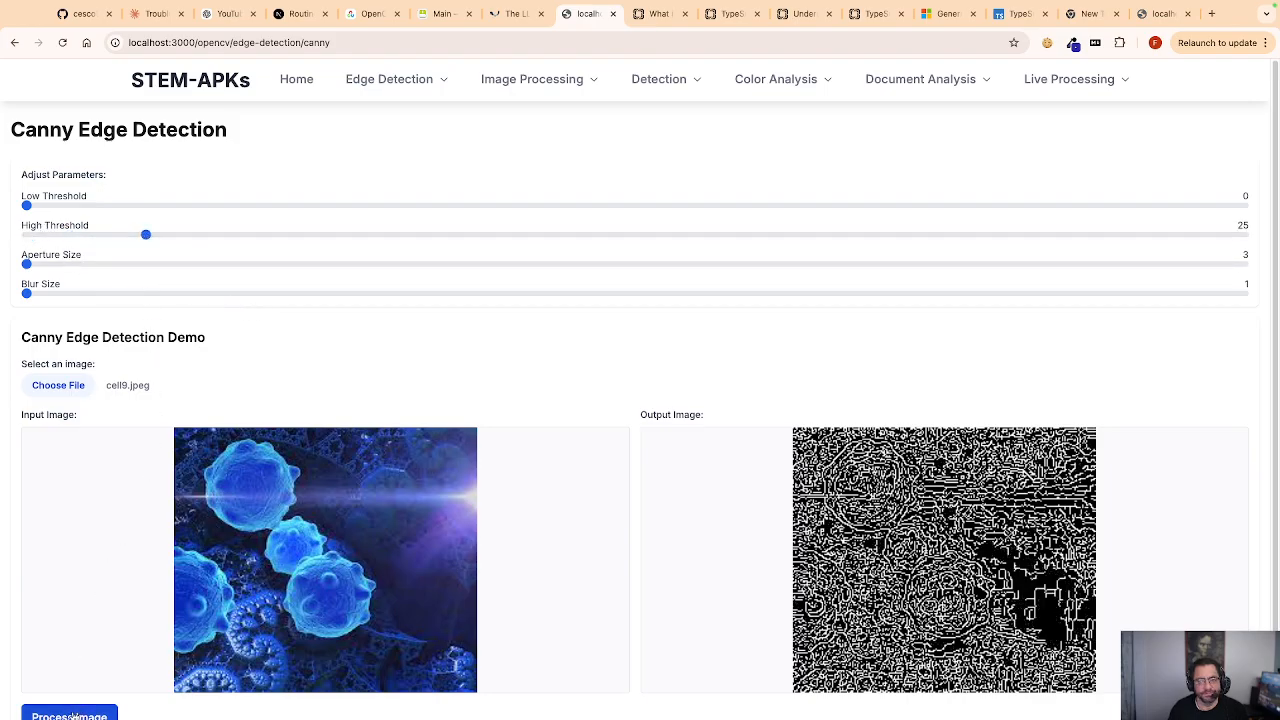
pyautogui.moveTo(145, 234); pyautogui.dragTo(395, 234)
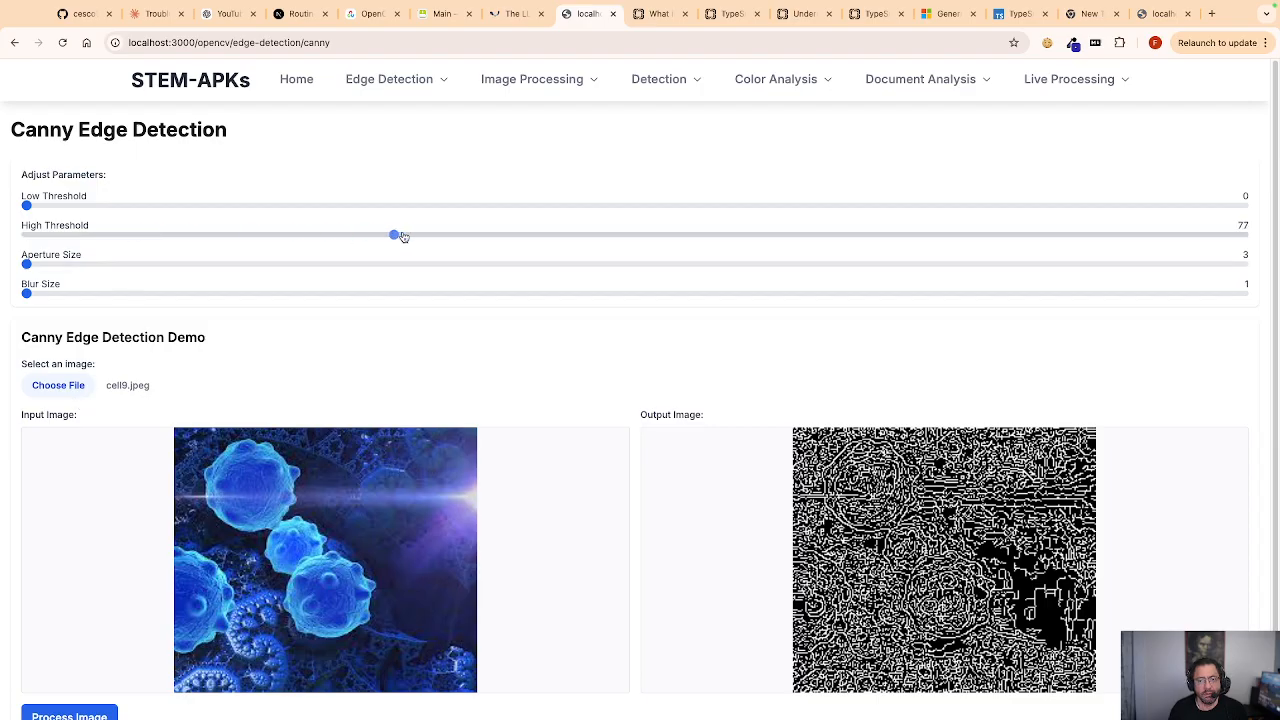
pyautogui.moveTo(394, 234); pyautogui.dragTo(542, 234)
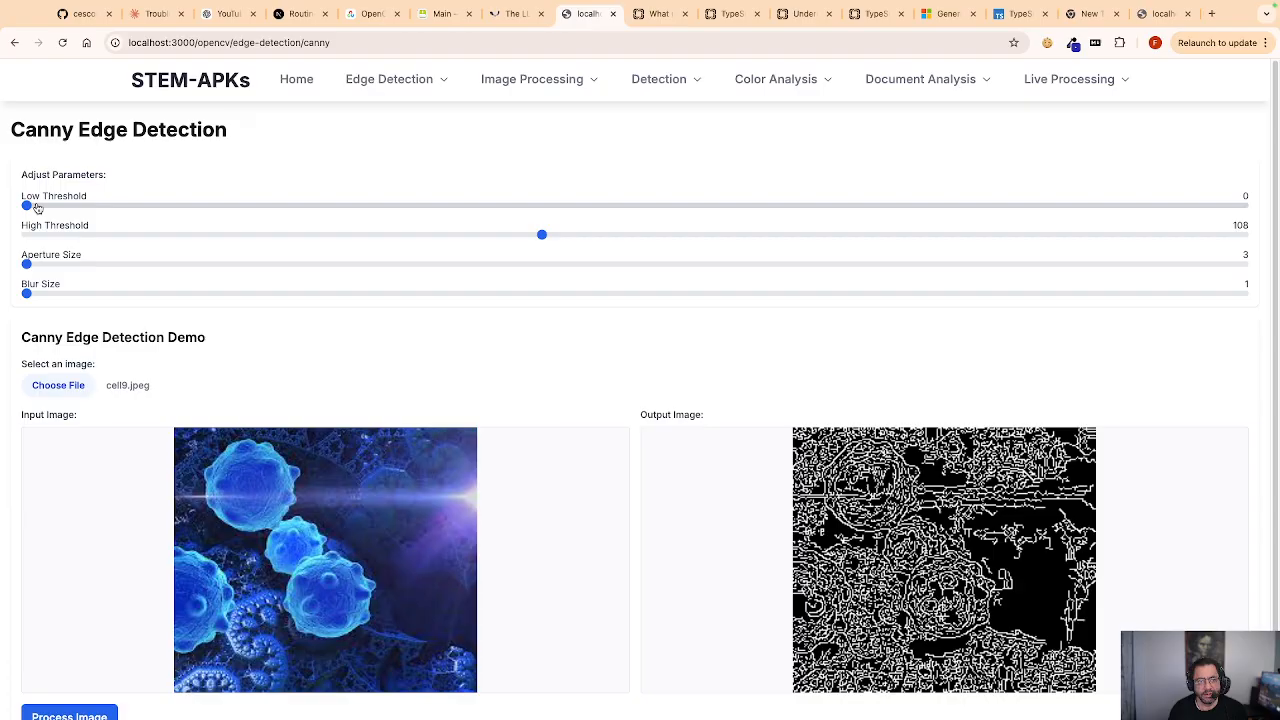
pyautogui.moveTo(27, 205); pyautogui.dragTo(532, 205)
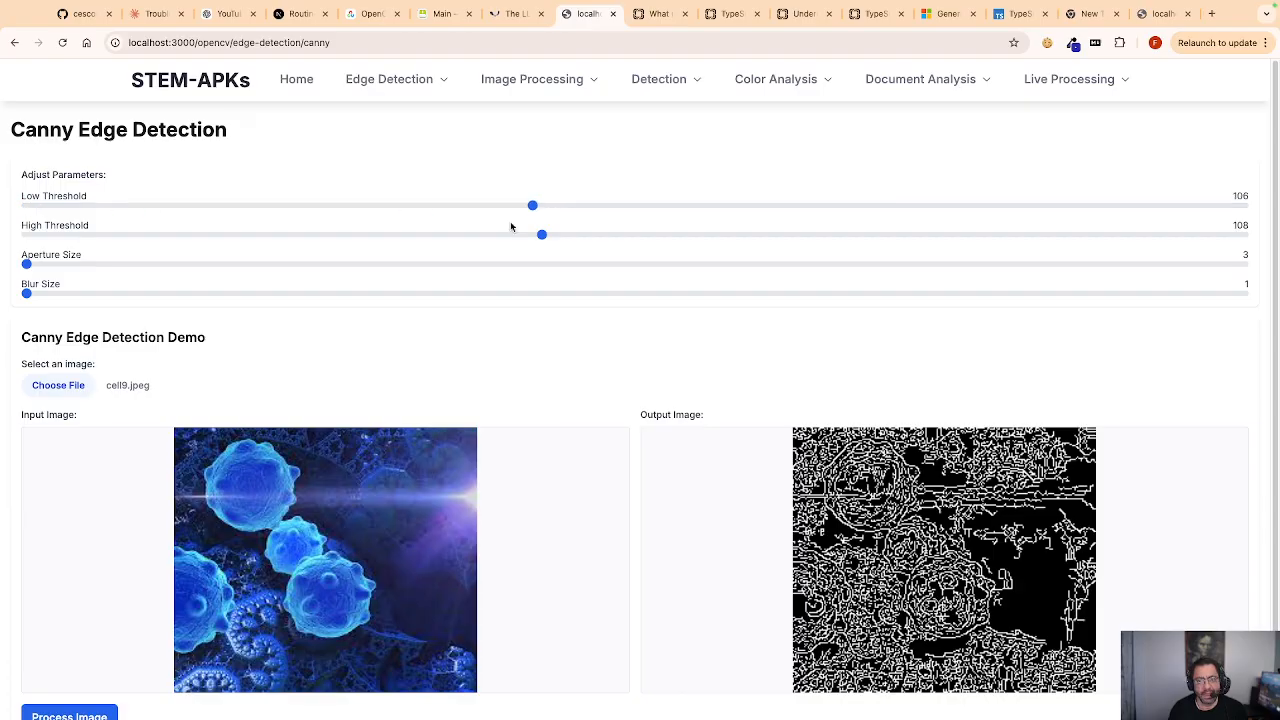
# Reprocess the image and increase aperture size to 5 and blur size to 7.
pyautogui.click(69, 715)
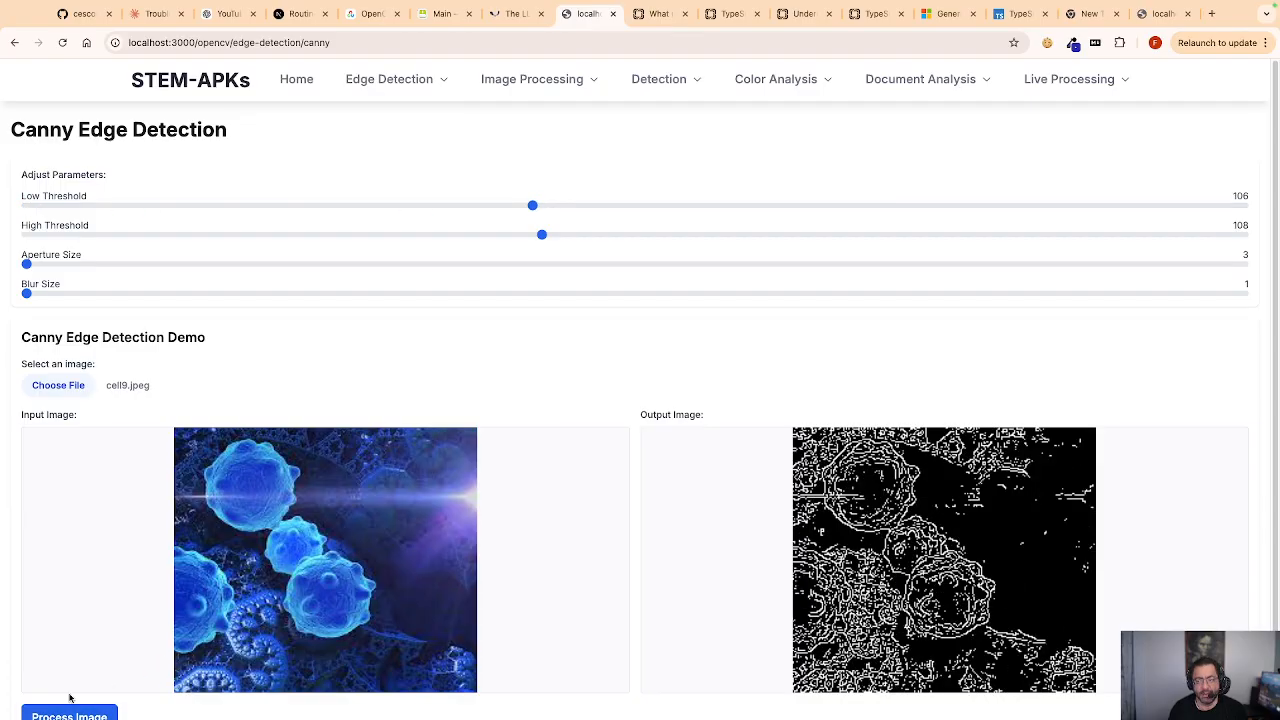
pyautogui.moveTo(27, 263); pyautogui.dragTo(635, 263)
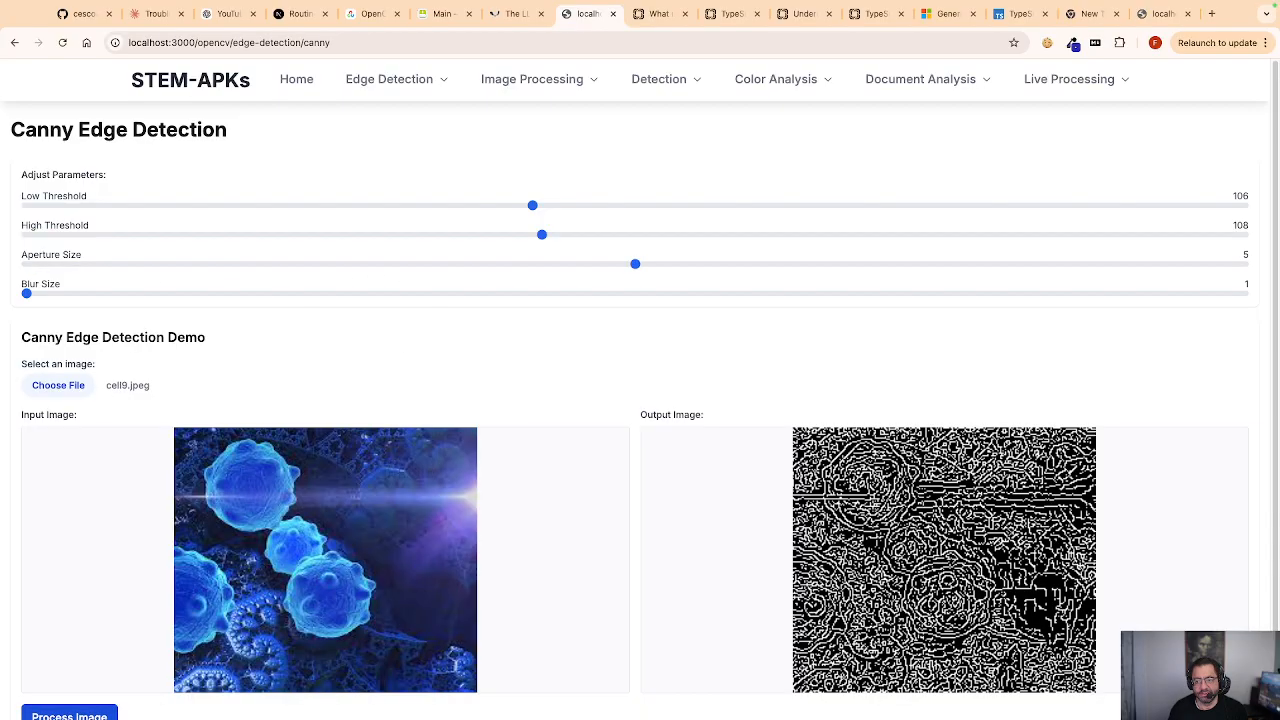
pyautogui.moveTo(27, 293)
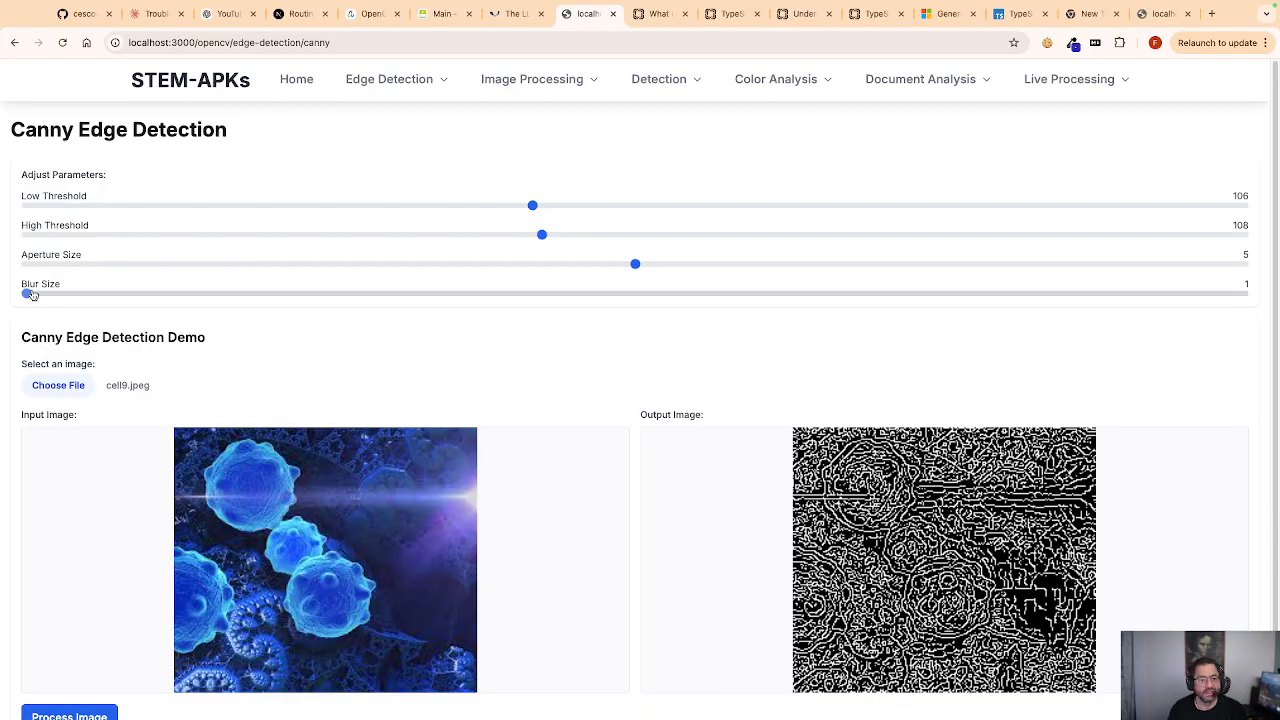
pyautogui.moveTo(27, 293); pyautogui.dragTo(547, 293)
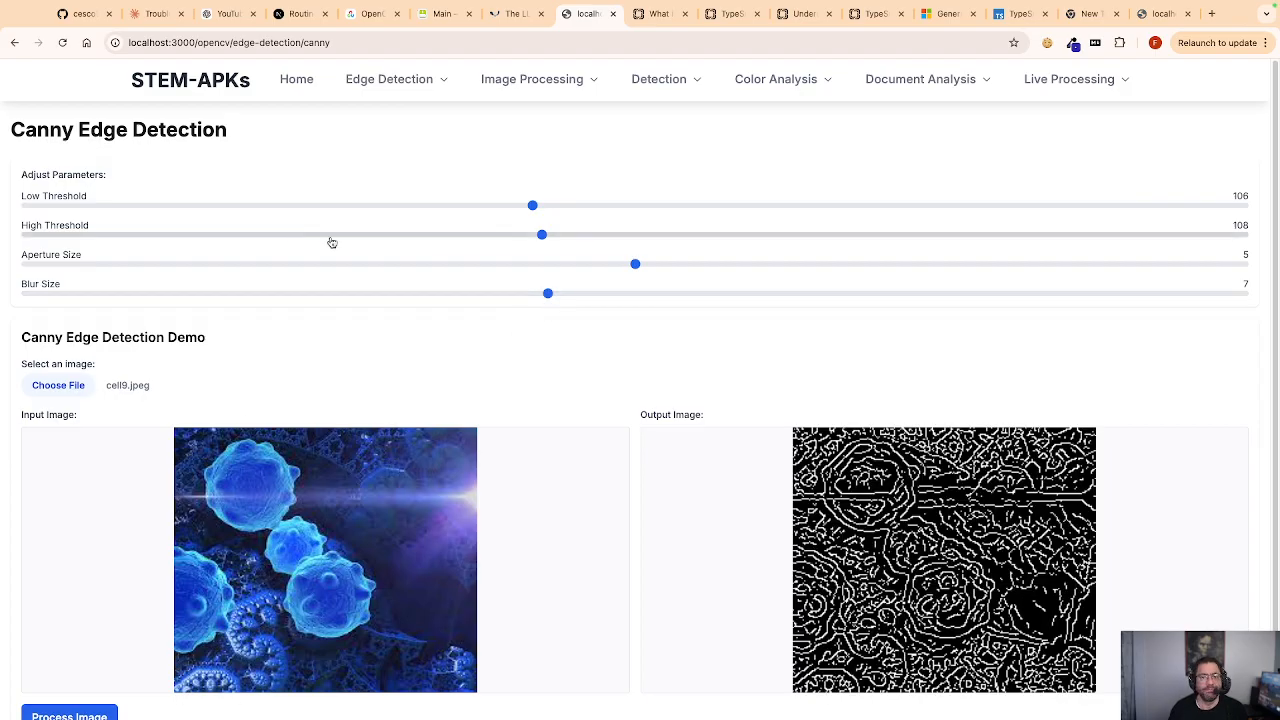
# Open the Histogram Equalization demo and load cell7.jpeg.
pyautogui.click(532, 79)
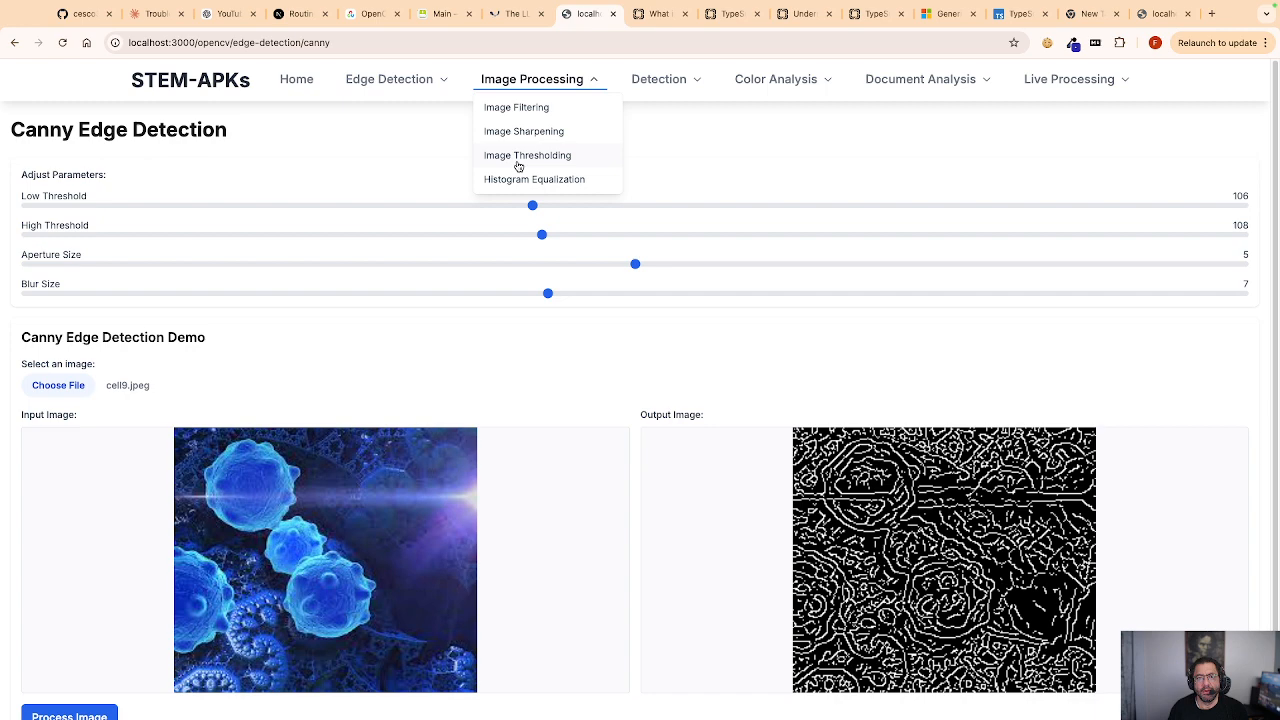
pyautogui.click(534, 179)
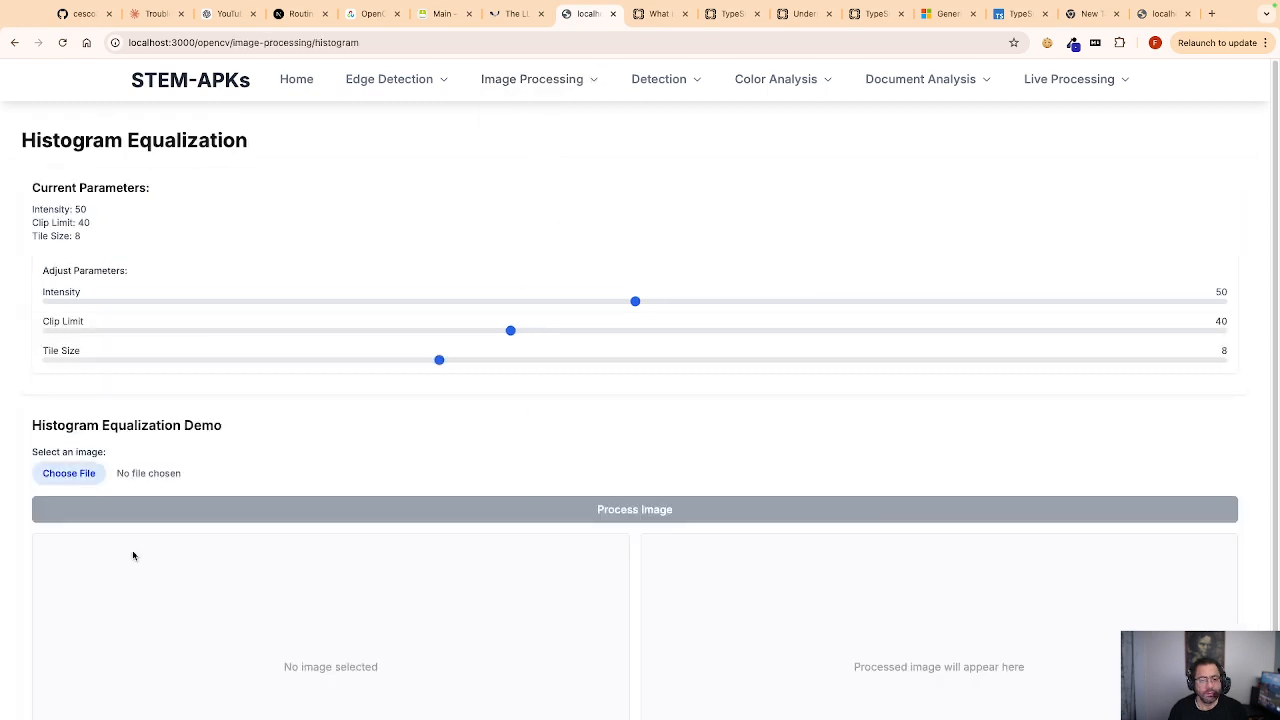
pyautogui.click(68, 473)
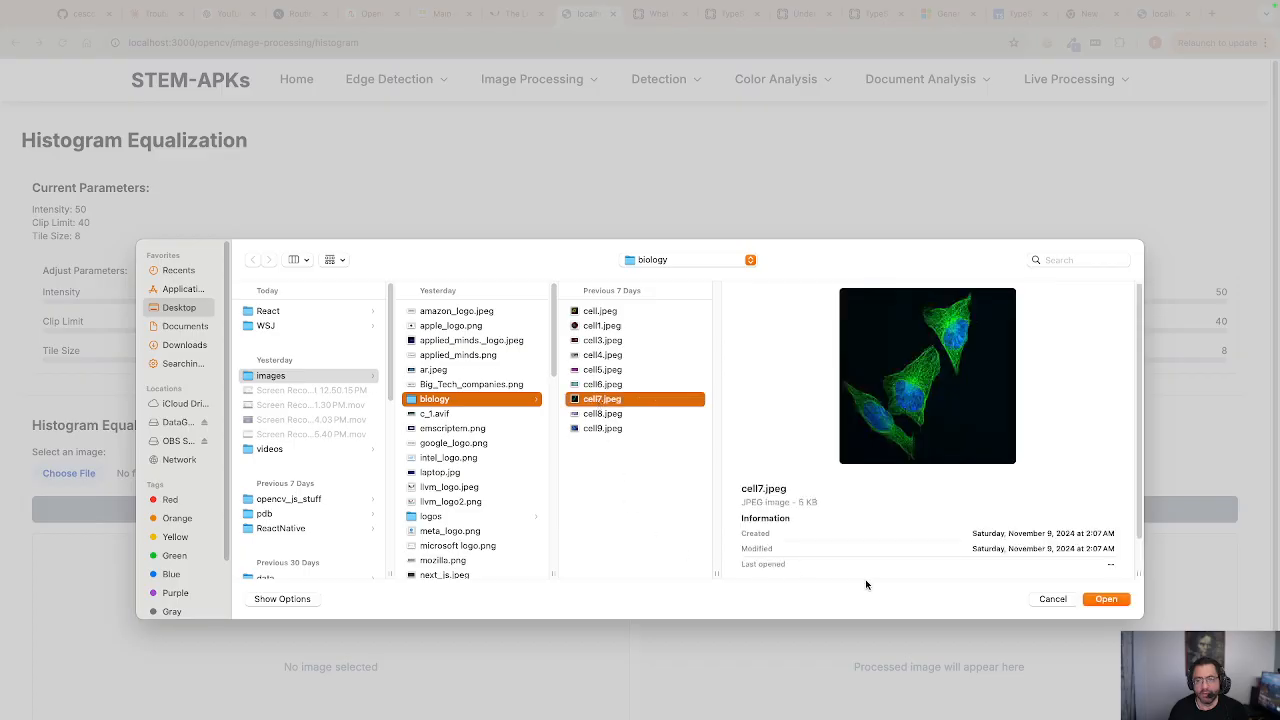
pyautogui.click(1105, 599)
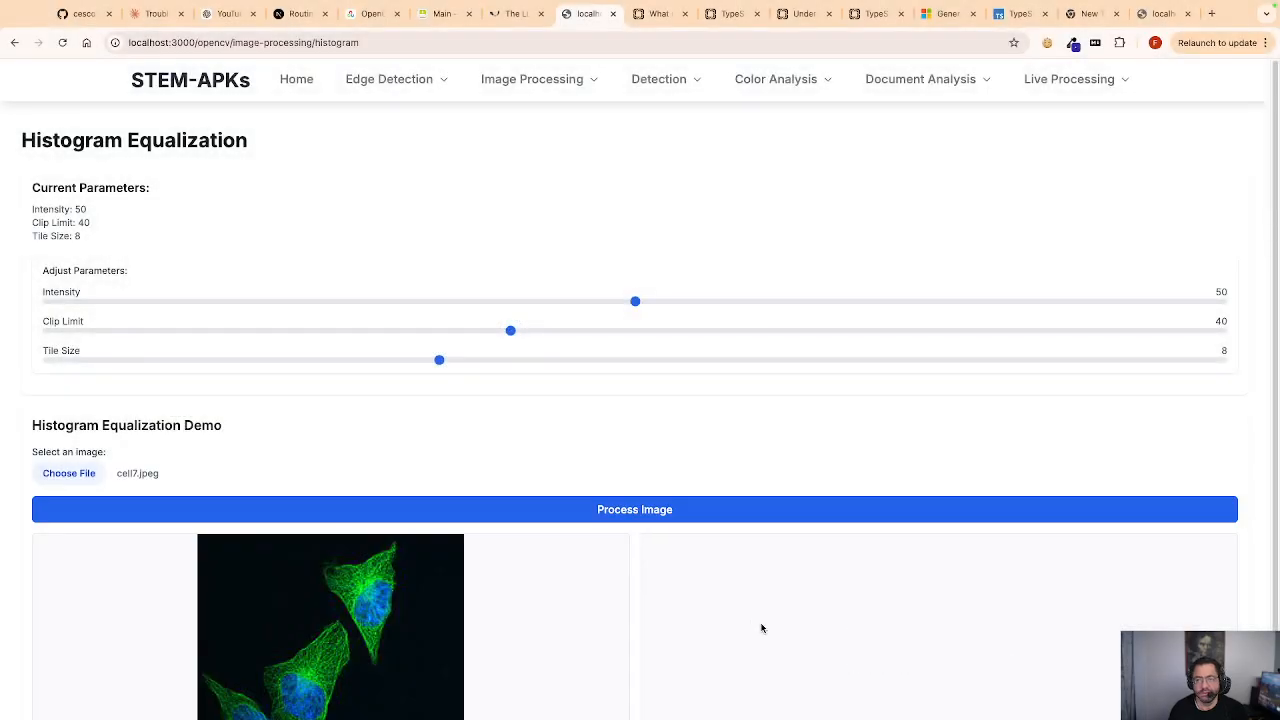
# Run equalization, then set intensity 2, clip limit 6 and tile size 12.
pyautogui.scroll(-3)
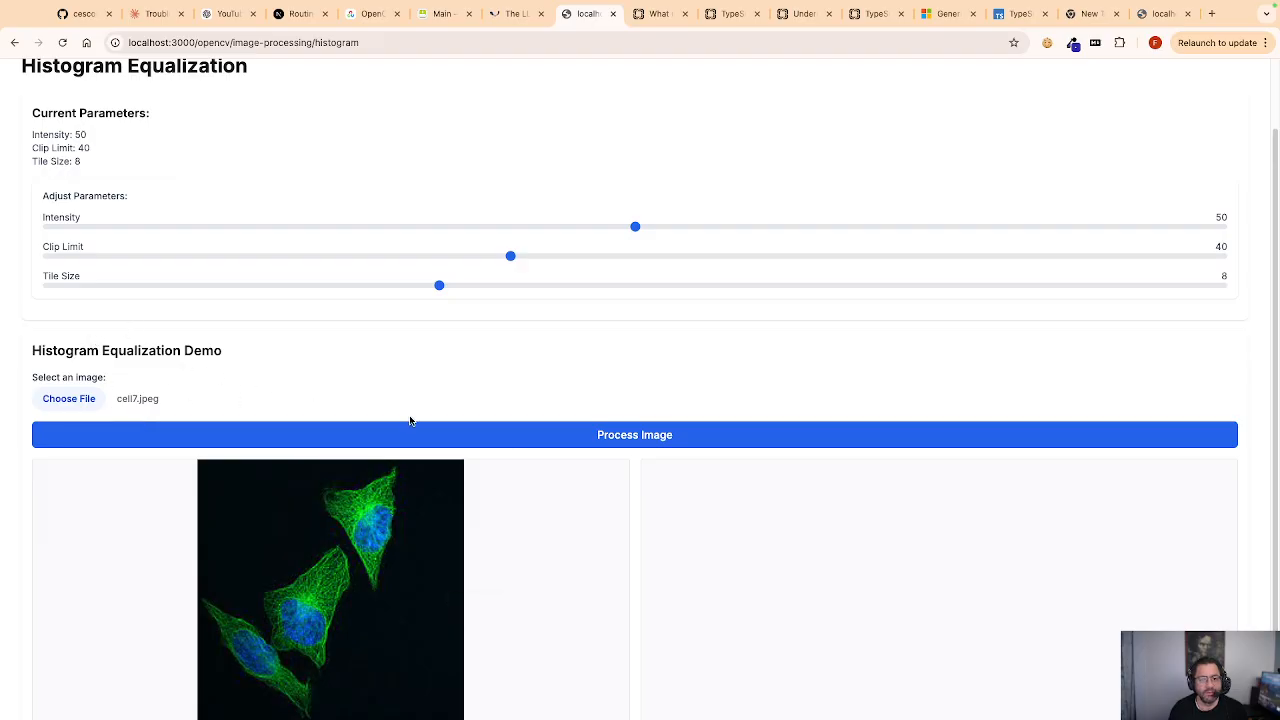
pyautogui.click(634, 434)
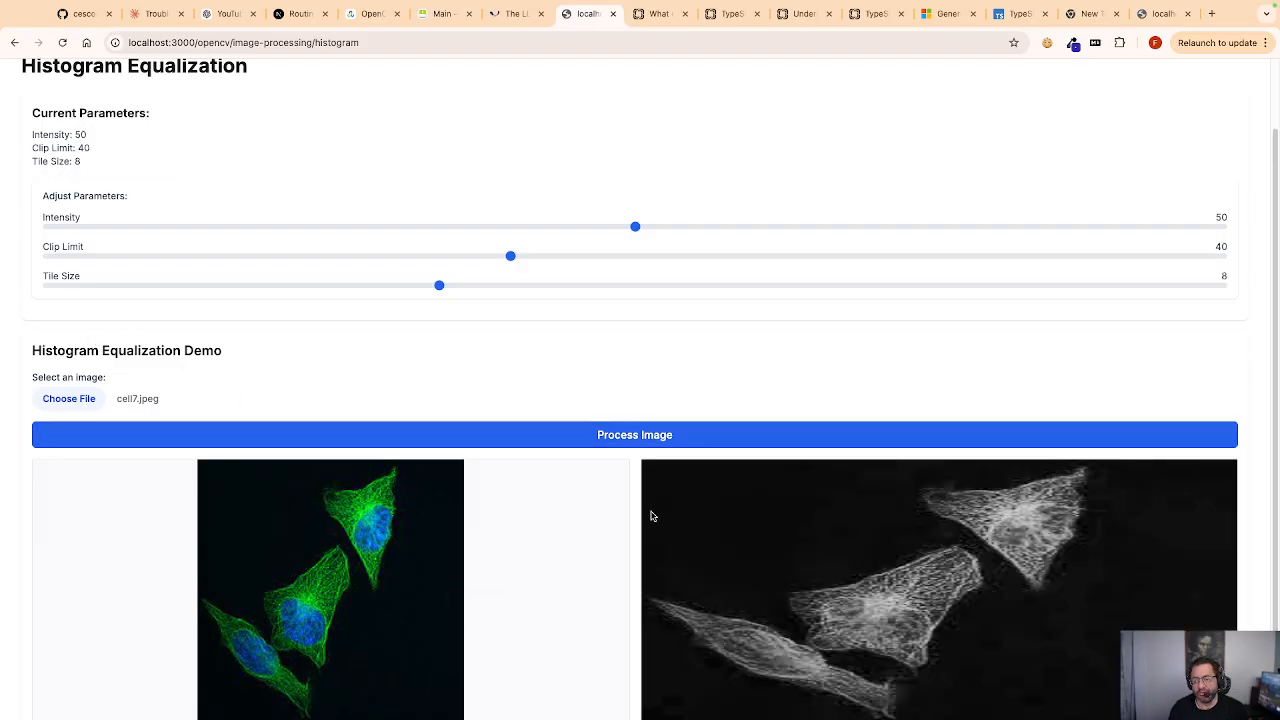
pyautogui.moveTo(635, 226); pyautogui.dragTo(70, 226)
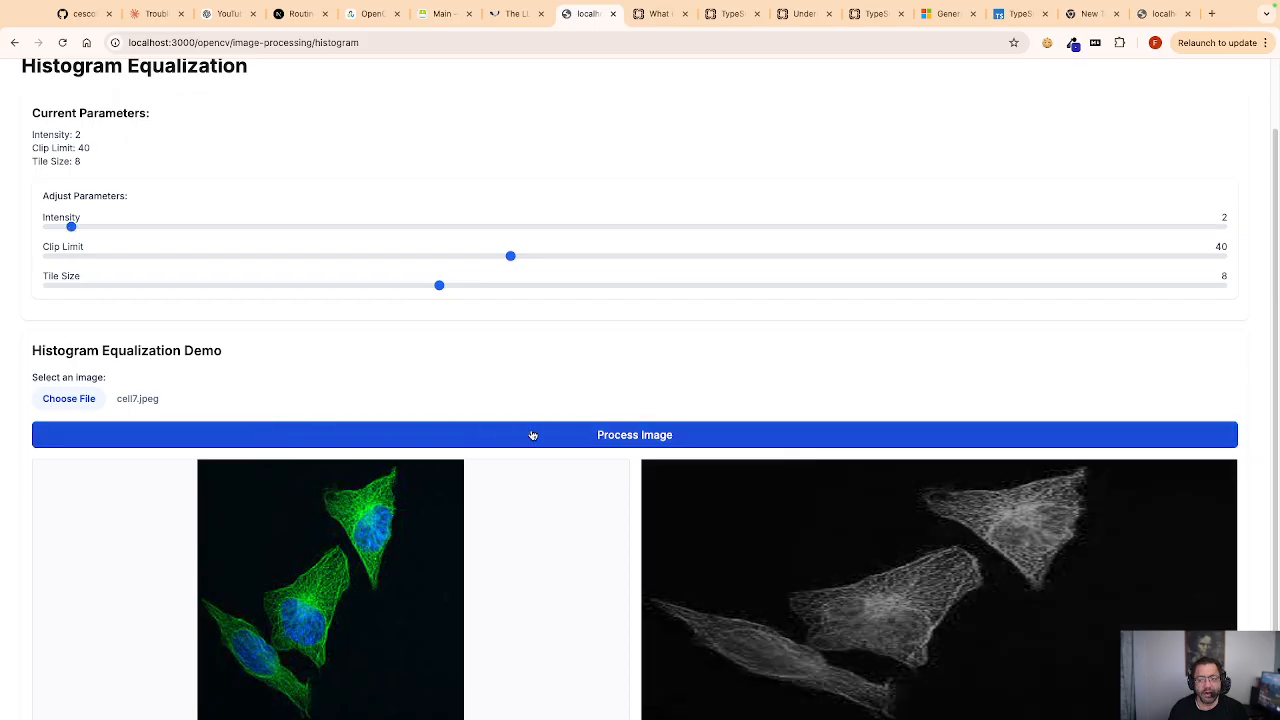
pyautogui.moveTo(510, 256); pyautogui.dragTo(107, 256)
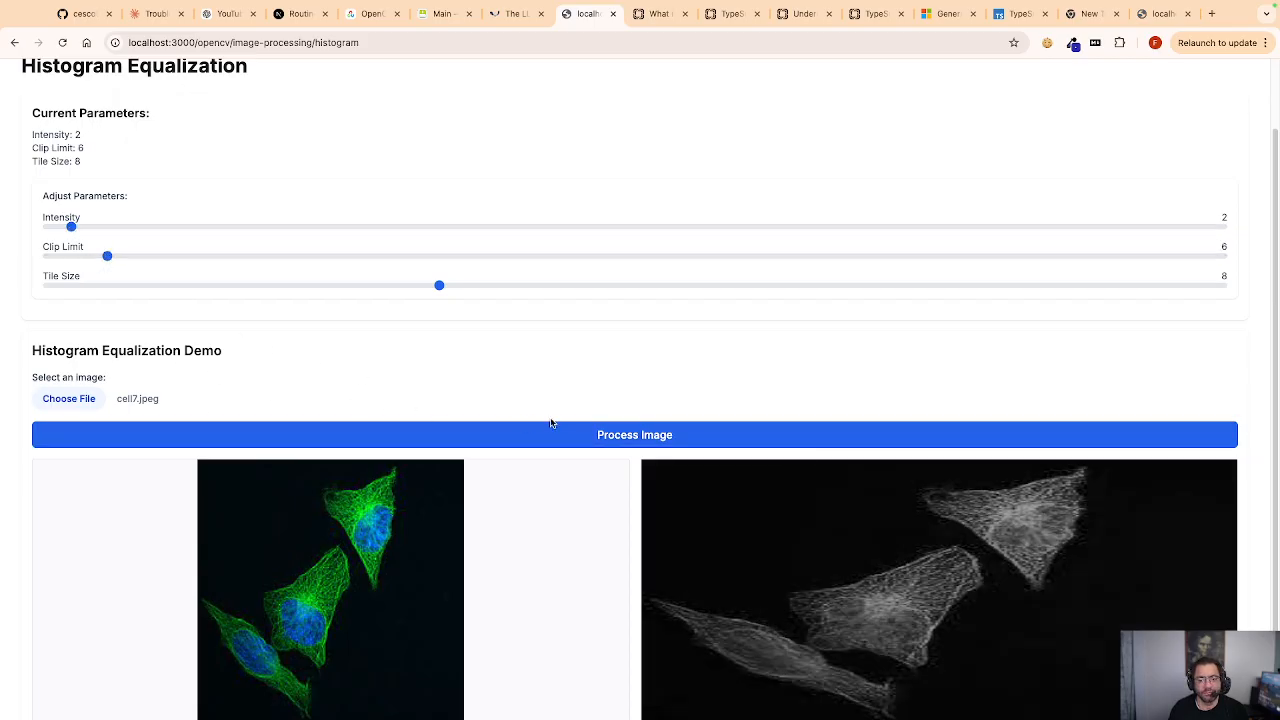
pyautogui.moveTo(438, 285); pyautogui.dragTo(828, 285)
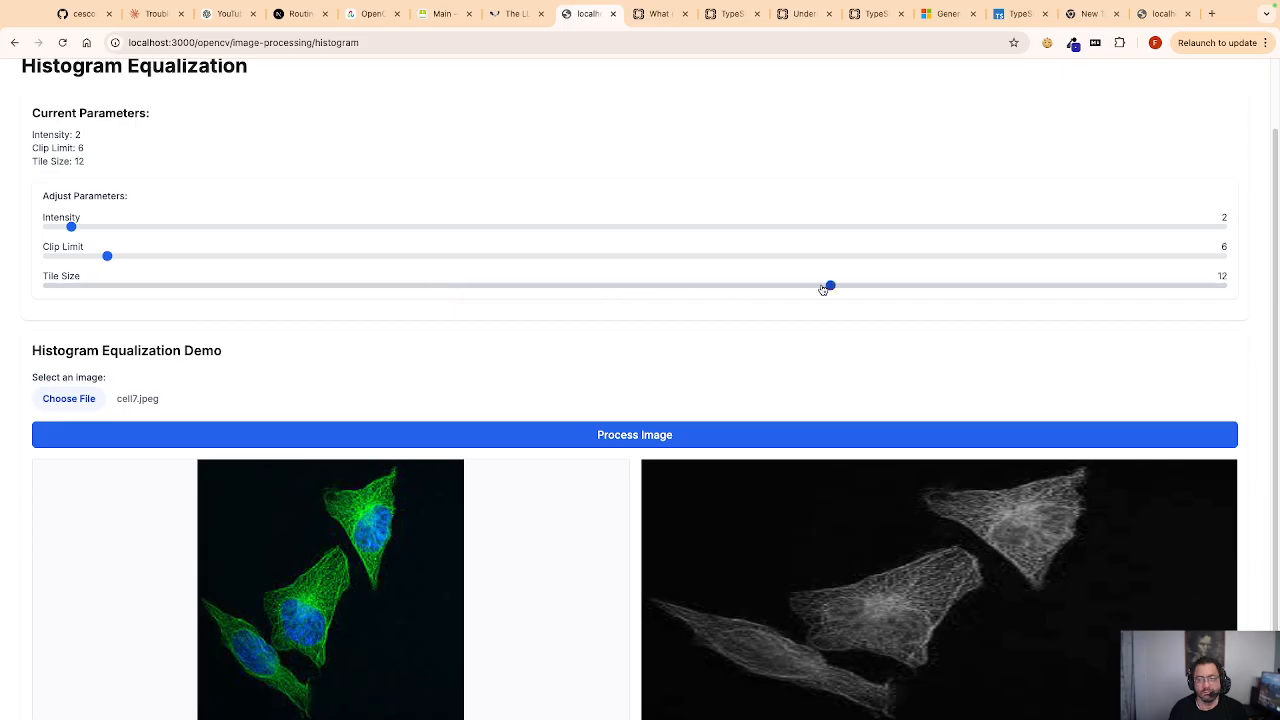
pyautogui.moveTo(160, 303)
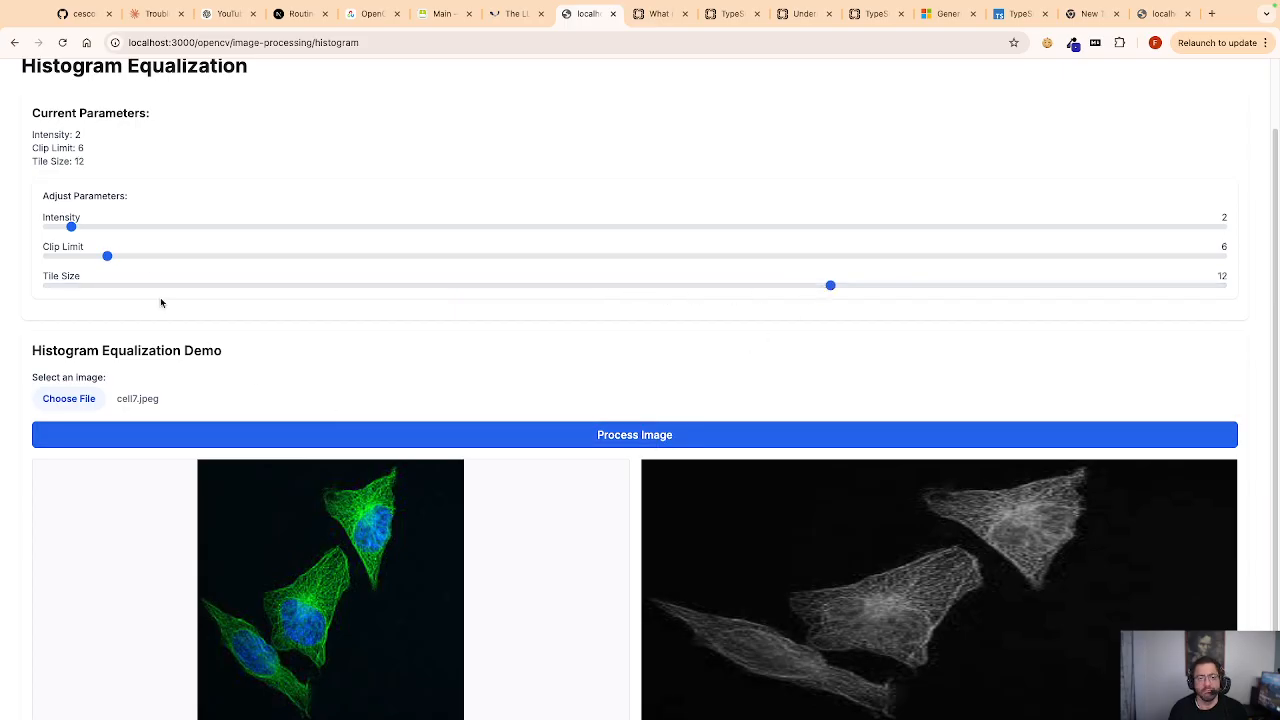
pyautogui.scroll(3)
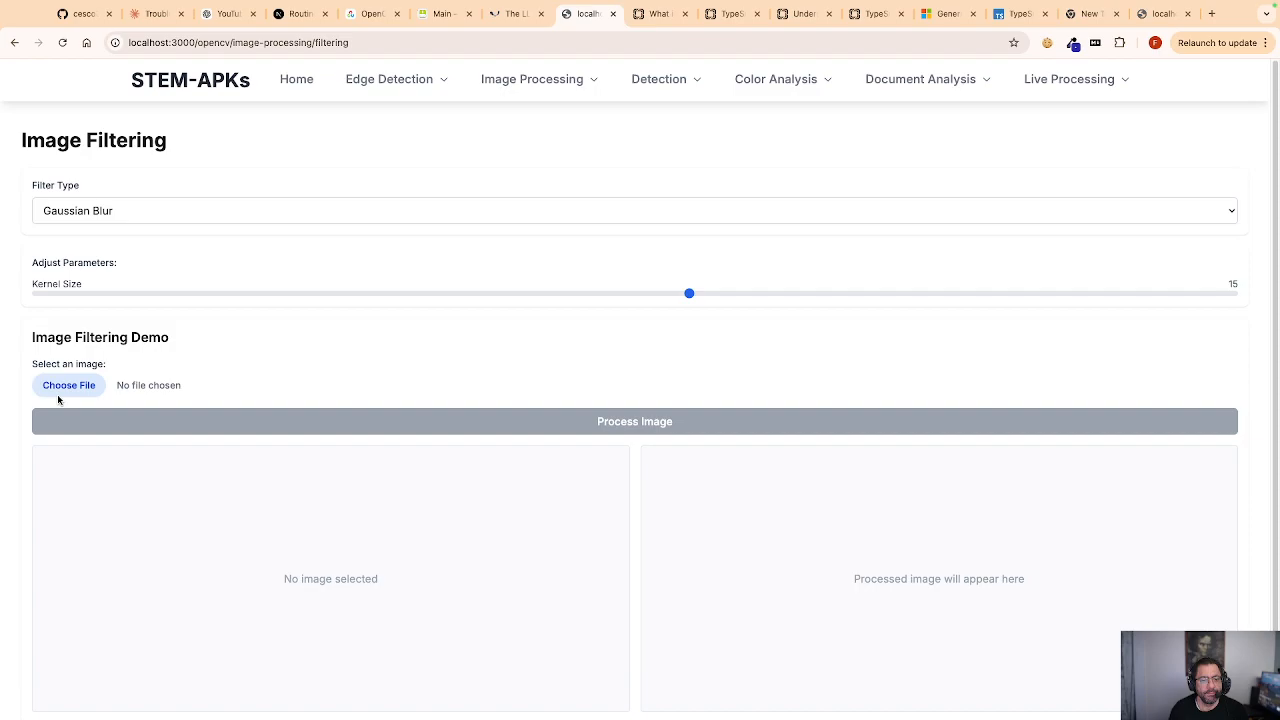
# Load cell9.jpeg, set kernel size 3 and apply the Gaussian Blur.
pyautogui.click(68, 385)
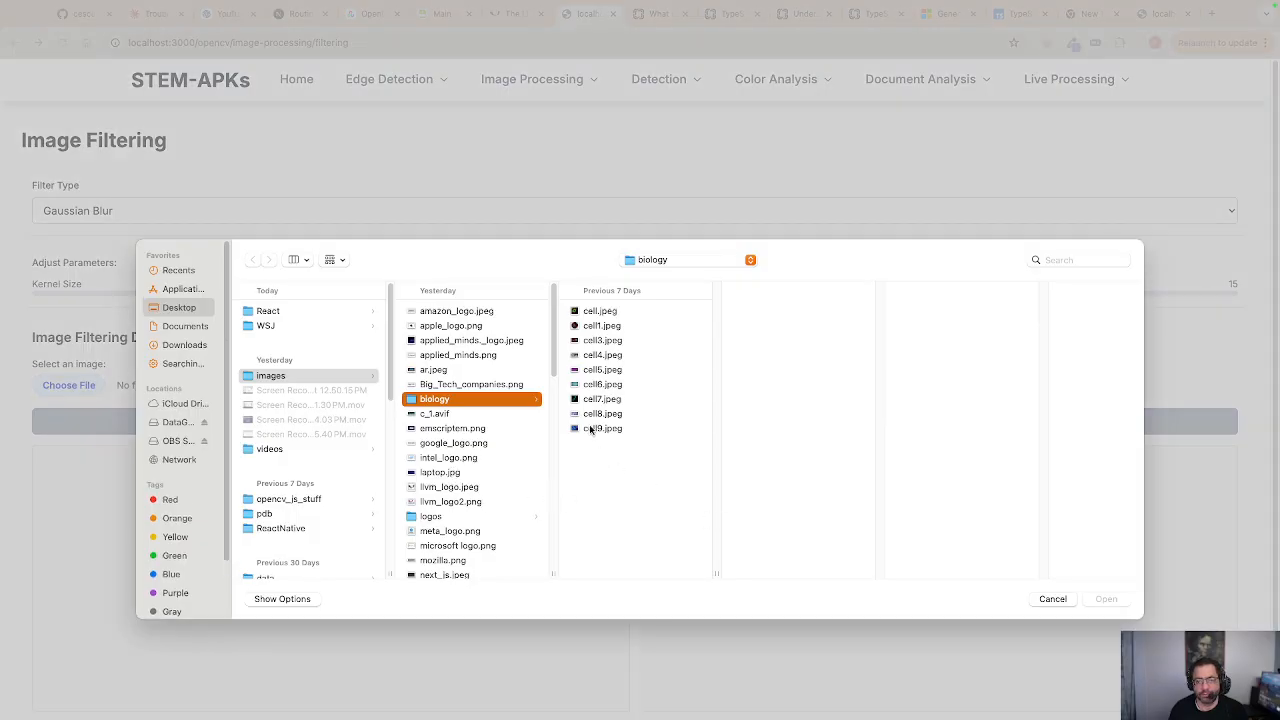
pyautogui.click(602, 428)
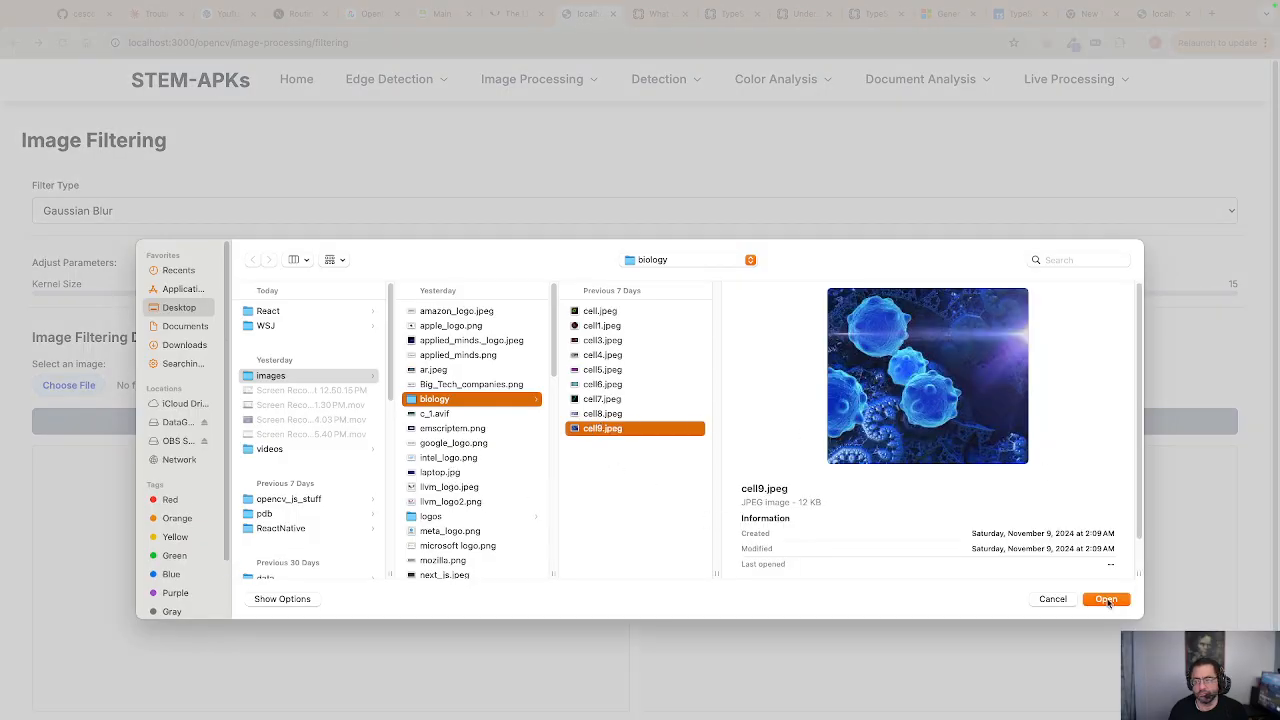
pyautogui.click(1105, 599)
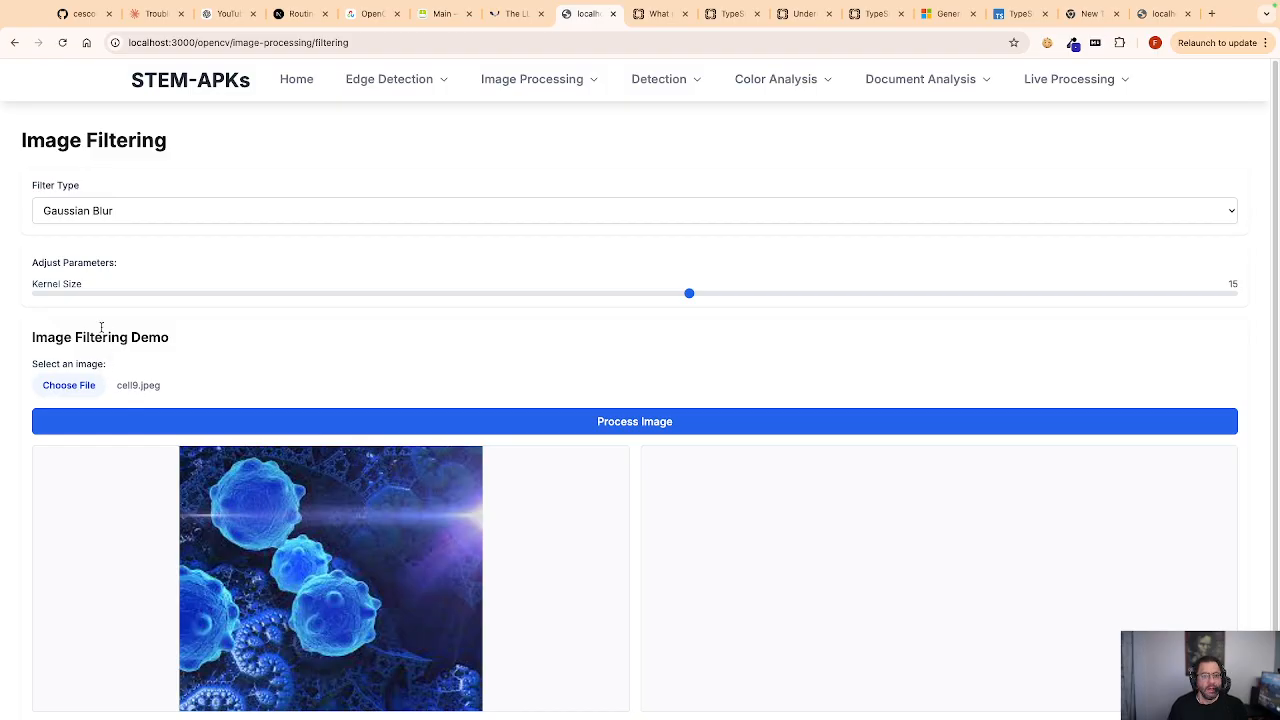
pyautogui.click(635, 210)
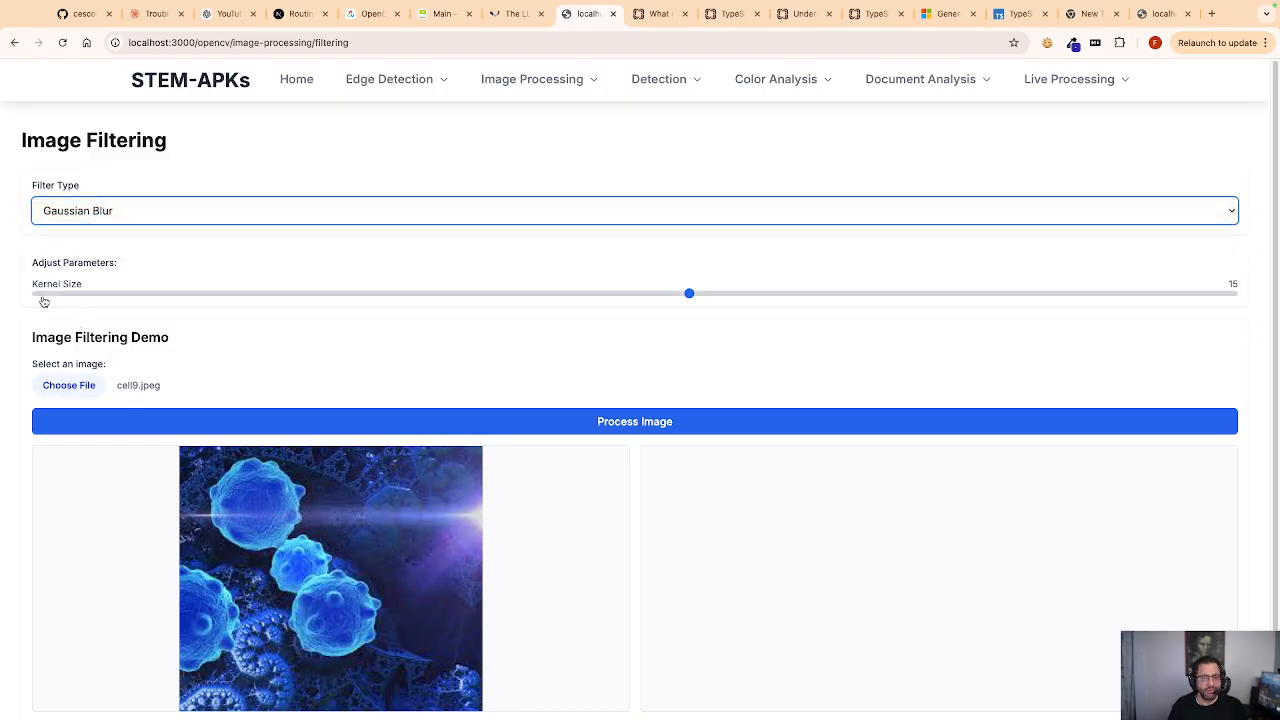
pyautogui.moveTo(688, 293); pyautogui.dragTo(37, 293)
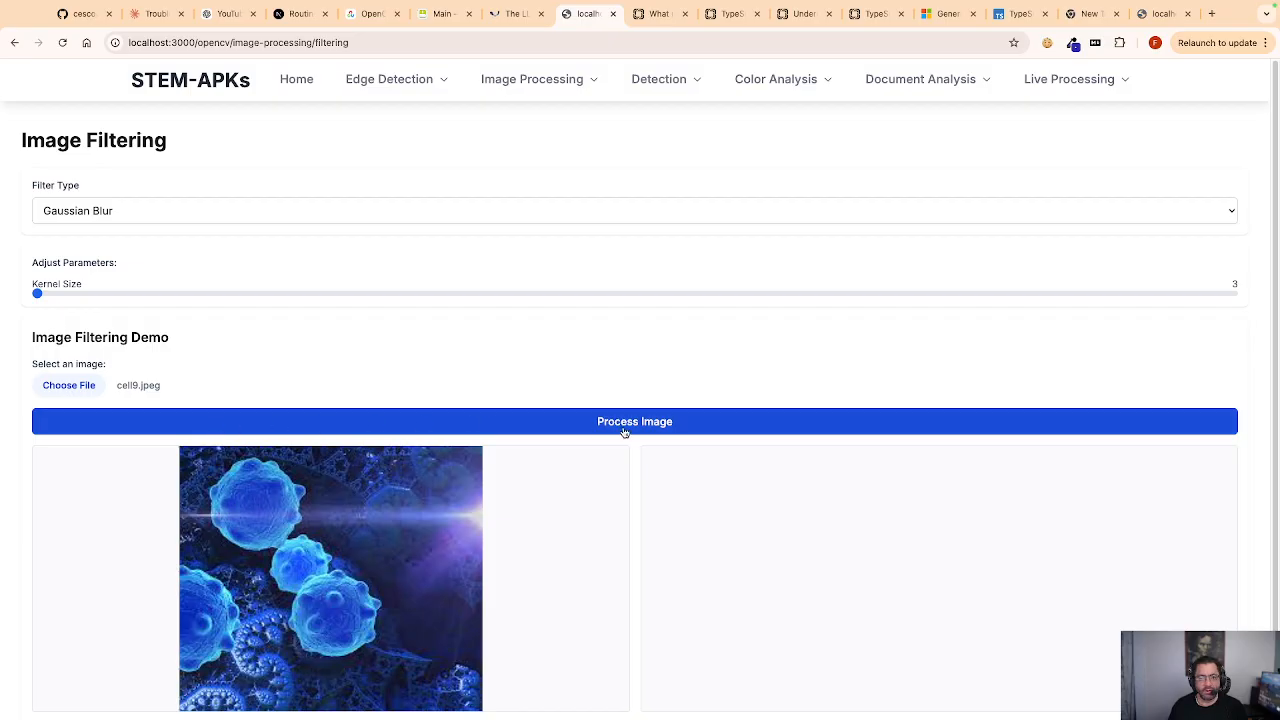
pyautogui.click(634, 421)
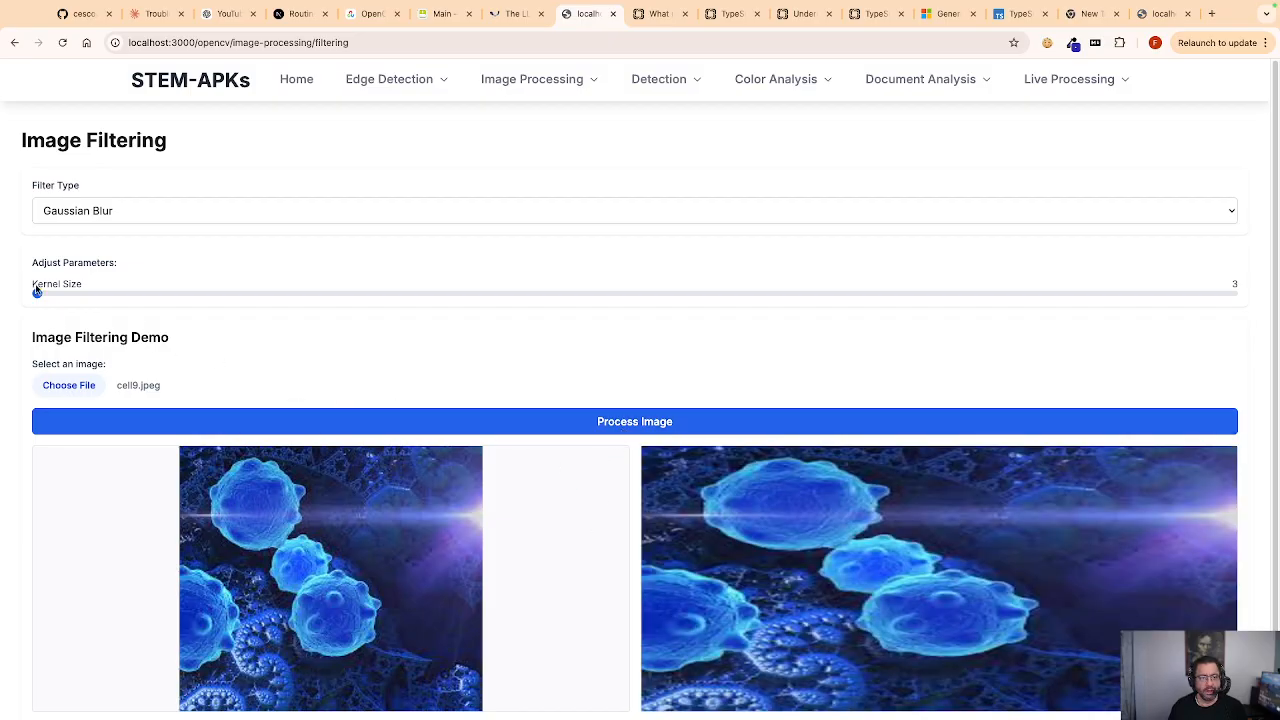
# Raise the Gaussian kernel size through 5 and 11 up to 17.
pyautogui.moveTo(37, 293); pyautogui.dragTo(145, 293)
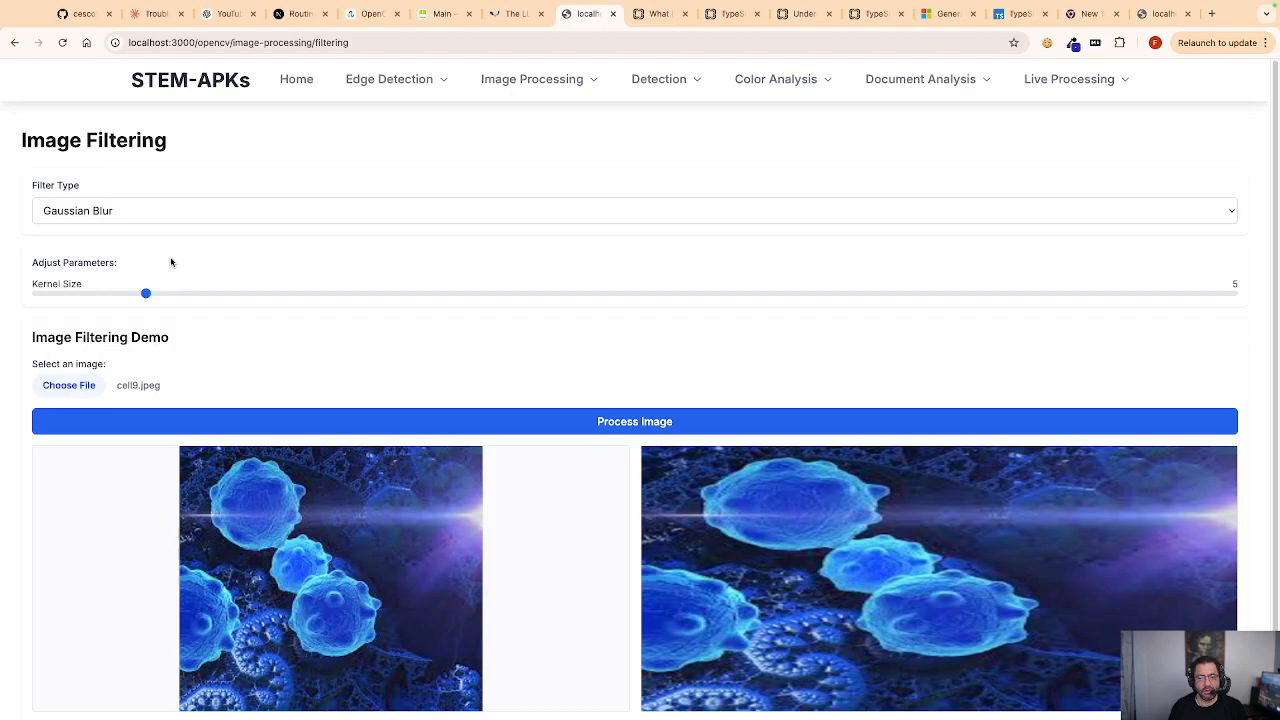
pyautogui.moveTo(120, 428)
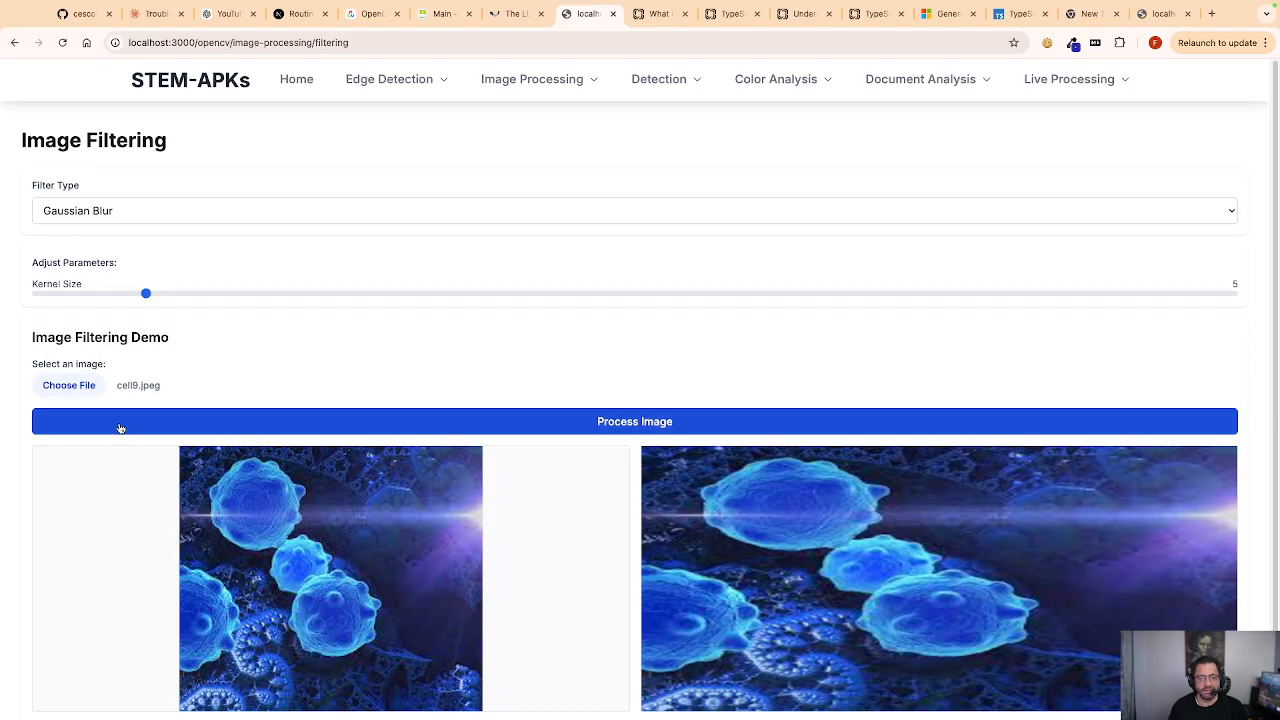
pyautogui.moveTo(145, 293); pyautogui.dragTo(472, 293)
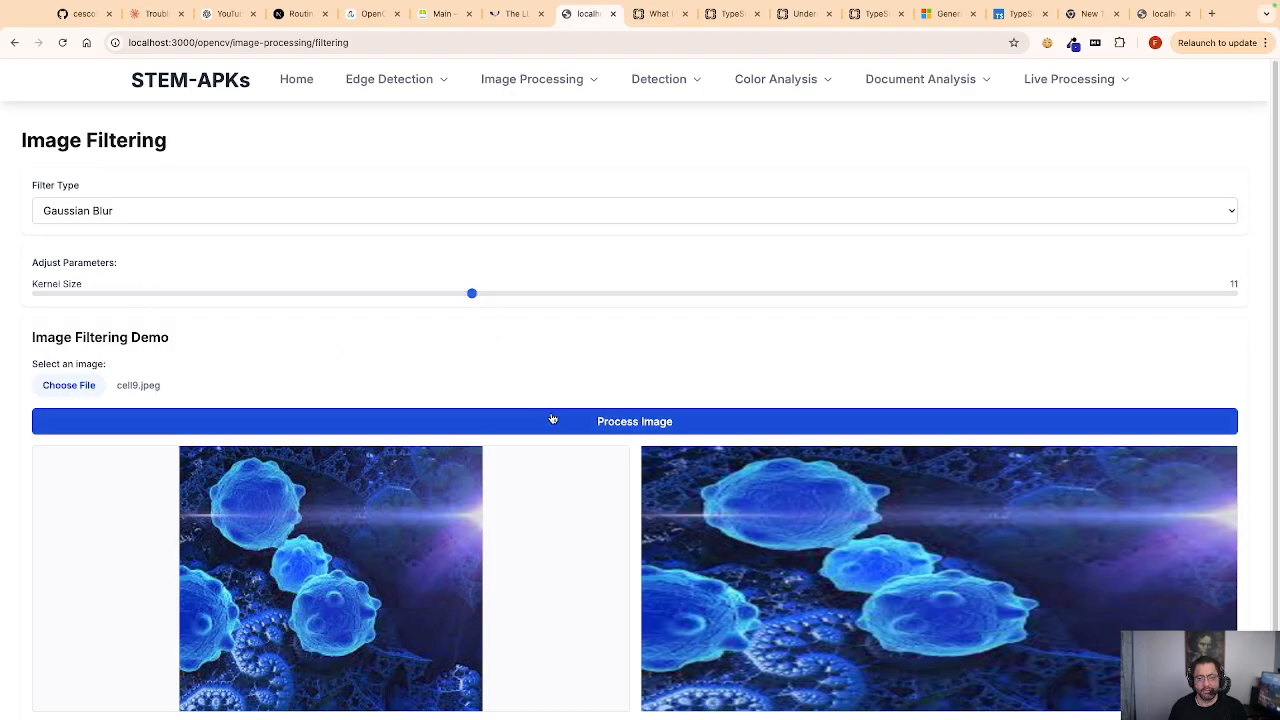
pyautogui.moveTo(472, 293); pyautogui.dragTo(798, 293)
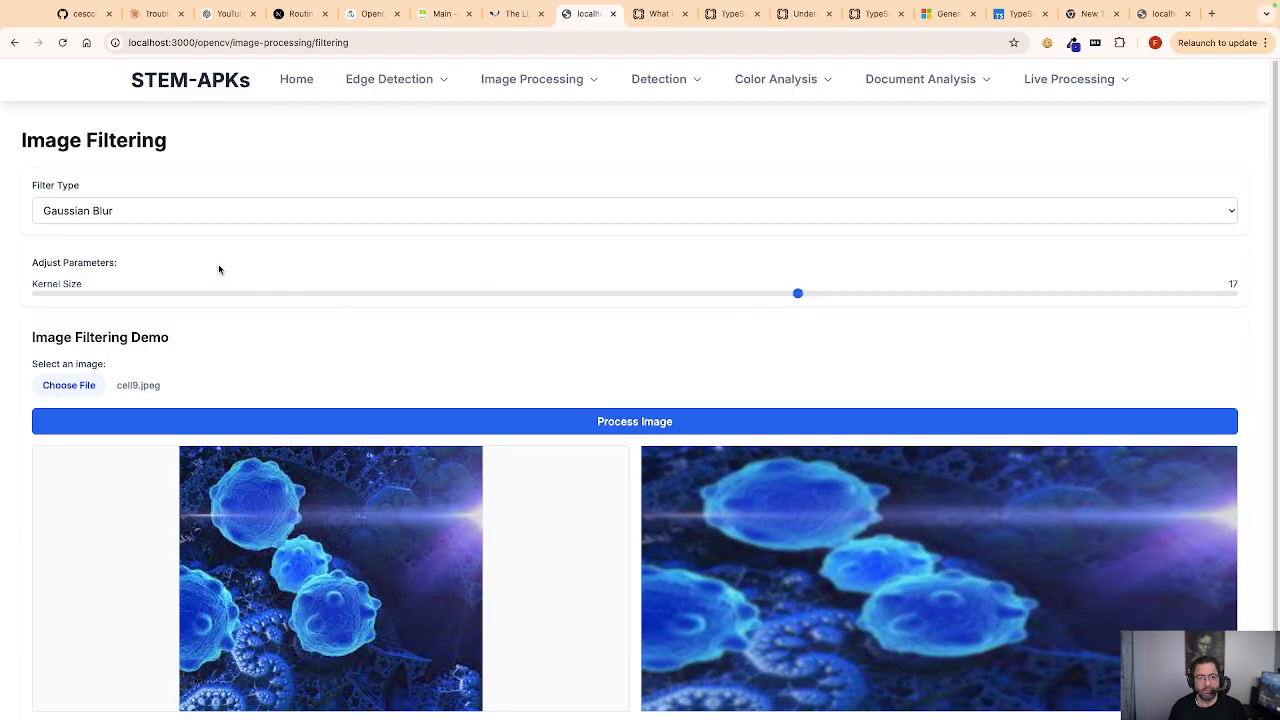
# With Median Blur selected, sweep kernel size from minimum through 7, 15, 19 to 23.
pyautogui.click(635, 210)
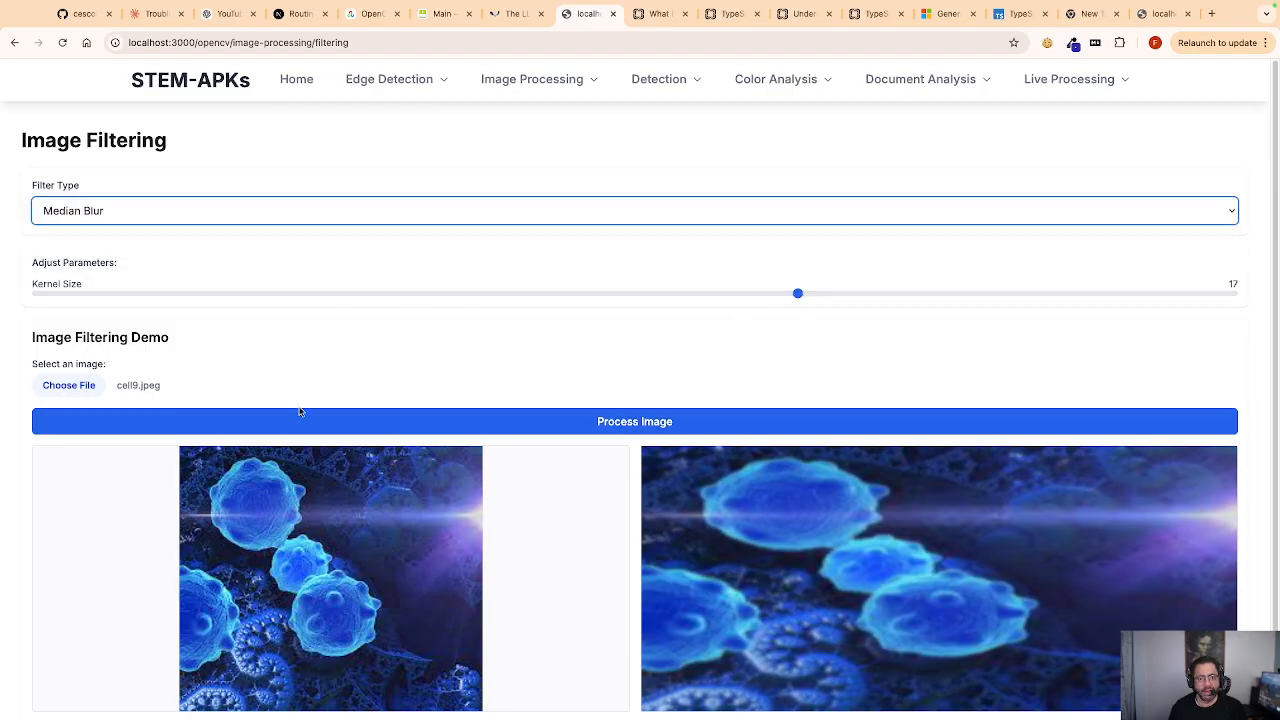
pyautogui.moveTo(798, 293); pyautogui.dragTo(37, 293)
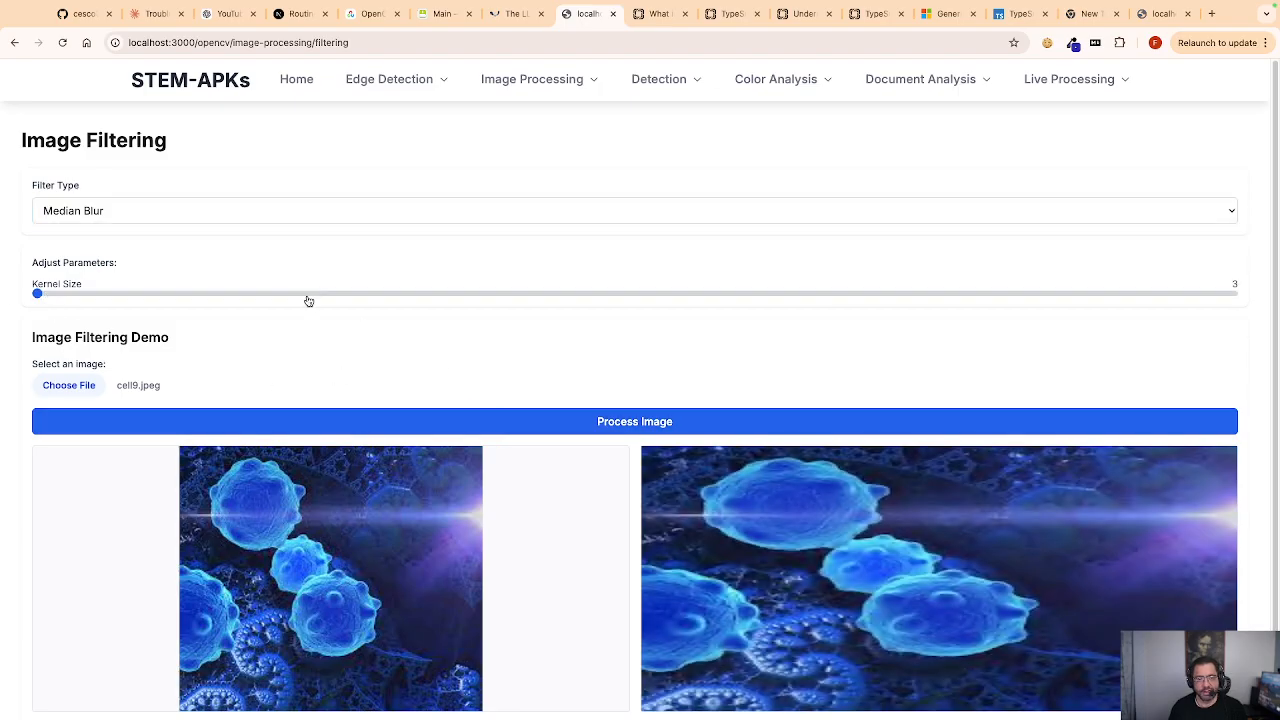
pyautogui.moveTo(38, 293); pyautogui.dragTo(254, 293)
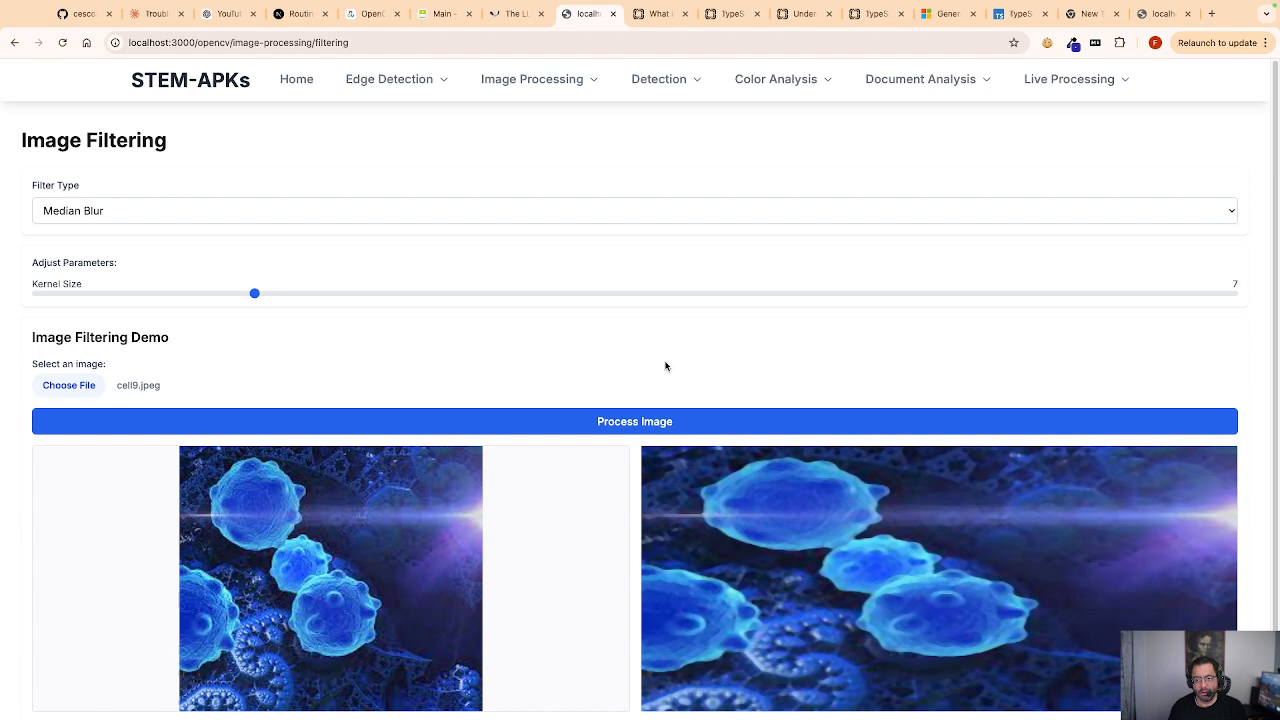
pyautogui.moveTo(254, 293); pyautogui.dragTo(689, 293)
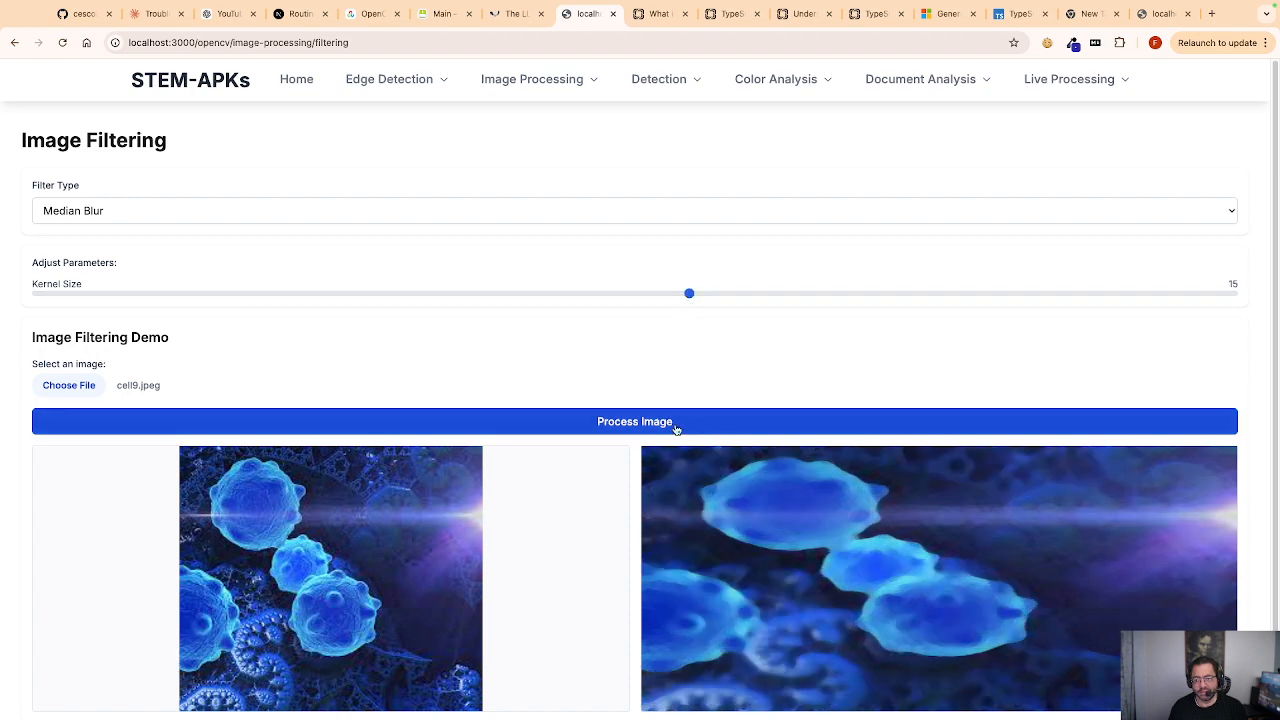
pyautogui.moveTo(689, 293); pyautogui.dragTo(907, 293)
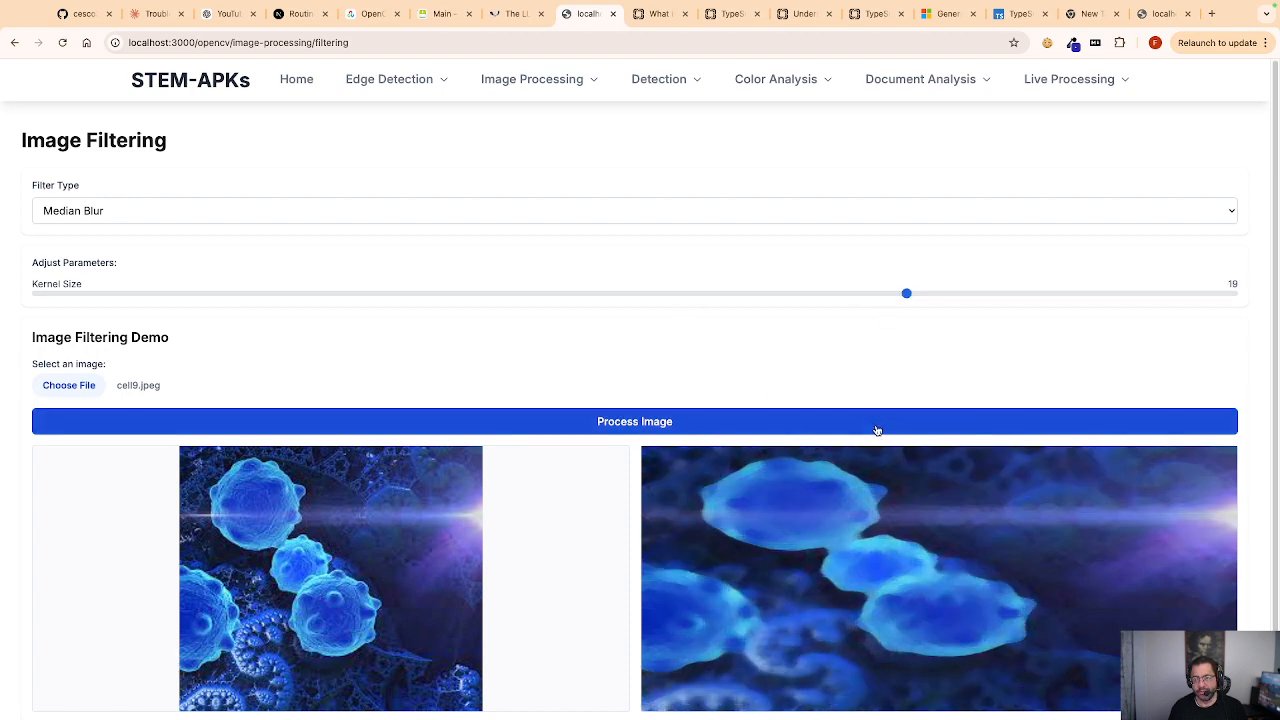
pyautogui.moveTo(907, 292); pyautogui.dragTo(1123, 292)
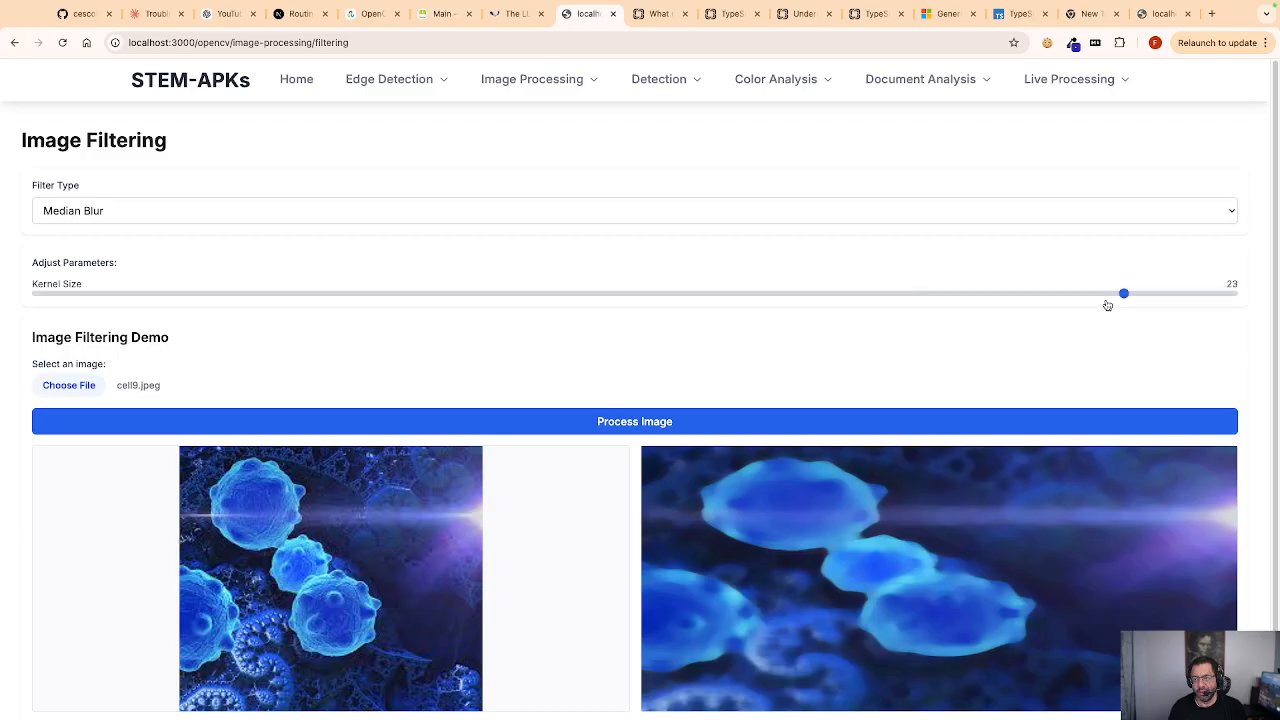
pyautogui.moveTo(492, 101)
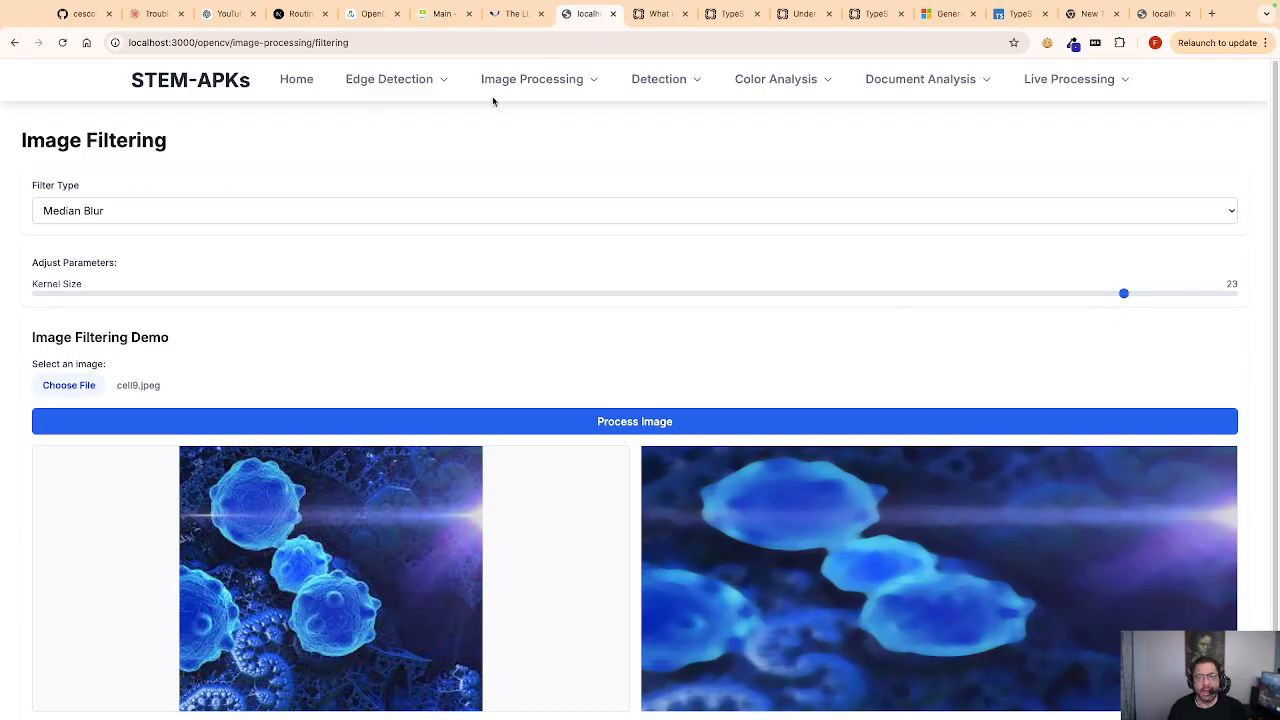
# Return to the STEM-APKs home page and scroll down and back up.
pyautogui.click(296, 79)
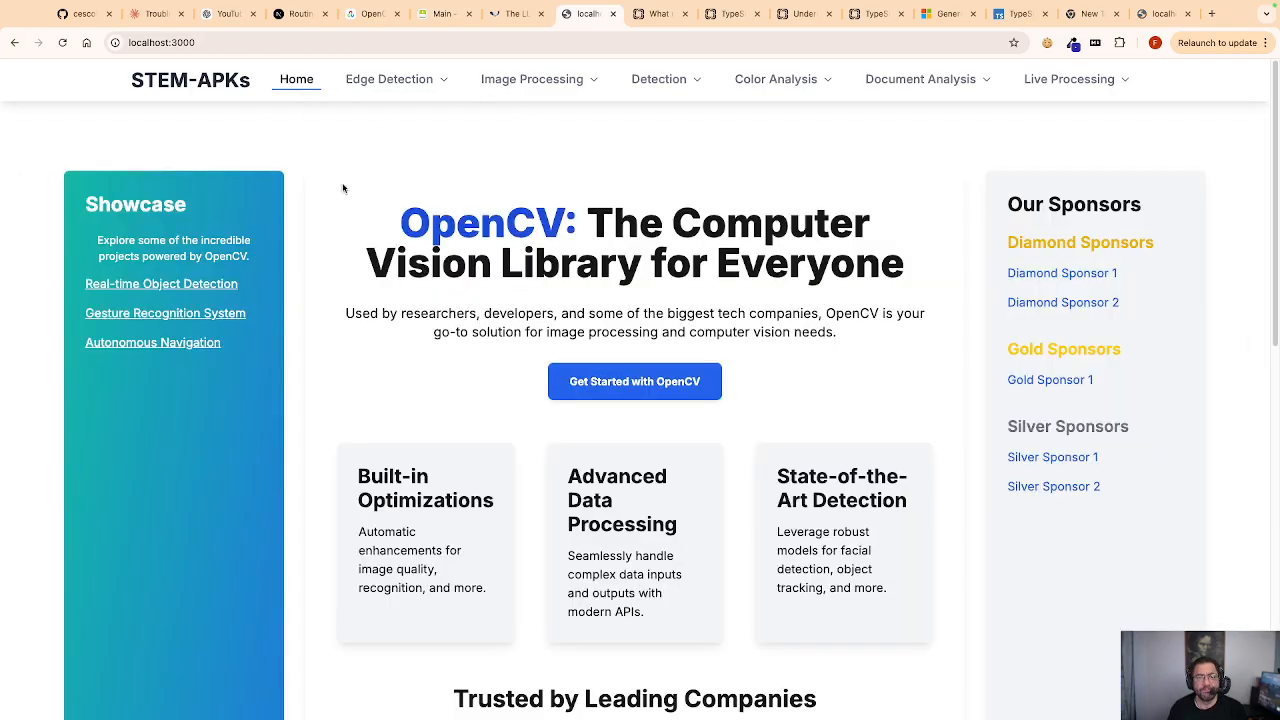
pyautogui.scroll(-3)
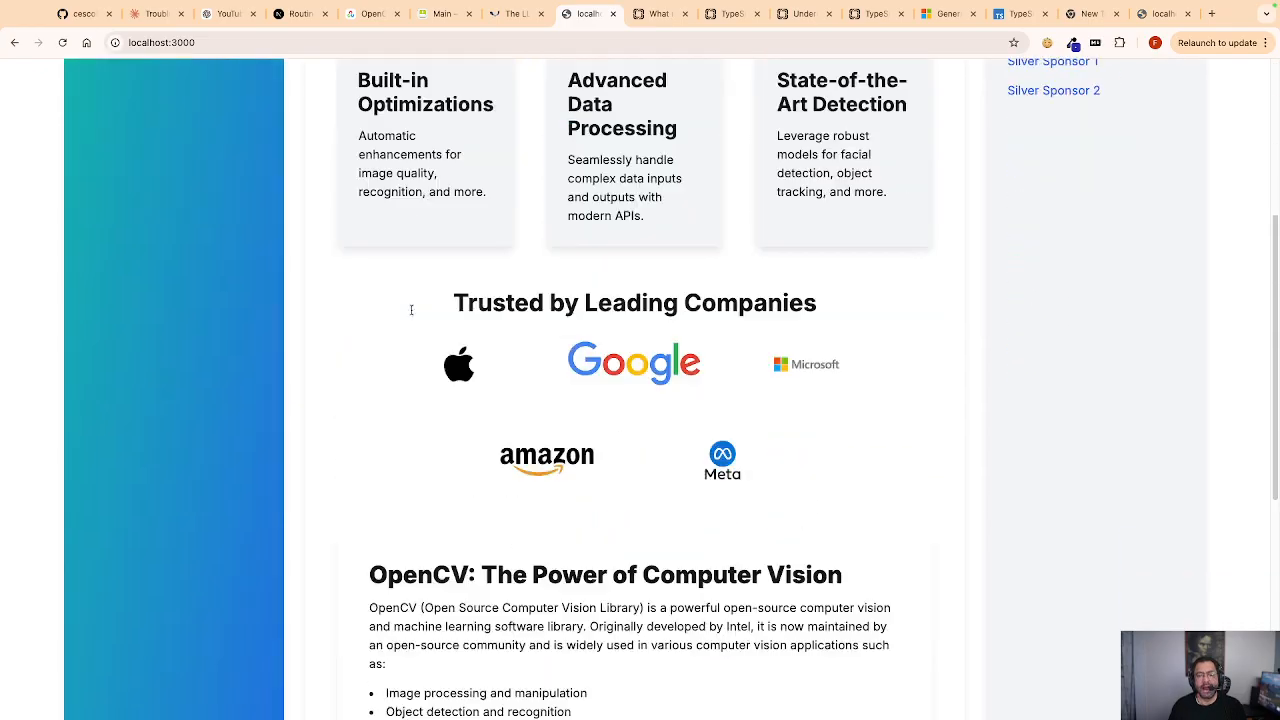
pyautogui.scroll(-3)
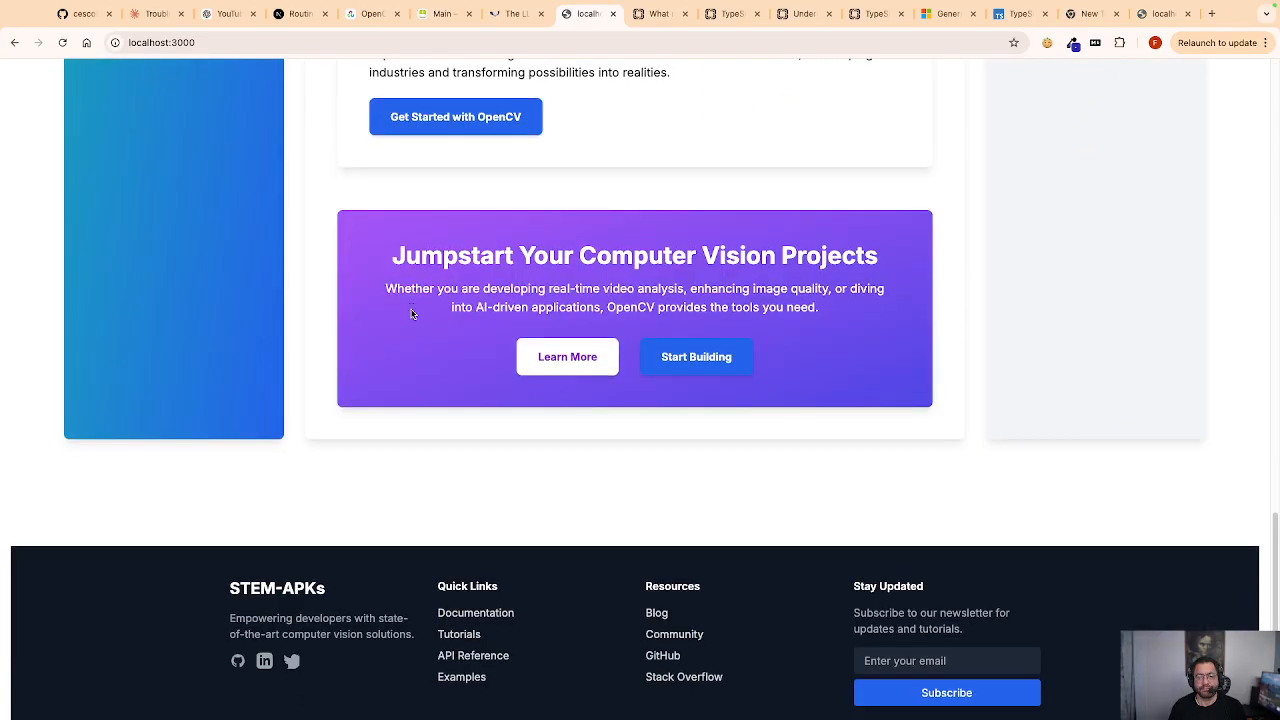
pyautogui.scroll(3)
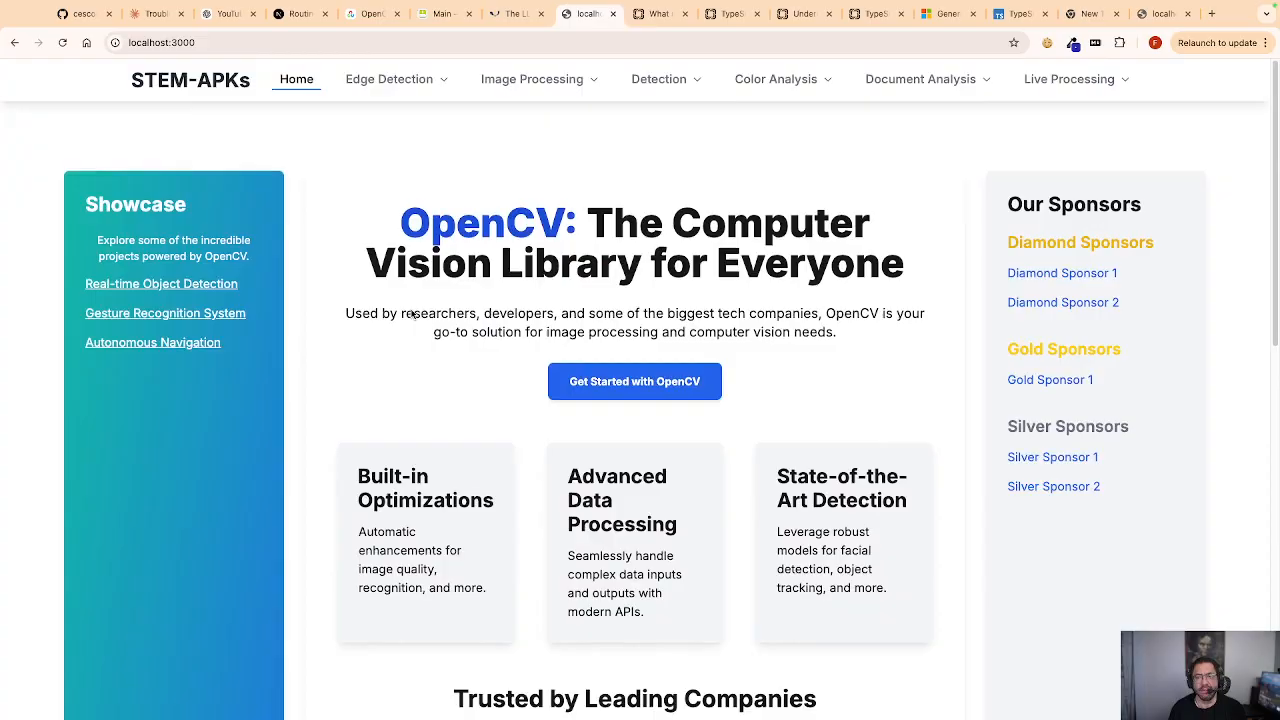
pyautogui.moveTo(393, 228)
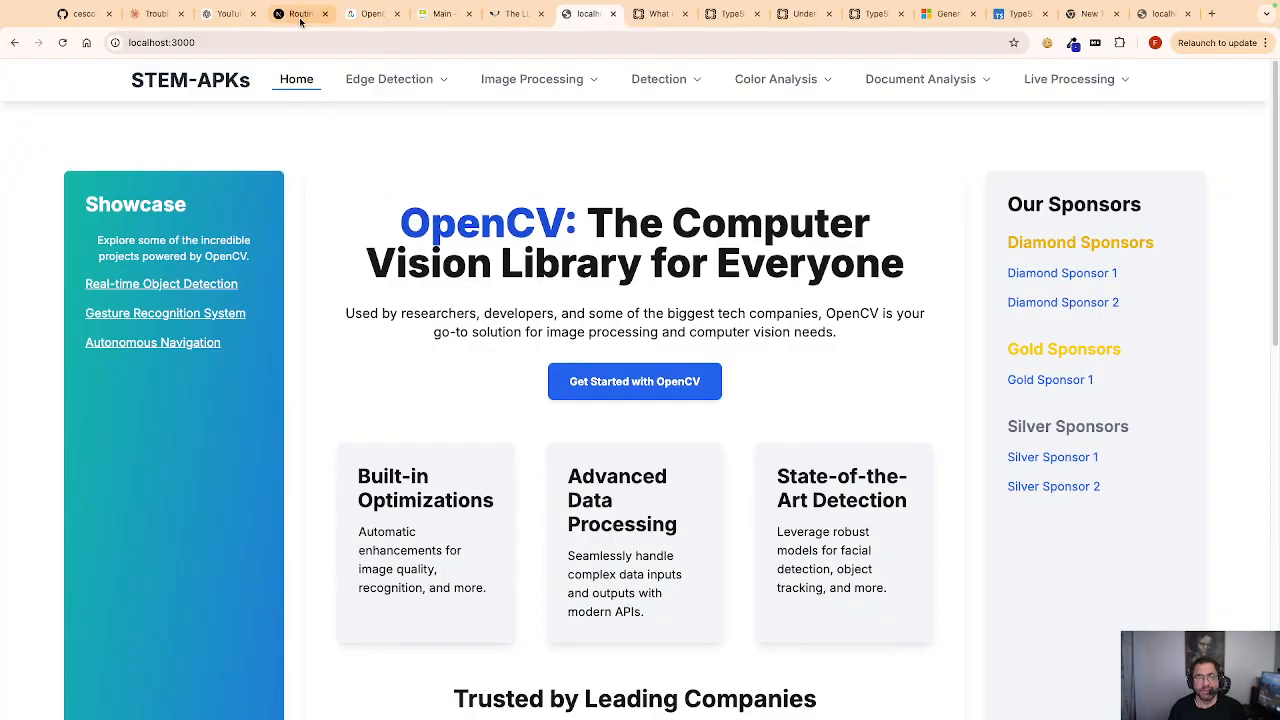
# Switch to the Next.js Layouts and Templates documentation tab.
pyautogui.click(290, 13)
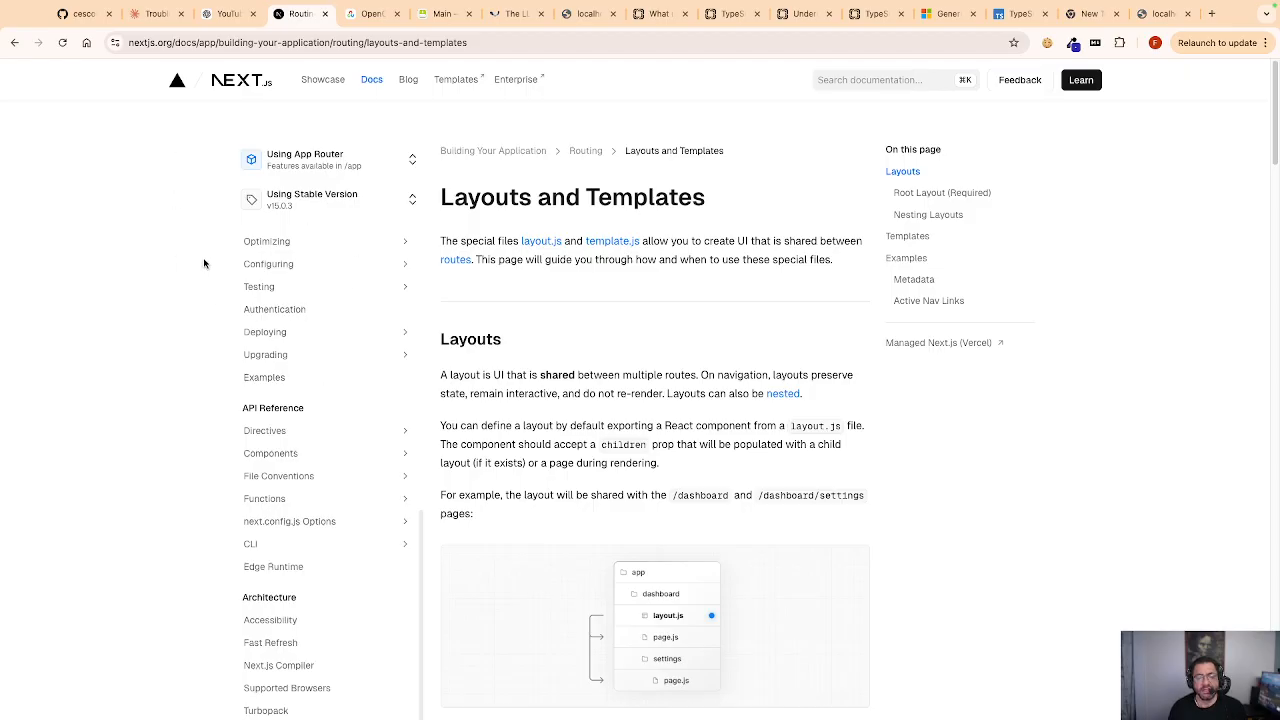
pyautogui.moveTo(257, 154)
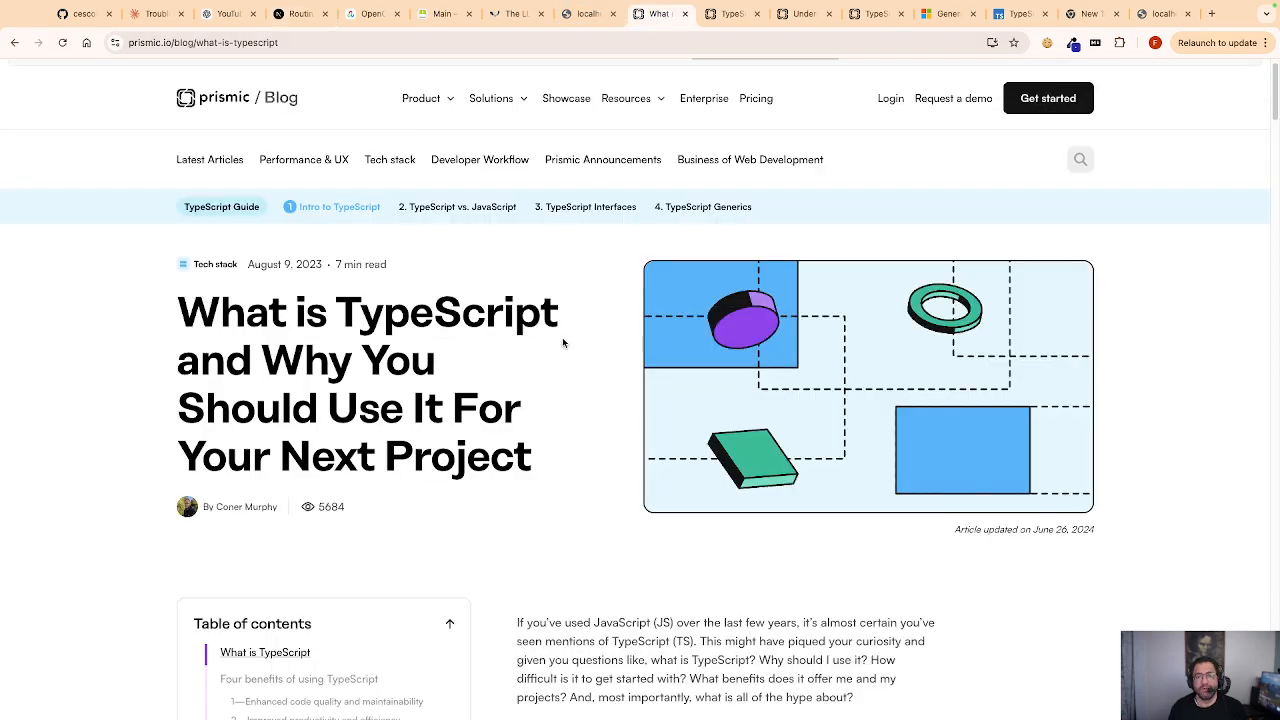
# Skim the Prismic TypeScript intro, then scroll through the TypeScript vs JavaScript article.
pyautogui.scroll(-3)
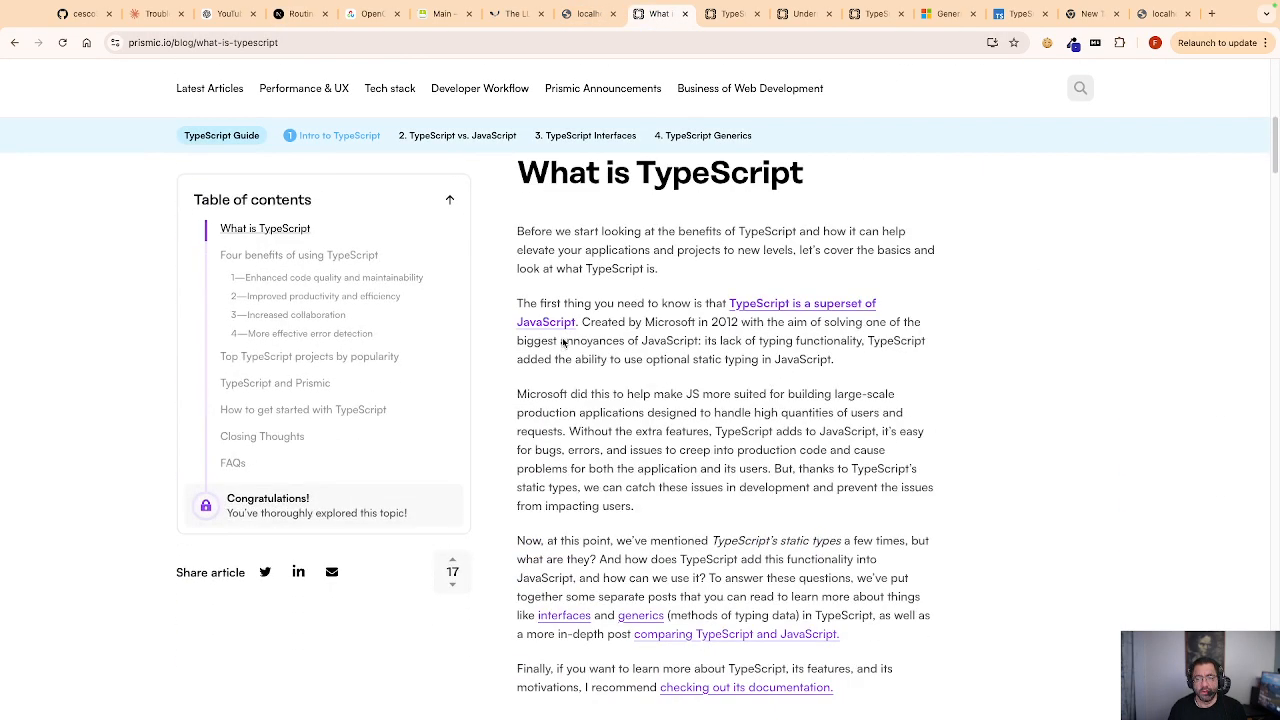
pyautogui.scroll(3)
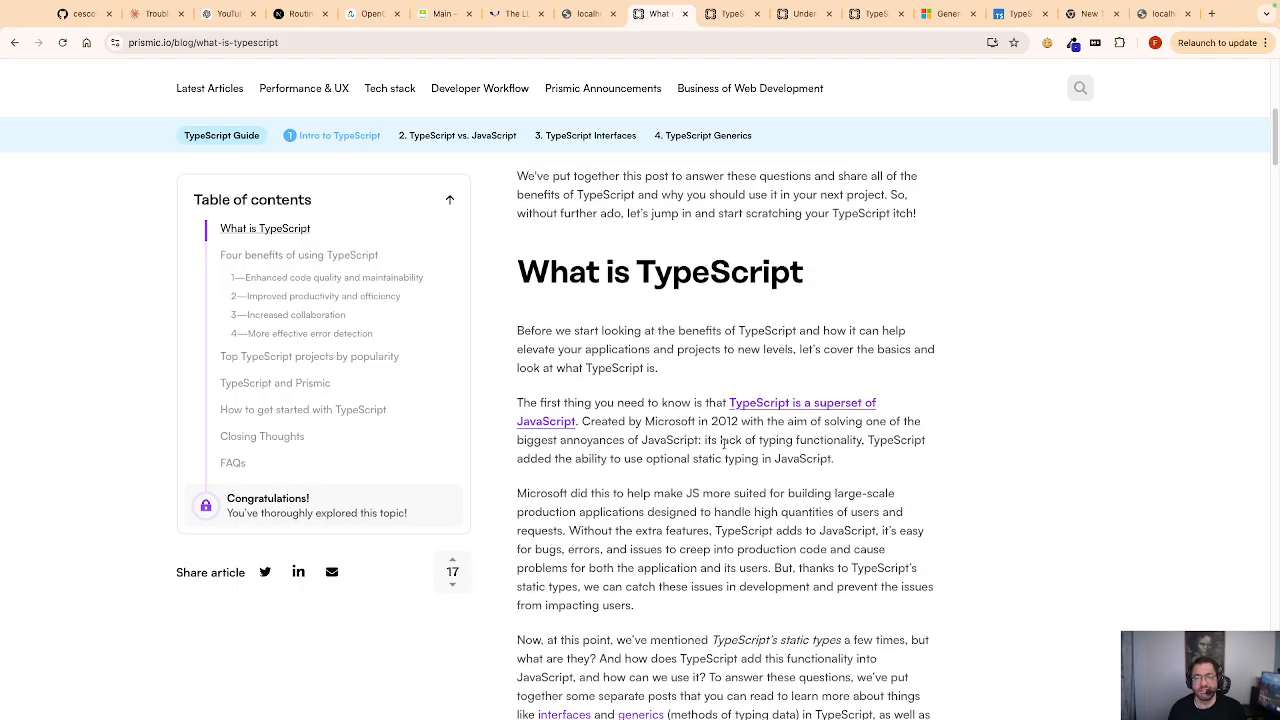
pyautogui.click(457, 135)
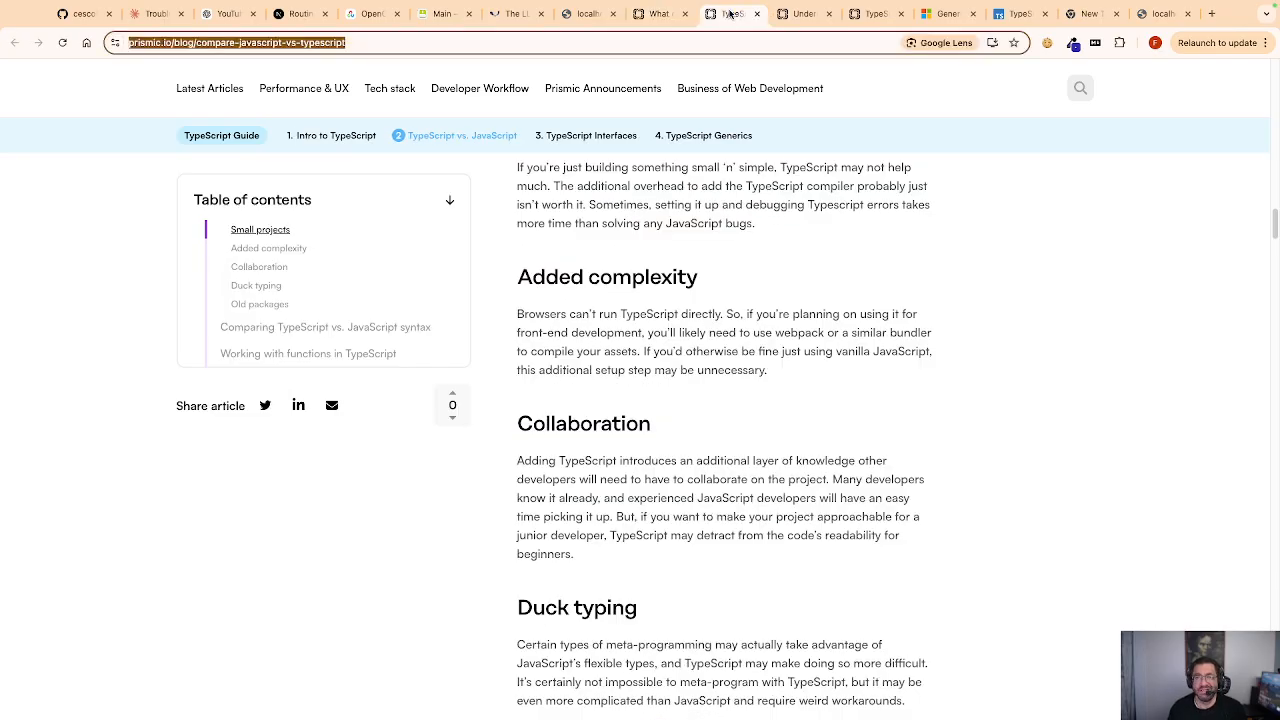
pyautogui.scroll(-3)
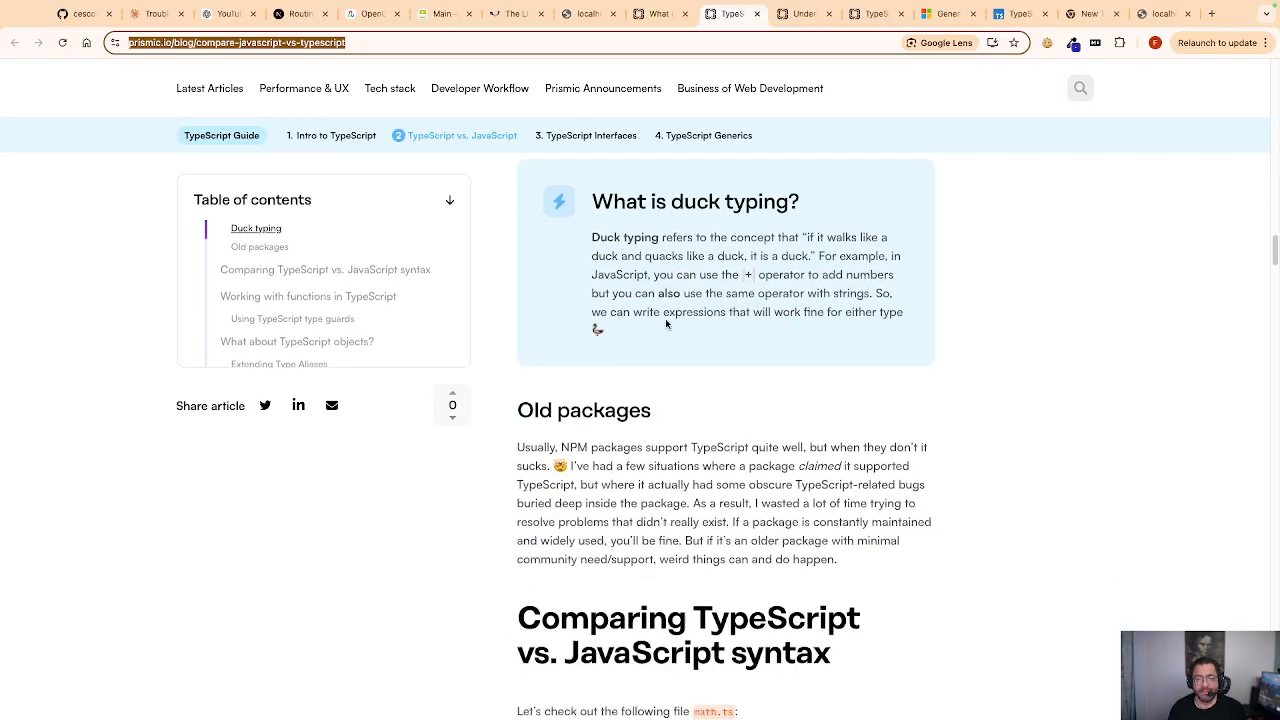
pyautogui.scroll(-3)
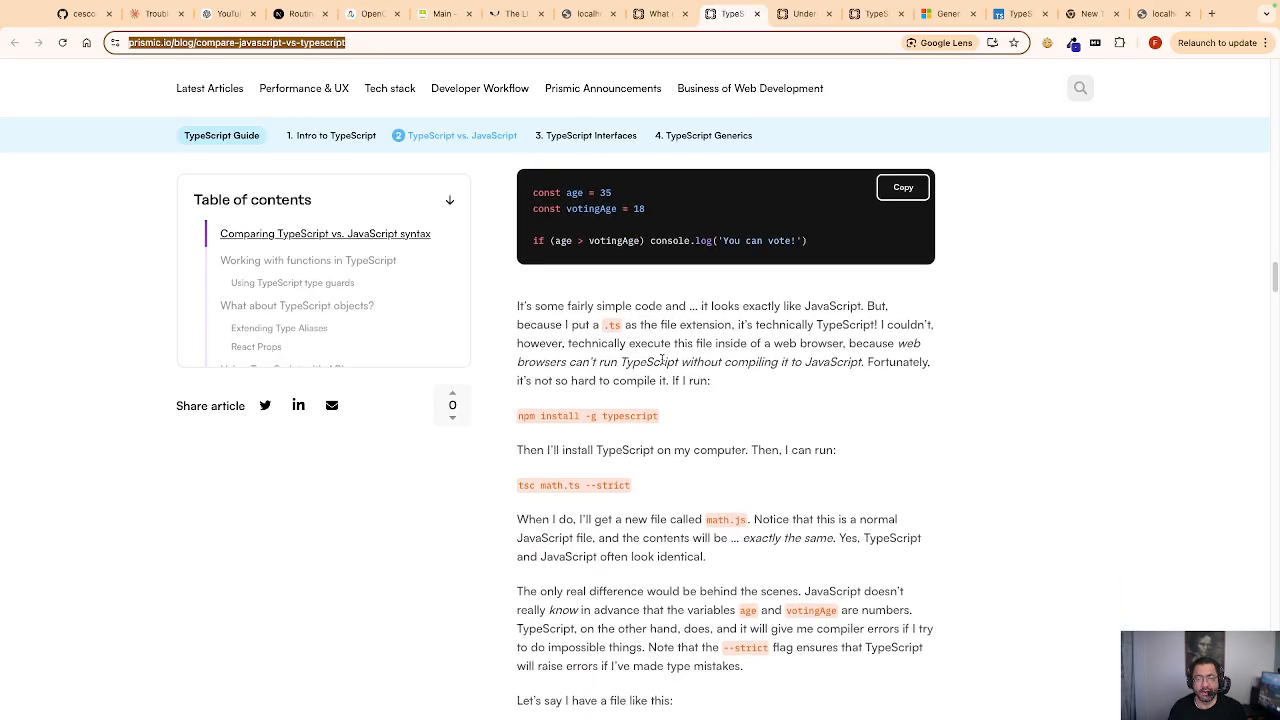
pyautogui.scroll(-3)
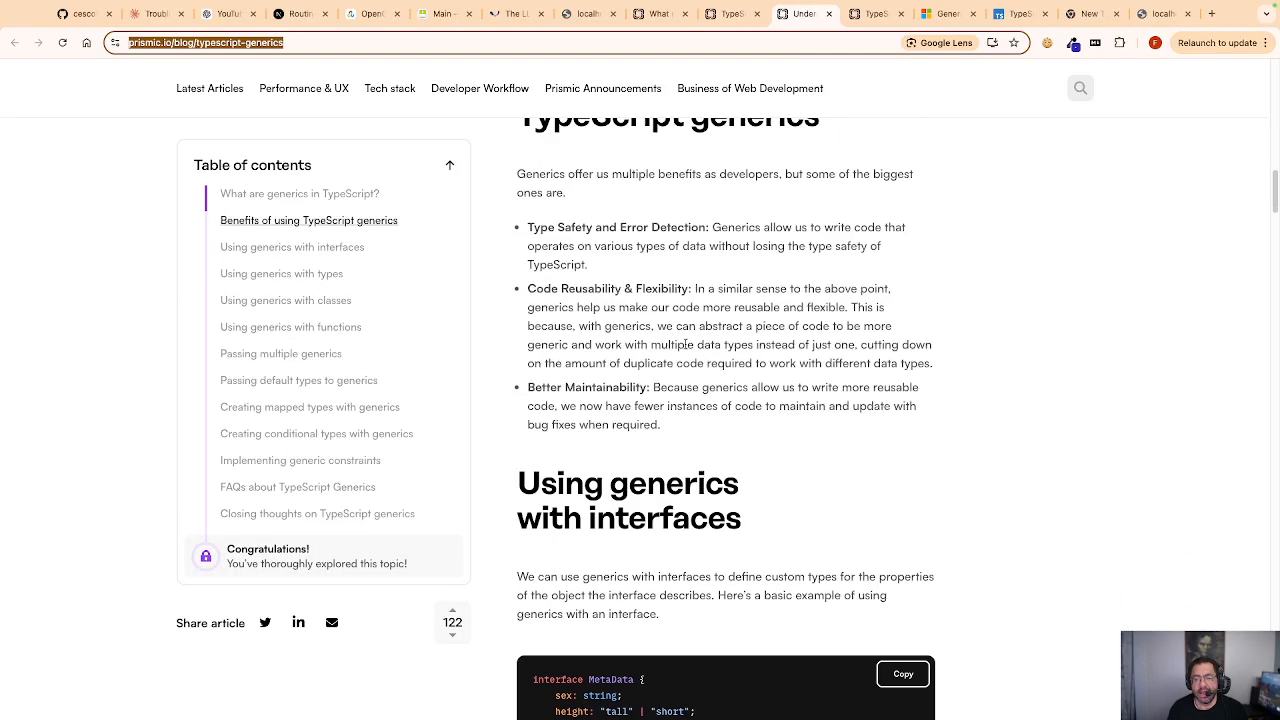
pyautogui.scroll(-3)
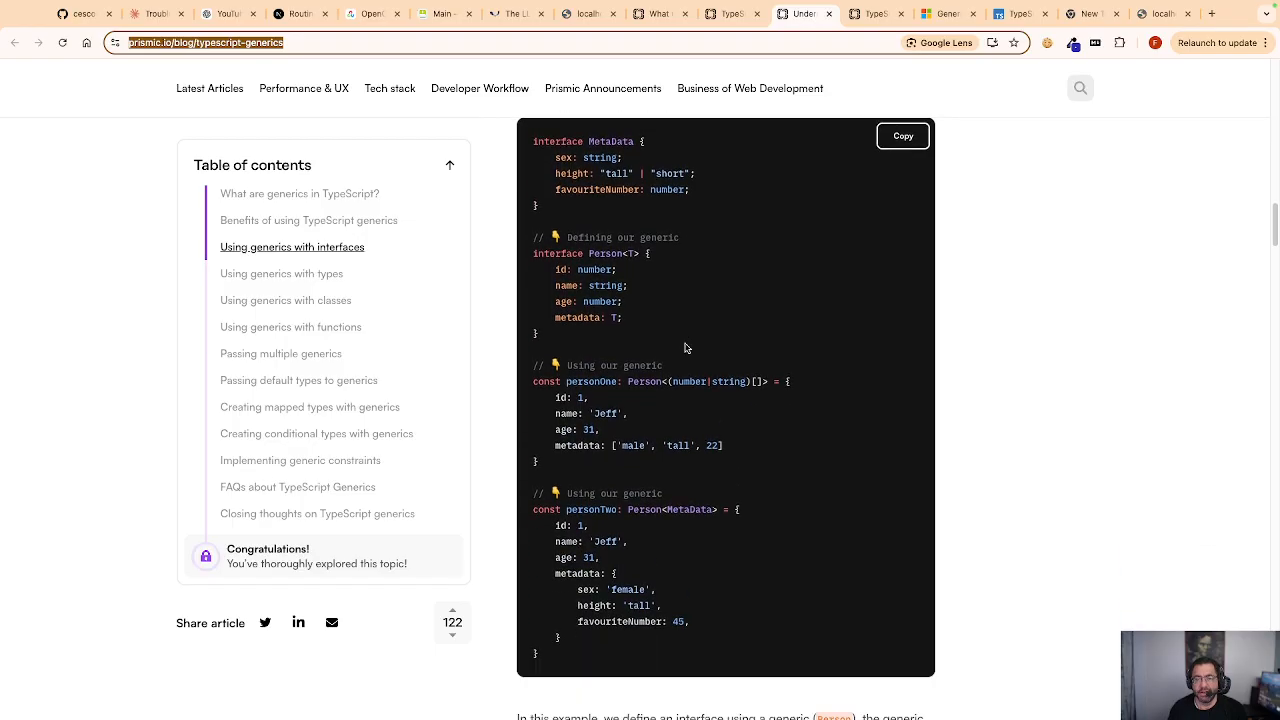
pyautogui.scroll(-3)
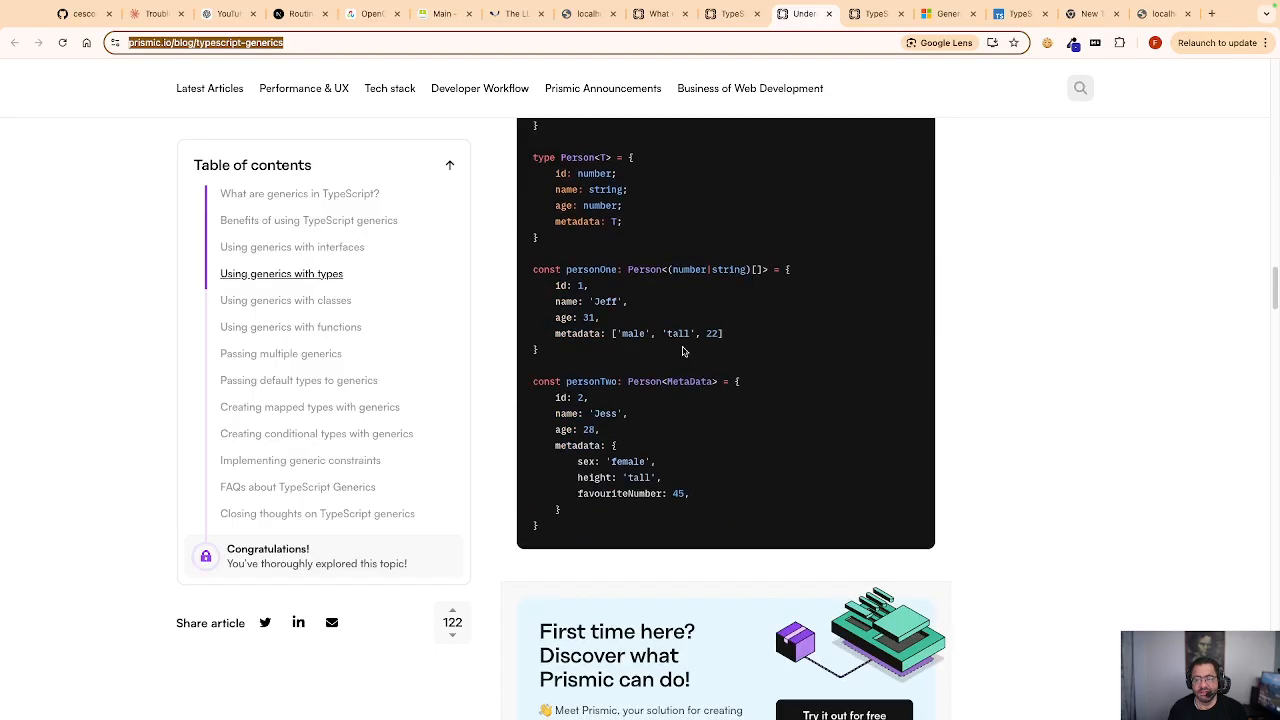
pyautogui.scroll(3)
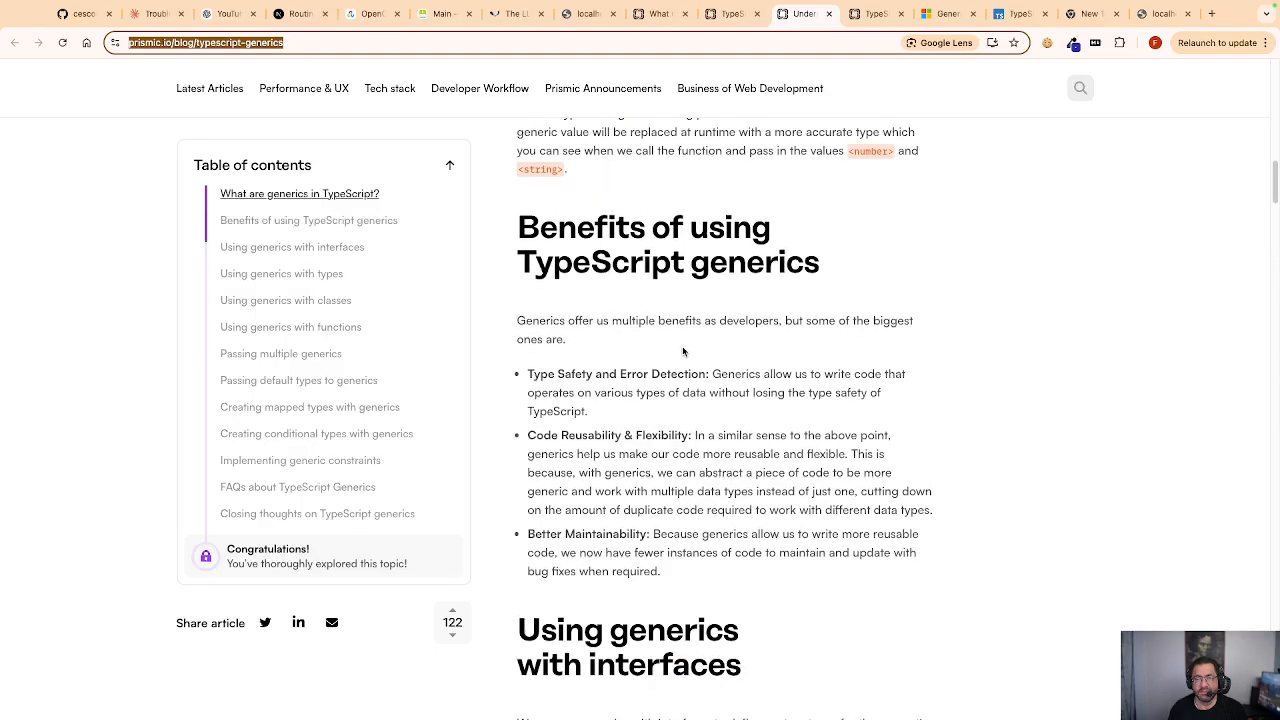
pyautogui.scroll(3)
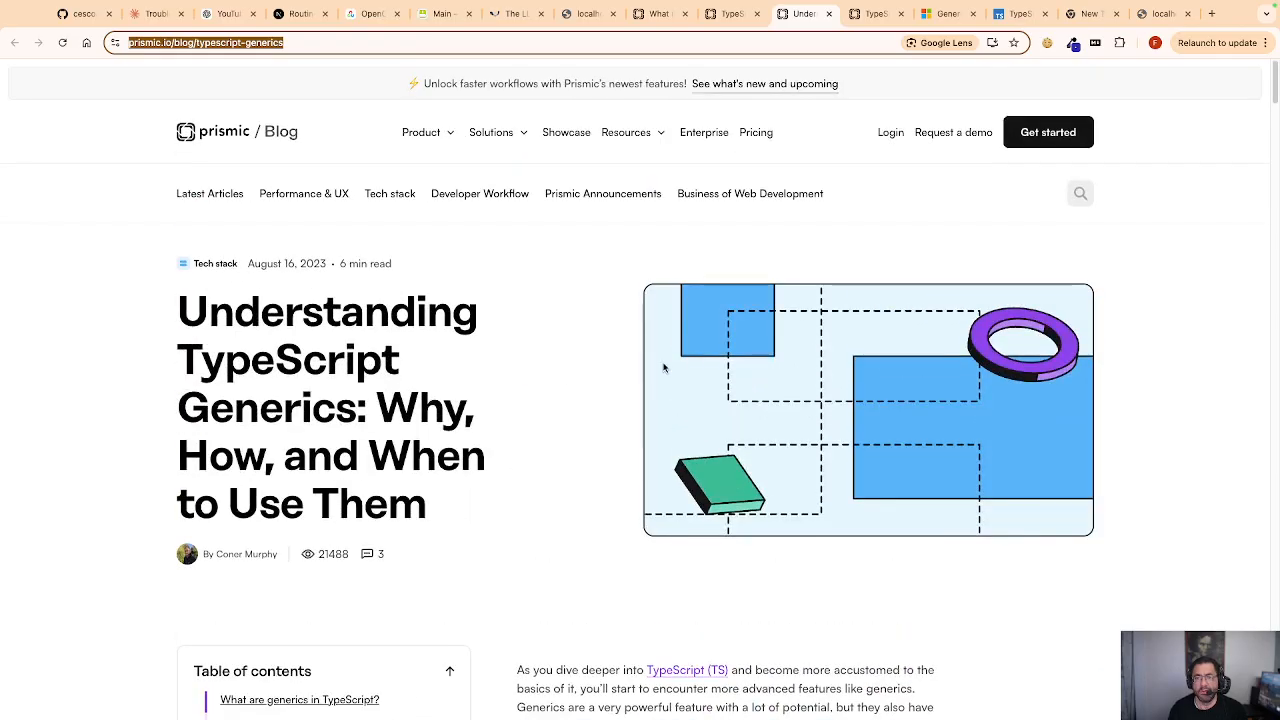
pyautogui.moveTo(786, 189)
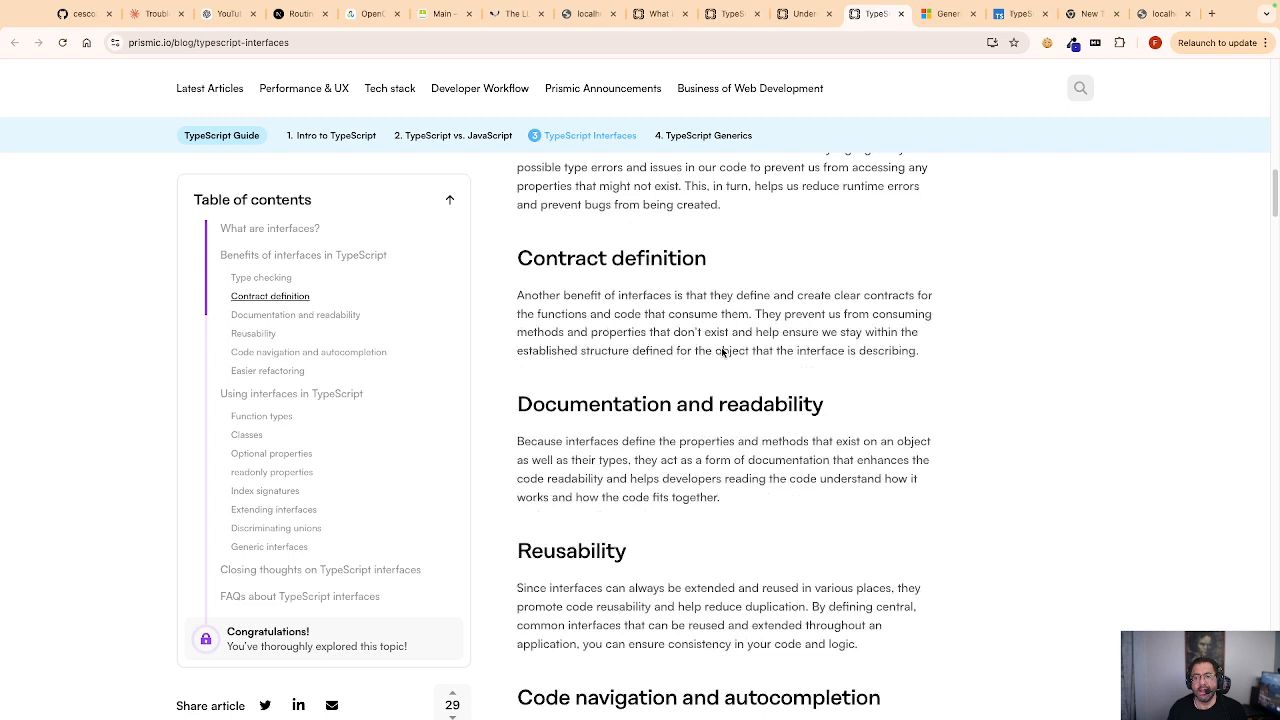
pyautogui.scroll(3)
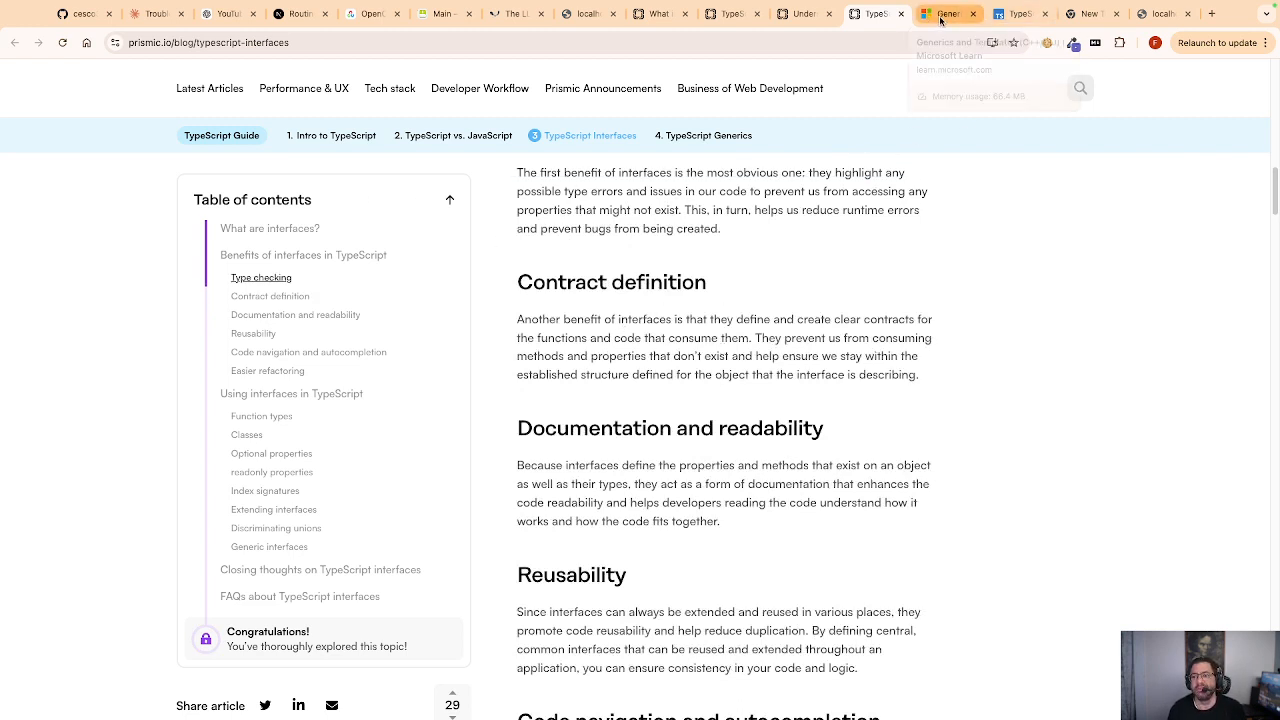
# Switch to the TypeScript Namespaces and Modules handbook tab.
pyautogui.click(1015, 13)
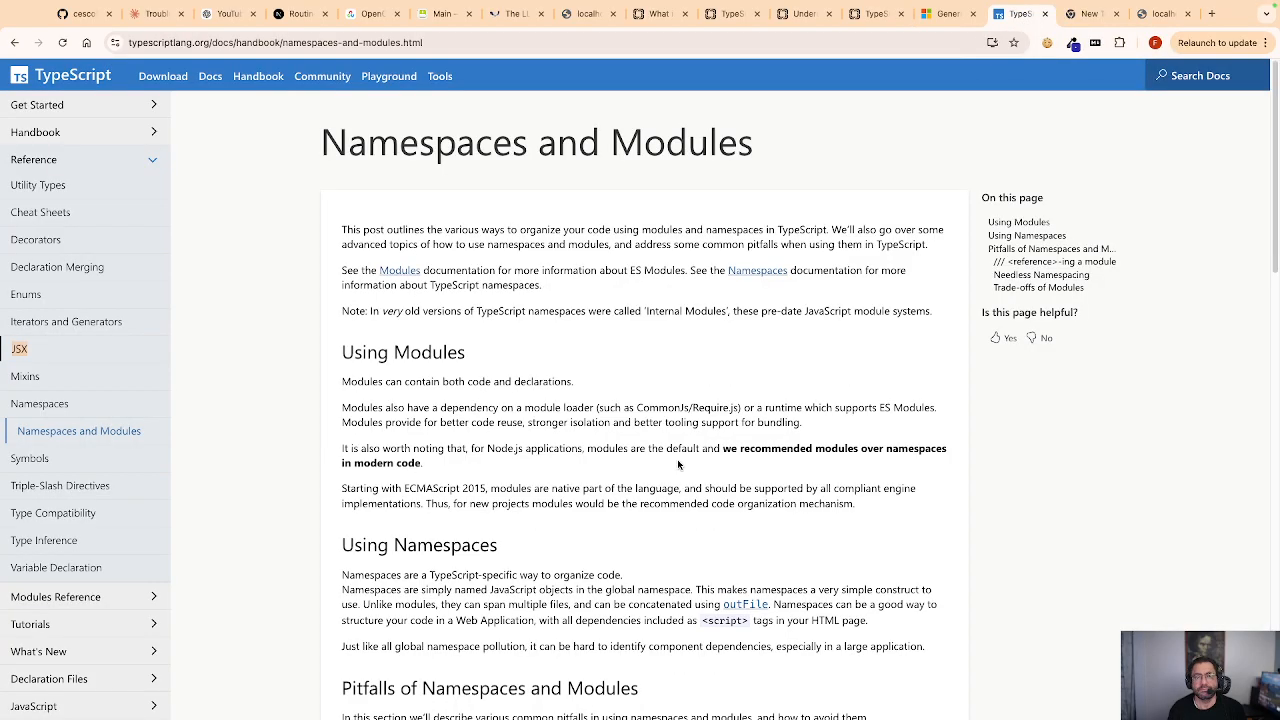
pyautogui.moveTo(829, 172)
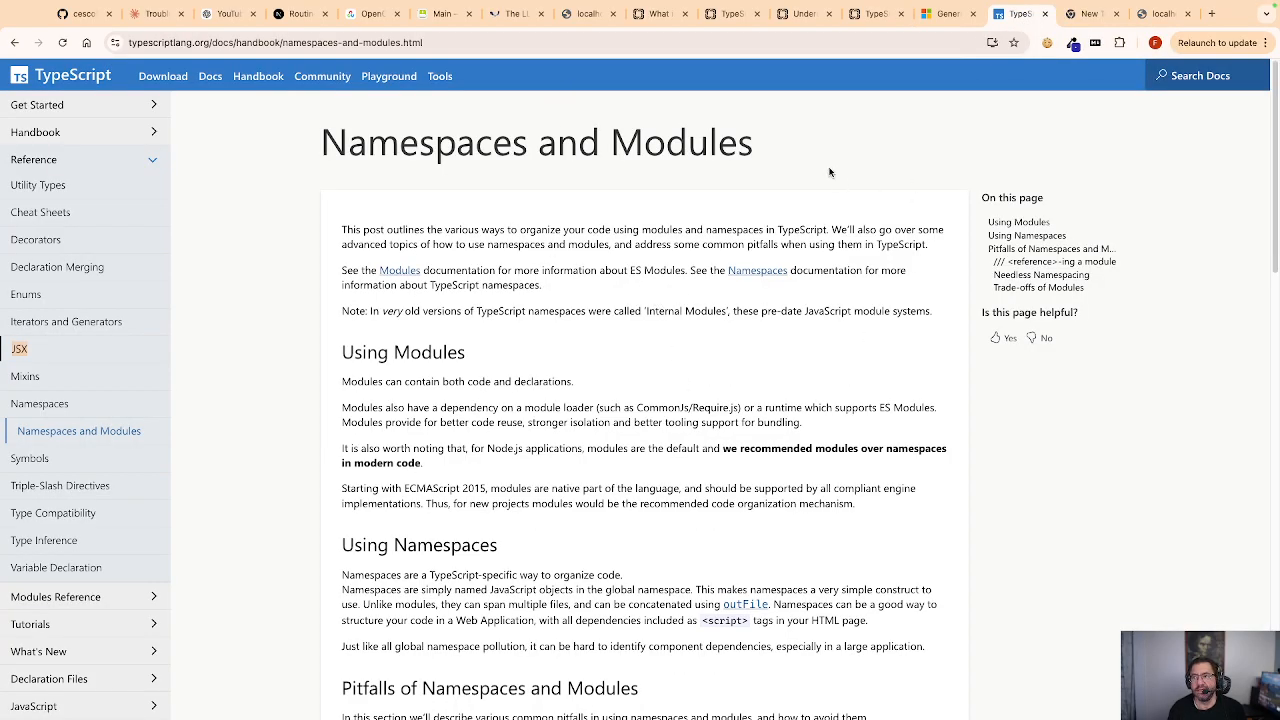
pyautogui.moveTo(634, 514)
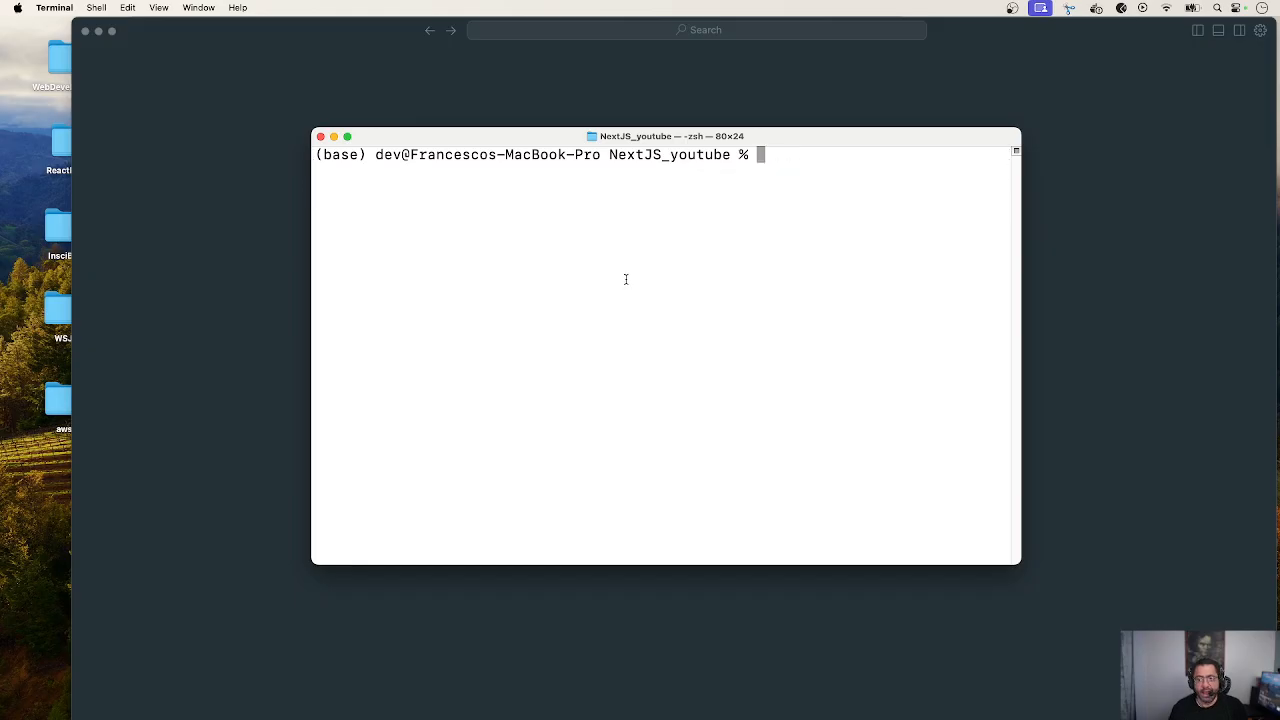
# Launch Cursor from the Dock to its welcome screen of recent projects.
pyautogui.doubleClick(678, 154)
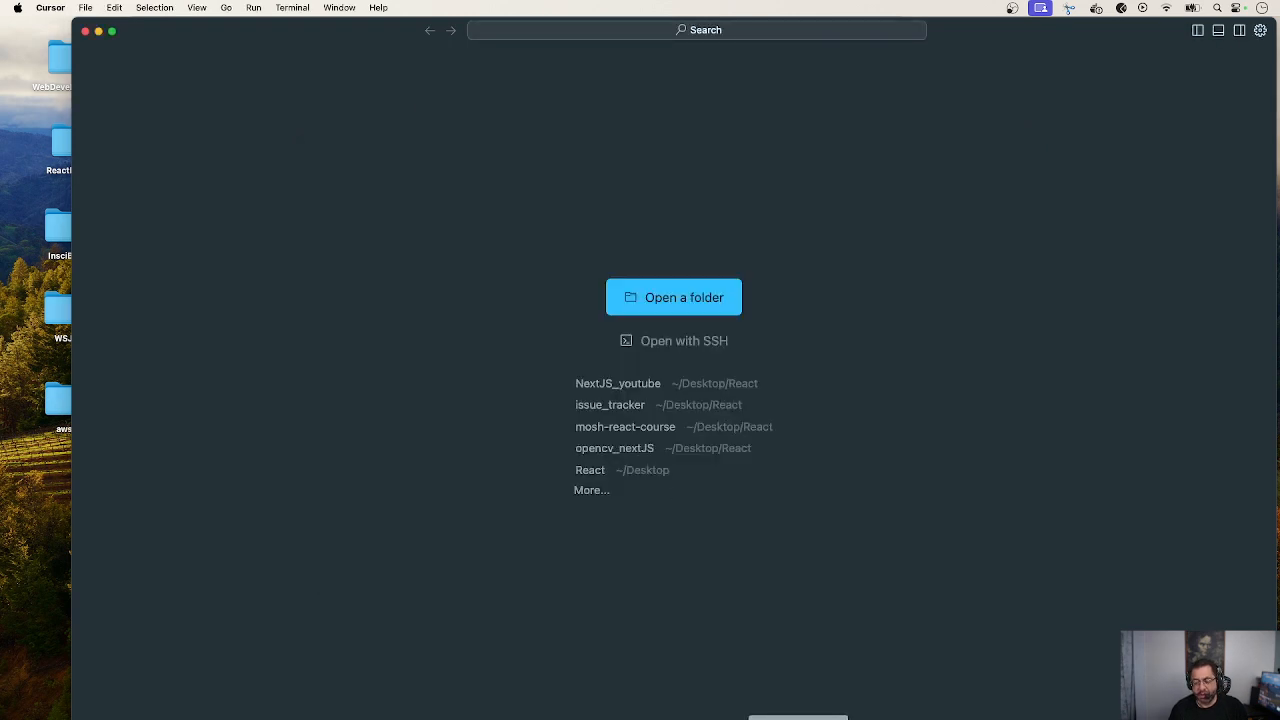
pyautogui.moveTo(673, 297)
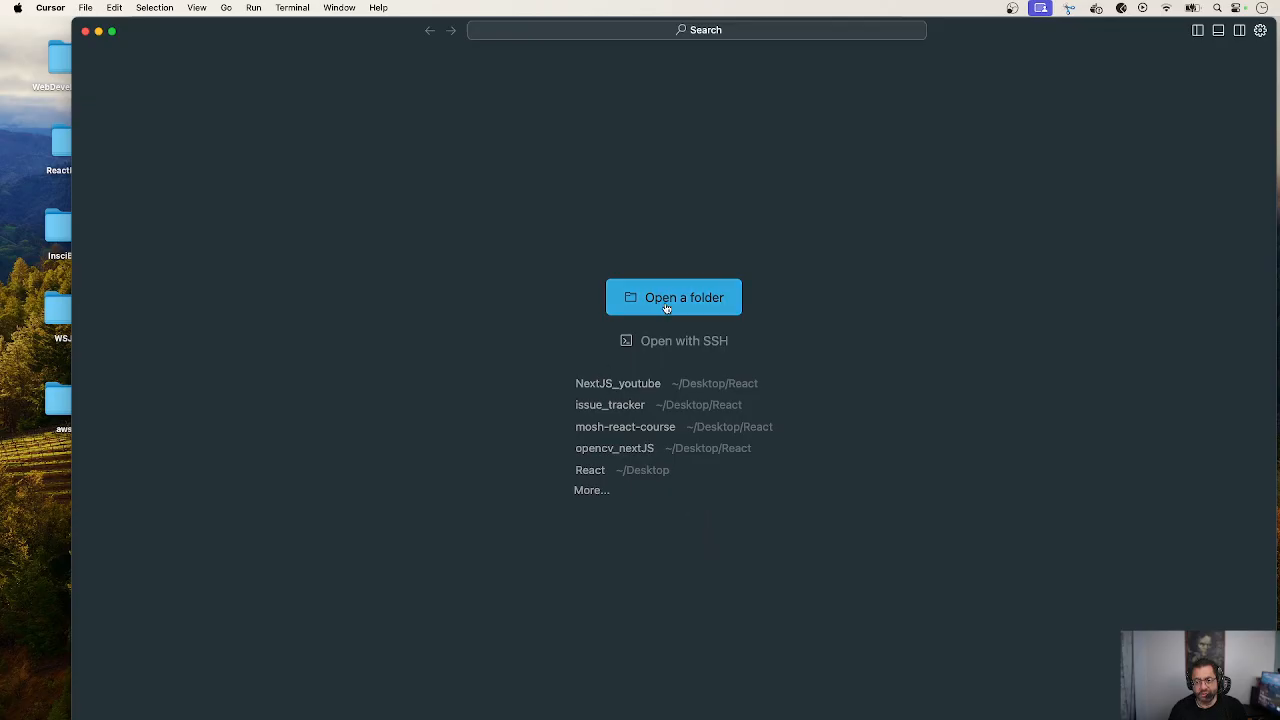
pyautogui.click(673, 297)
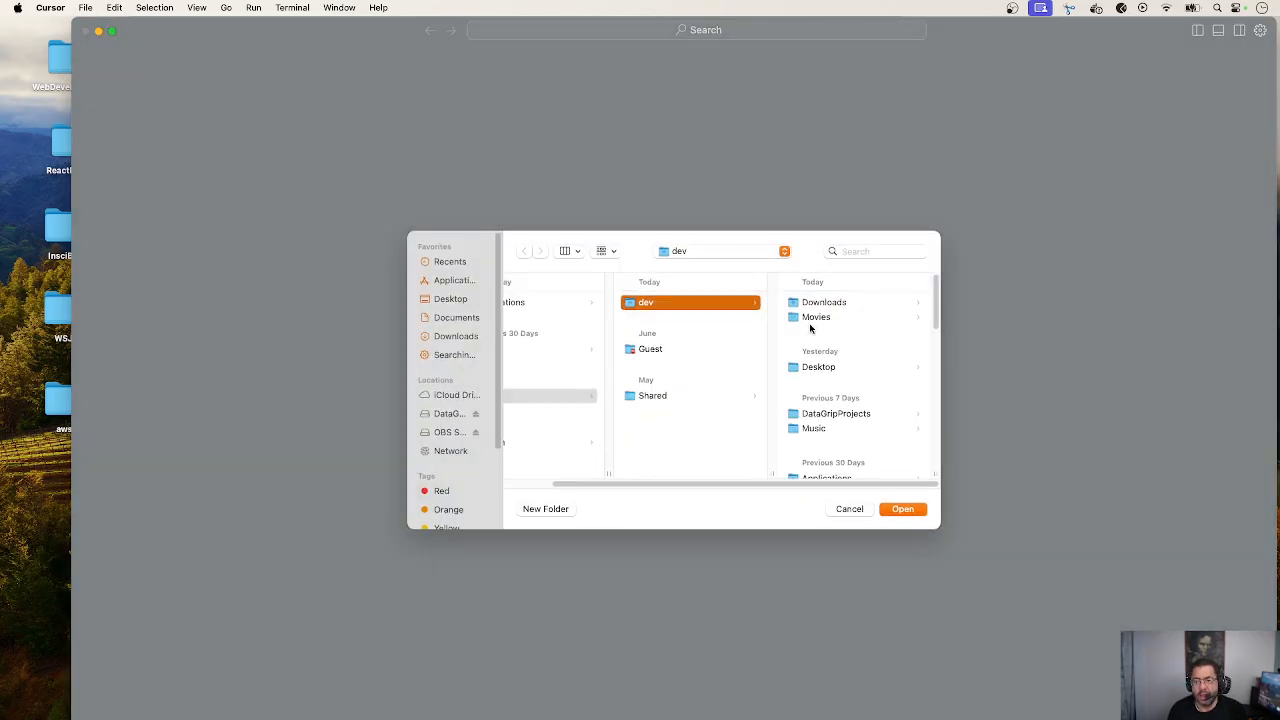
pyautogui.click(818, 366)
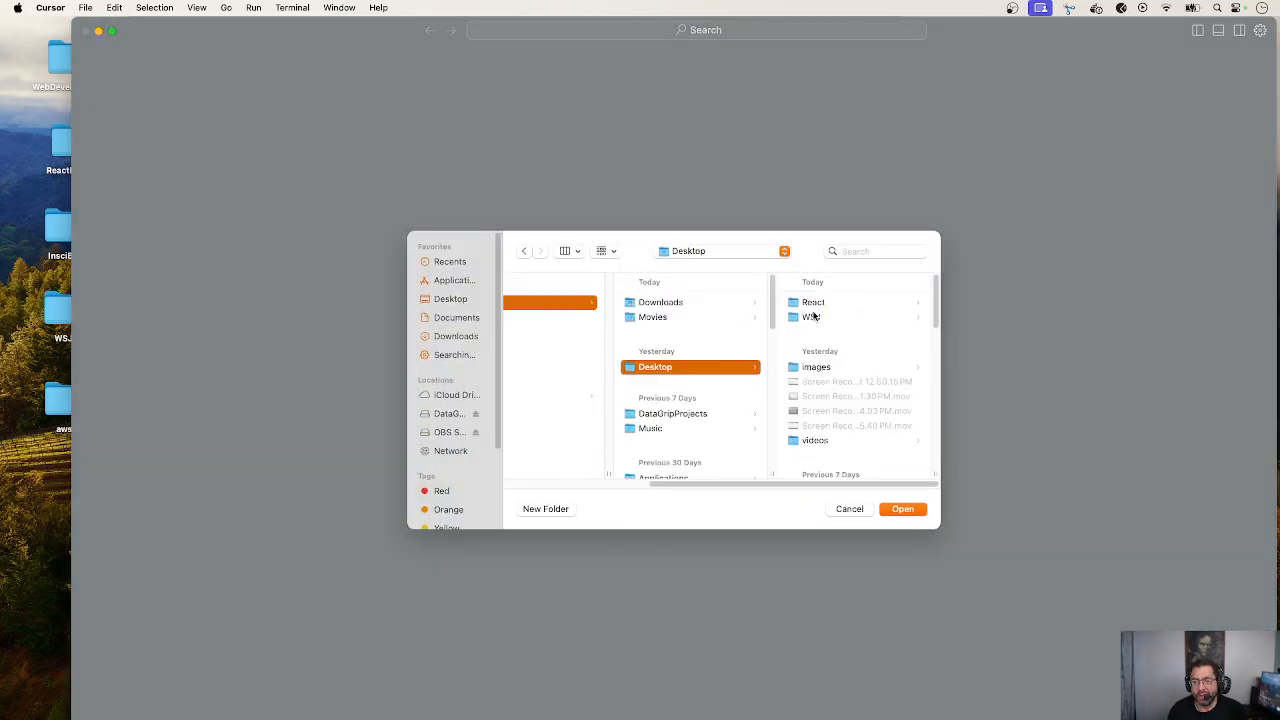
pyautogui.click(813, 302)
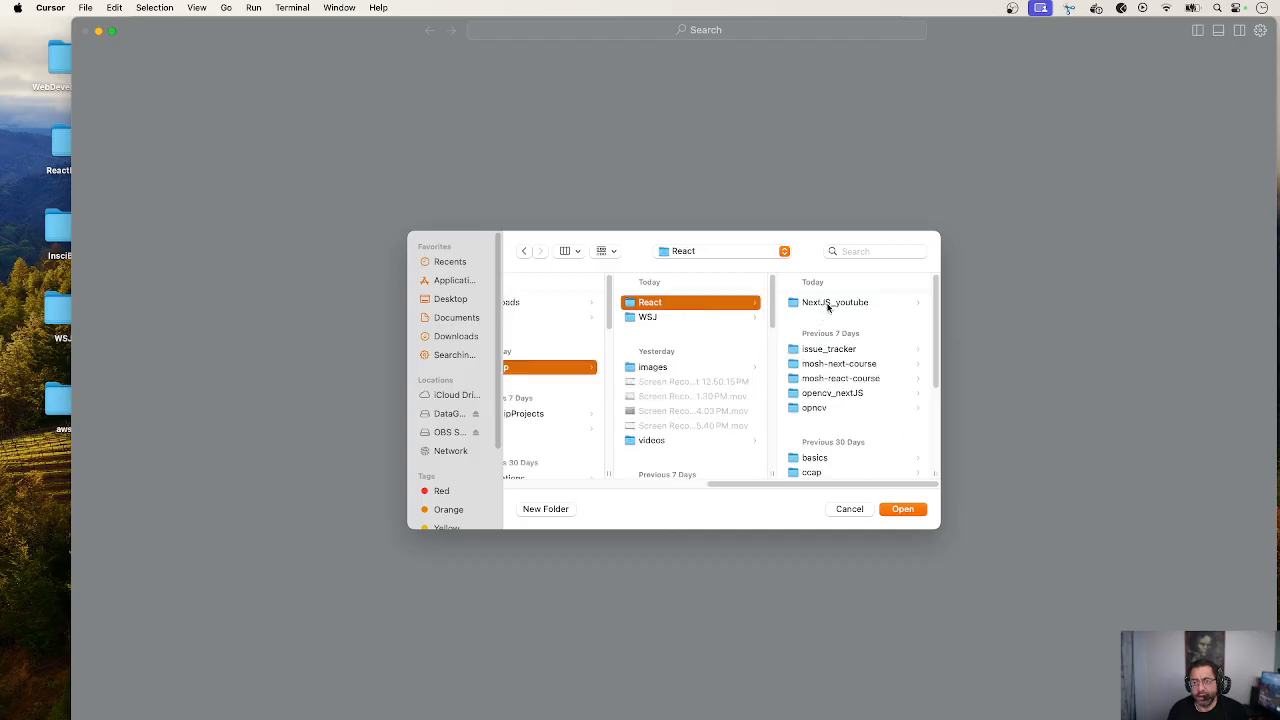
pyautogui.click(834, 302)
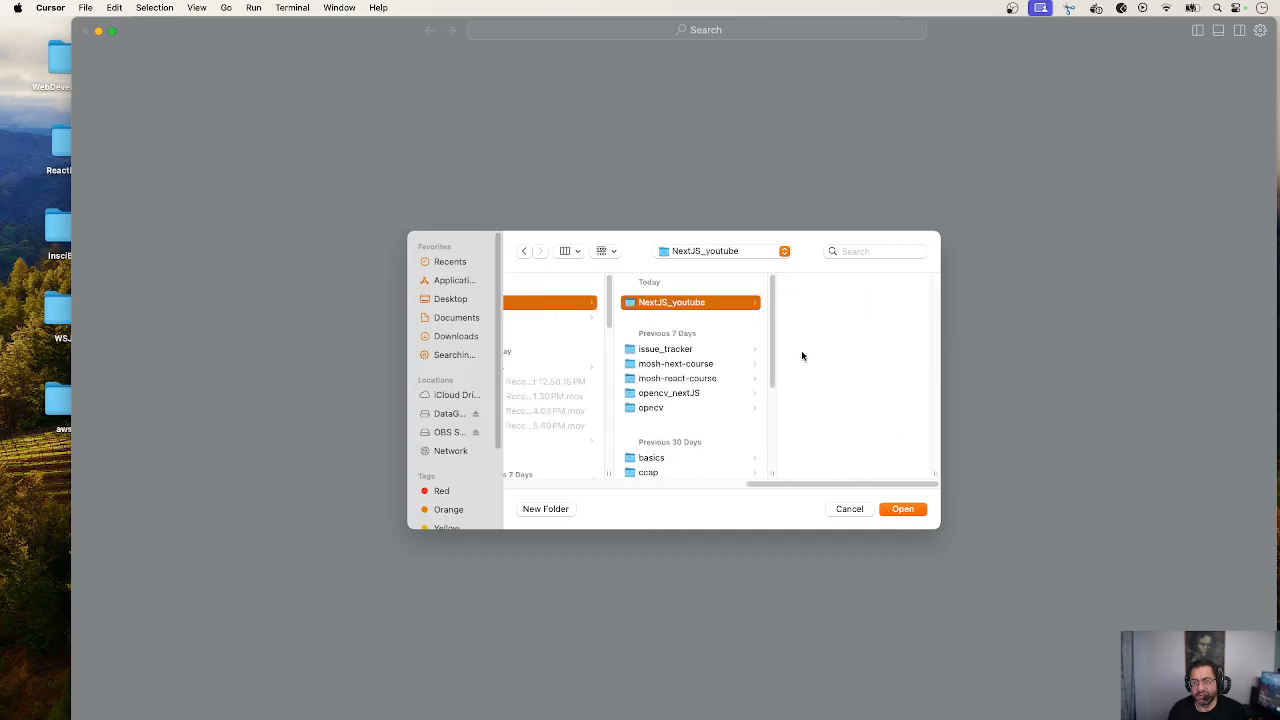
pyautogui.click(901, 509)
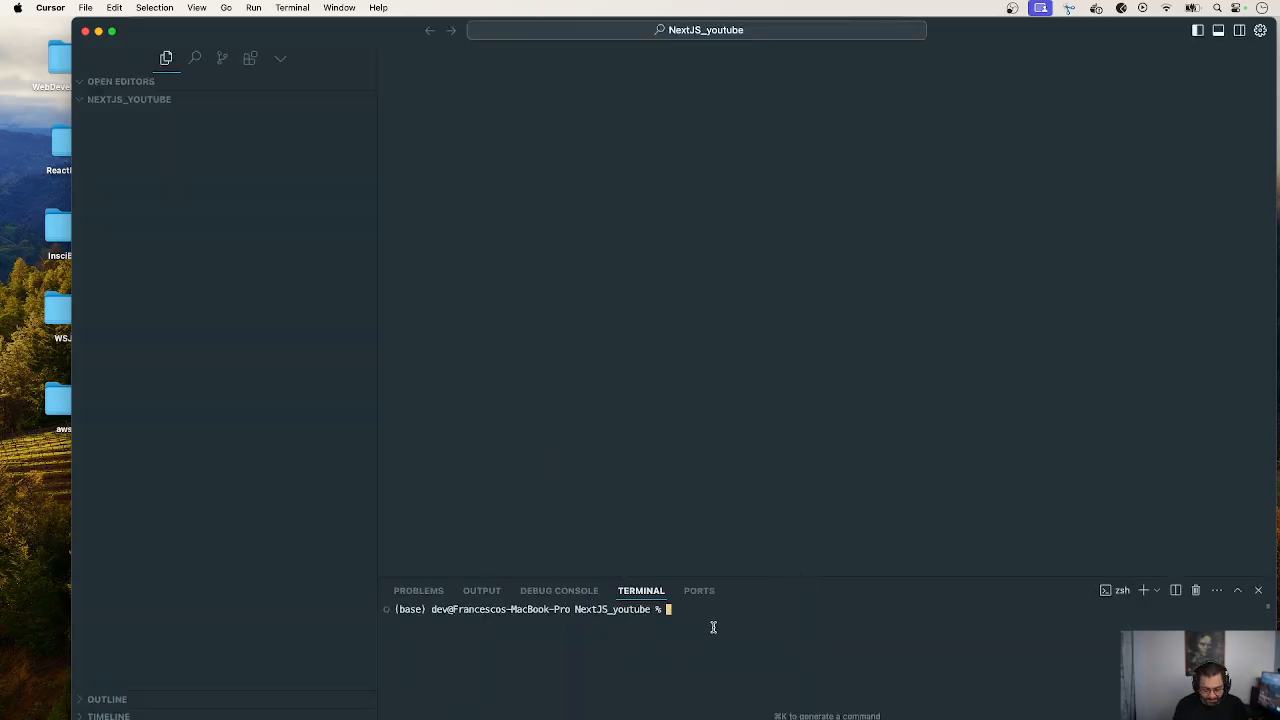
# Run conda deactivate in the integrated terminal to drop the (base) environment.
pyautogui.write('co')
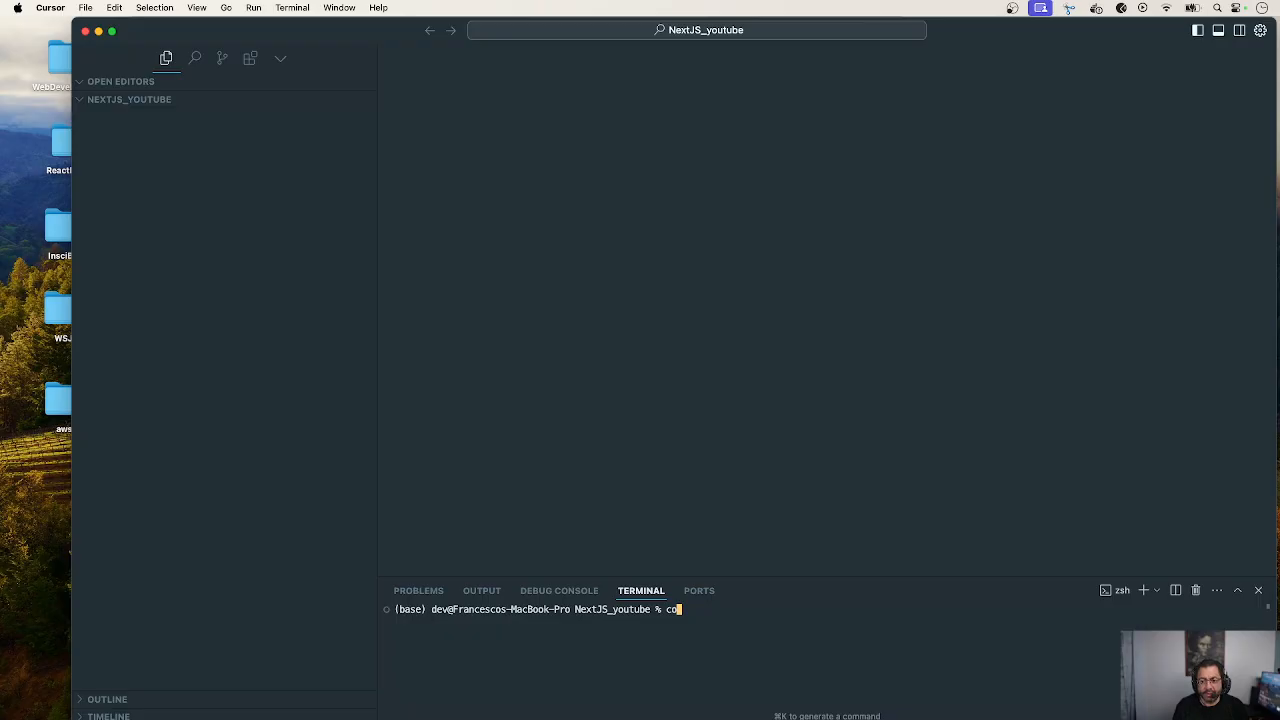
pyautogui.write('nda deactiva')
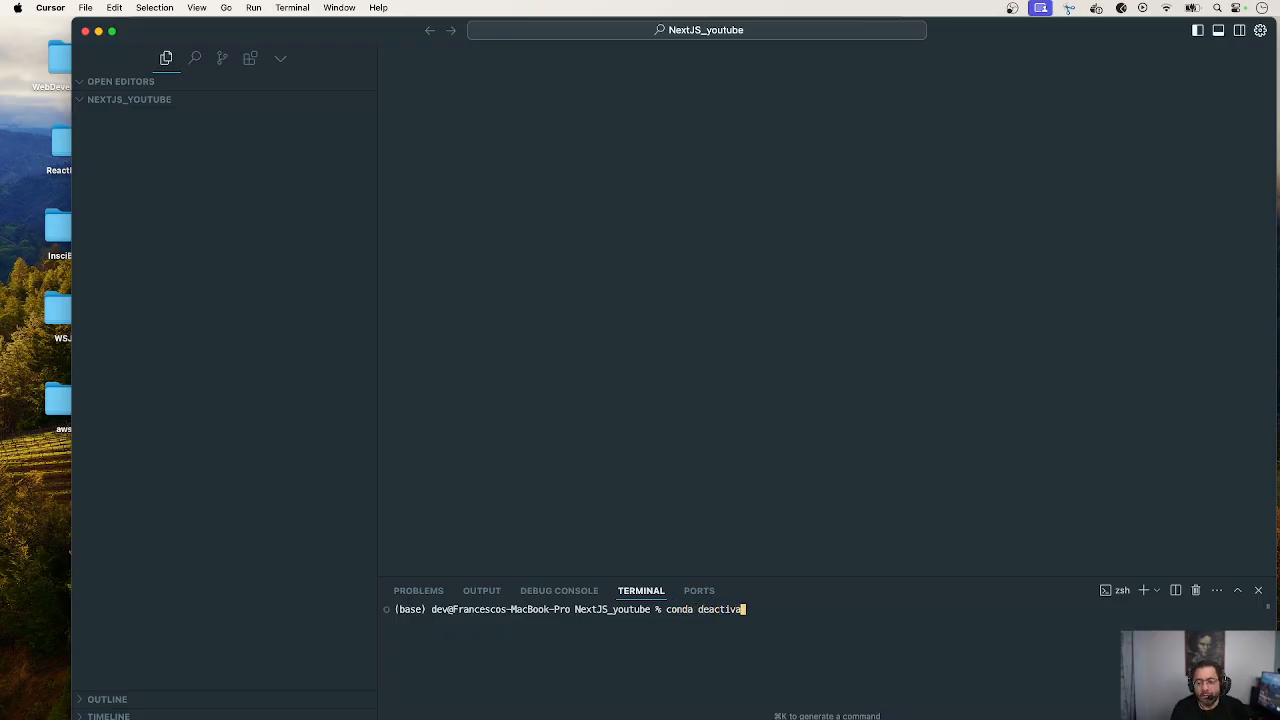
pyautogui.press('Return')
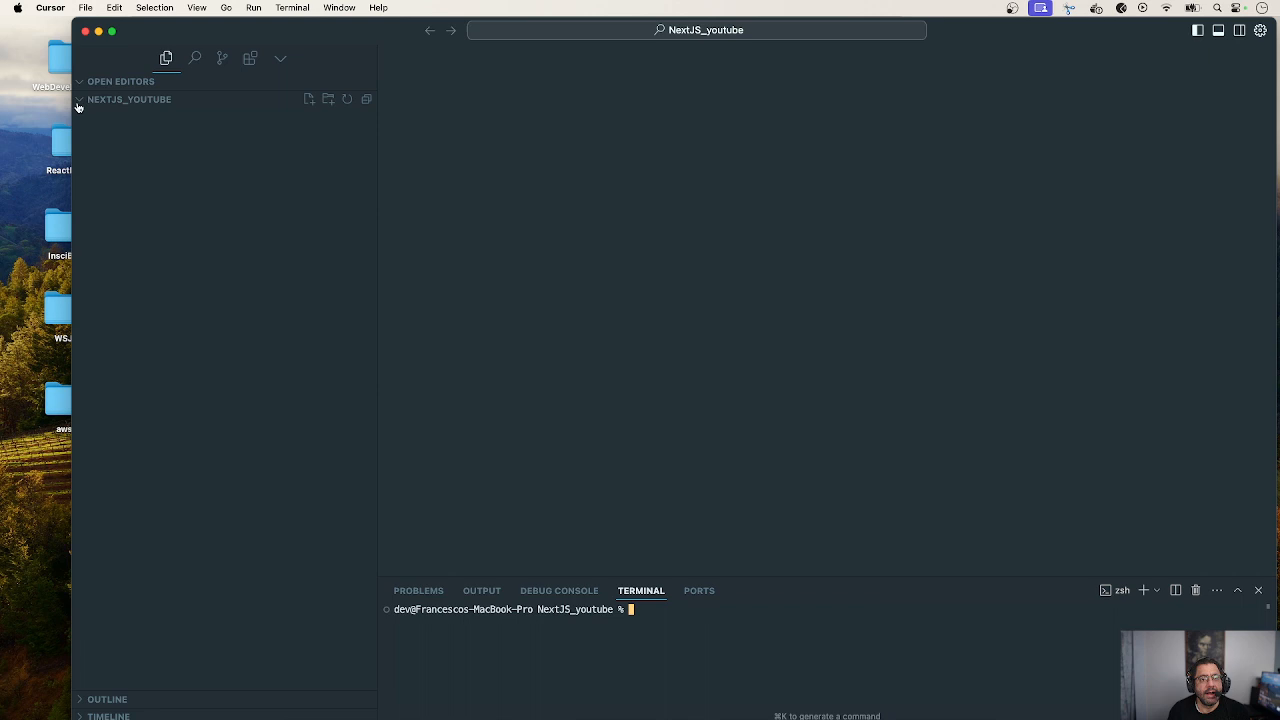
pyautogui.moveTo(240, 154)
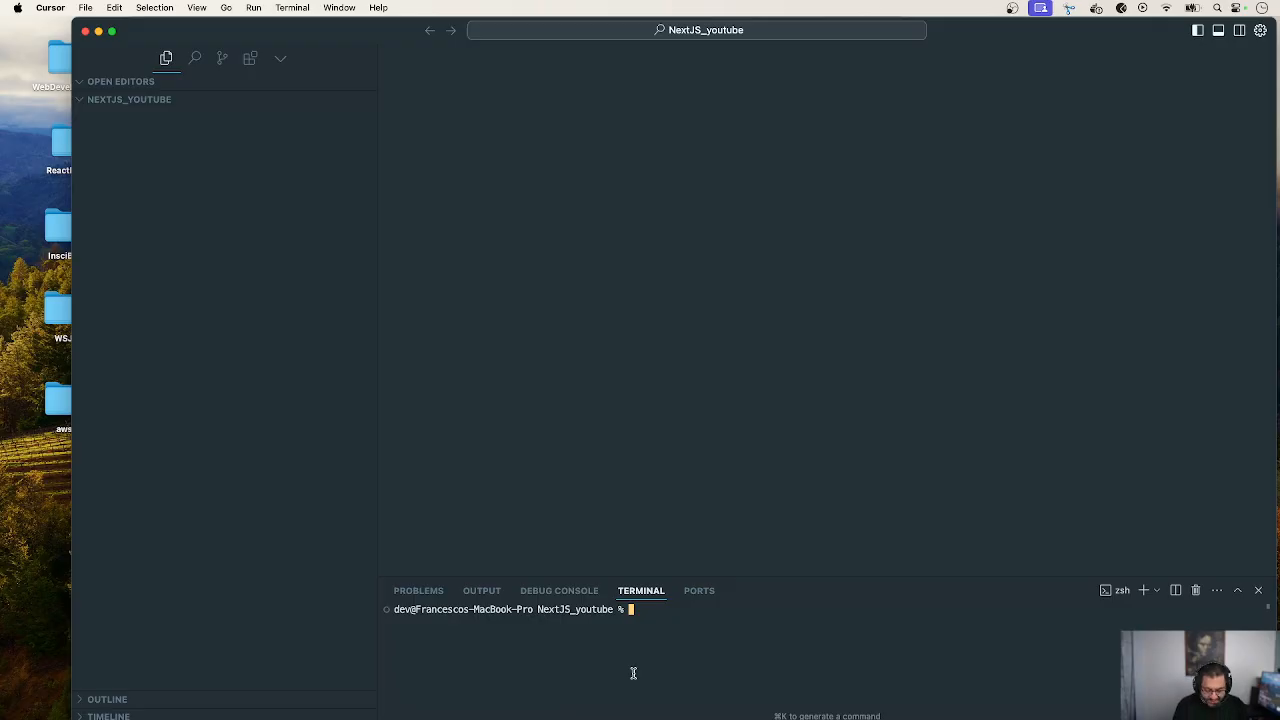
# Run npx create-next-app@latest in the terminal, fixing a typo.
pyautogui.write('npx')
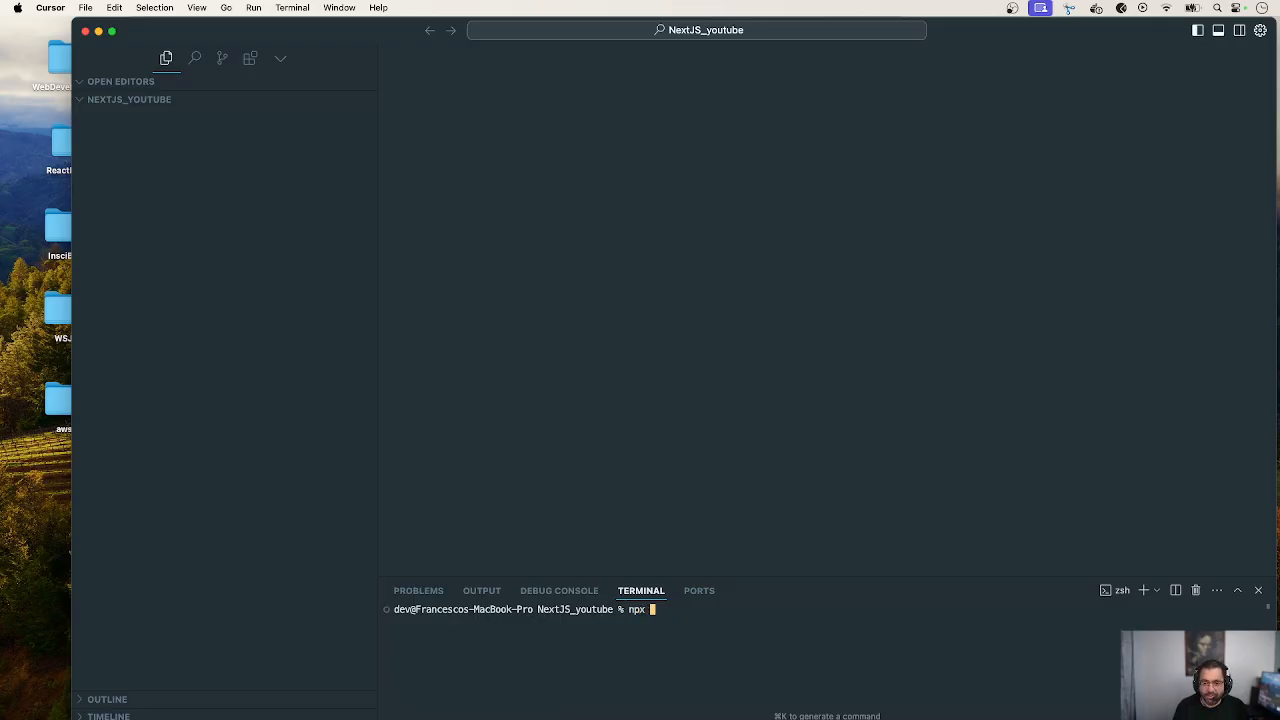
pyautogui.write('crea')
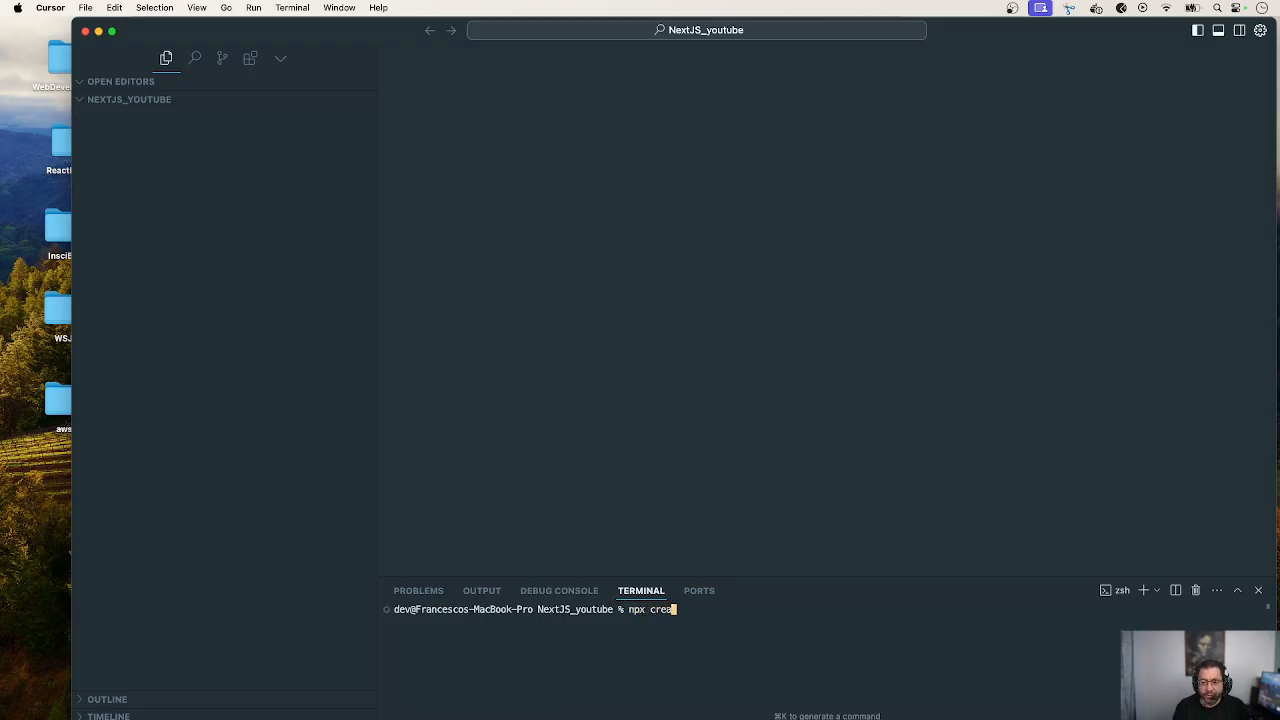
pyautogui.write('te-a')
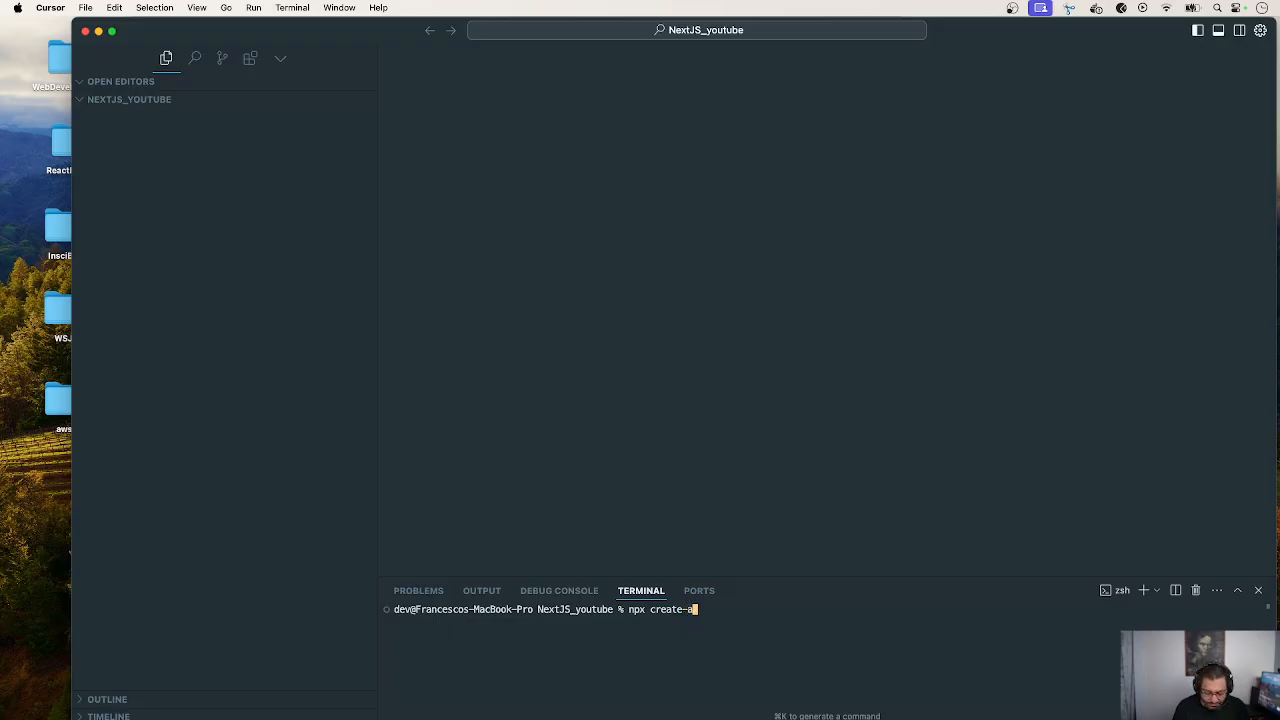
pyautogui.press('Backspace')
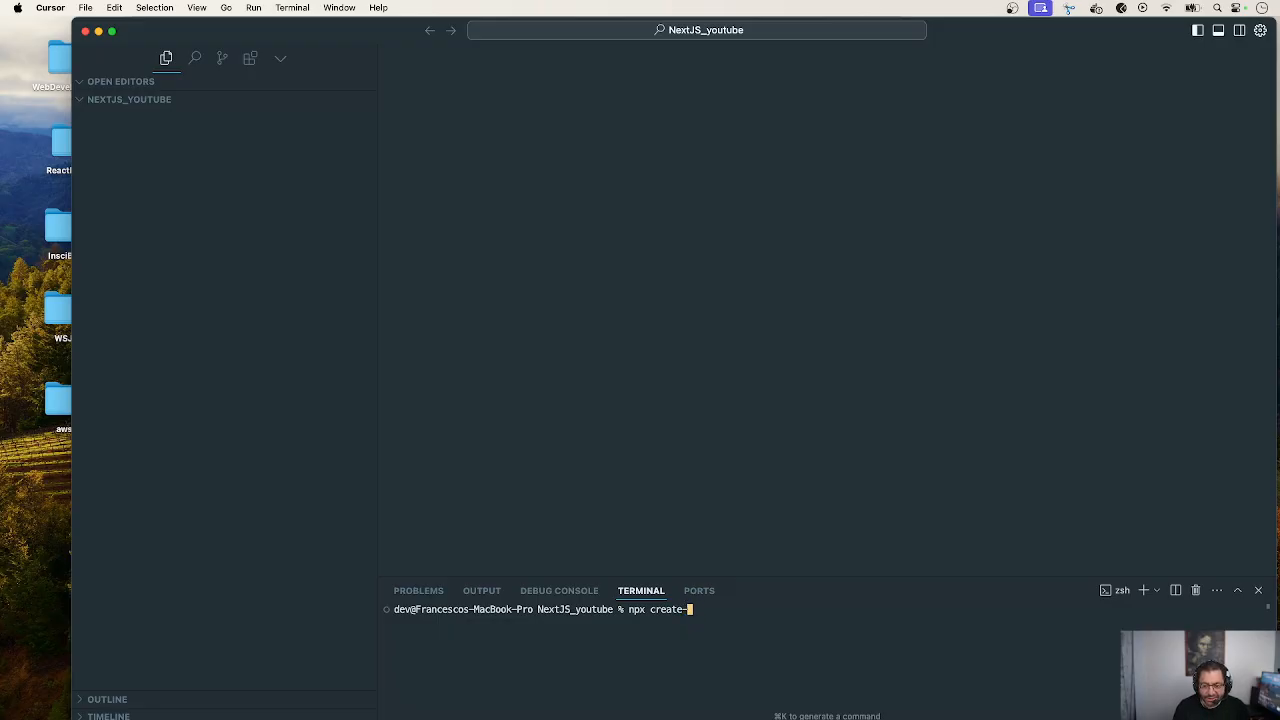
pyautogui.write('next')
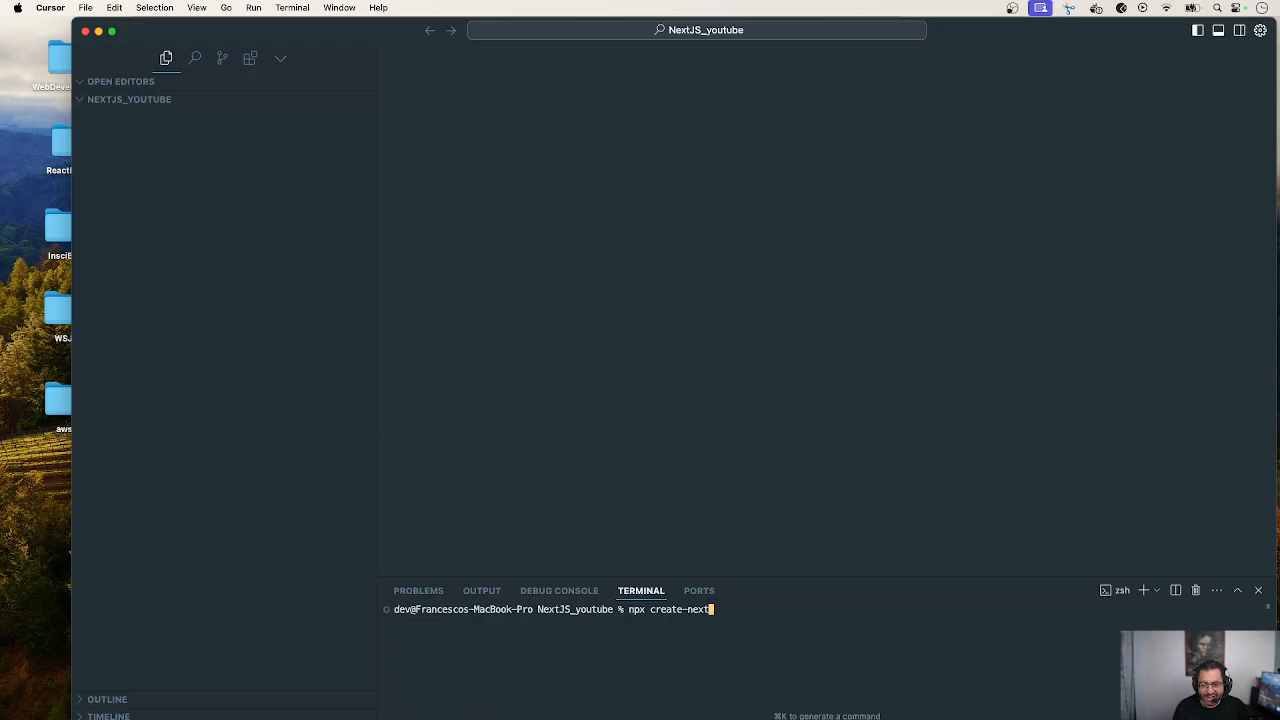
pyautogui.write('-')
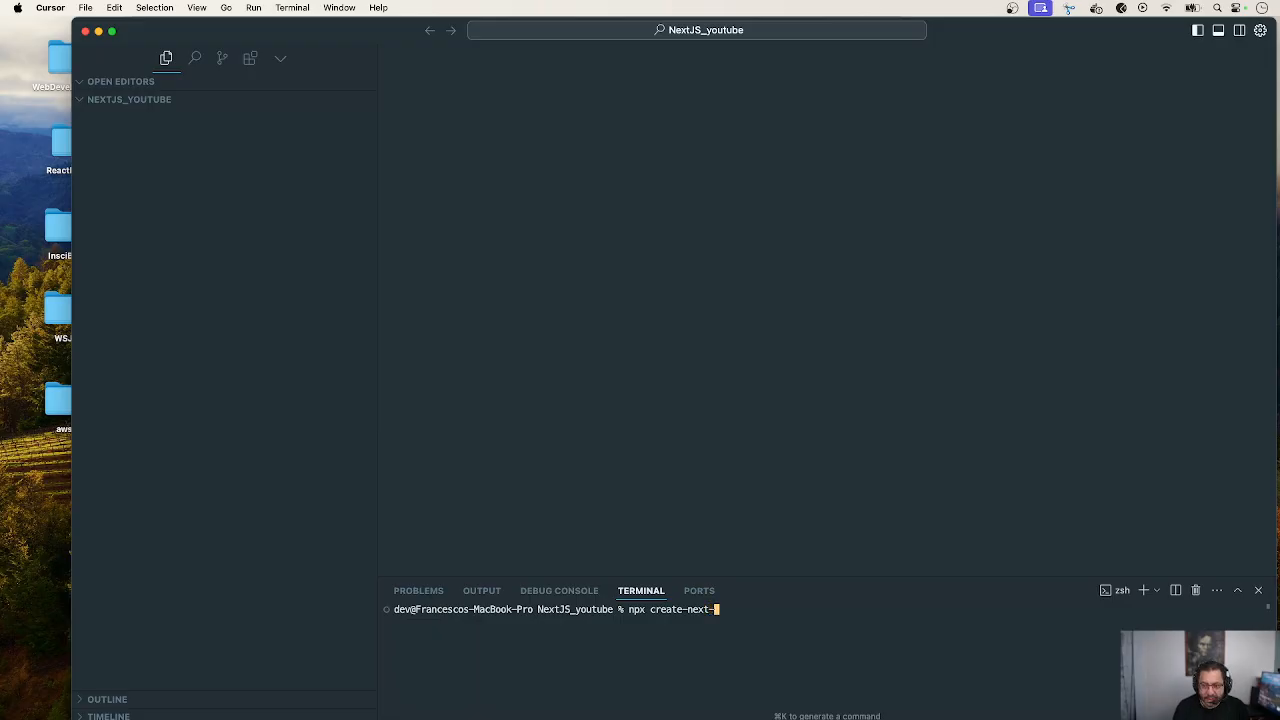
pyautogui.write('app')
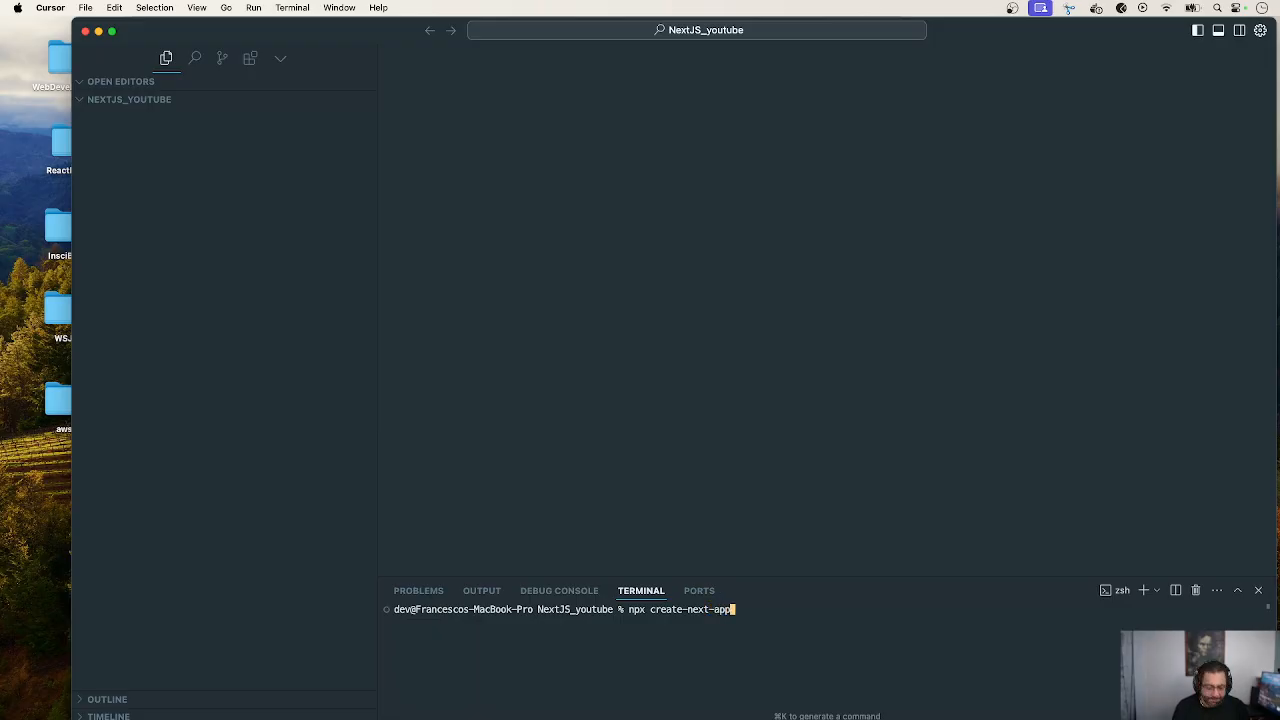
pyautogui.write('@lat')
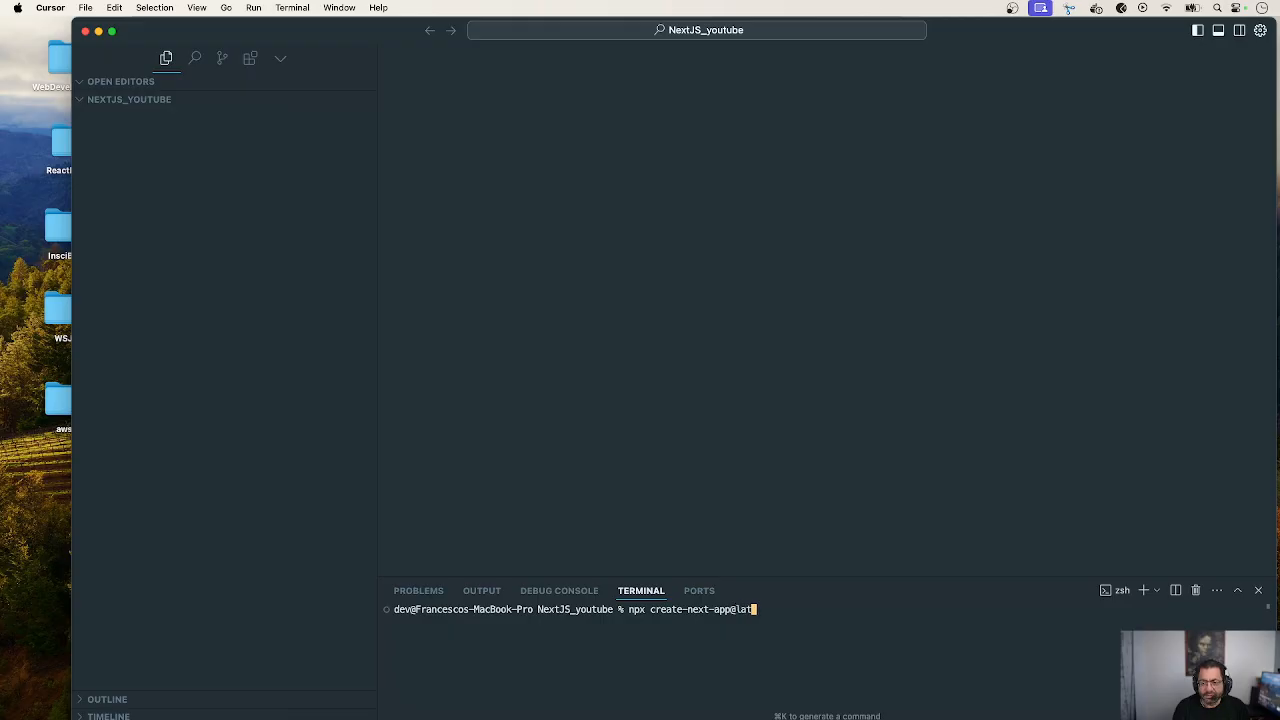
pyautogui.press('Return')
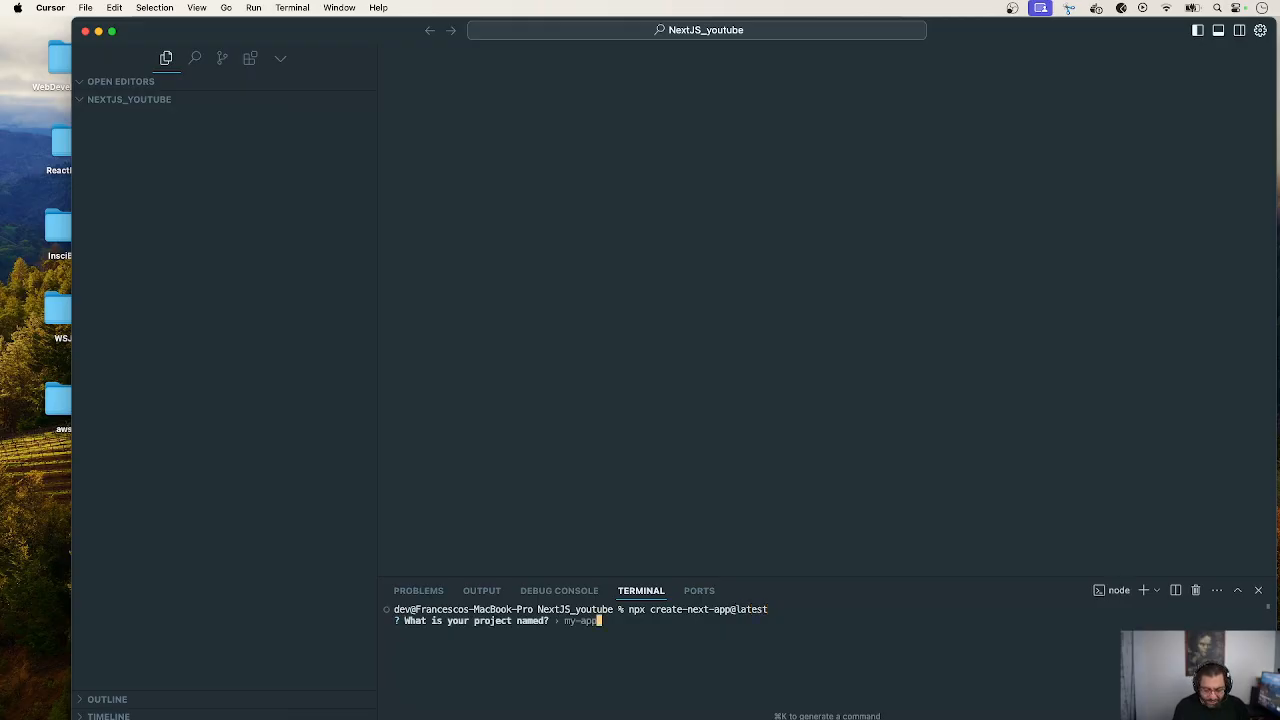
# Name the project nextjs_youtube; choose TypeScript, ESLint, Tailwind, App Router, no src.
pyautogui.write('nextjs_')
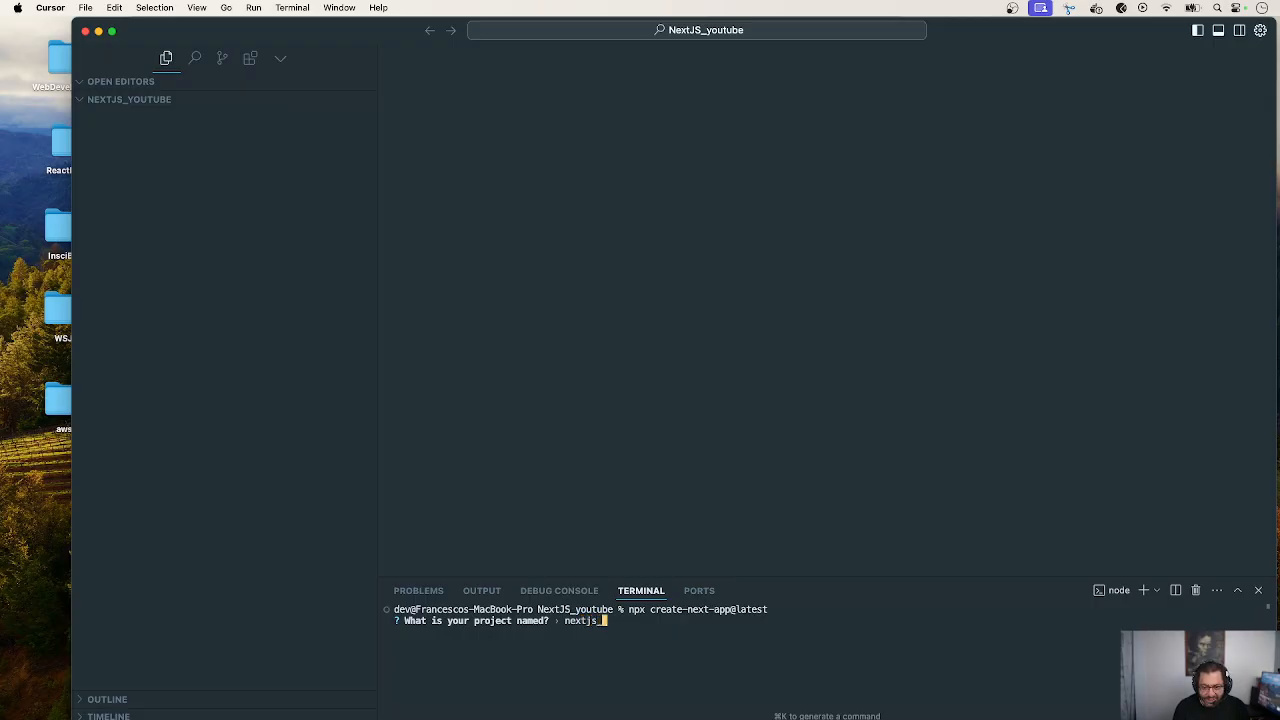
pyautogui.write('you')
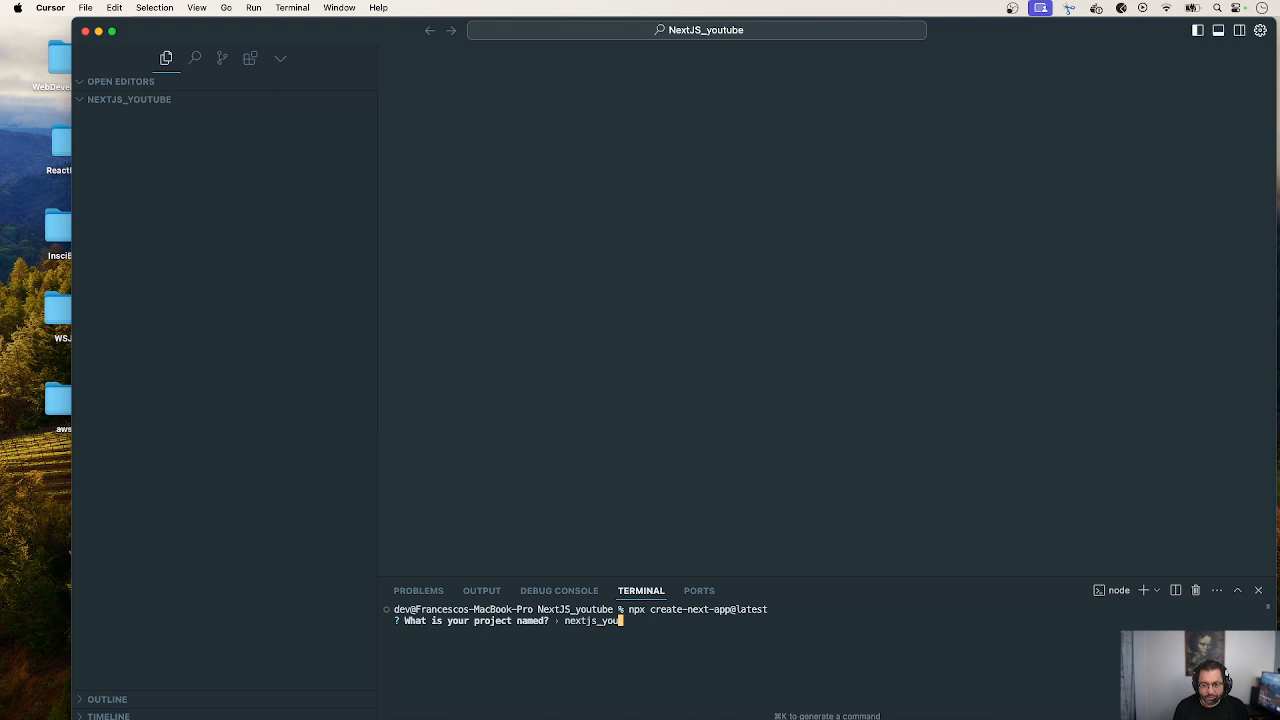
pyautogui.press('Return')
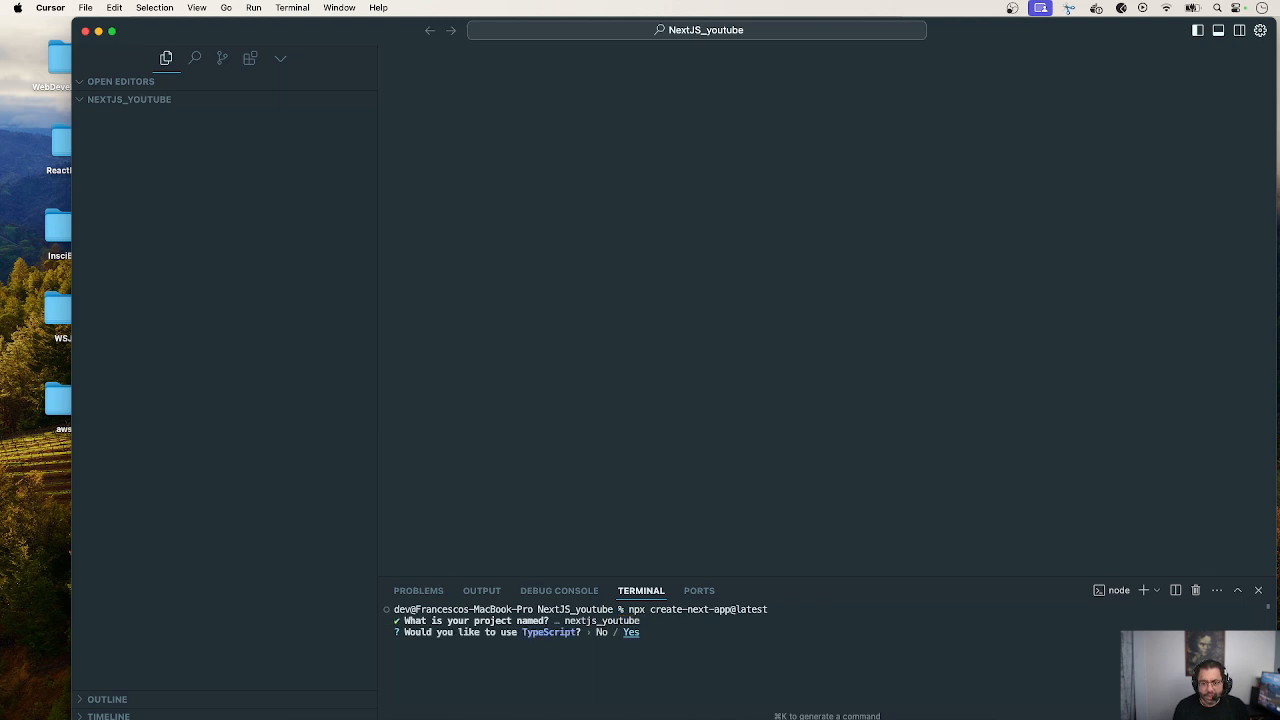
pyautogui.press('Return')
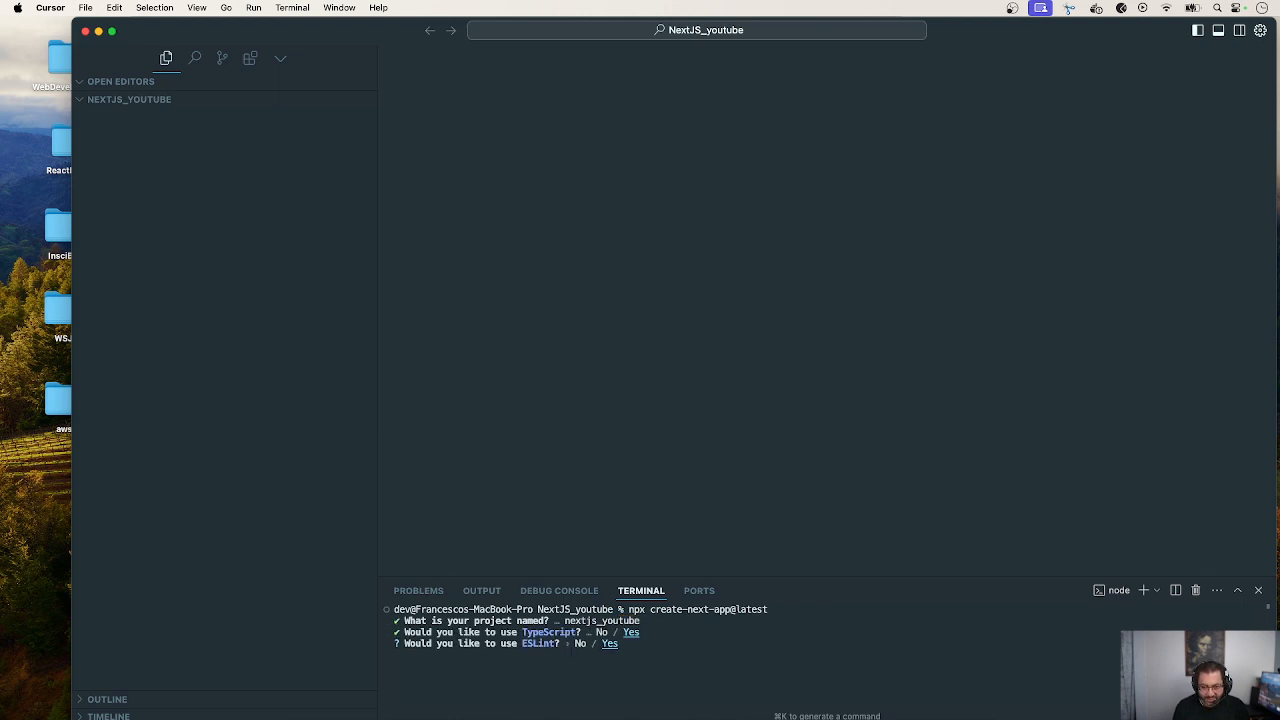
pyautogui.press('Return')
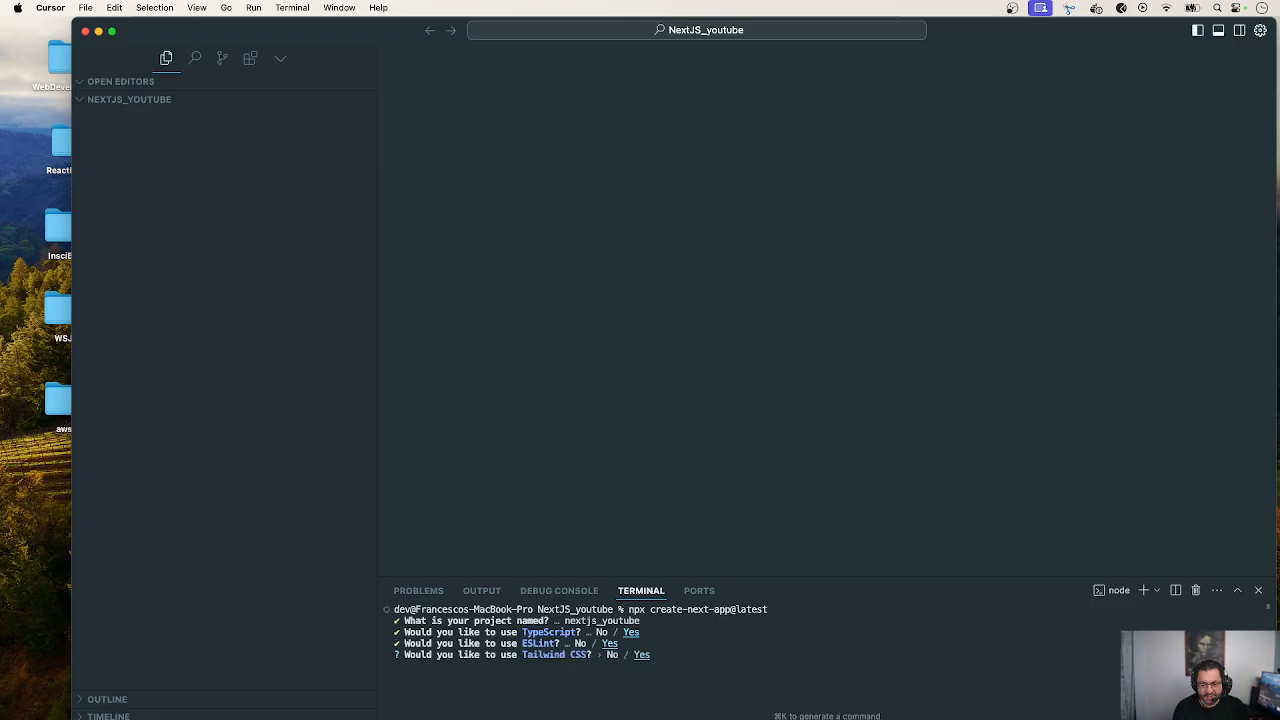
pyautogui.moveTo(553, 658)
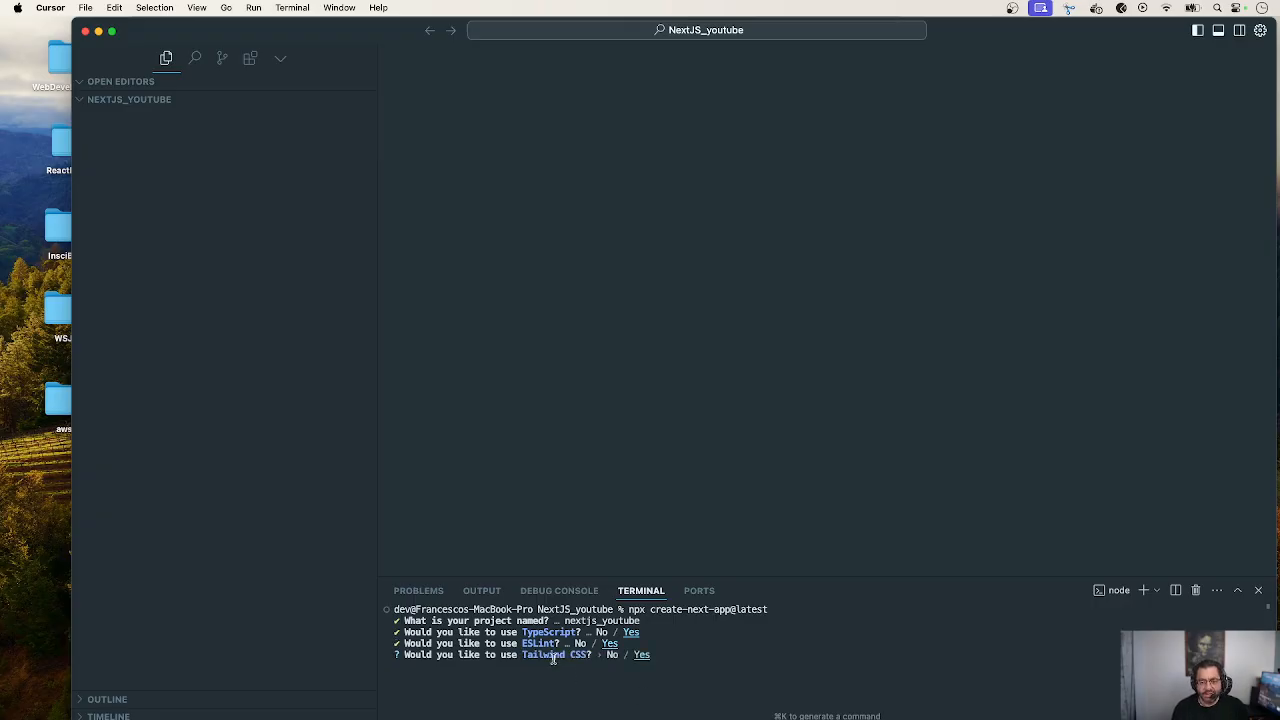
pyautogui.press('Return')
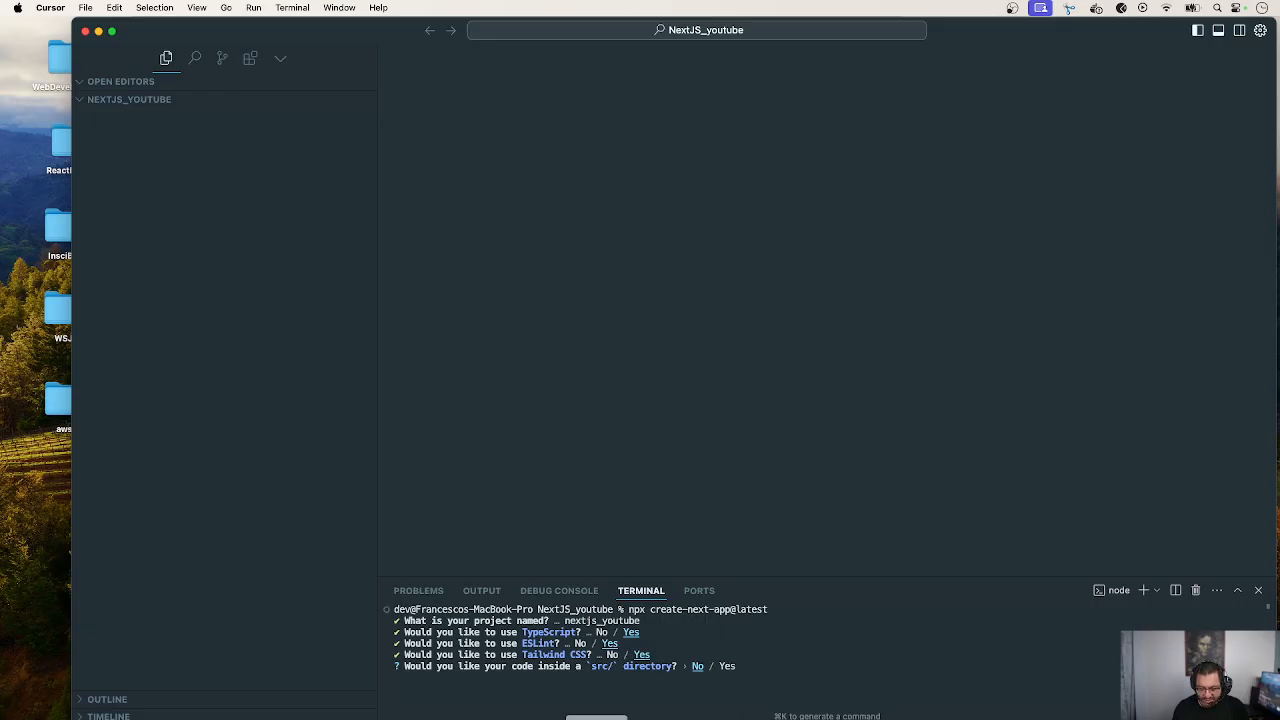
pyautogui.press('Return')
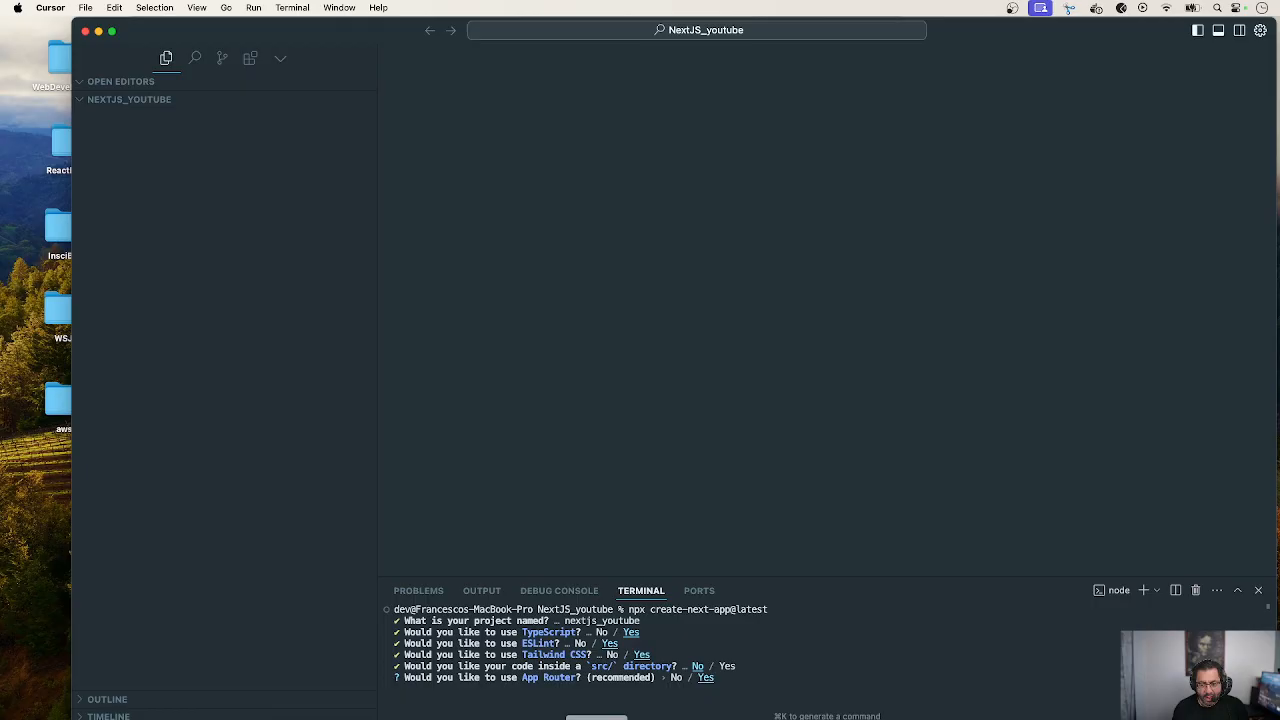
pyautogui.press('Return')
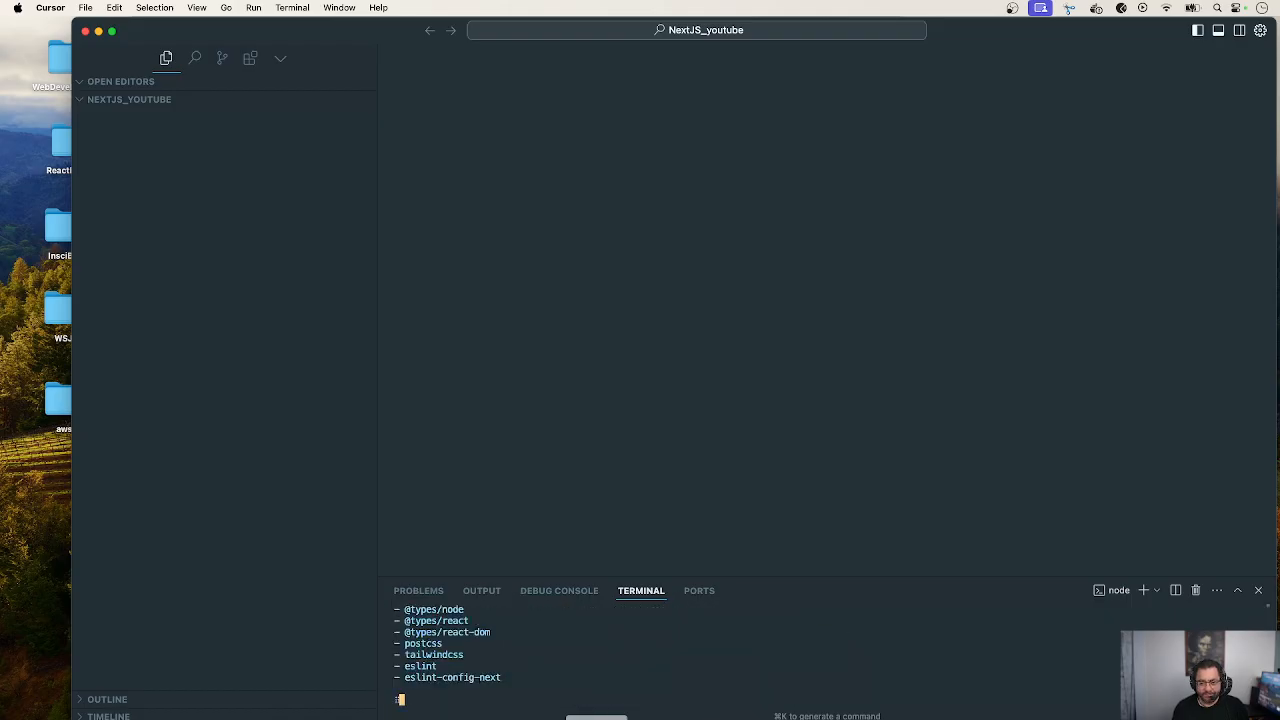
pyautogui.click(129, 99)
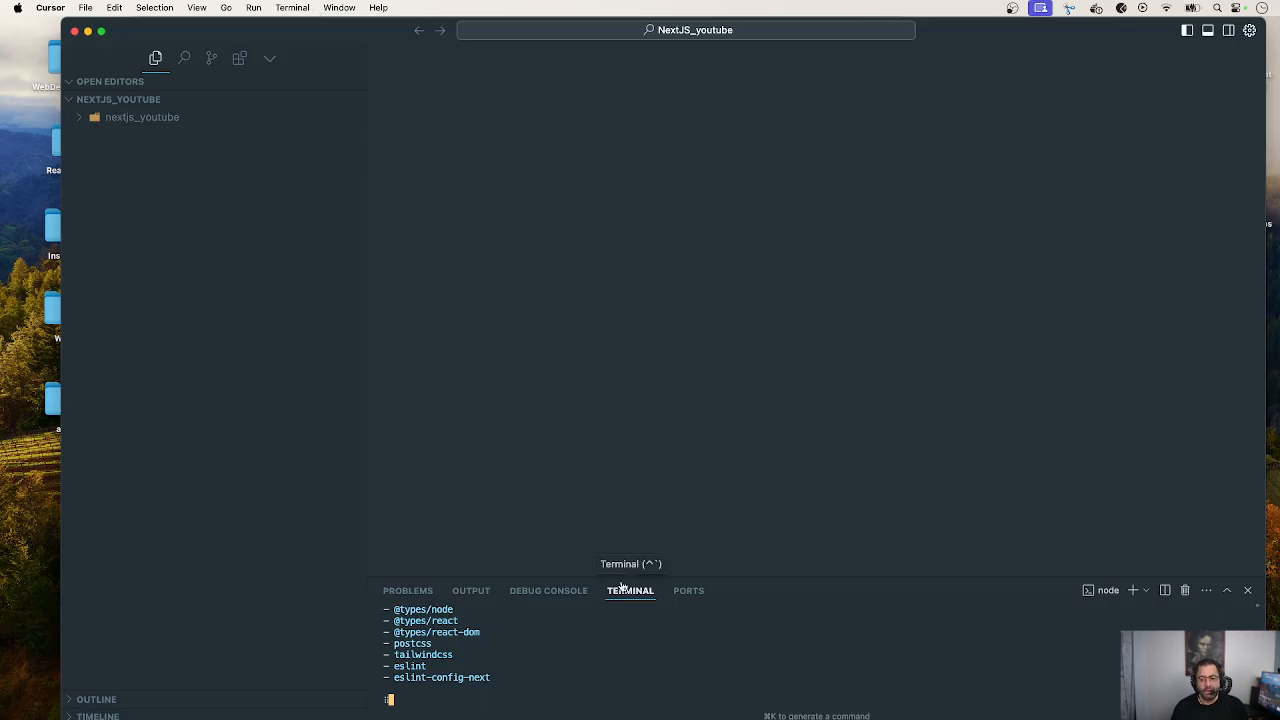
pyautogui.moveTo(603, 457)
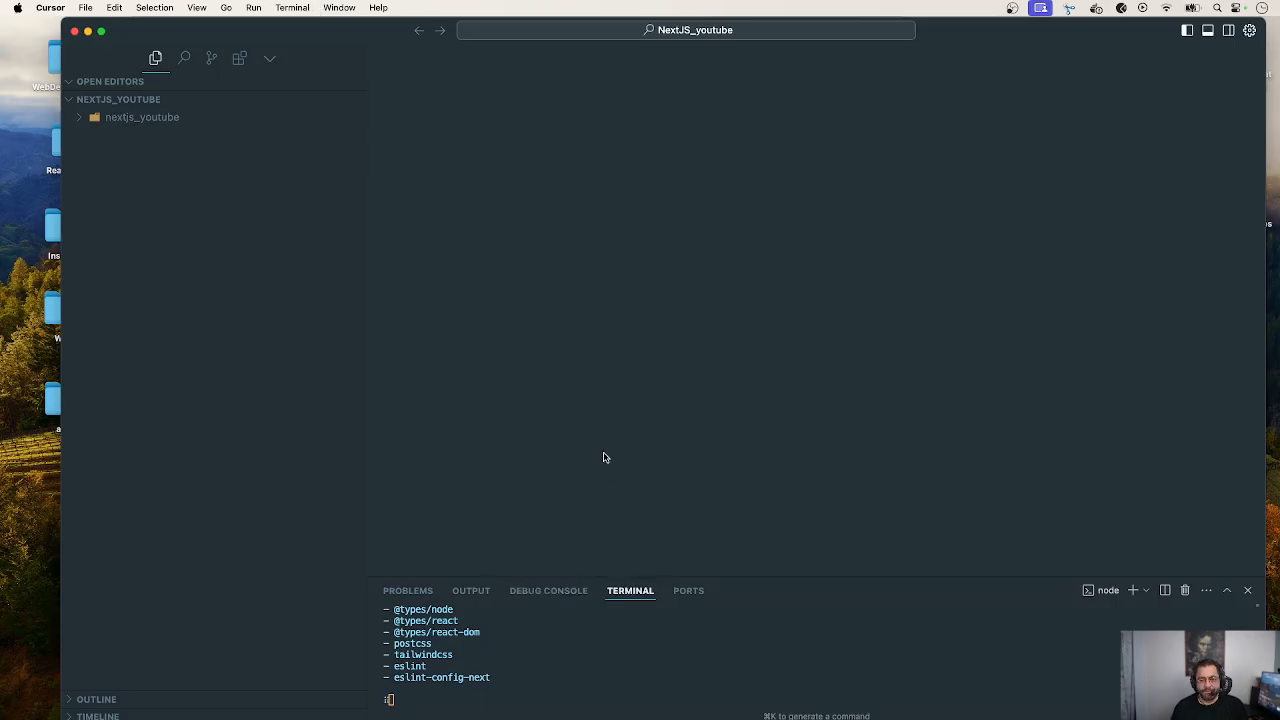
pyautogui.moveTo(88, 130)
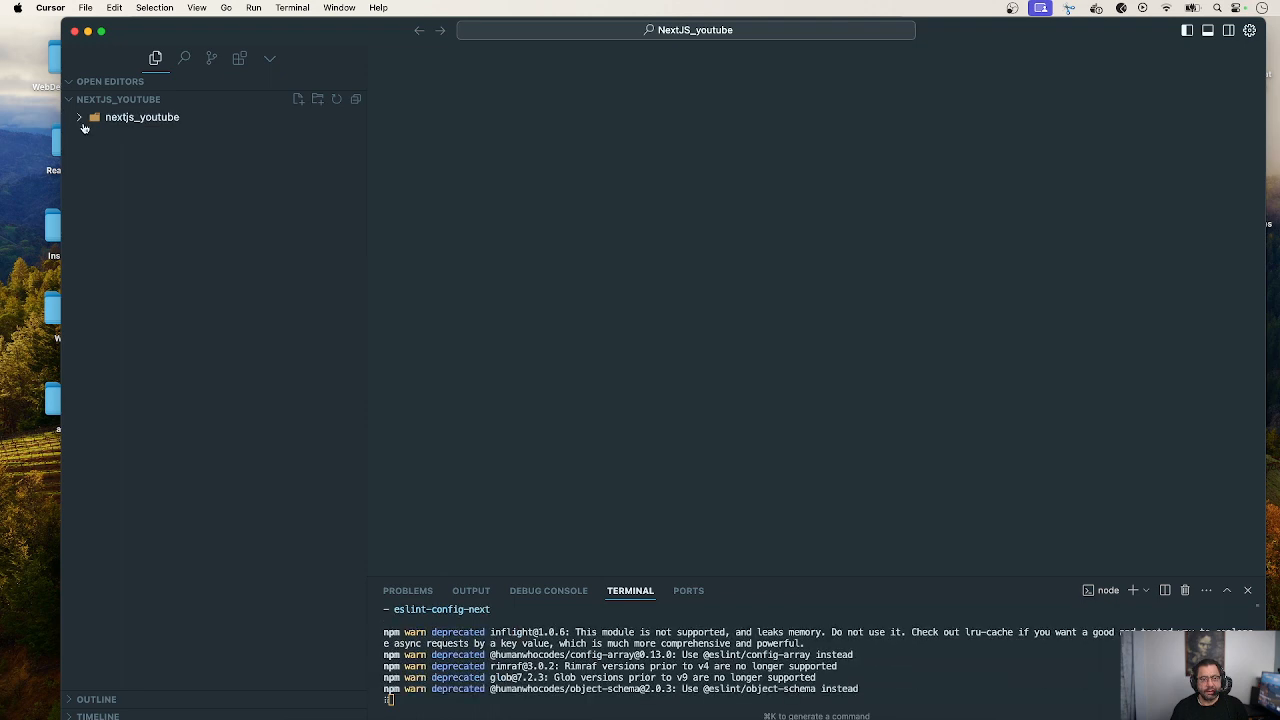
pyautogui.scroll(-3)
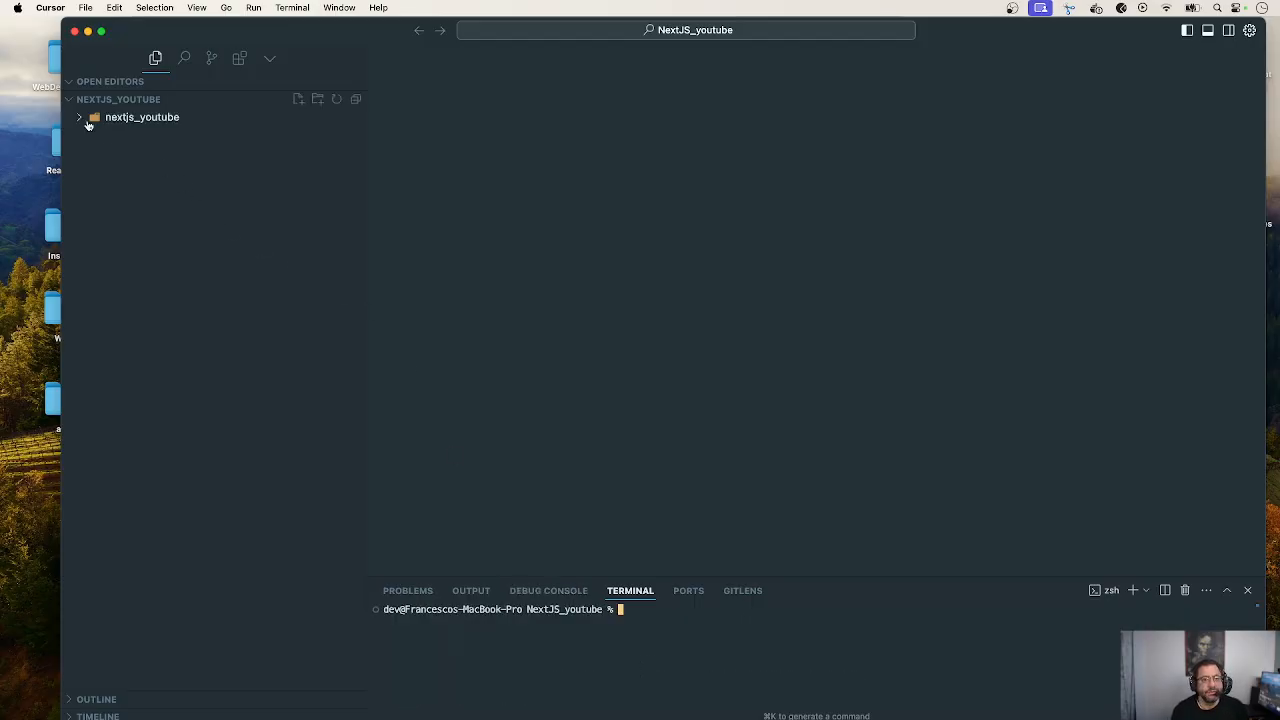
# Expand the nextjs_youtube project, its public folder and app folder in Explorer.
pyautogui.click(79, 117)
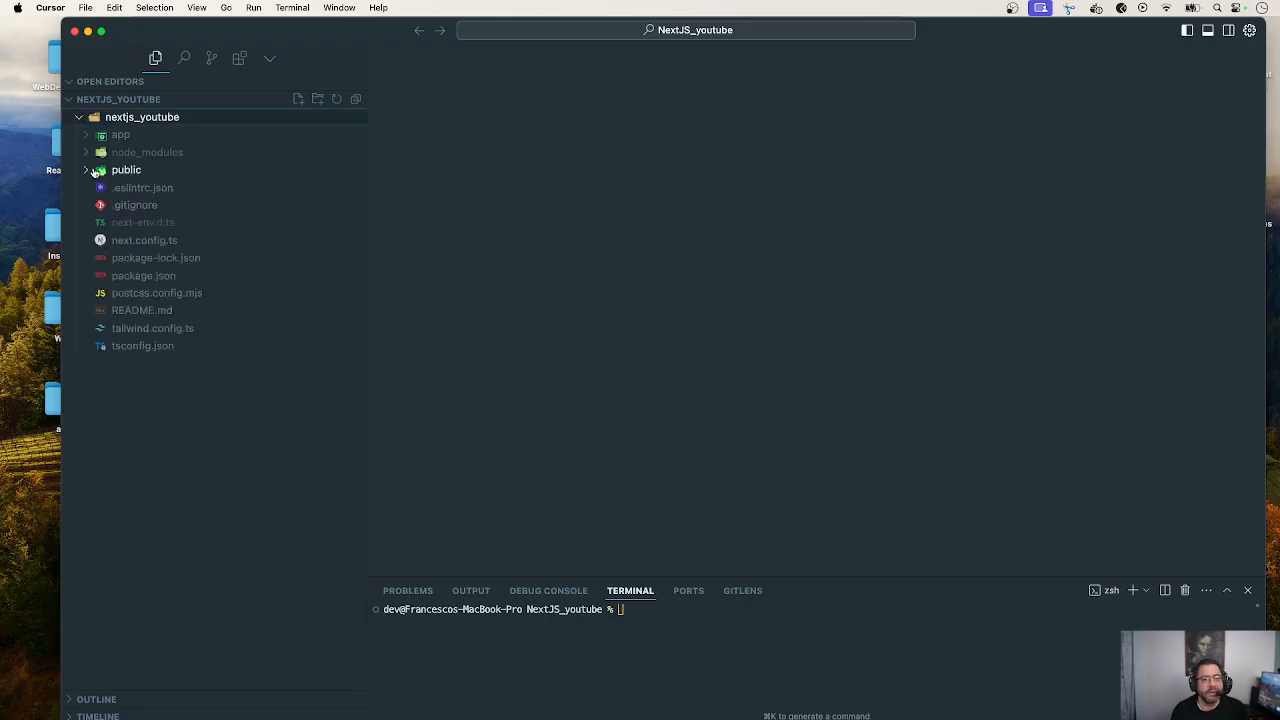
pyautogui.click(126, 169)
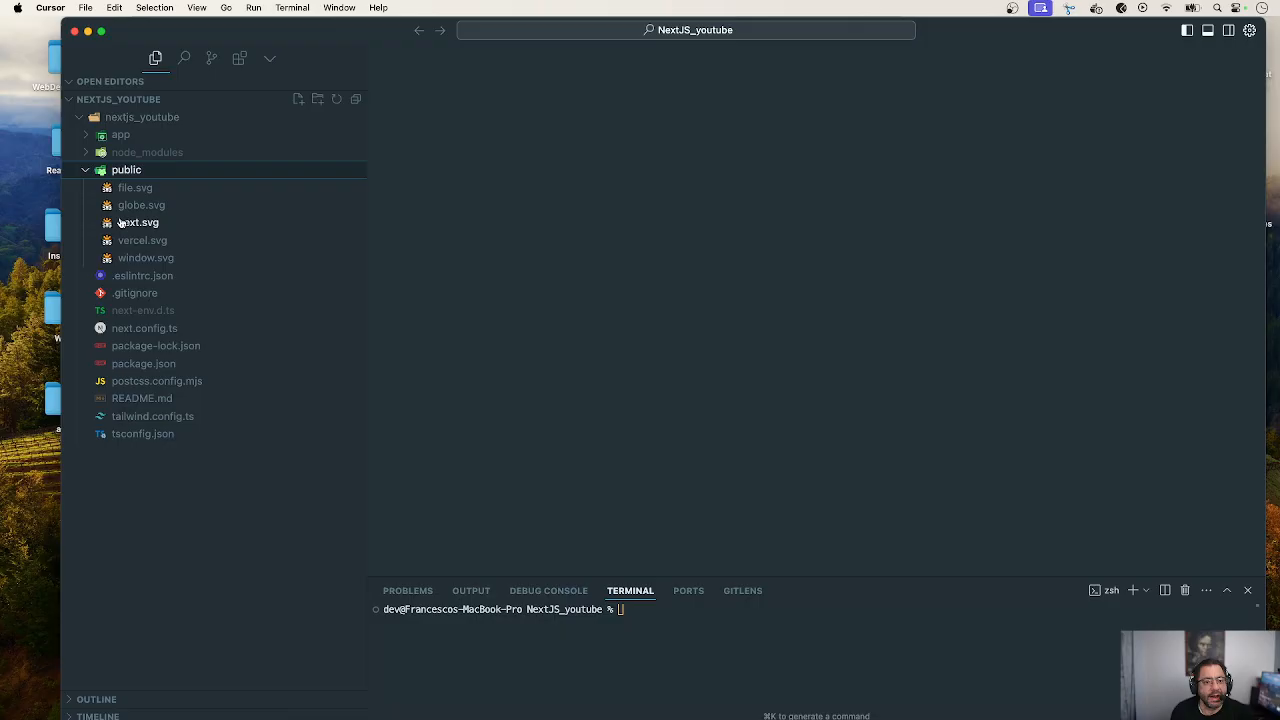
pyautogui.moveTo(152, 416)
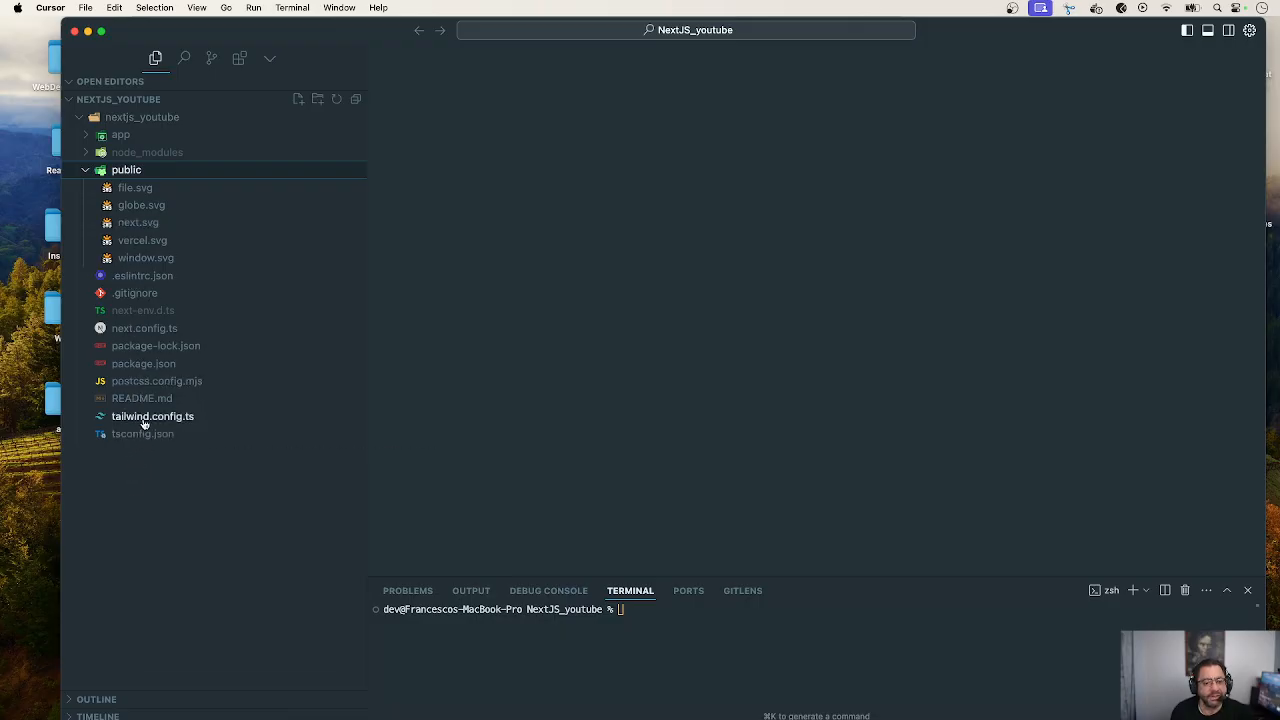
pyautogui.moveTo(135, 292)
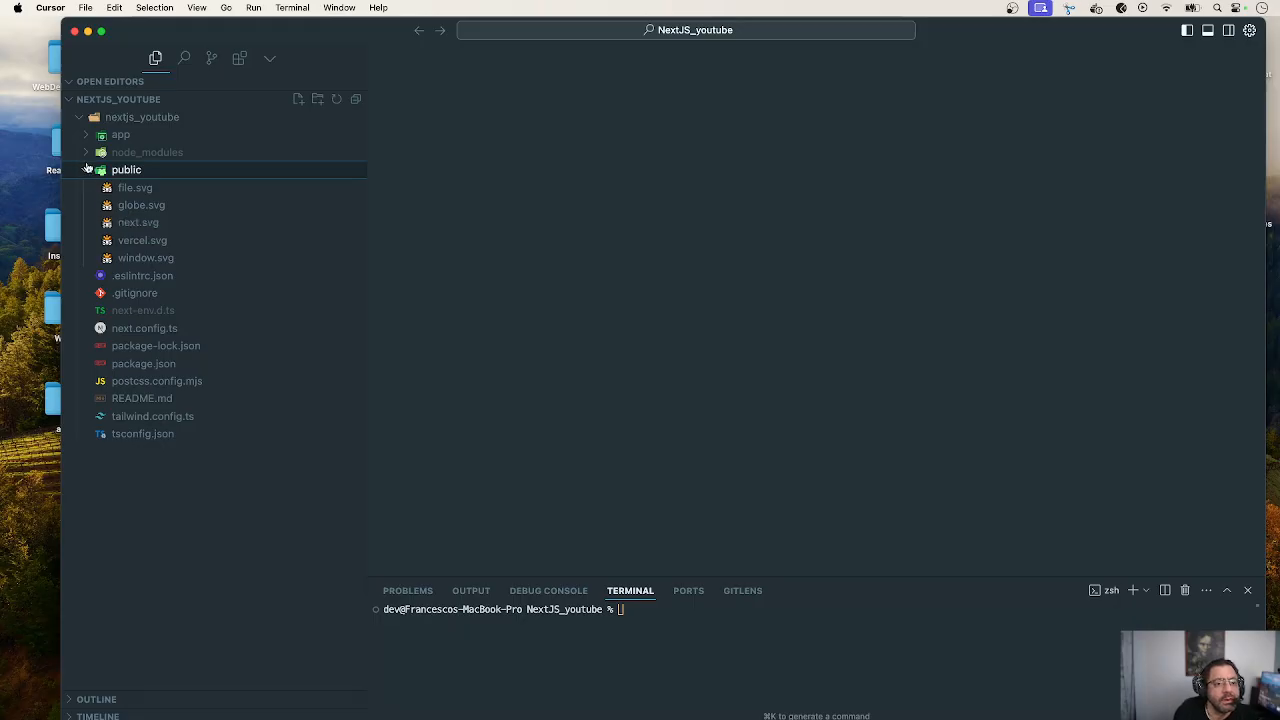
pyautogui.click(120, 134)
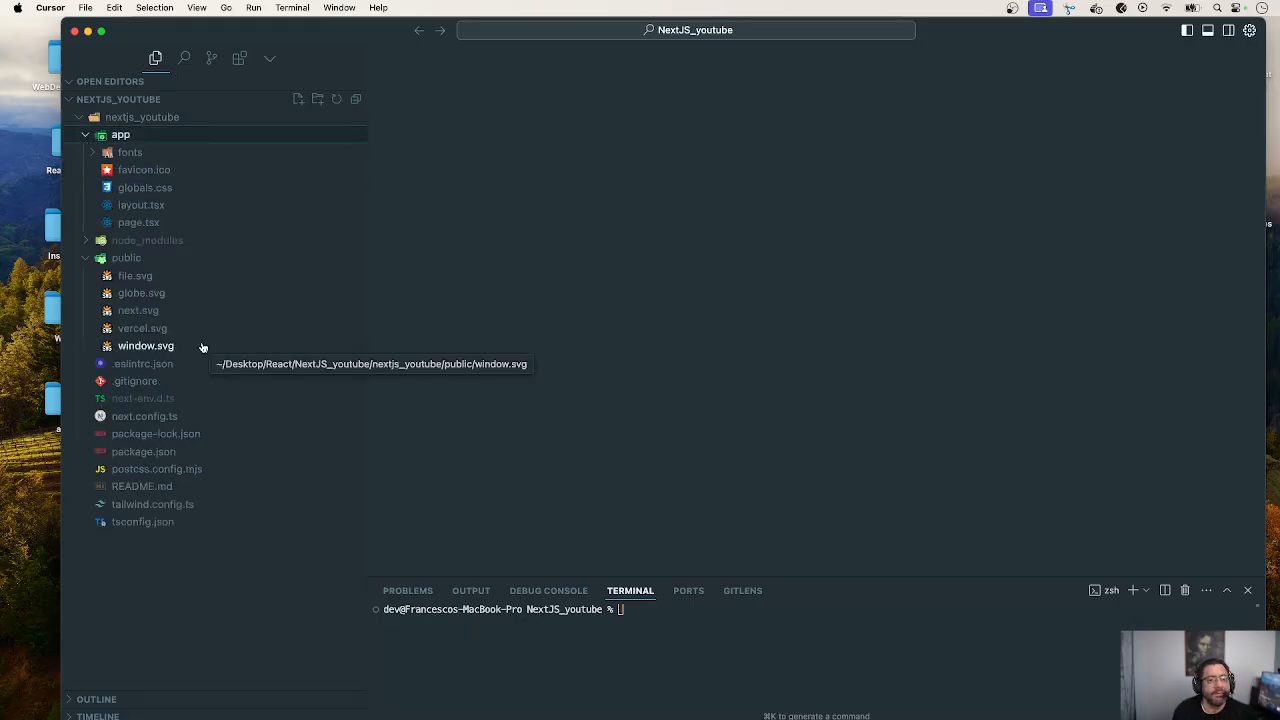
pyautogui.moveTo(140, 232)
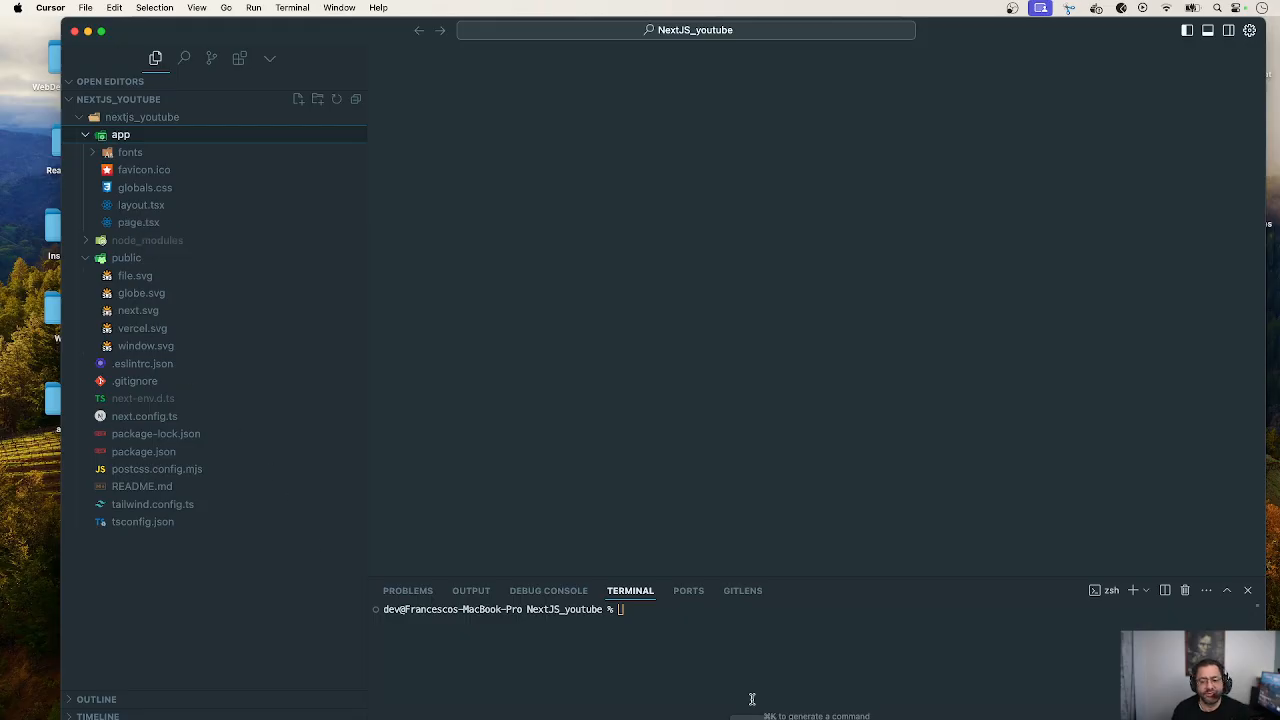
# Run npm in the outer folder, clear the terminal, and start typing npm run.
pyautogui.write('np')
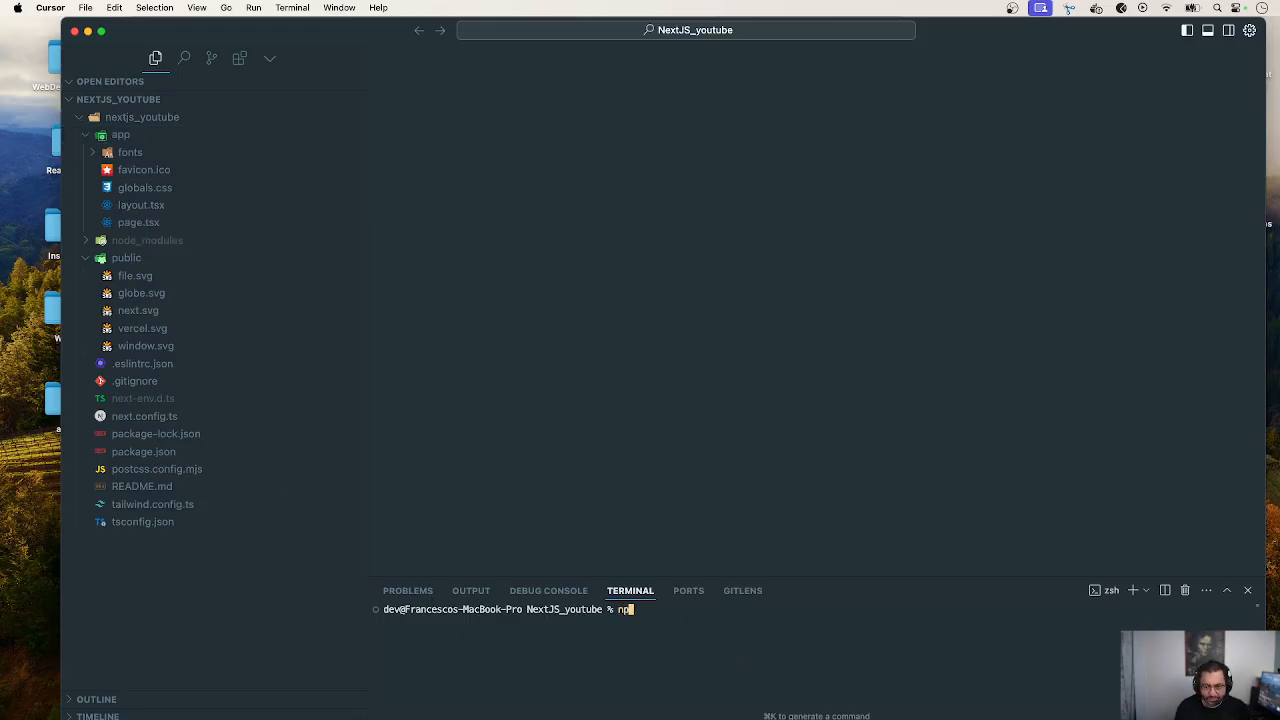
pyautogui.write('m')
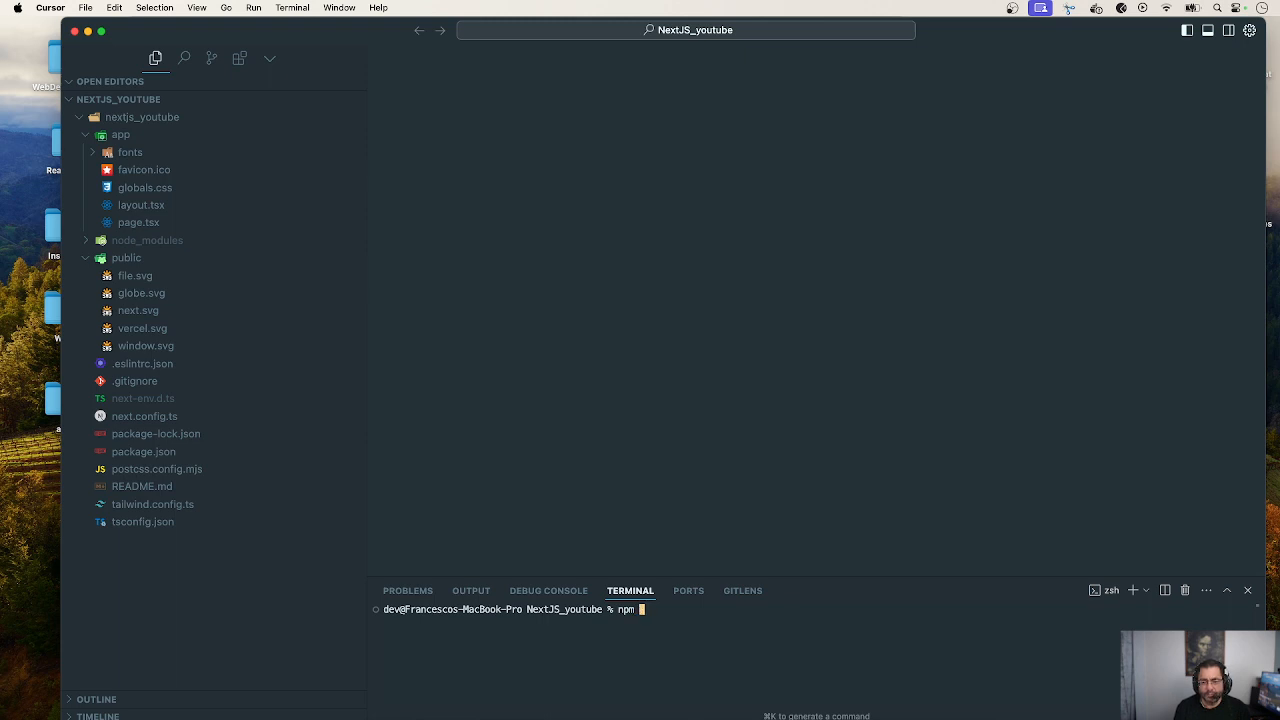
pyautogui.press('Return')
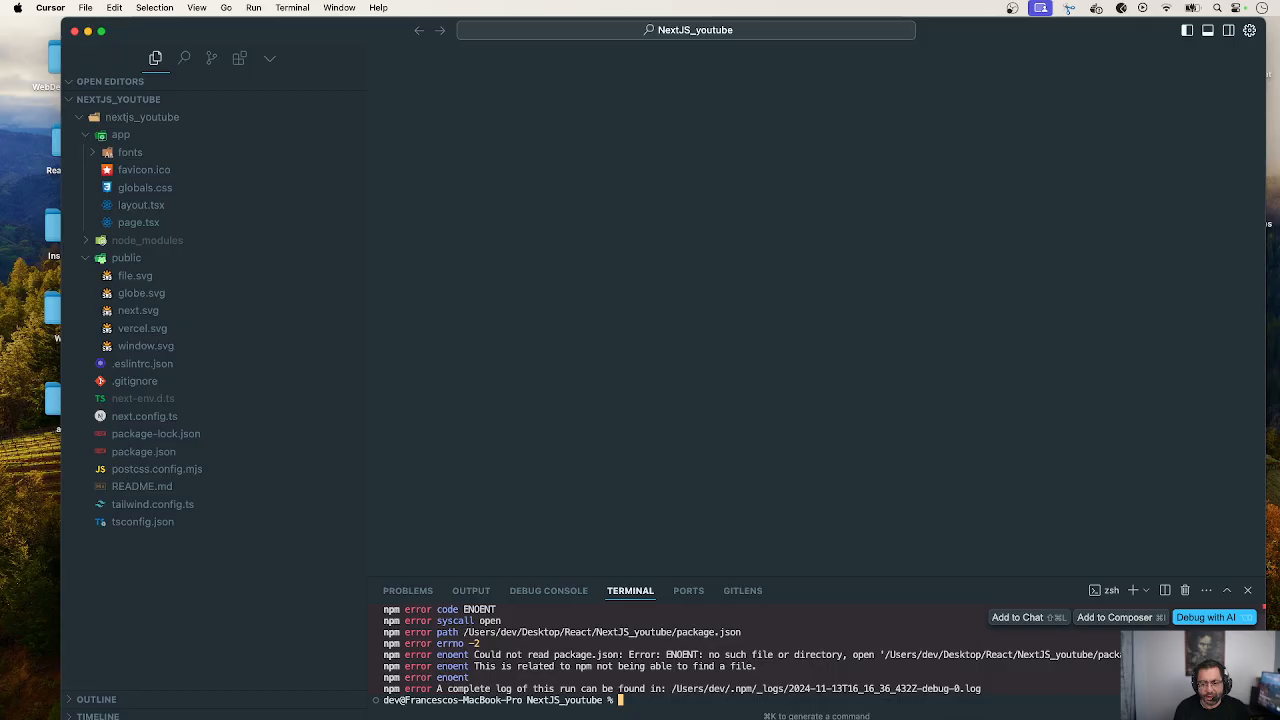
pyautogui.write('clear')
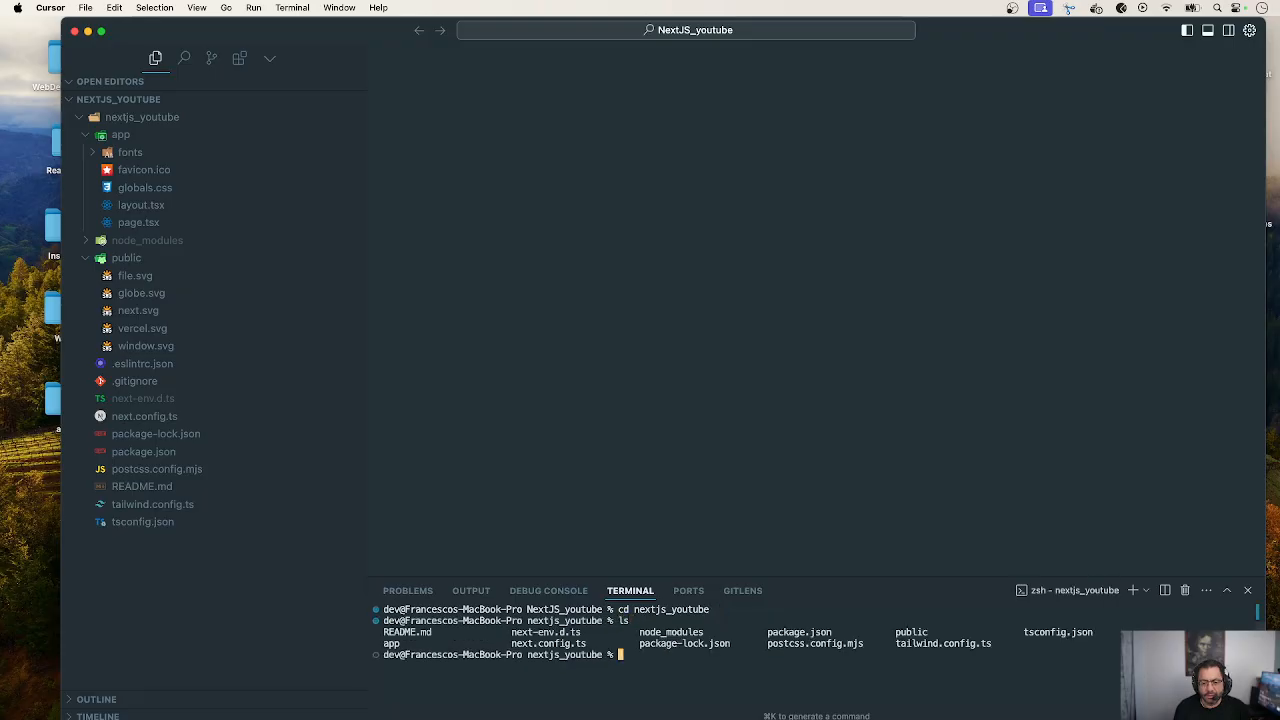
pyautogui.write('npm')
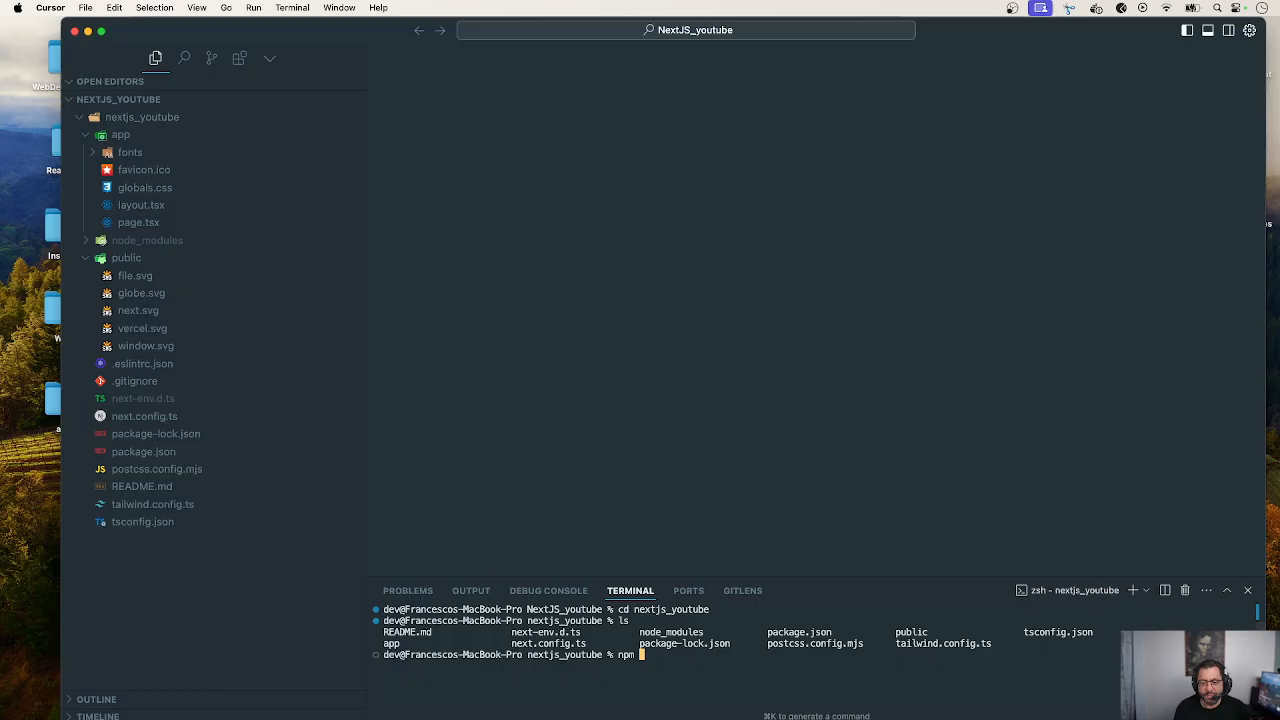
pyautogui.write('r')
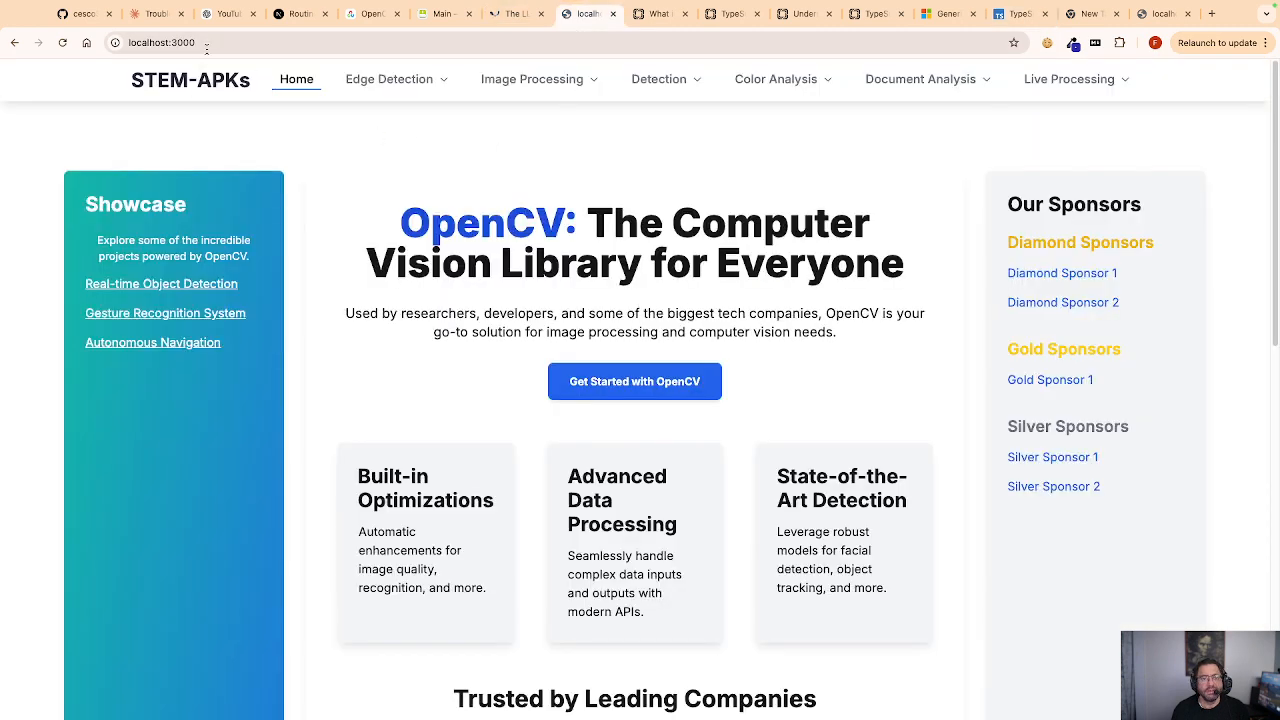
pyautogui.click(160, 42)
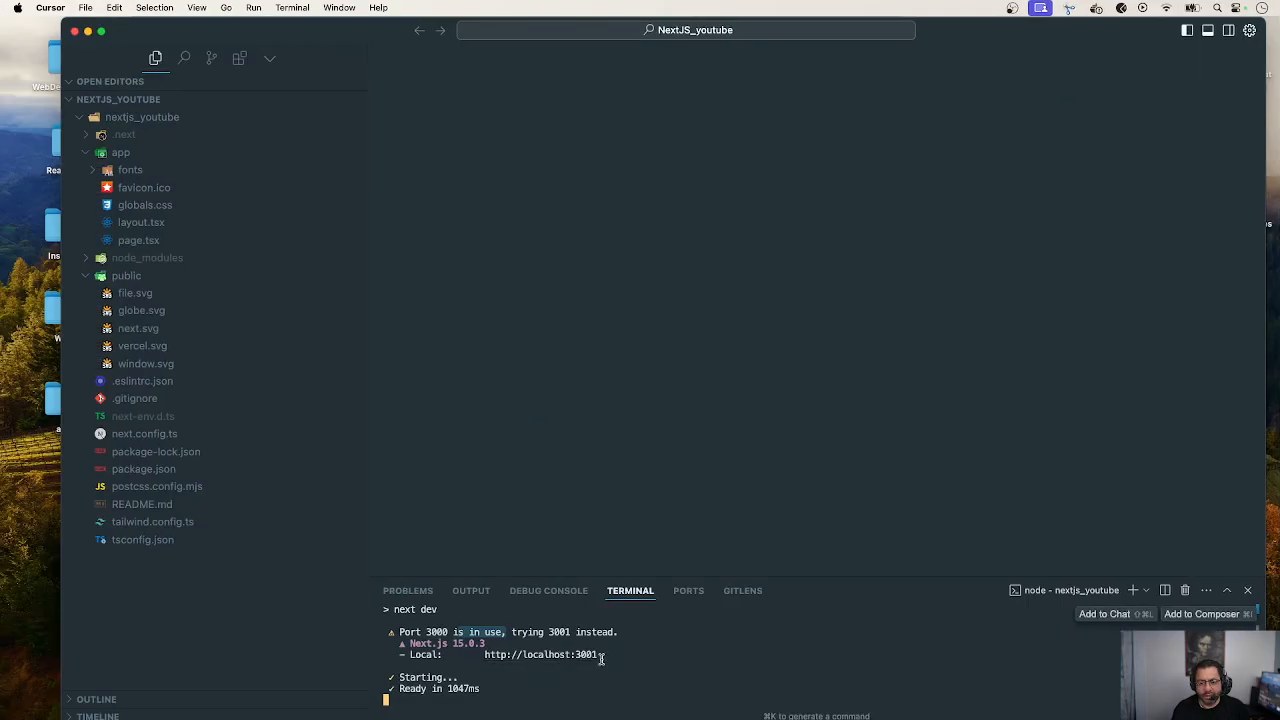
pyautogui.moveTo(540, 655)
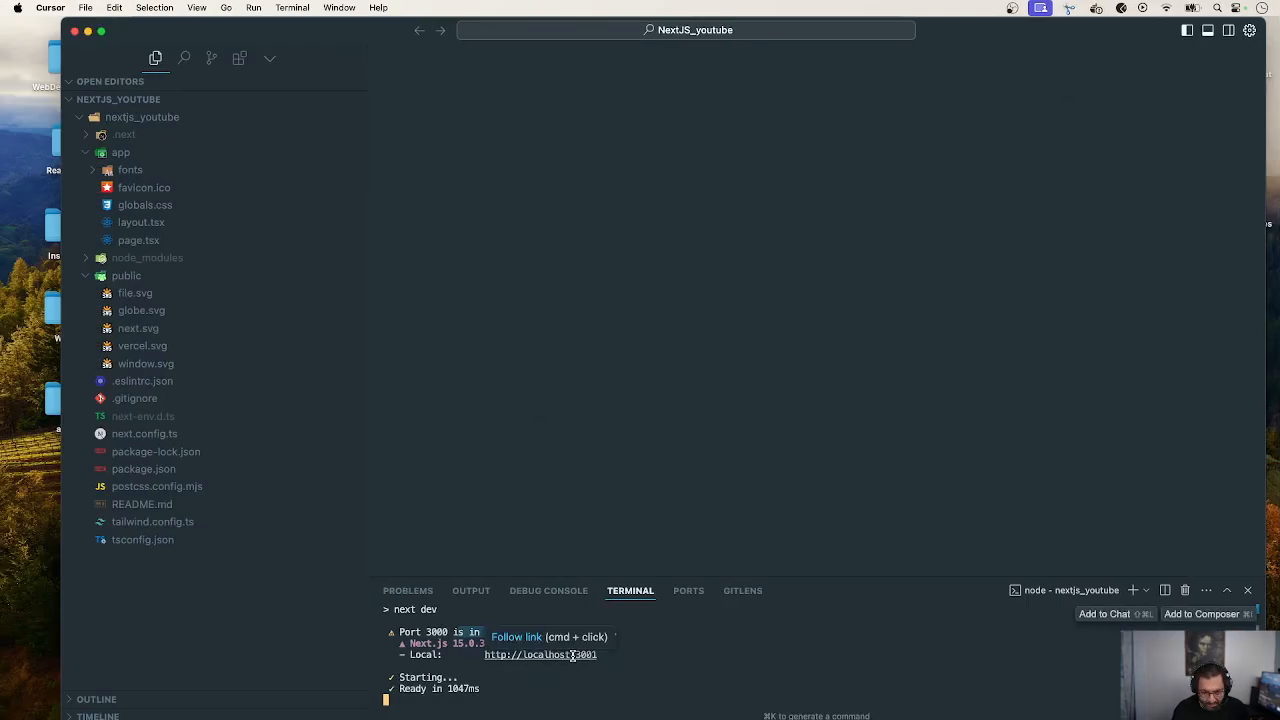
pyautogui.click(540, 654)
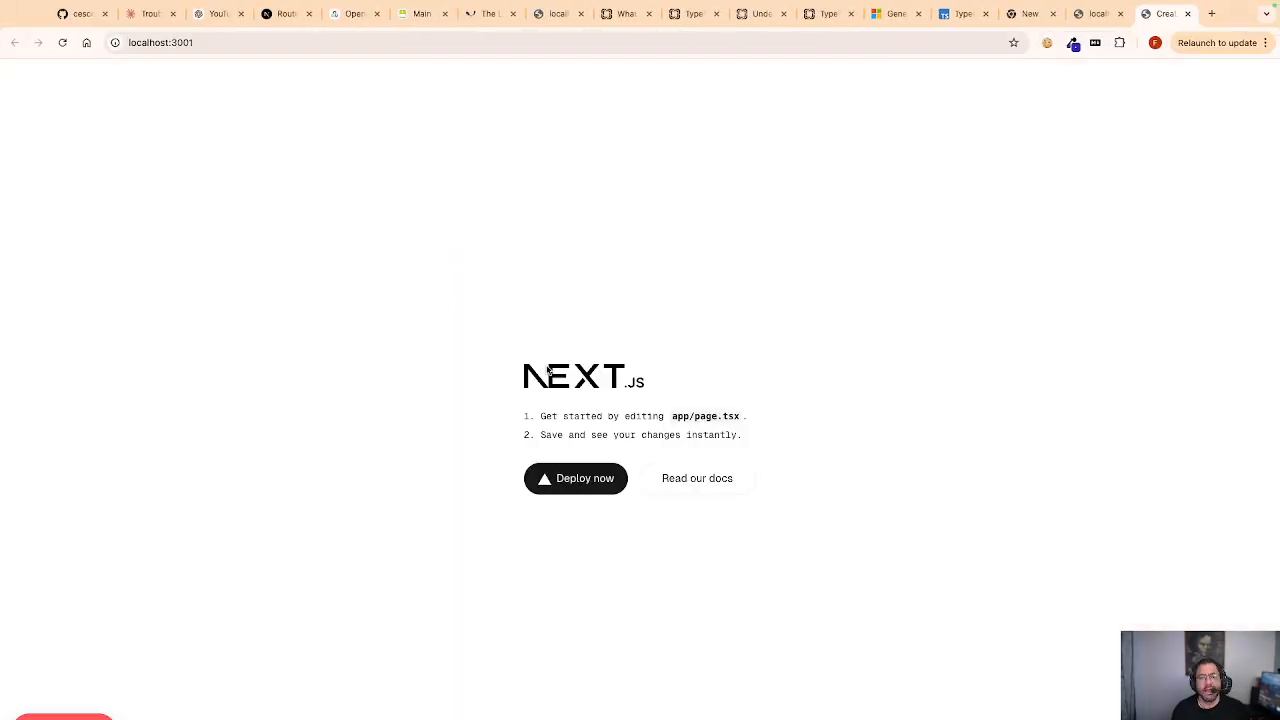
pyautogui.moveTo(489, 294)
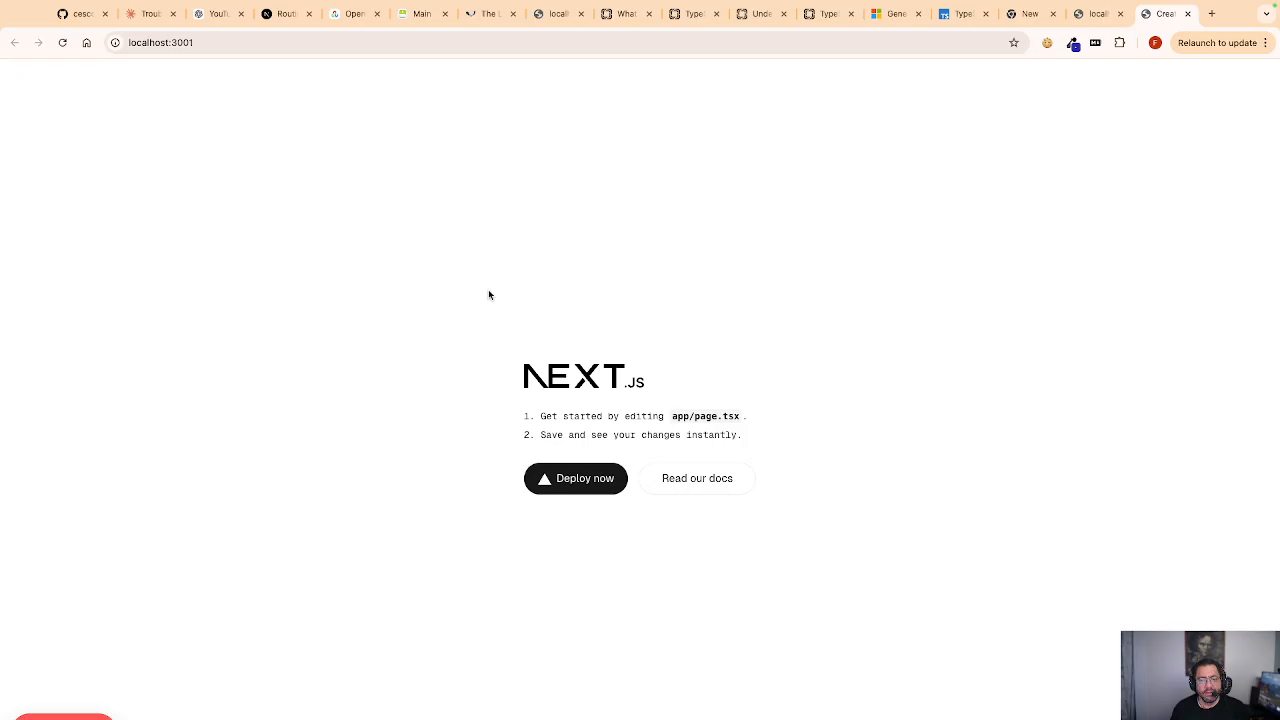
pyautogui.moveTo(474, 461)
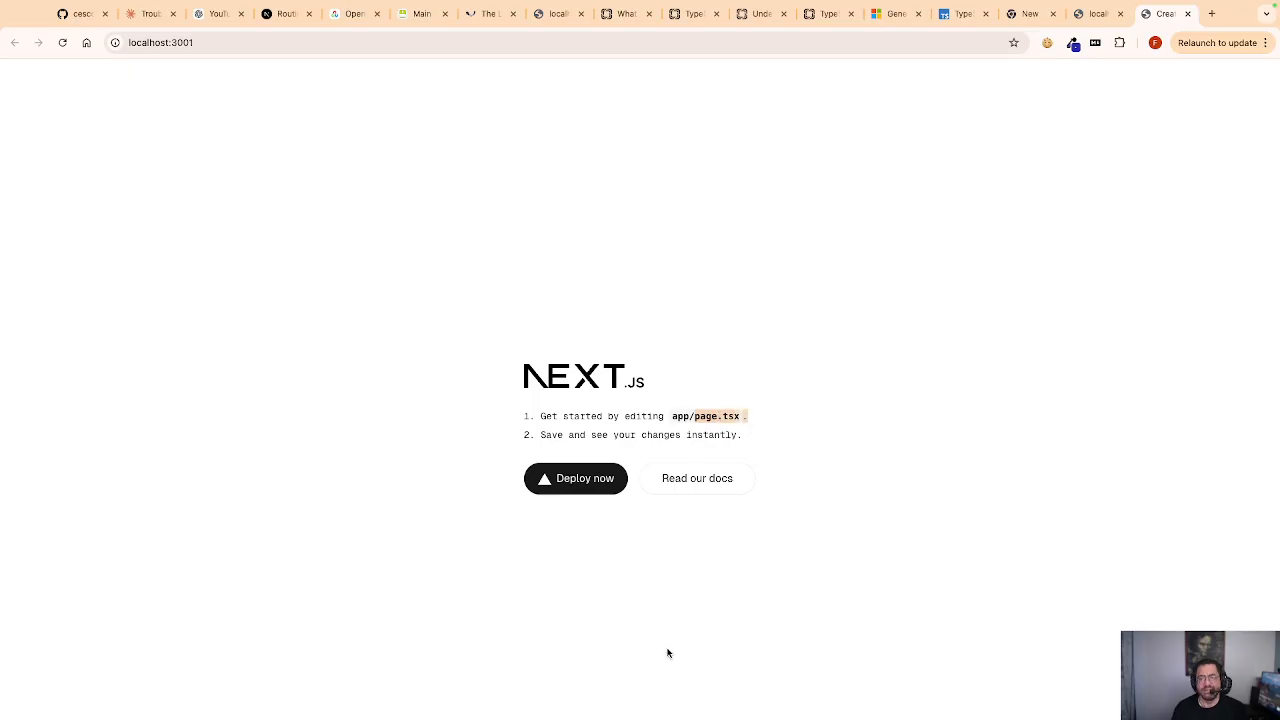
pyautogui.moveTo(547, 657)
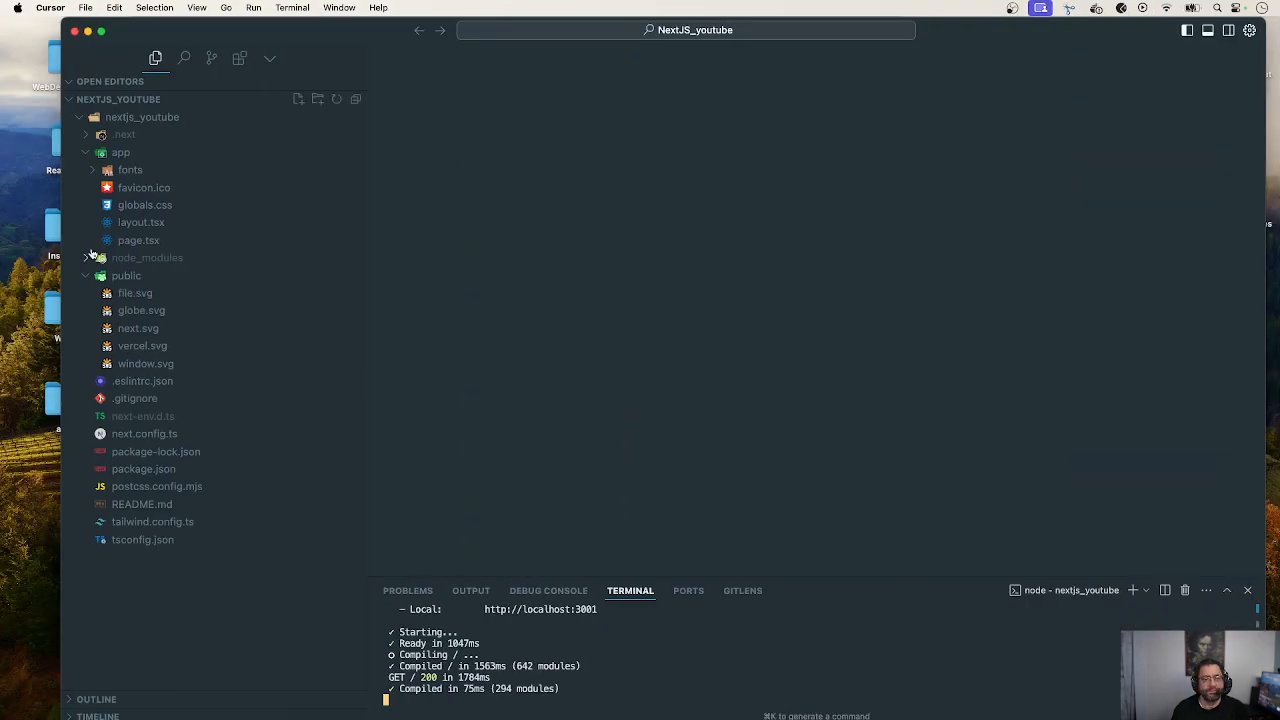
# Collapse and re-expand the app folder, then scroll through page.tsx's starter markup.
pyautogui.click(120, 152)
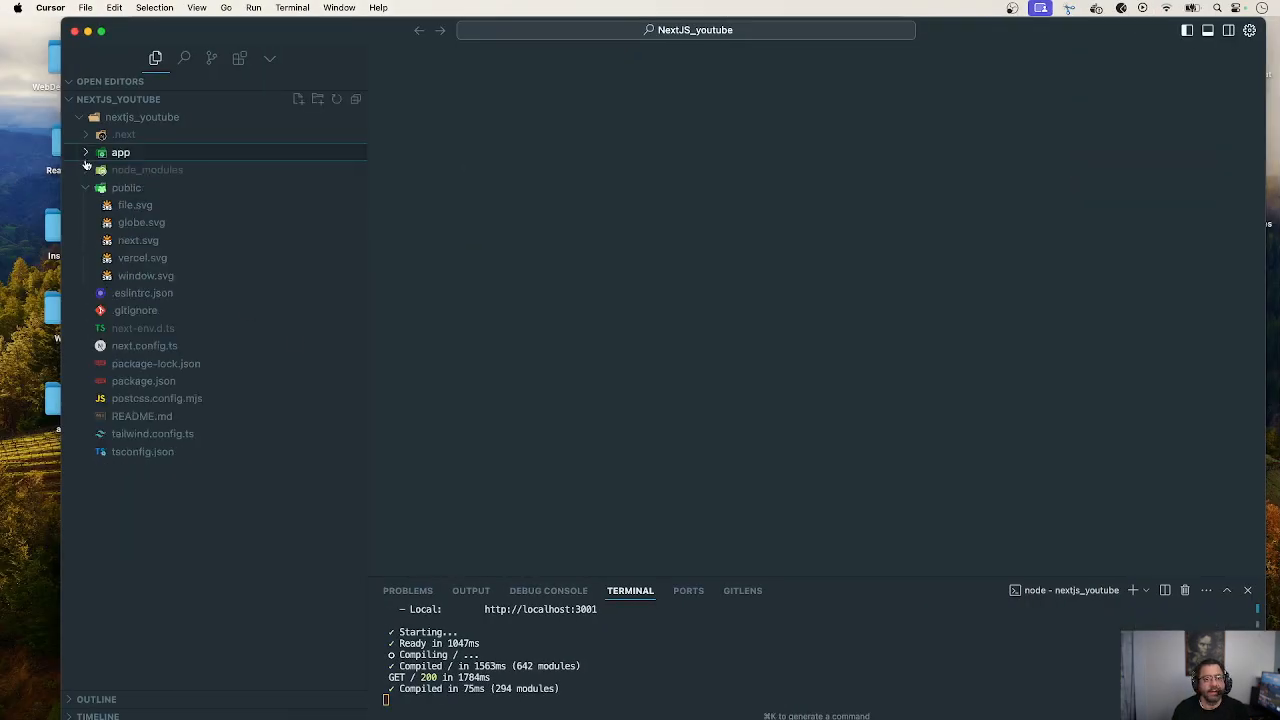
pyautogui.click(120, 151)
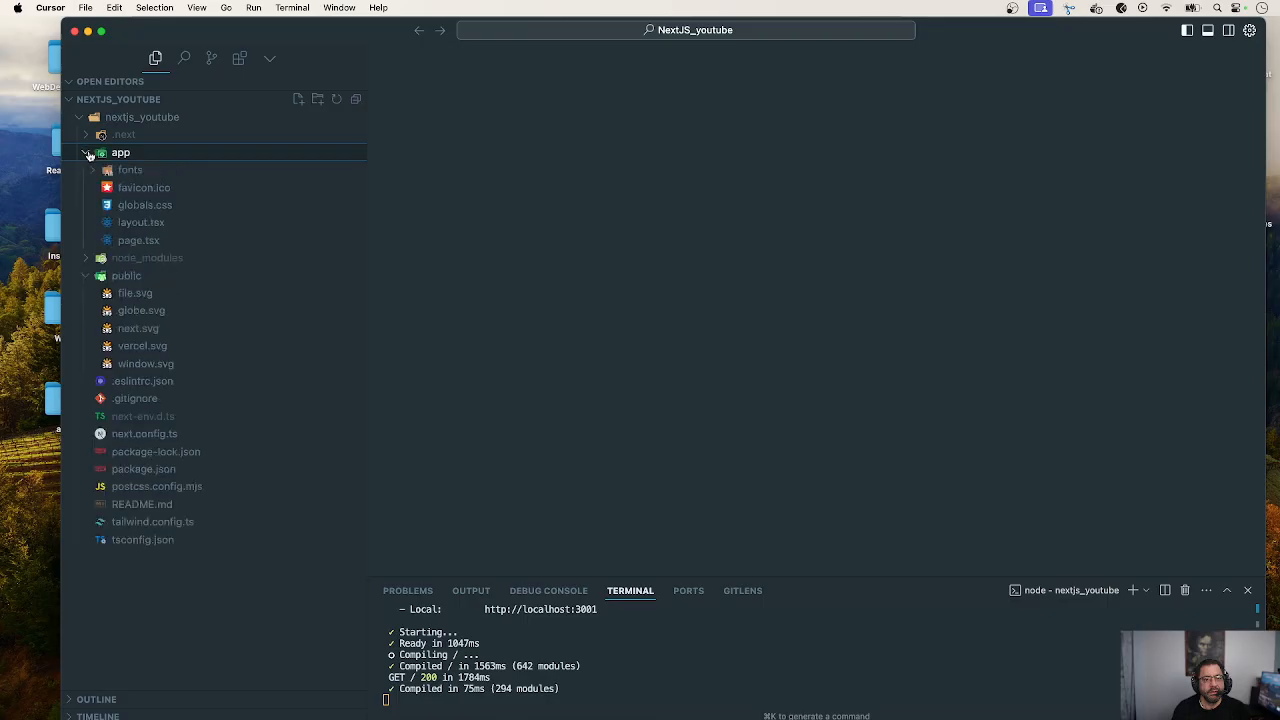
pyautogui.moveTo(138, 240)
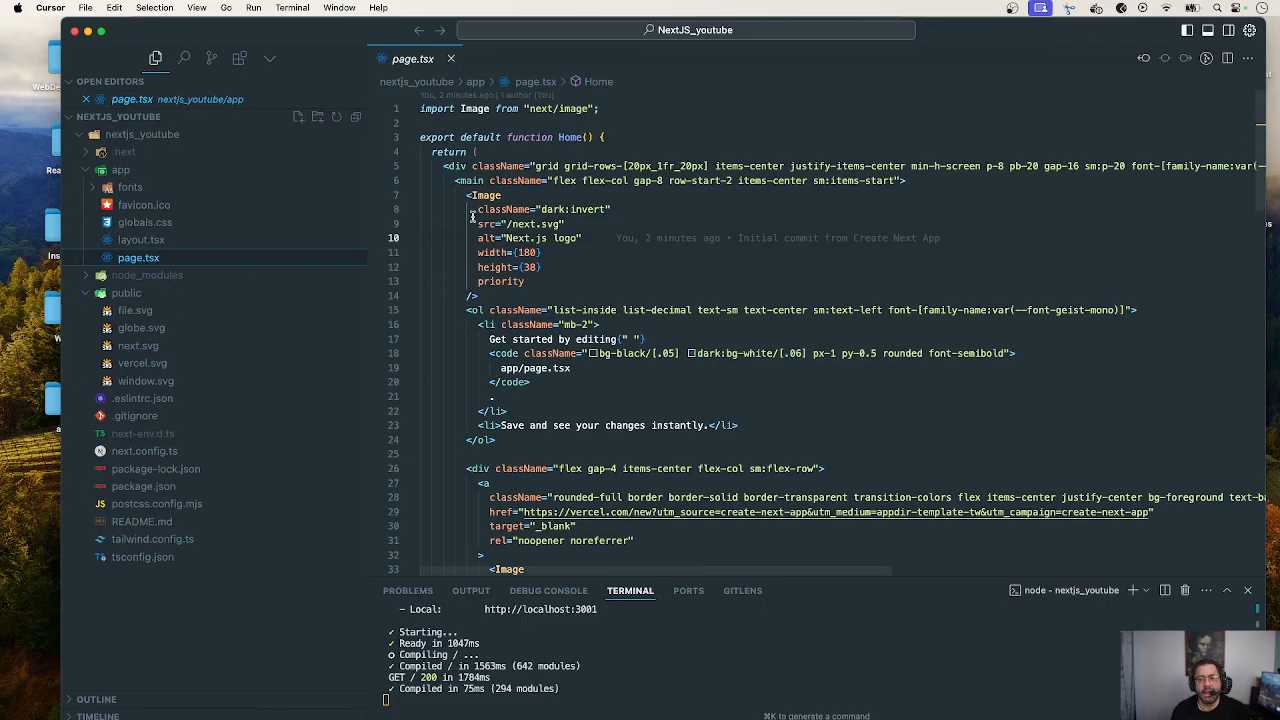
pyautogui.scroll(-3)
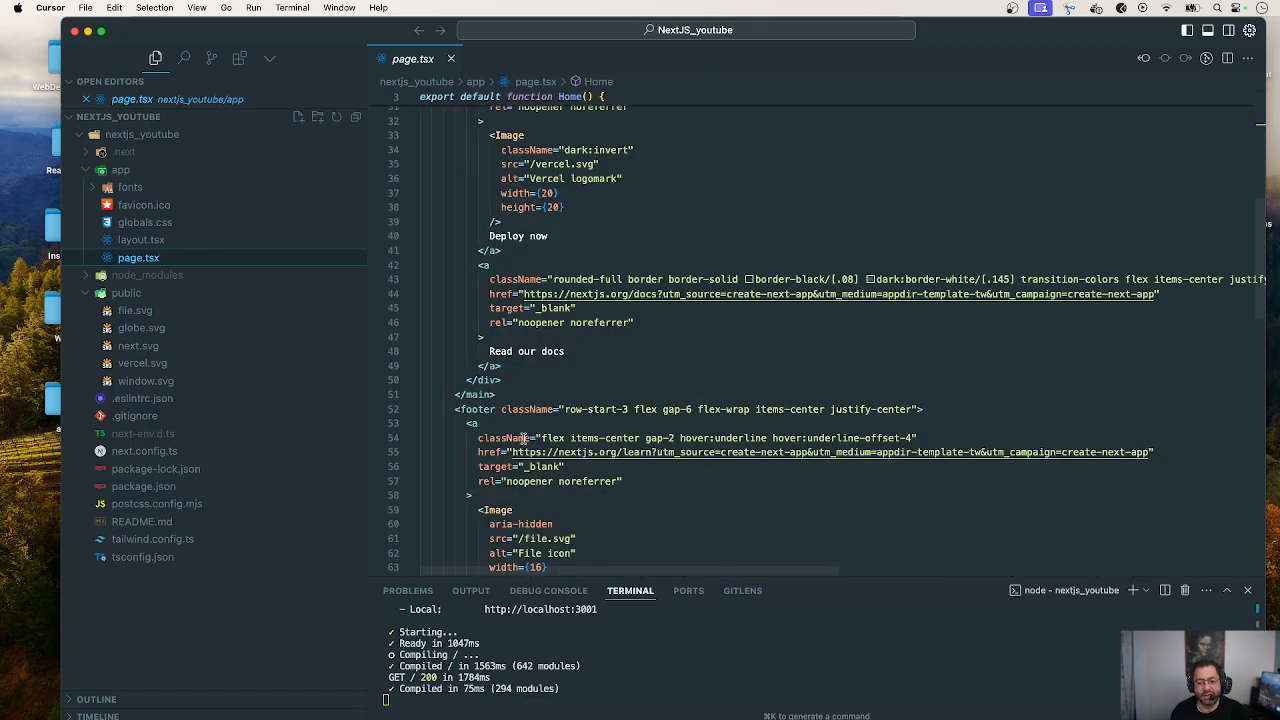
pyautogui.scroll(-3)
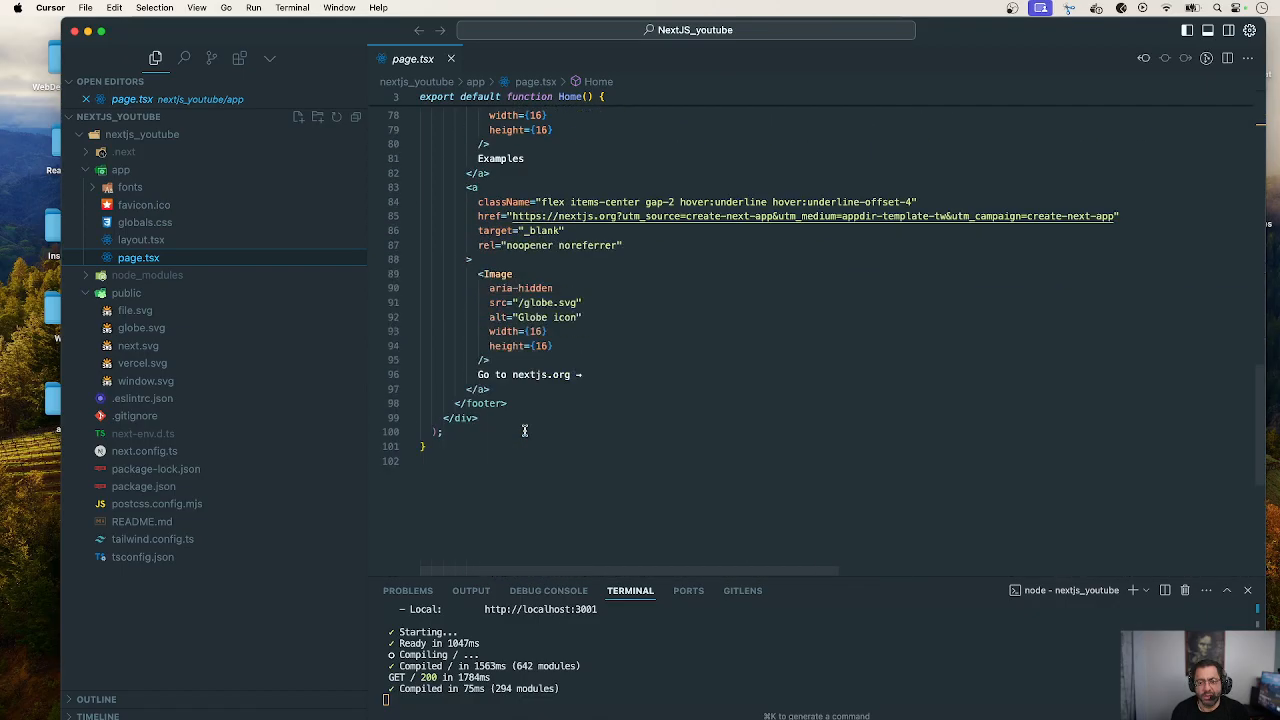
pyautogui.scroll(-3)
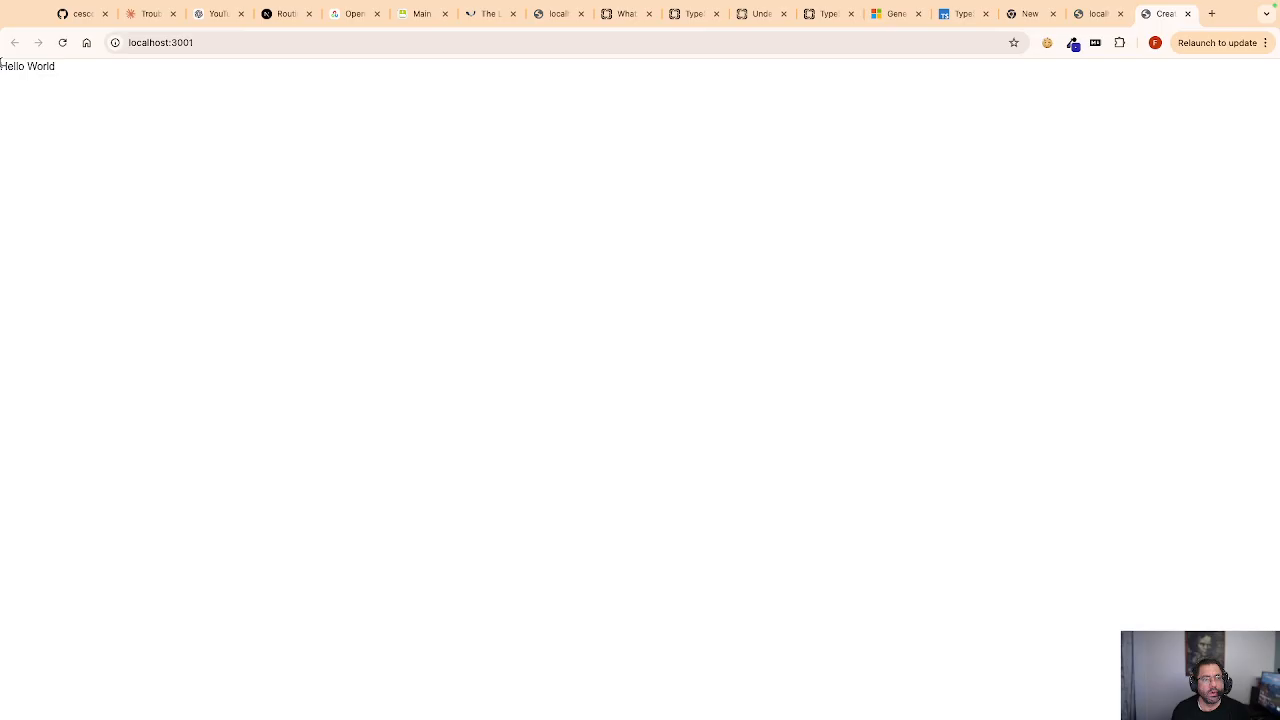
pyautogui.moveTo(90, 226)
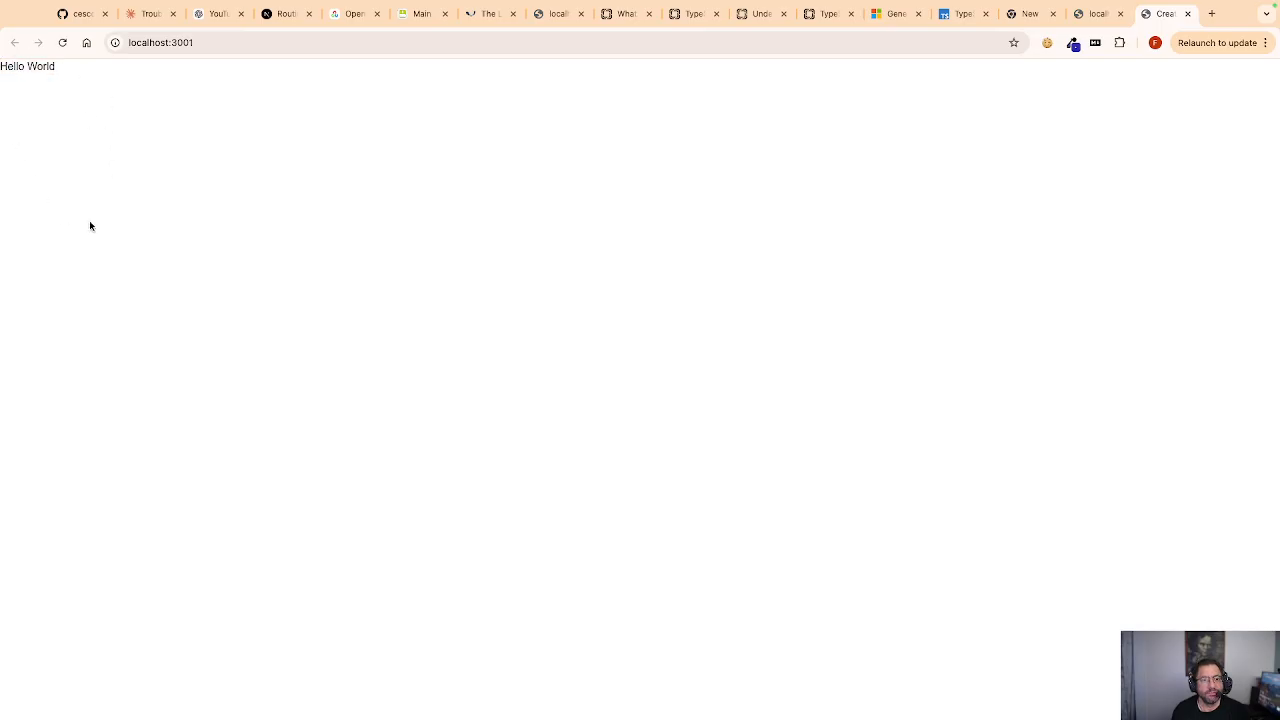
pyautogui.moveTo(100, 121)
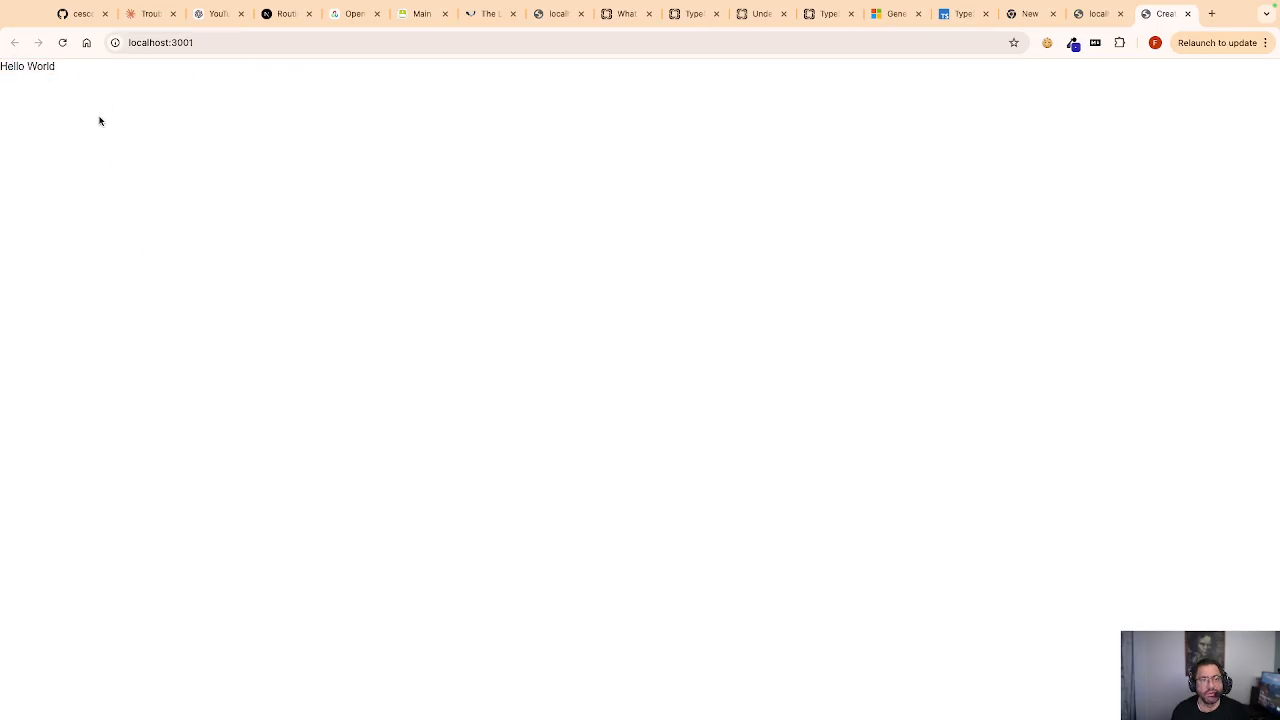
pyautogui.moveTo(514, 159)
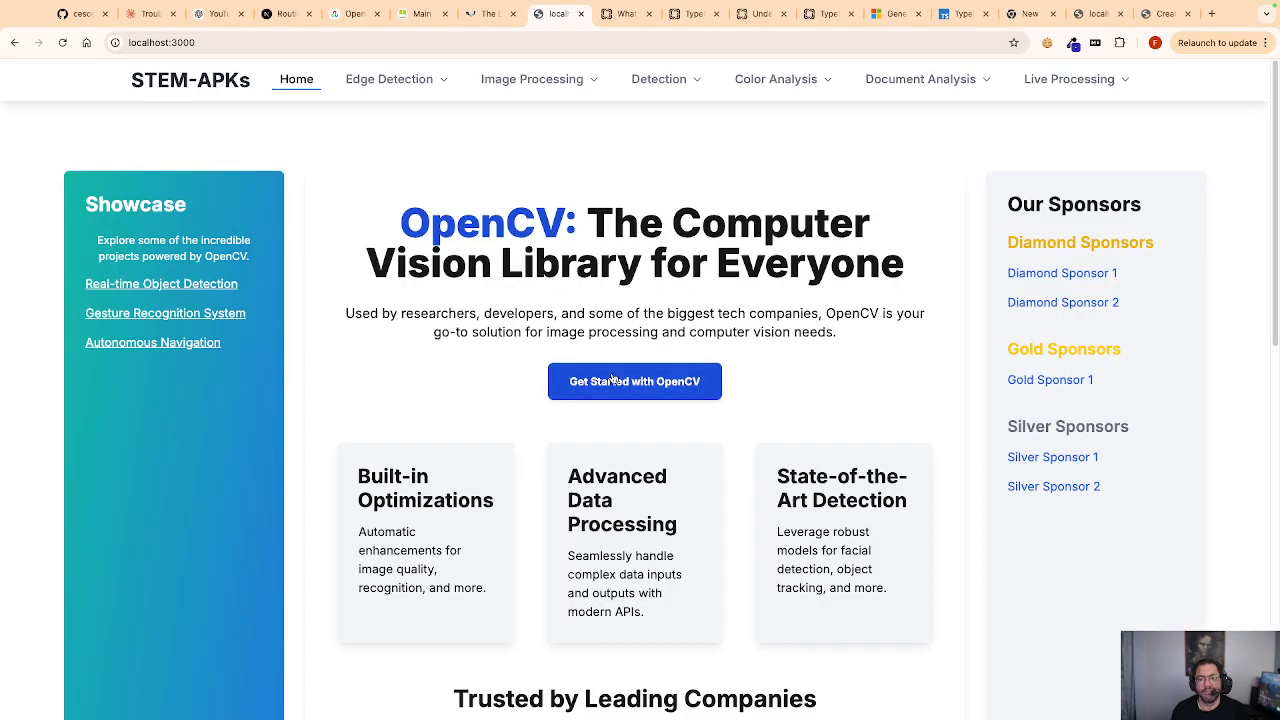
# Scroll the STEM-APKs page on localhost:3000 down and back to the top.
pyautogui.scroll(-3)
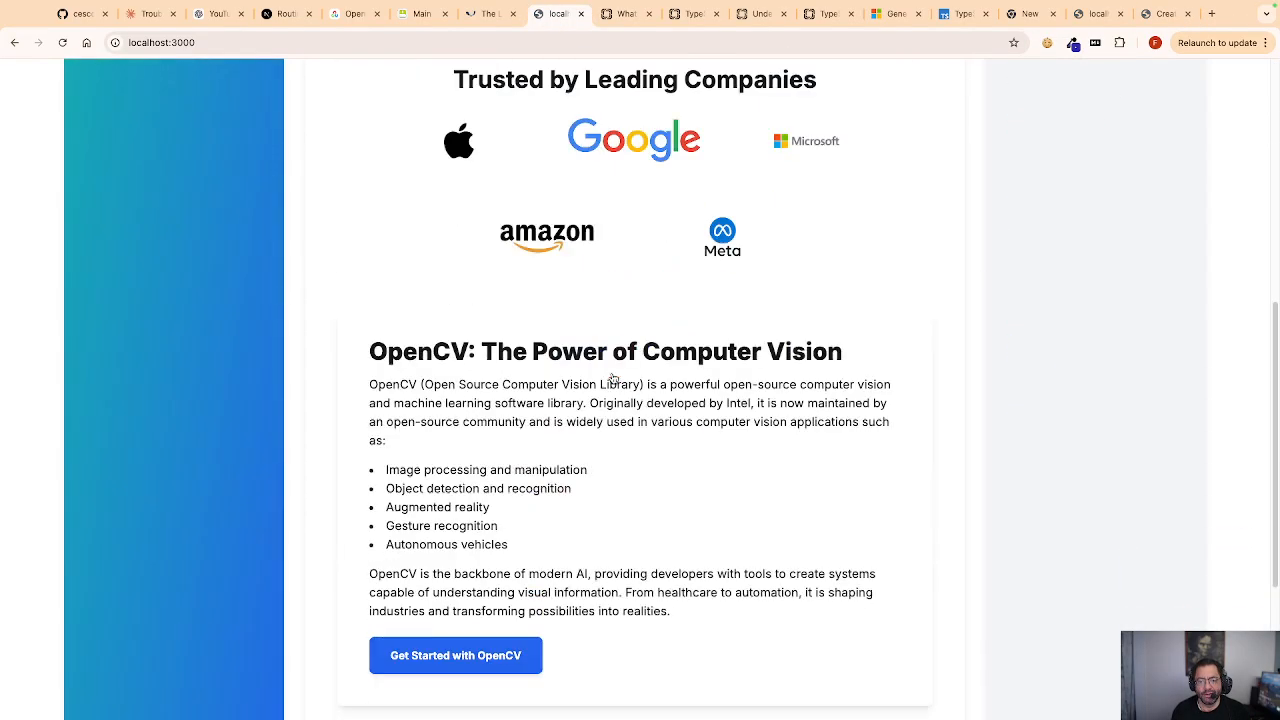
pyautogui.scroll(3)
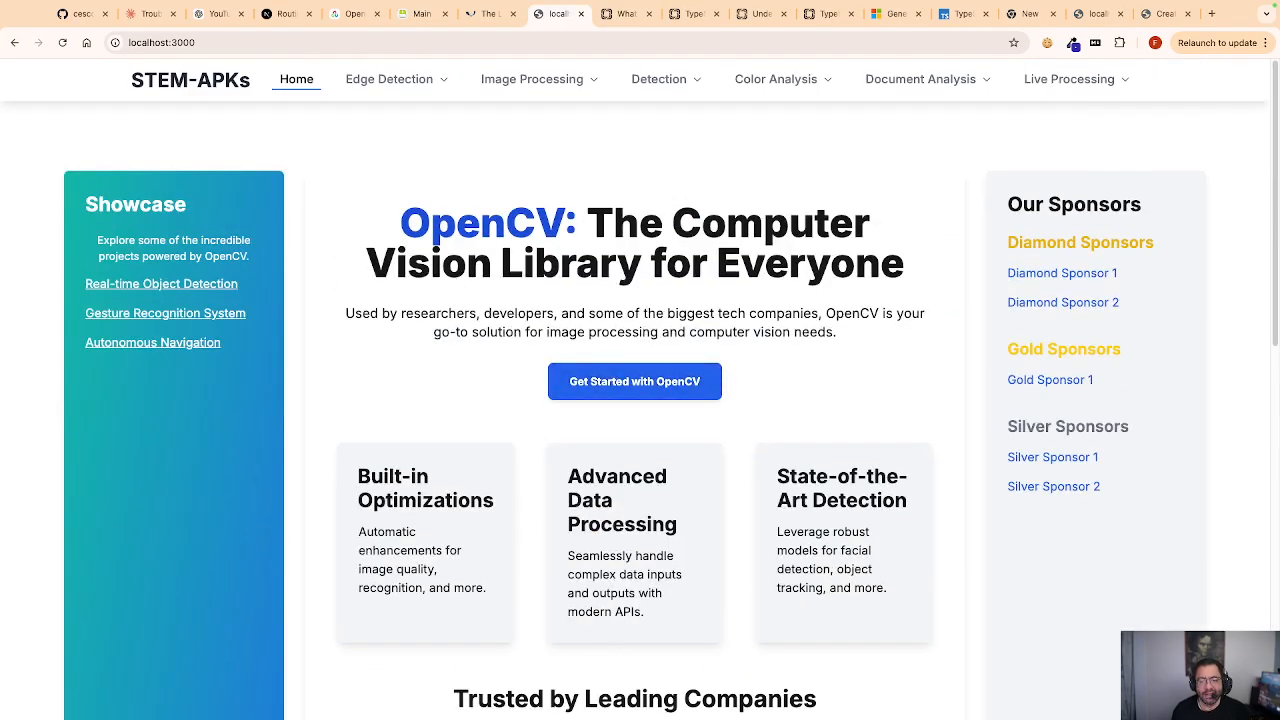
pyautogui.moveTo(620, 668)
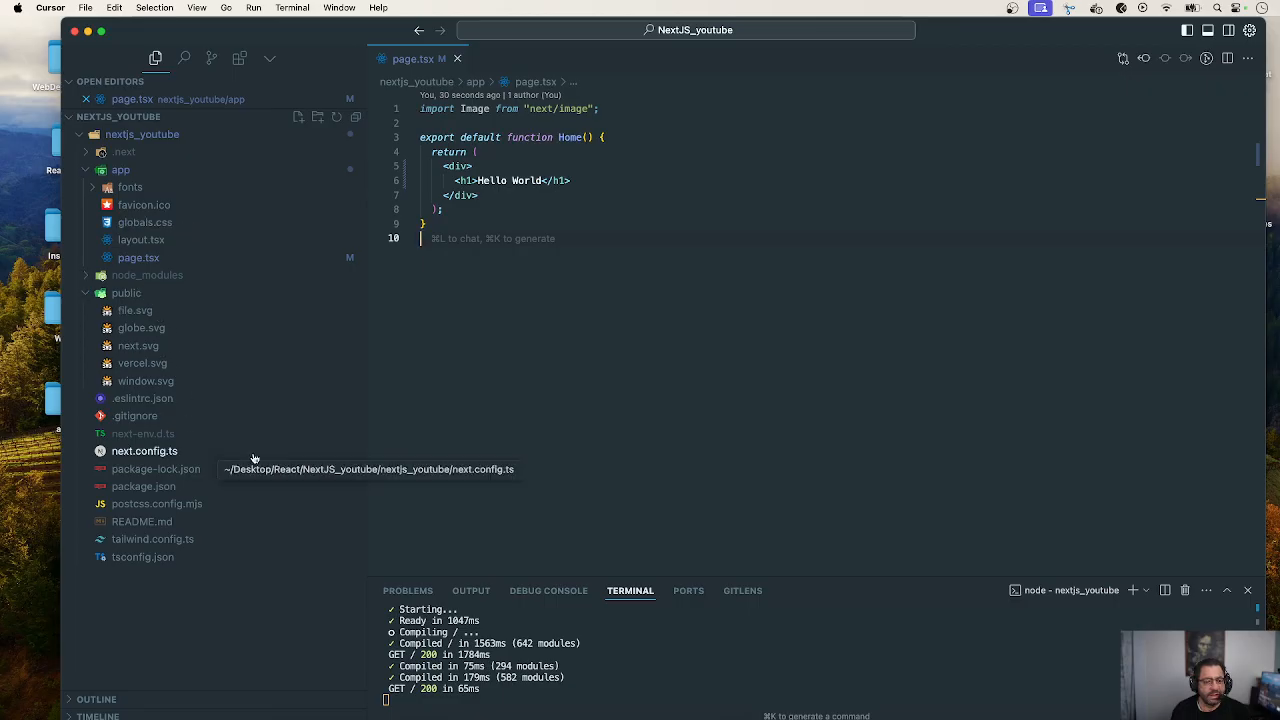
pyautogui.moveTo(254, 446)
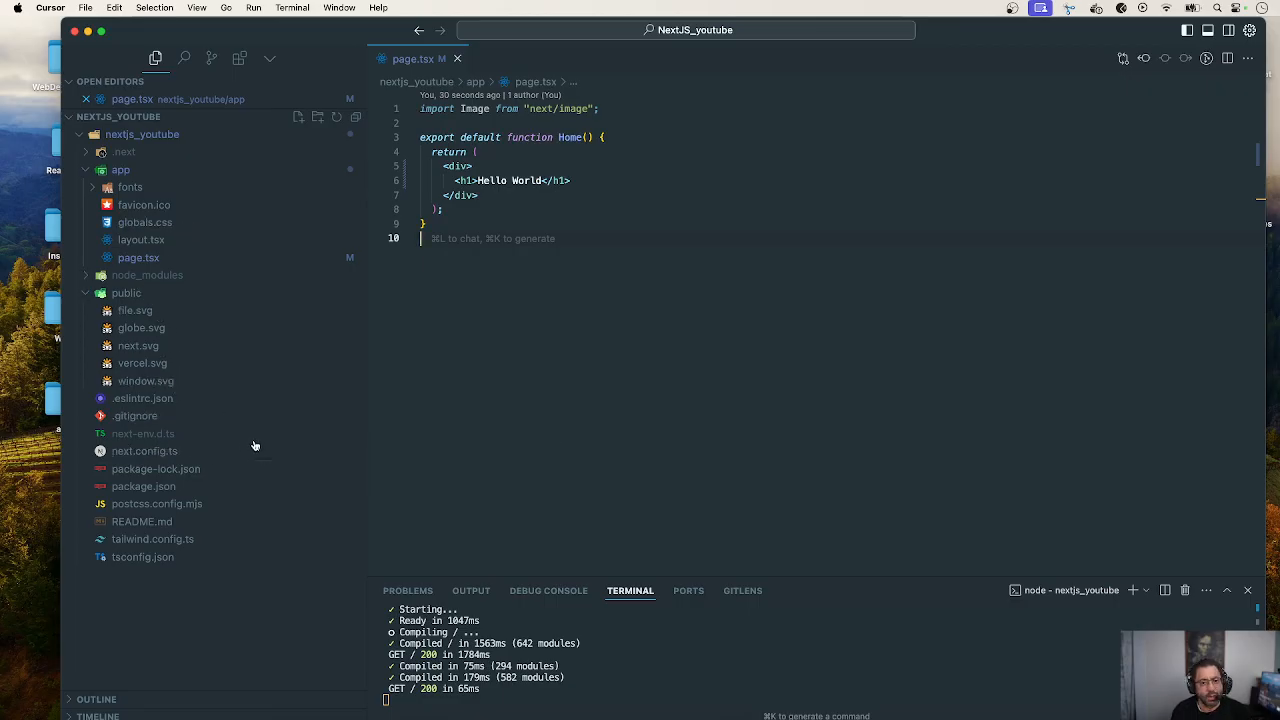
pyautogui.moveTo(514, 410)
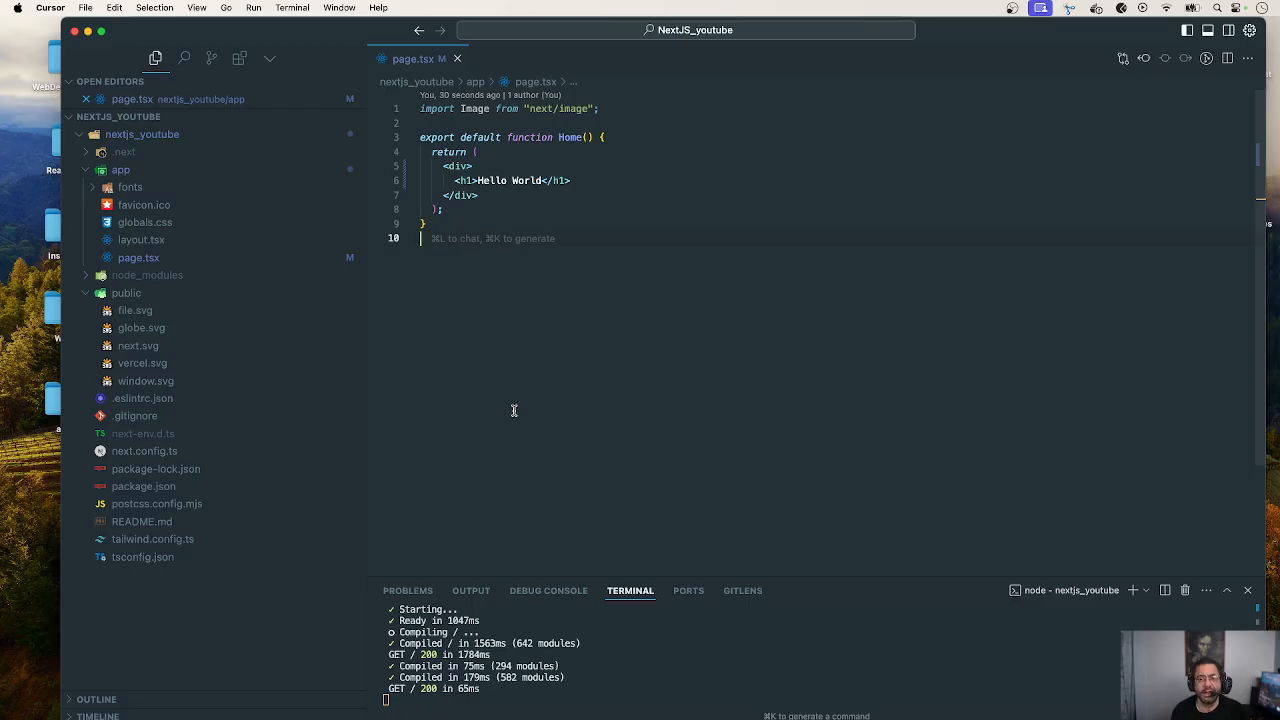
pyautogui.moveTo(554, 399)
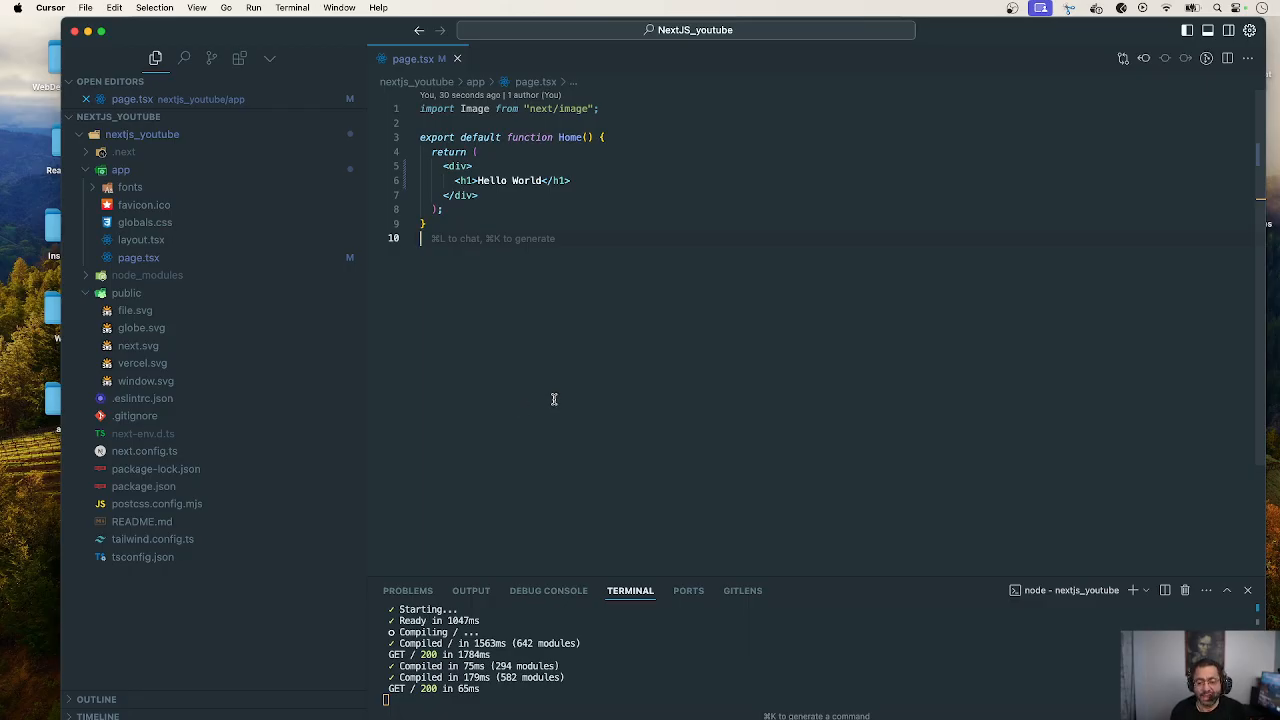
pyautogui.moveTo(914, 211)
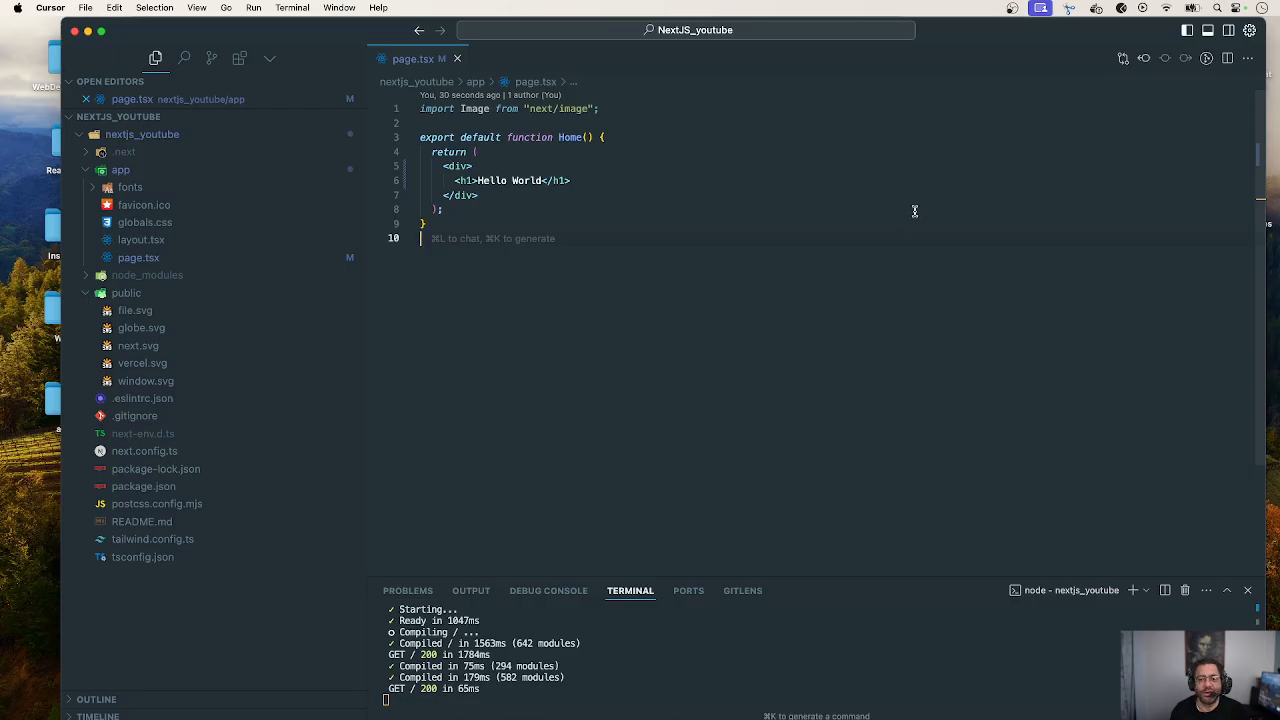